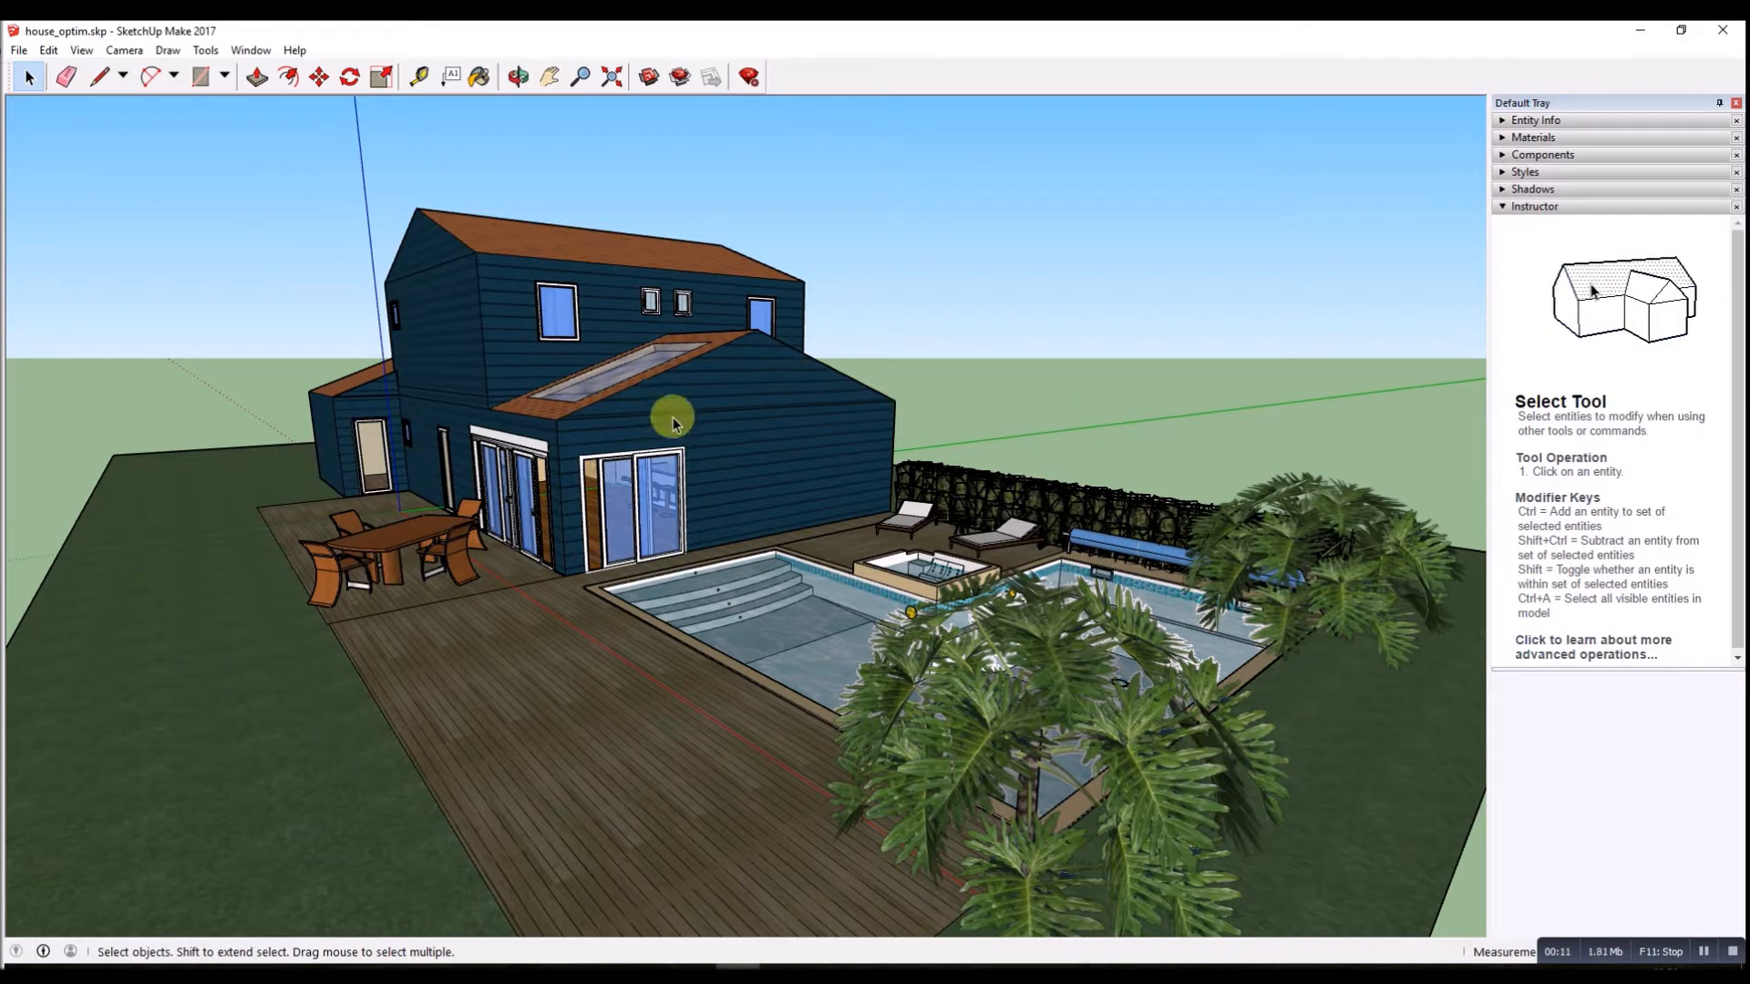
mouse_move(536, 344)
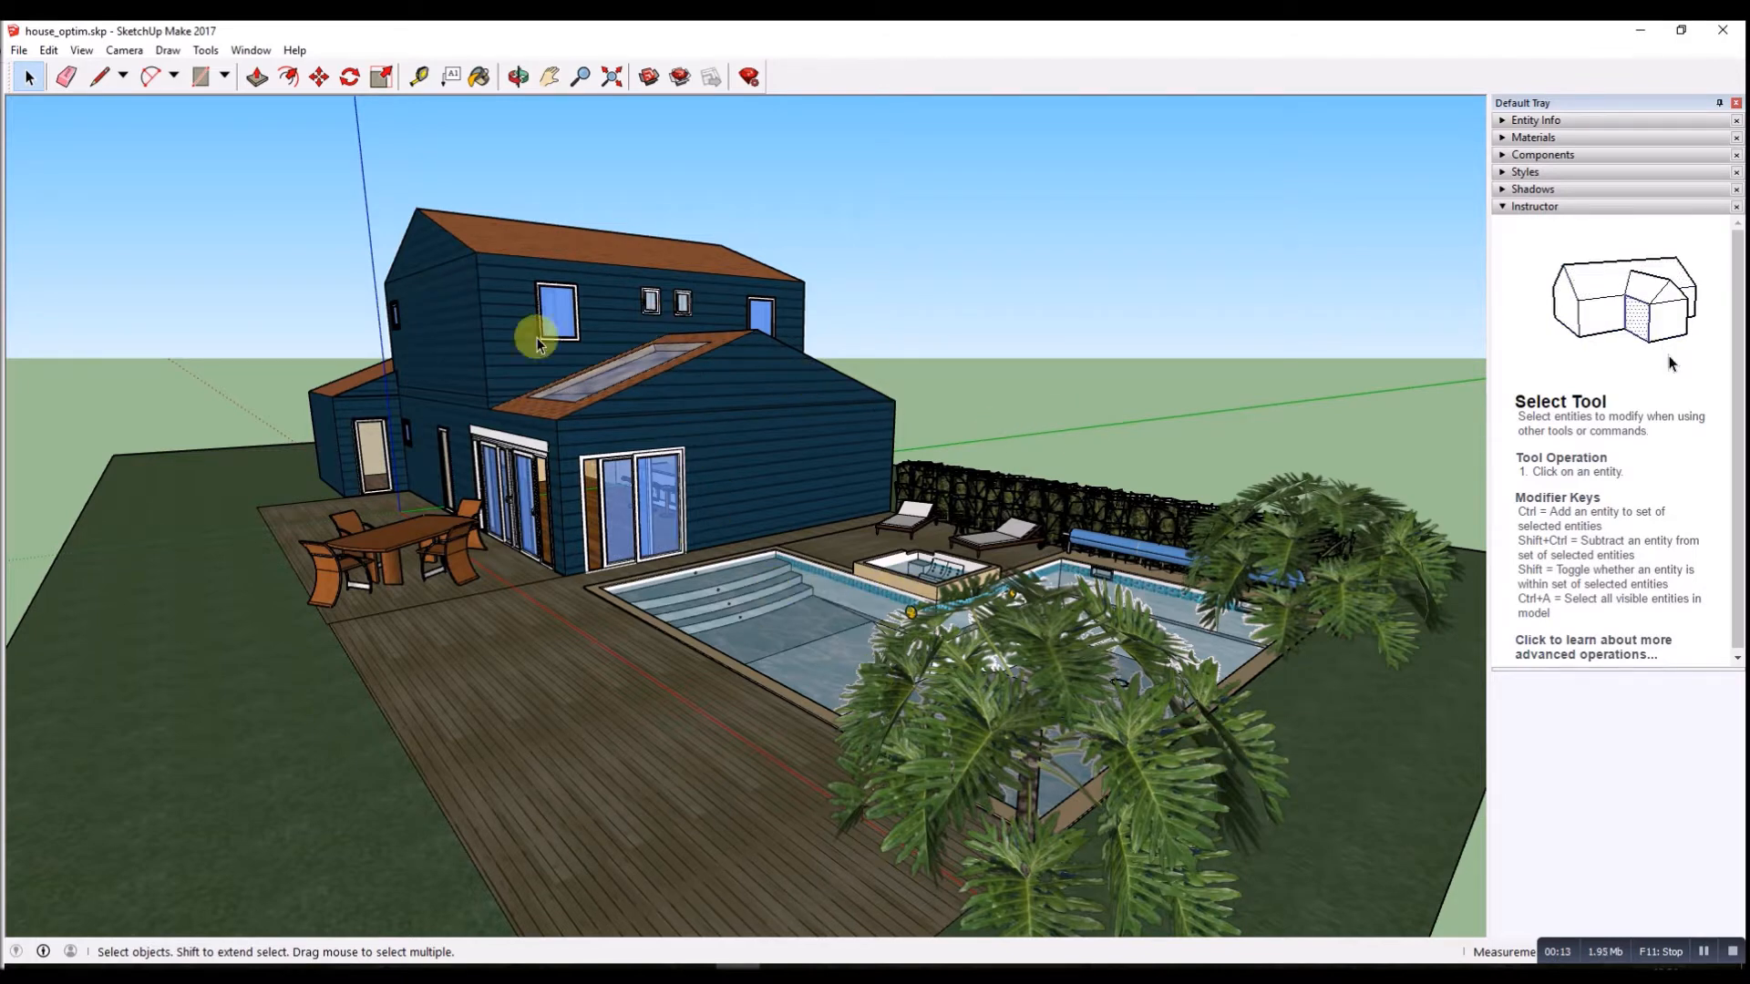
Abandon a COLLADA export of the house started by mistake.
click(18, 51)
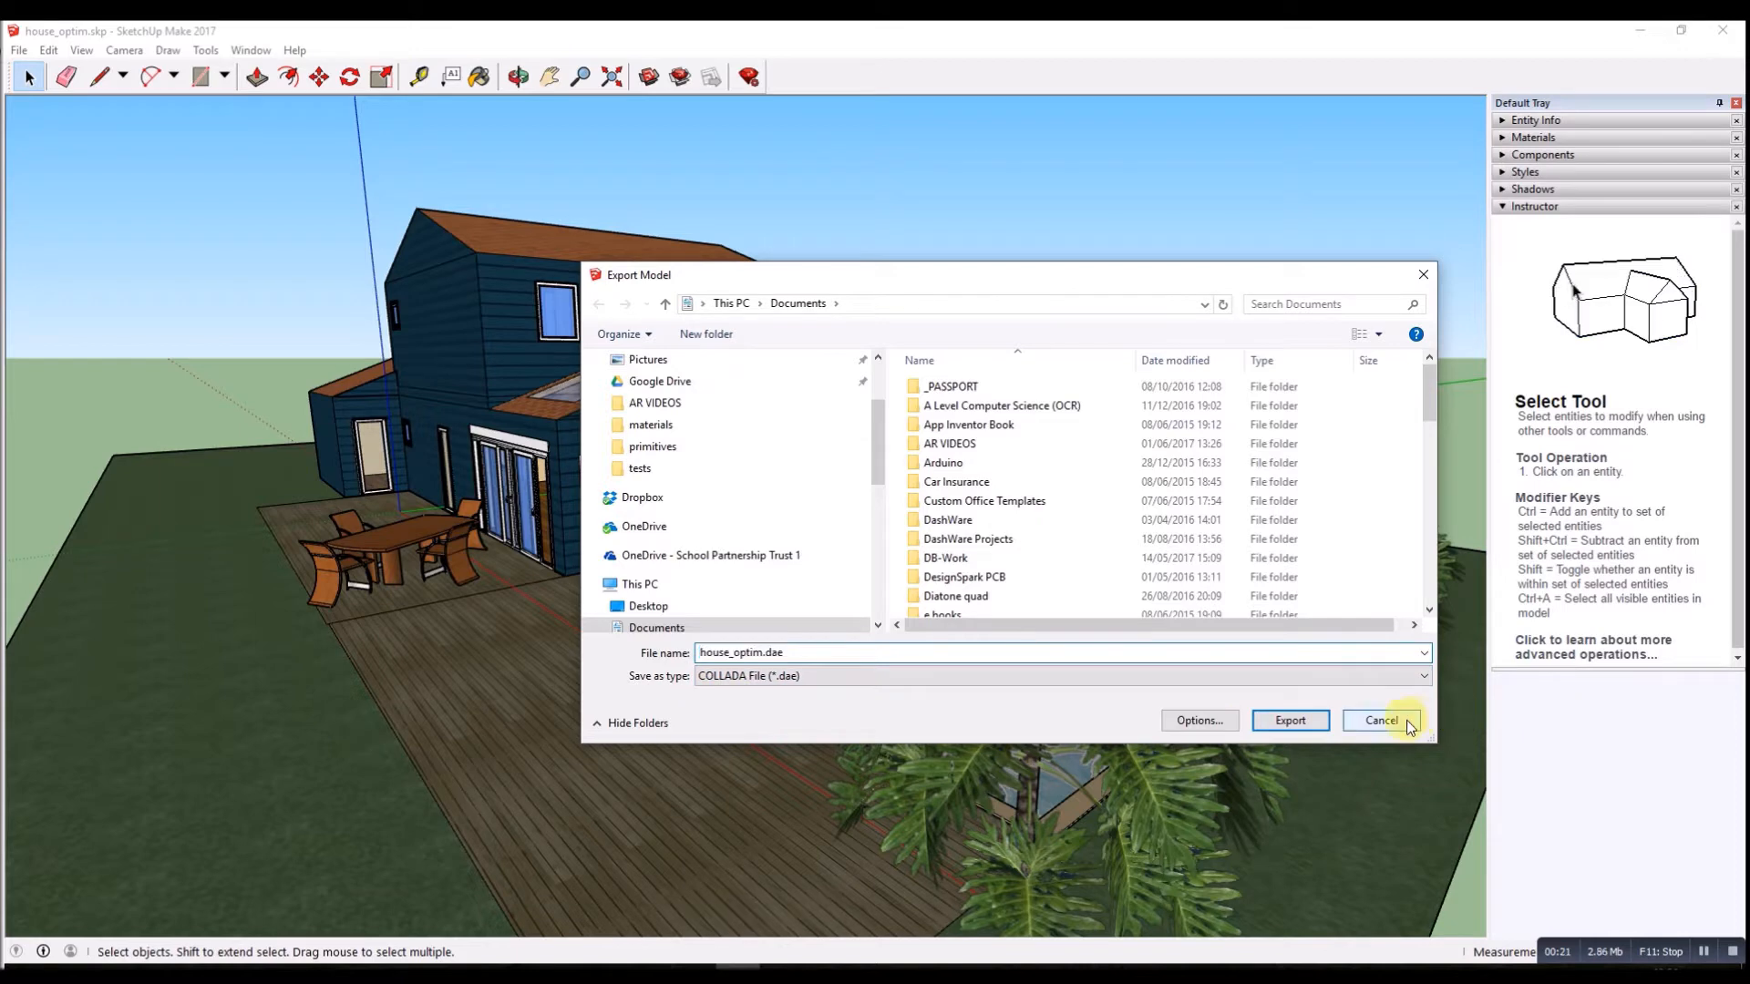
click(1380, 720)
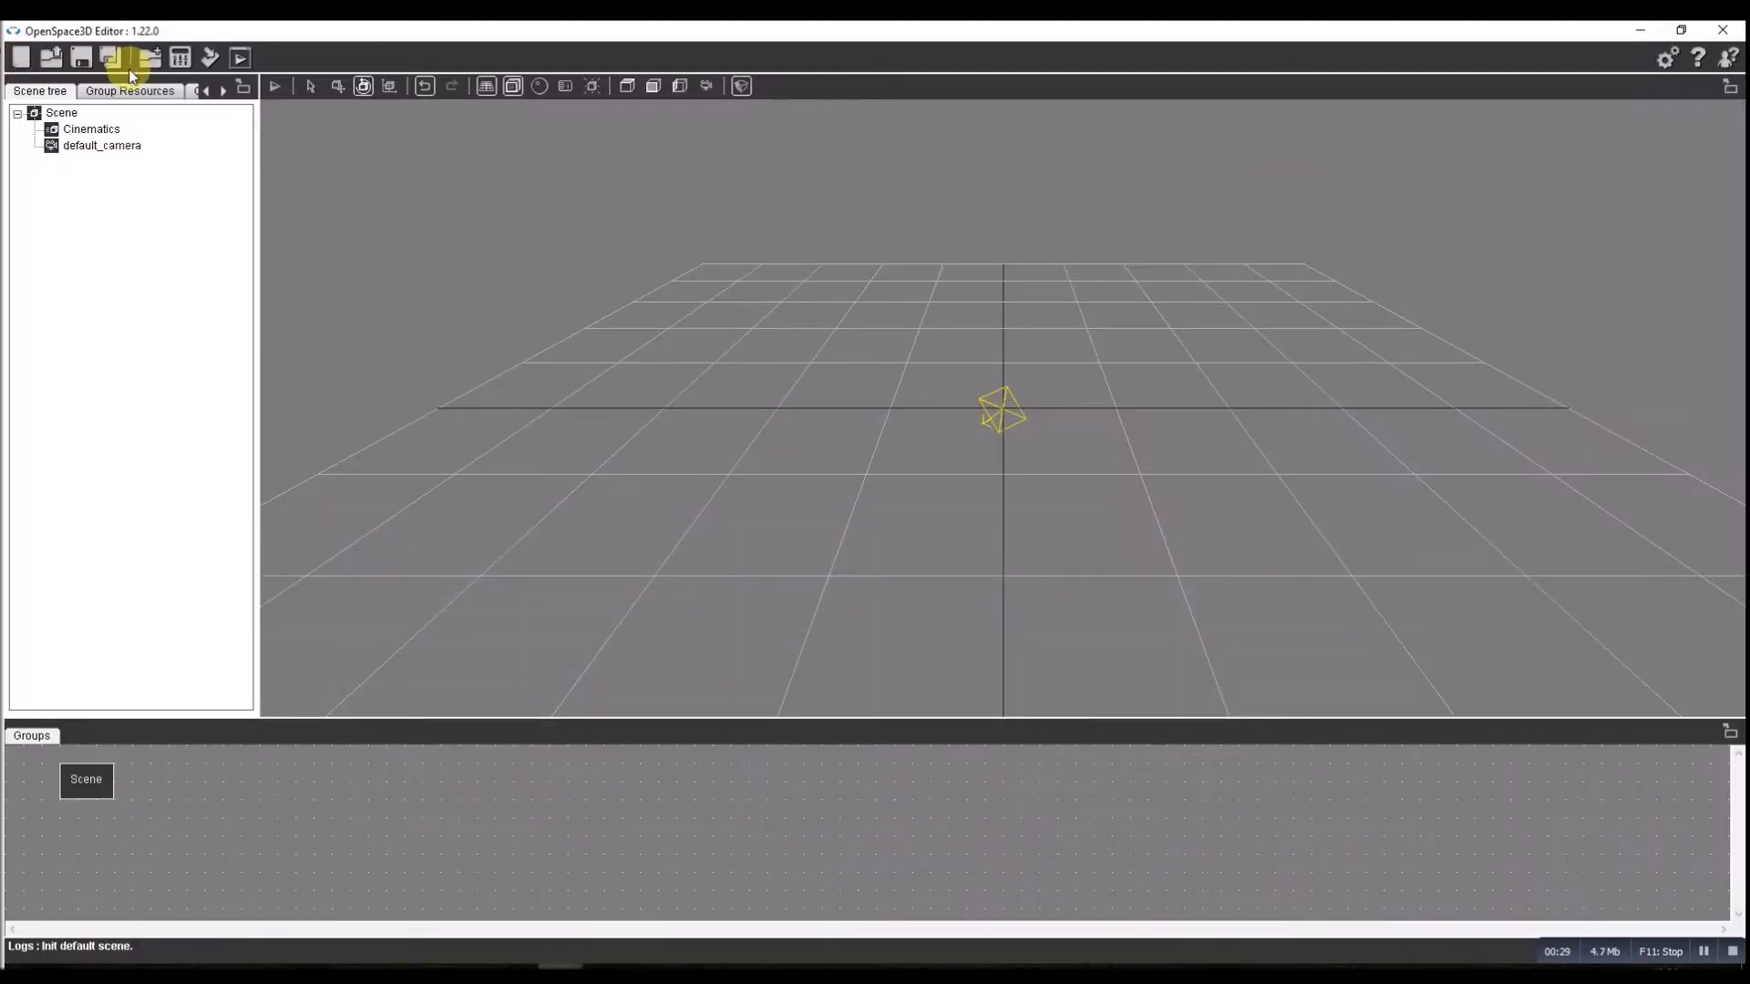
Import house_optim.dae via standard file formats into the scene group, accepting conversion and materials.
click(131, 59)
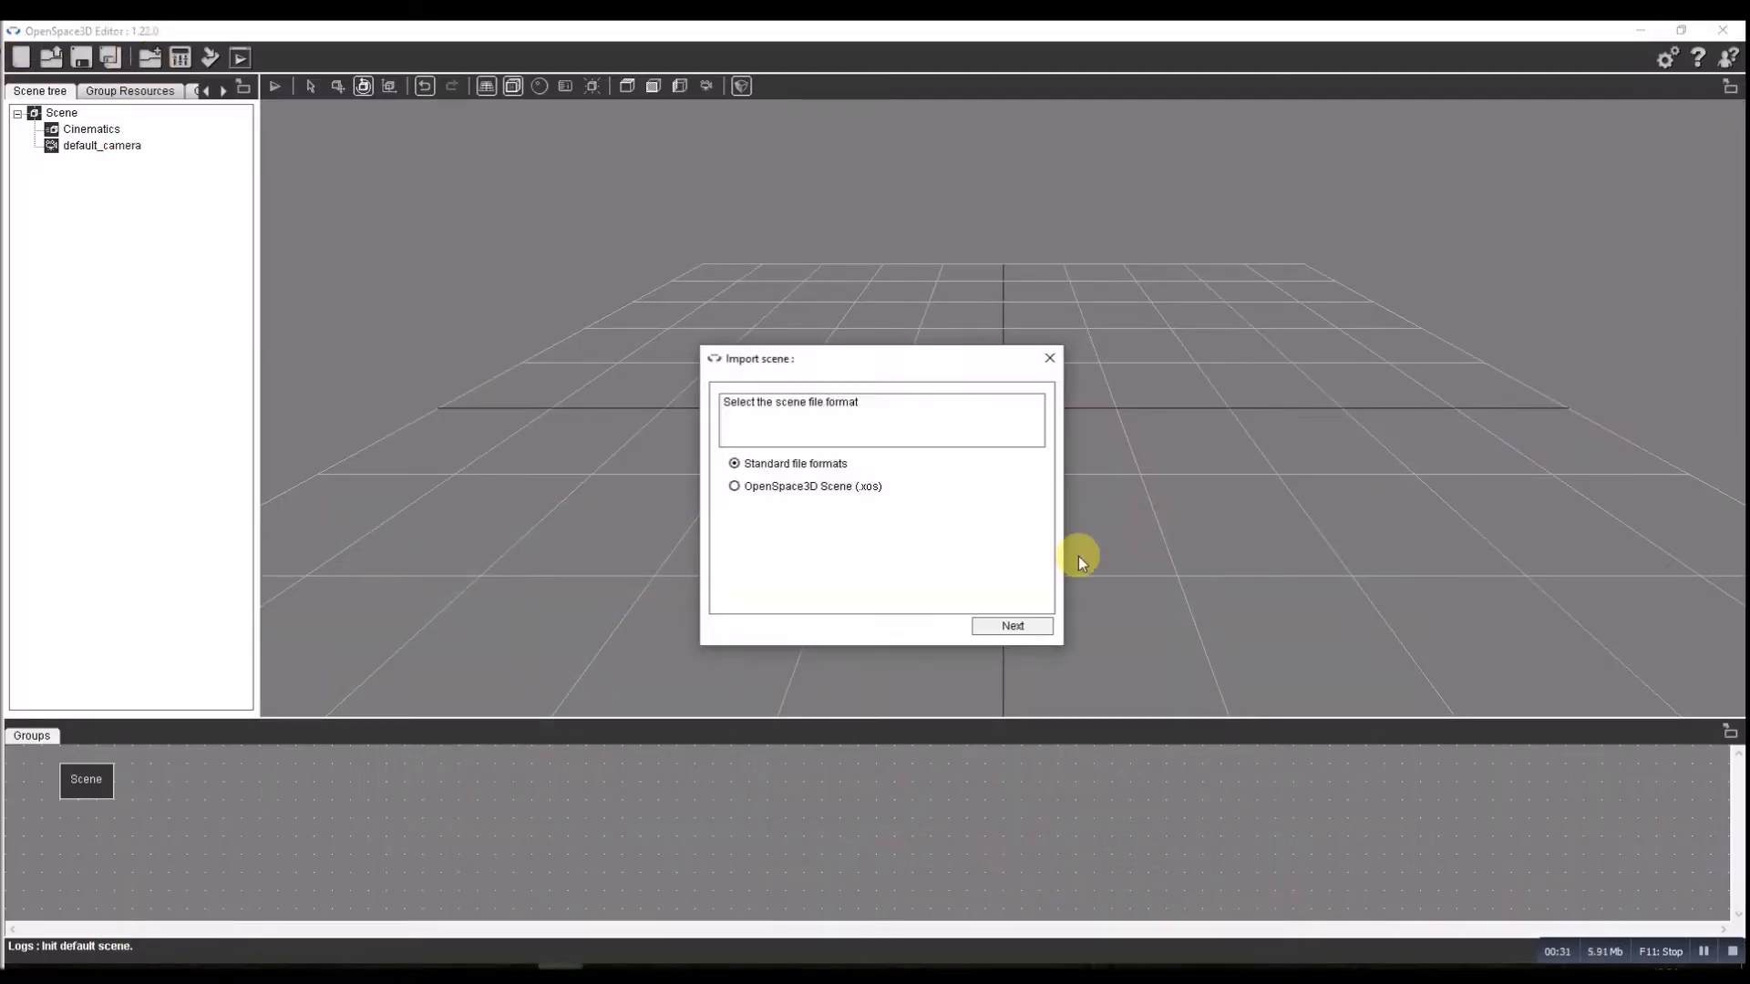
click(1010, 625)
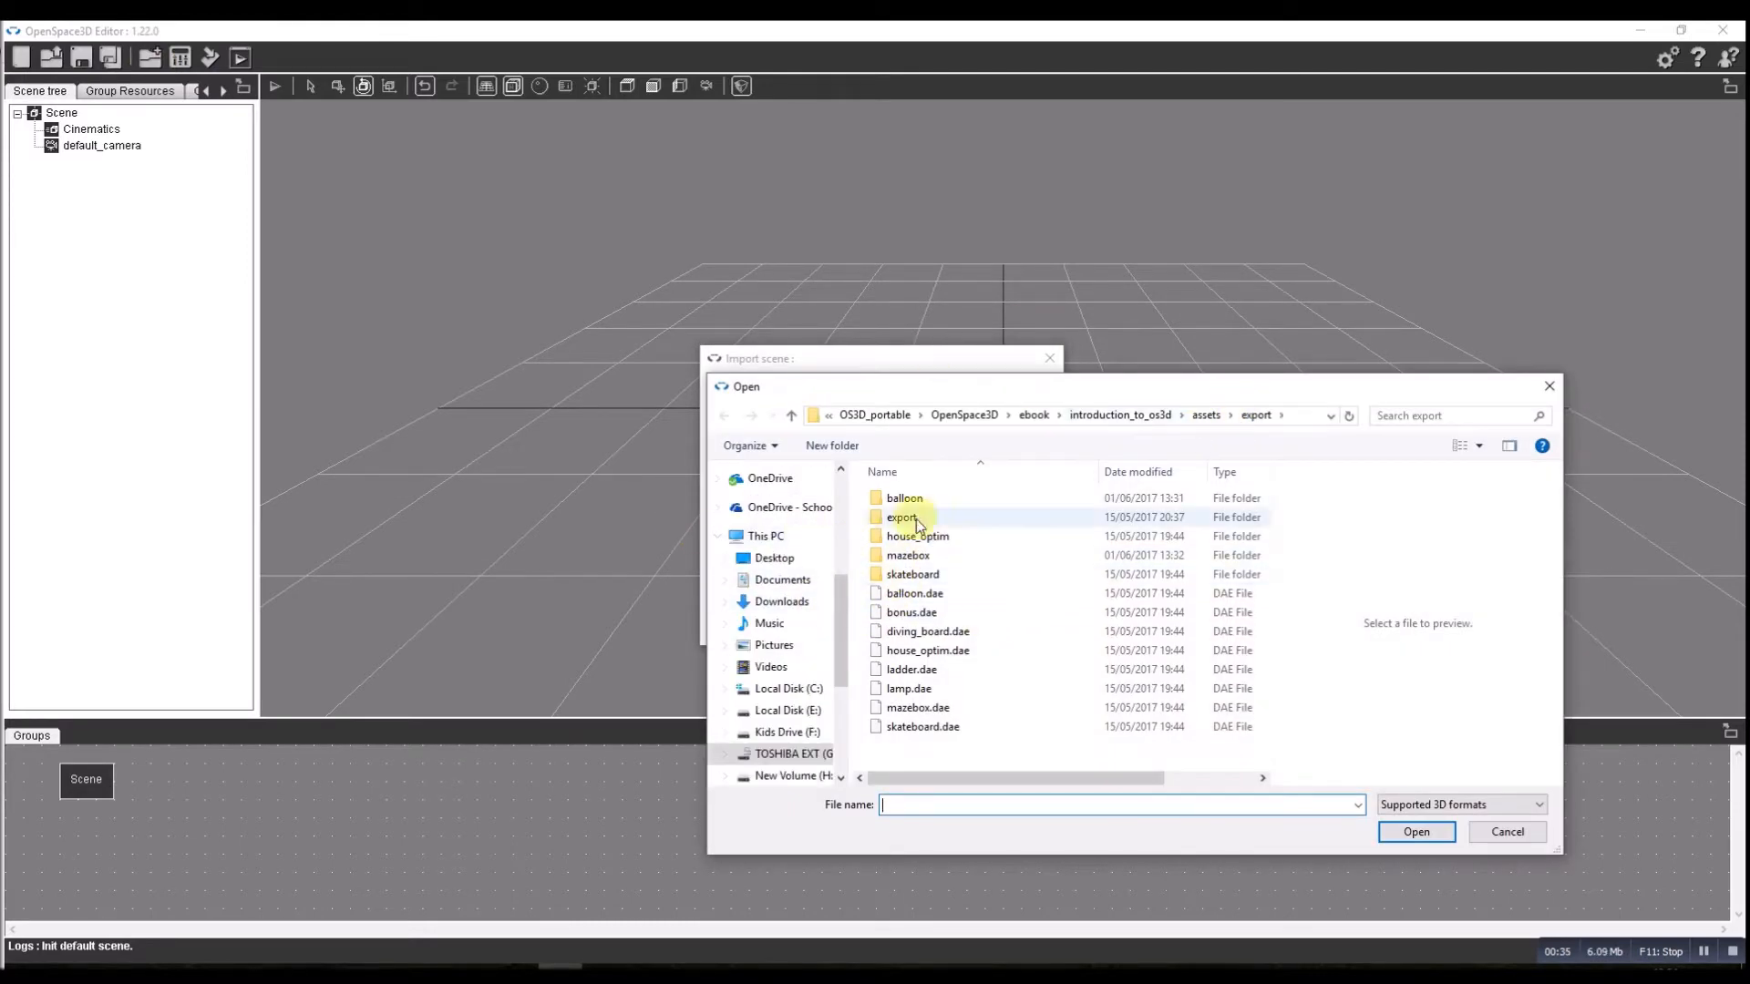
click(927, 651)
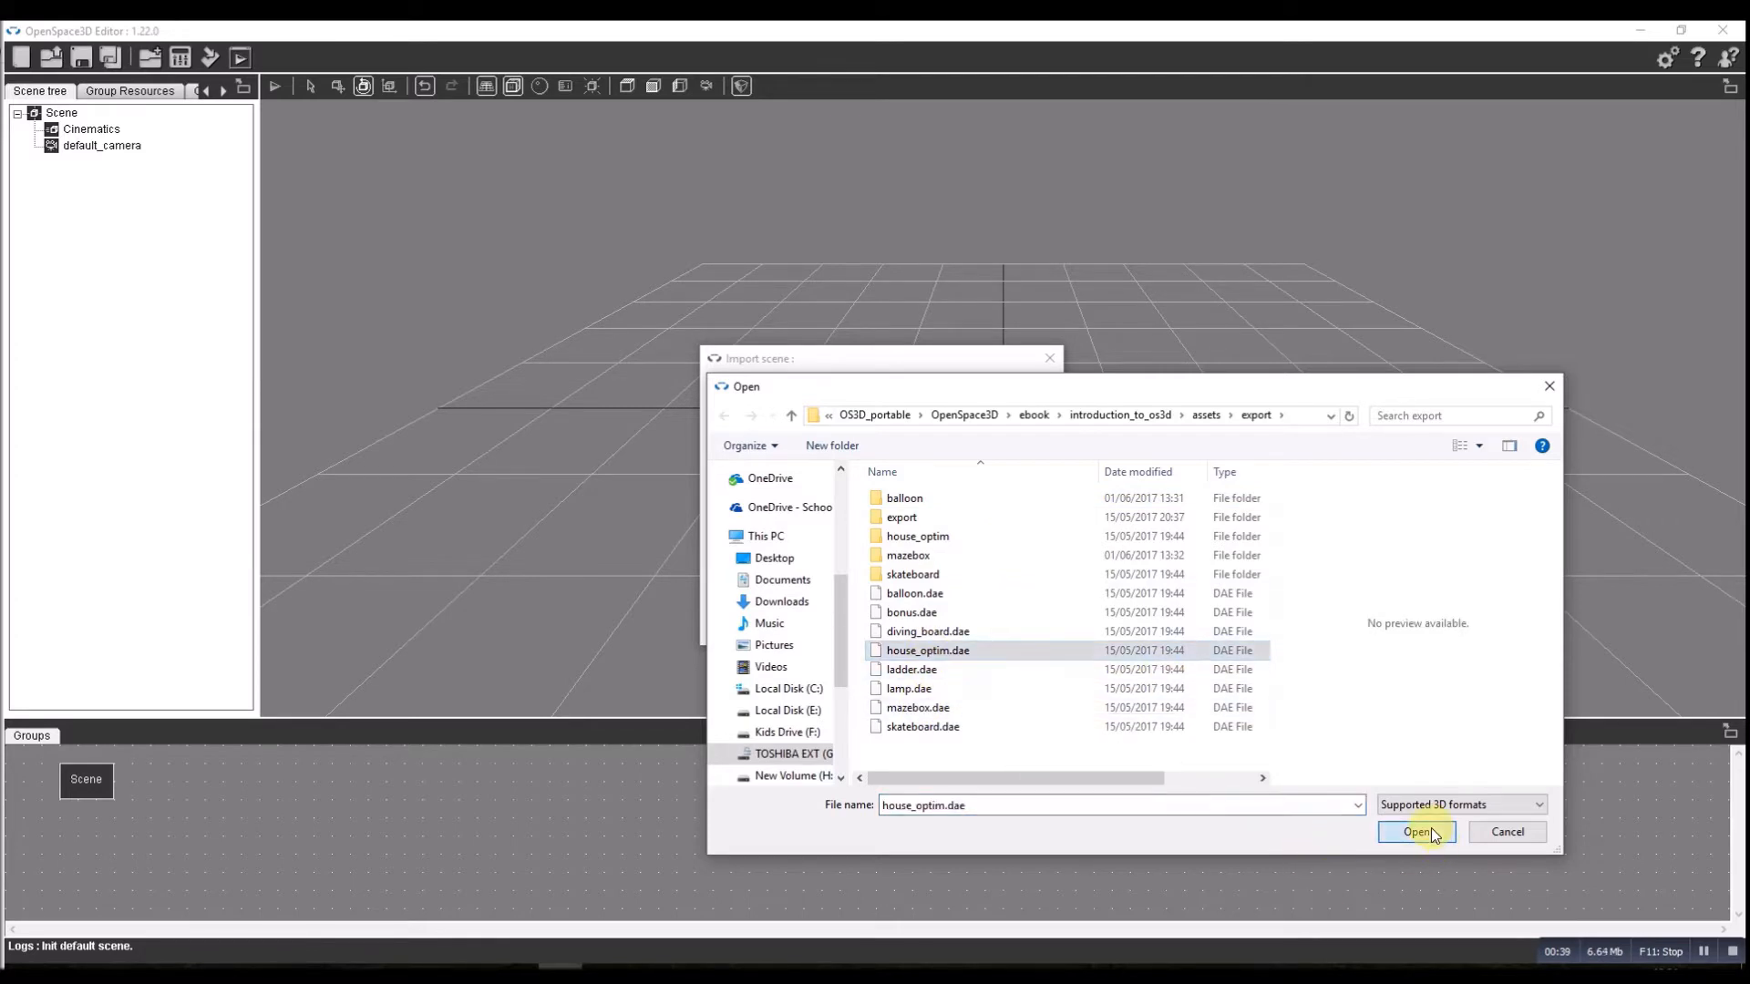
click(1415, 831)
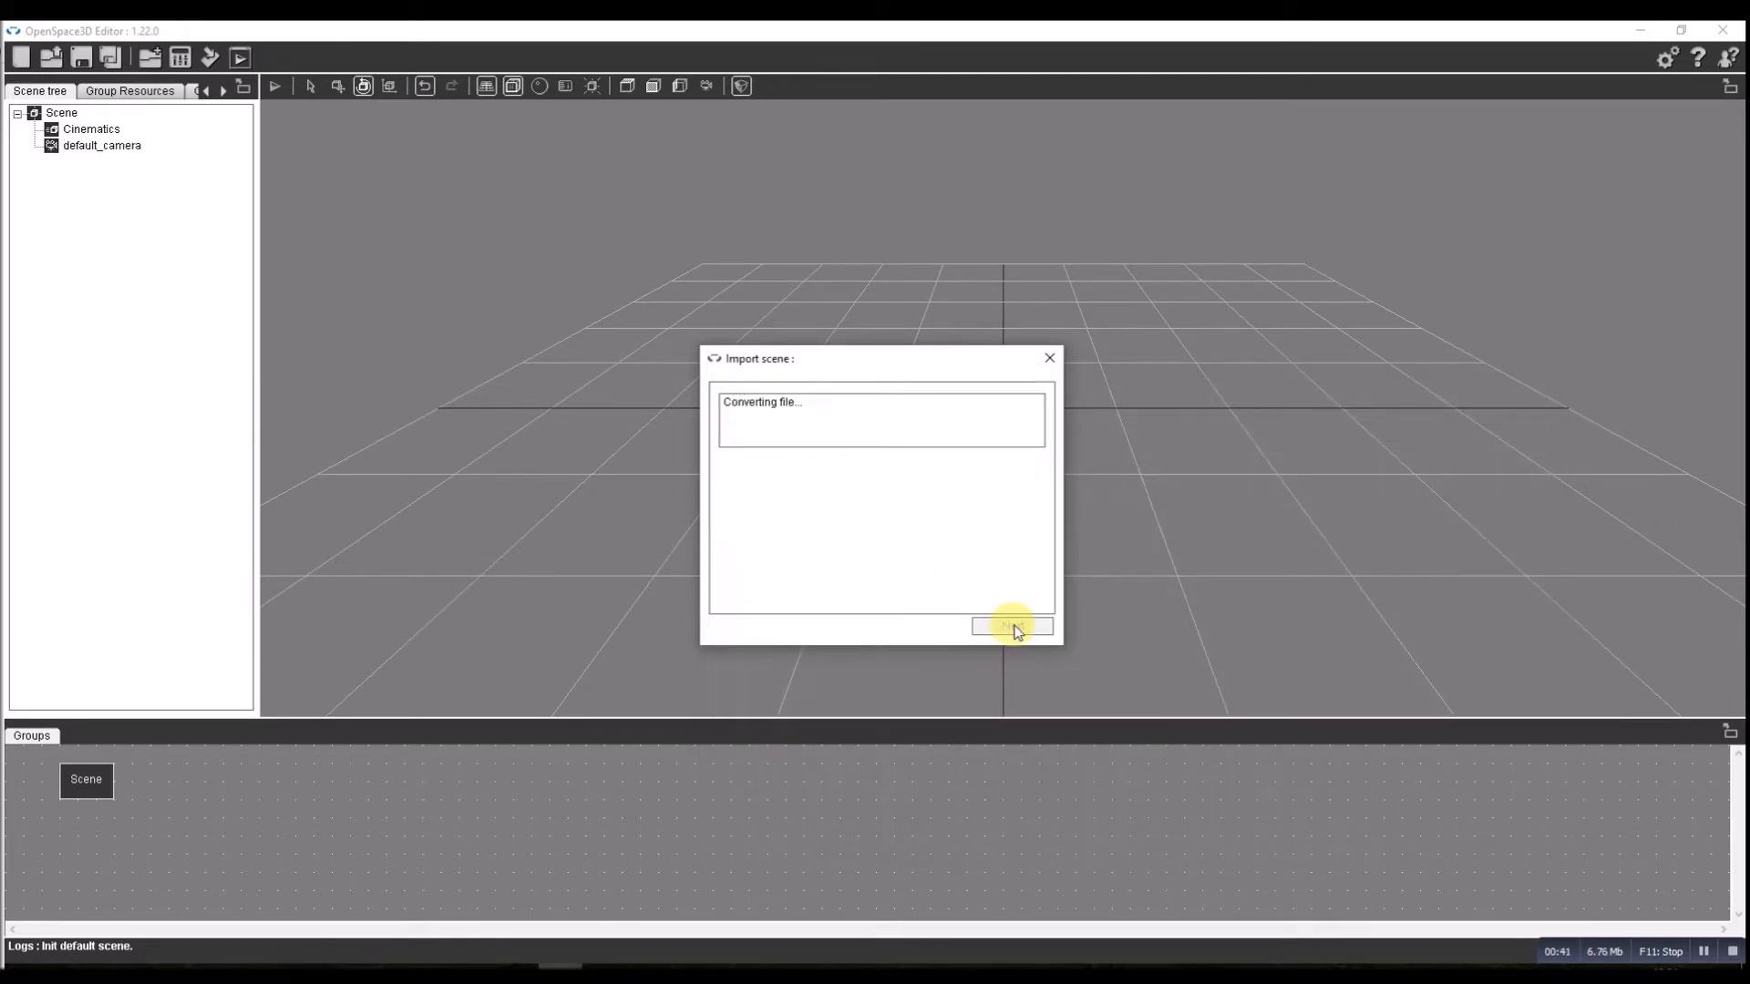
click(1010, 625)
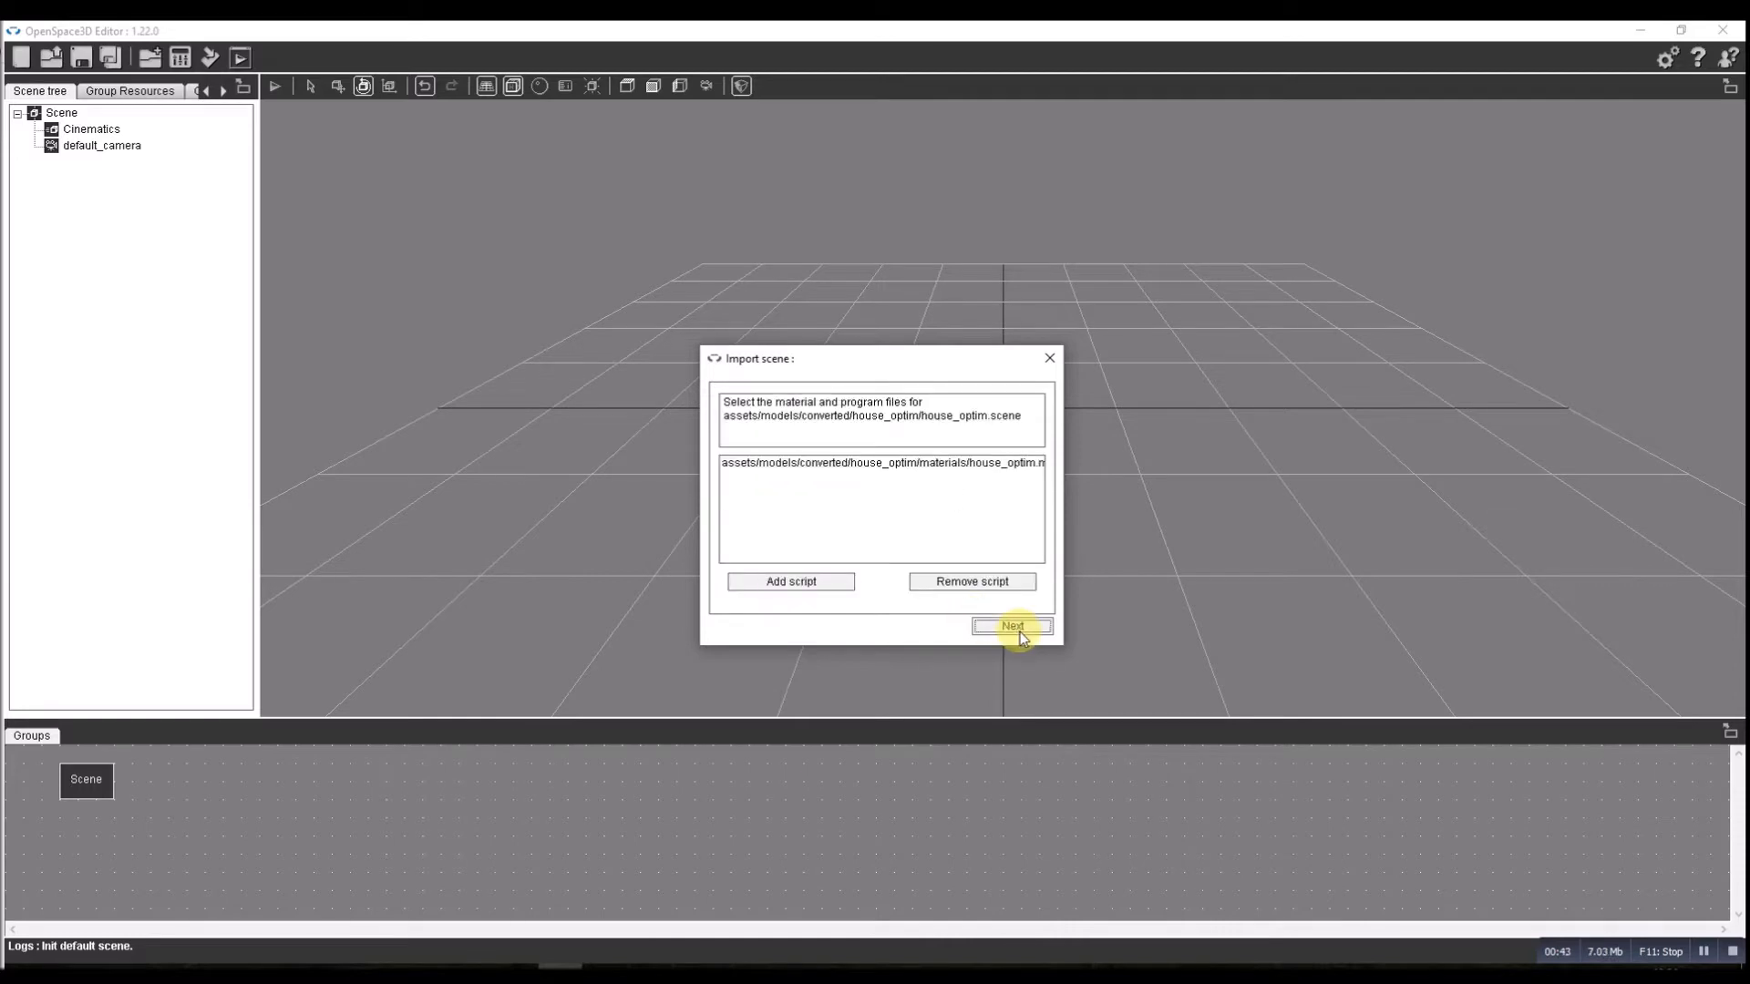
click(1012, 626)
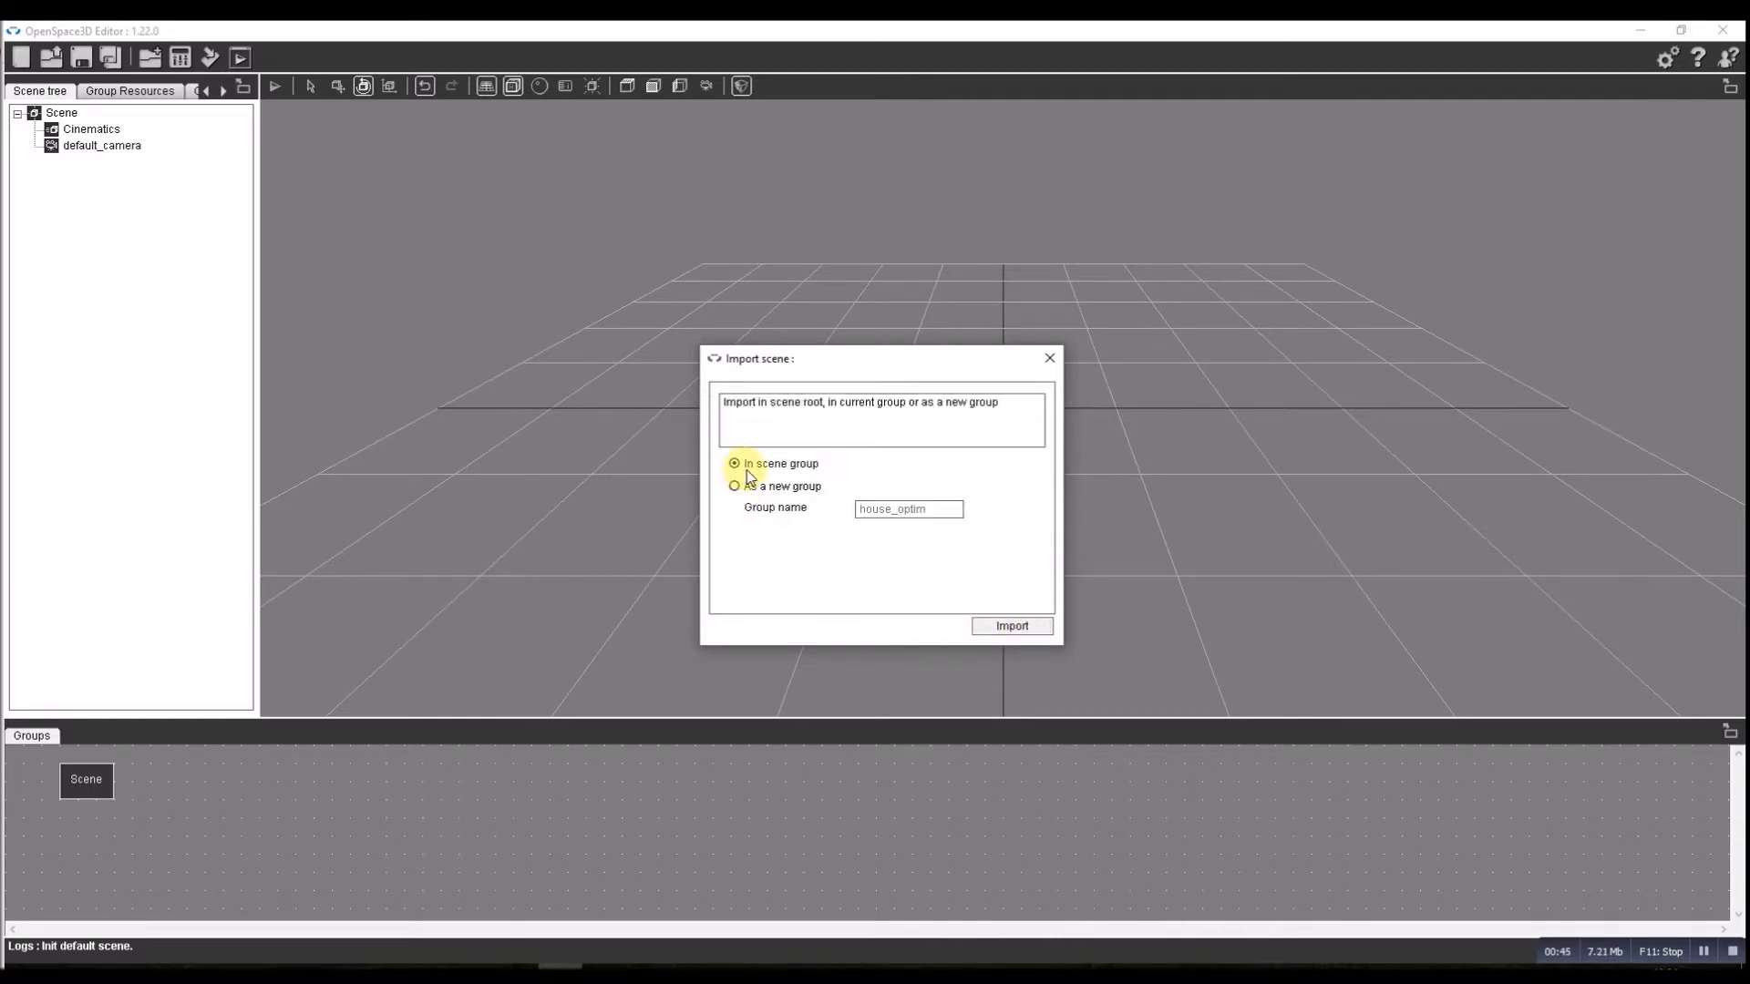
click(1010, 626)
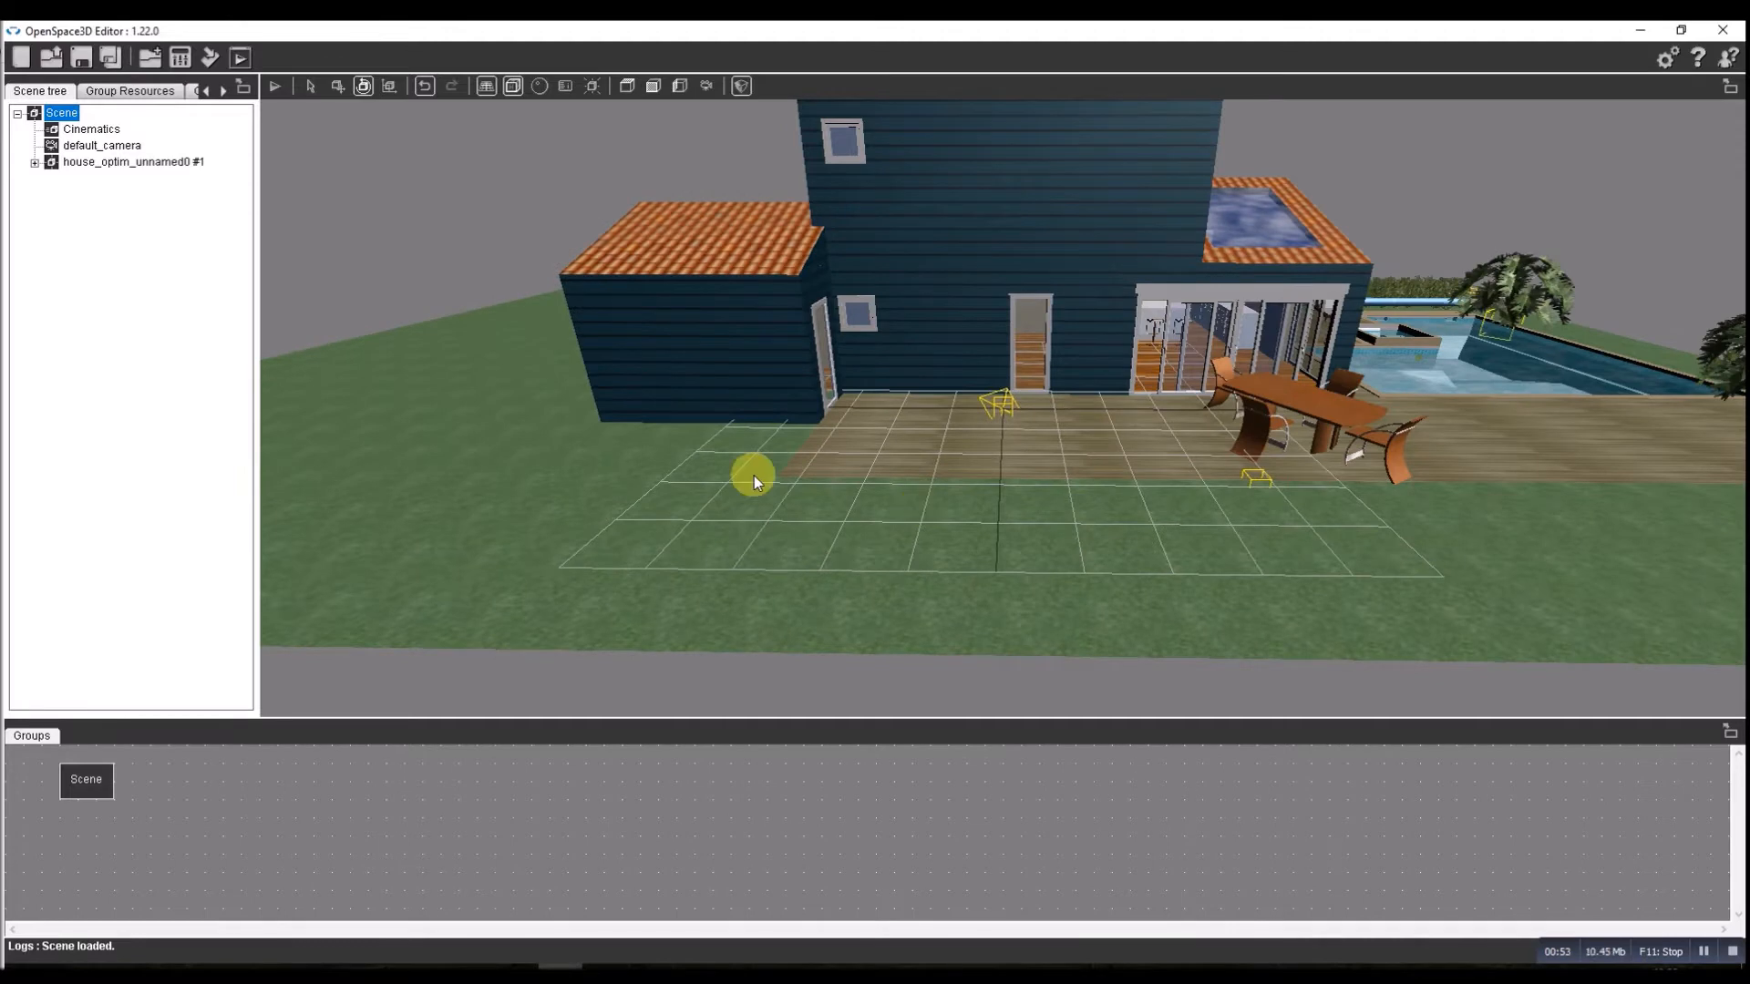
mouse_move(944, 374)
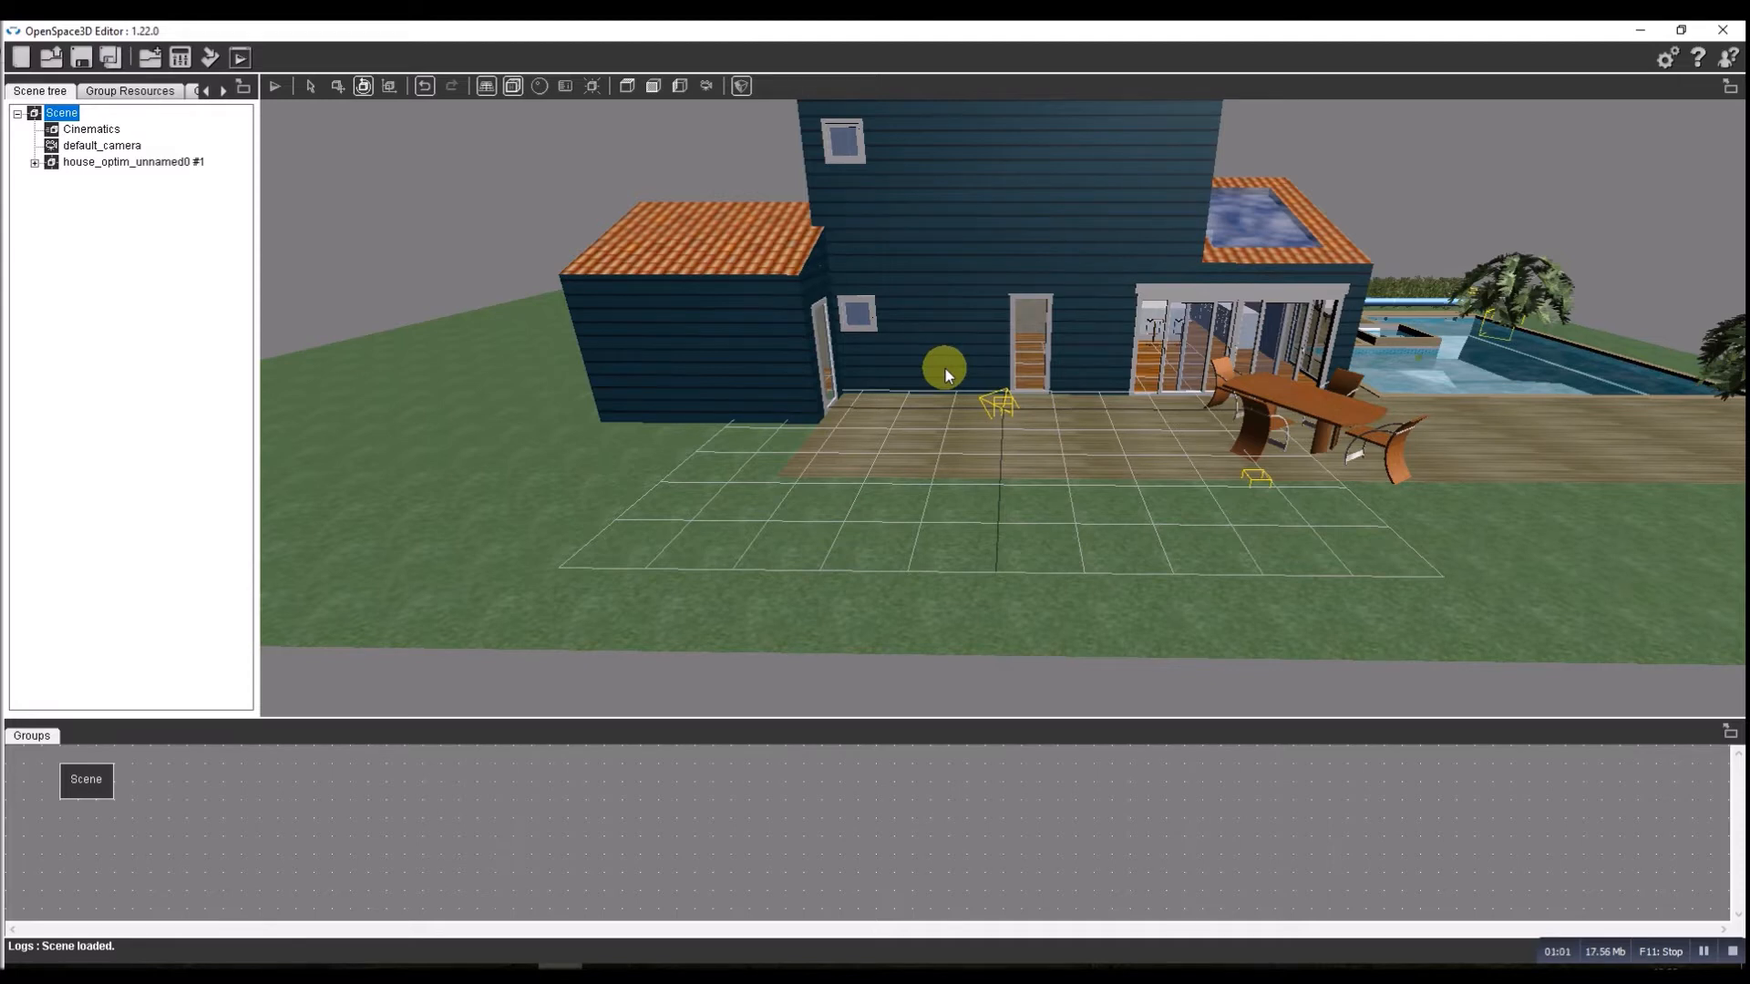
Enable physics on play and generate collisions for the 12 scene objects.
right_click(62, 113)
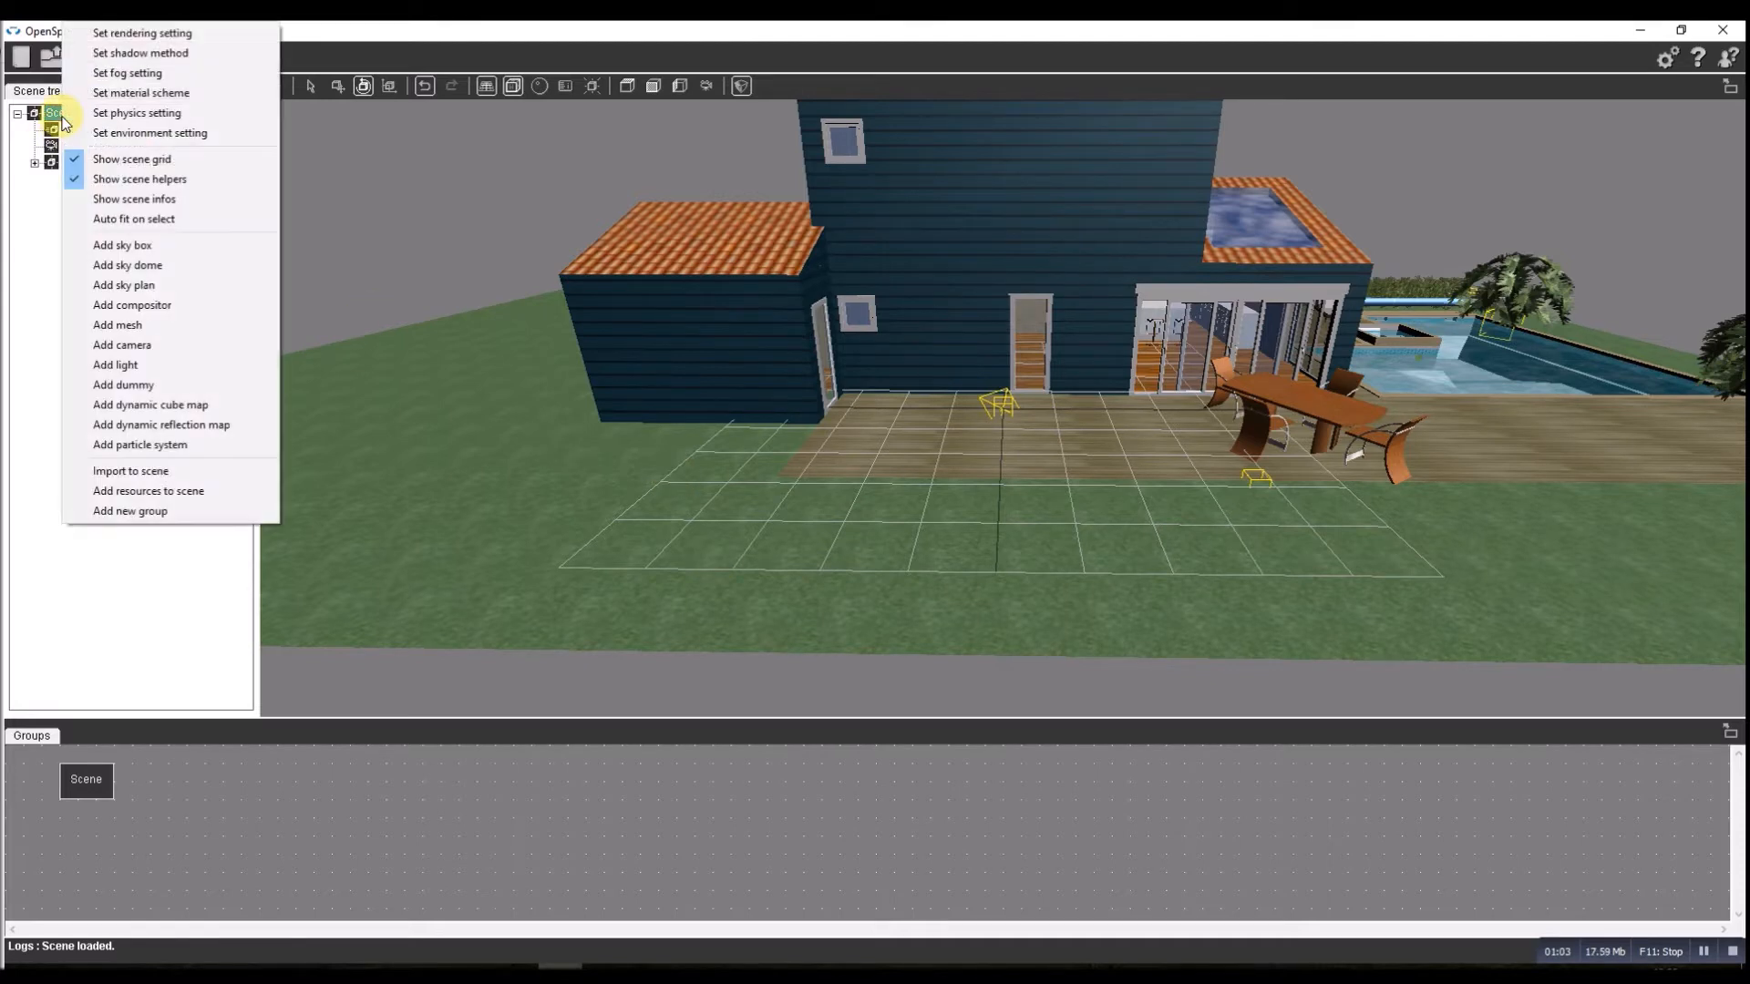
click(137, 113)
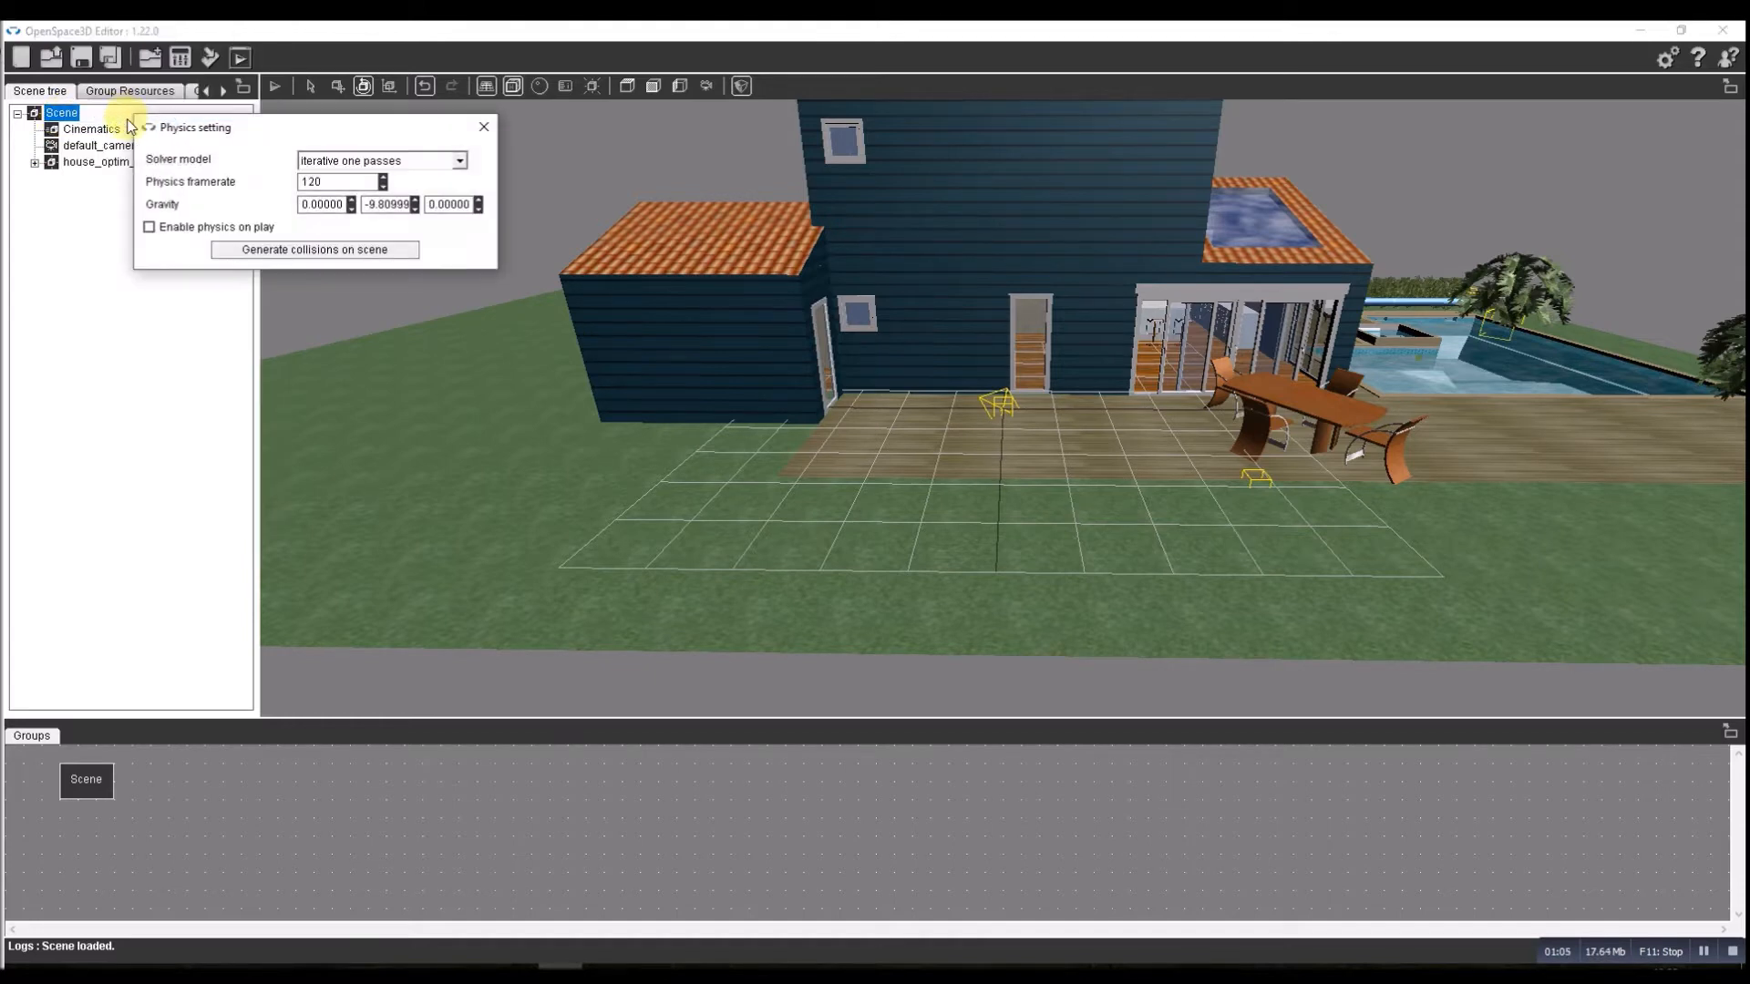
click(150, 228)
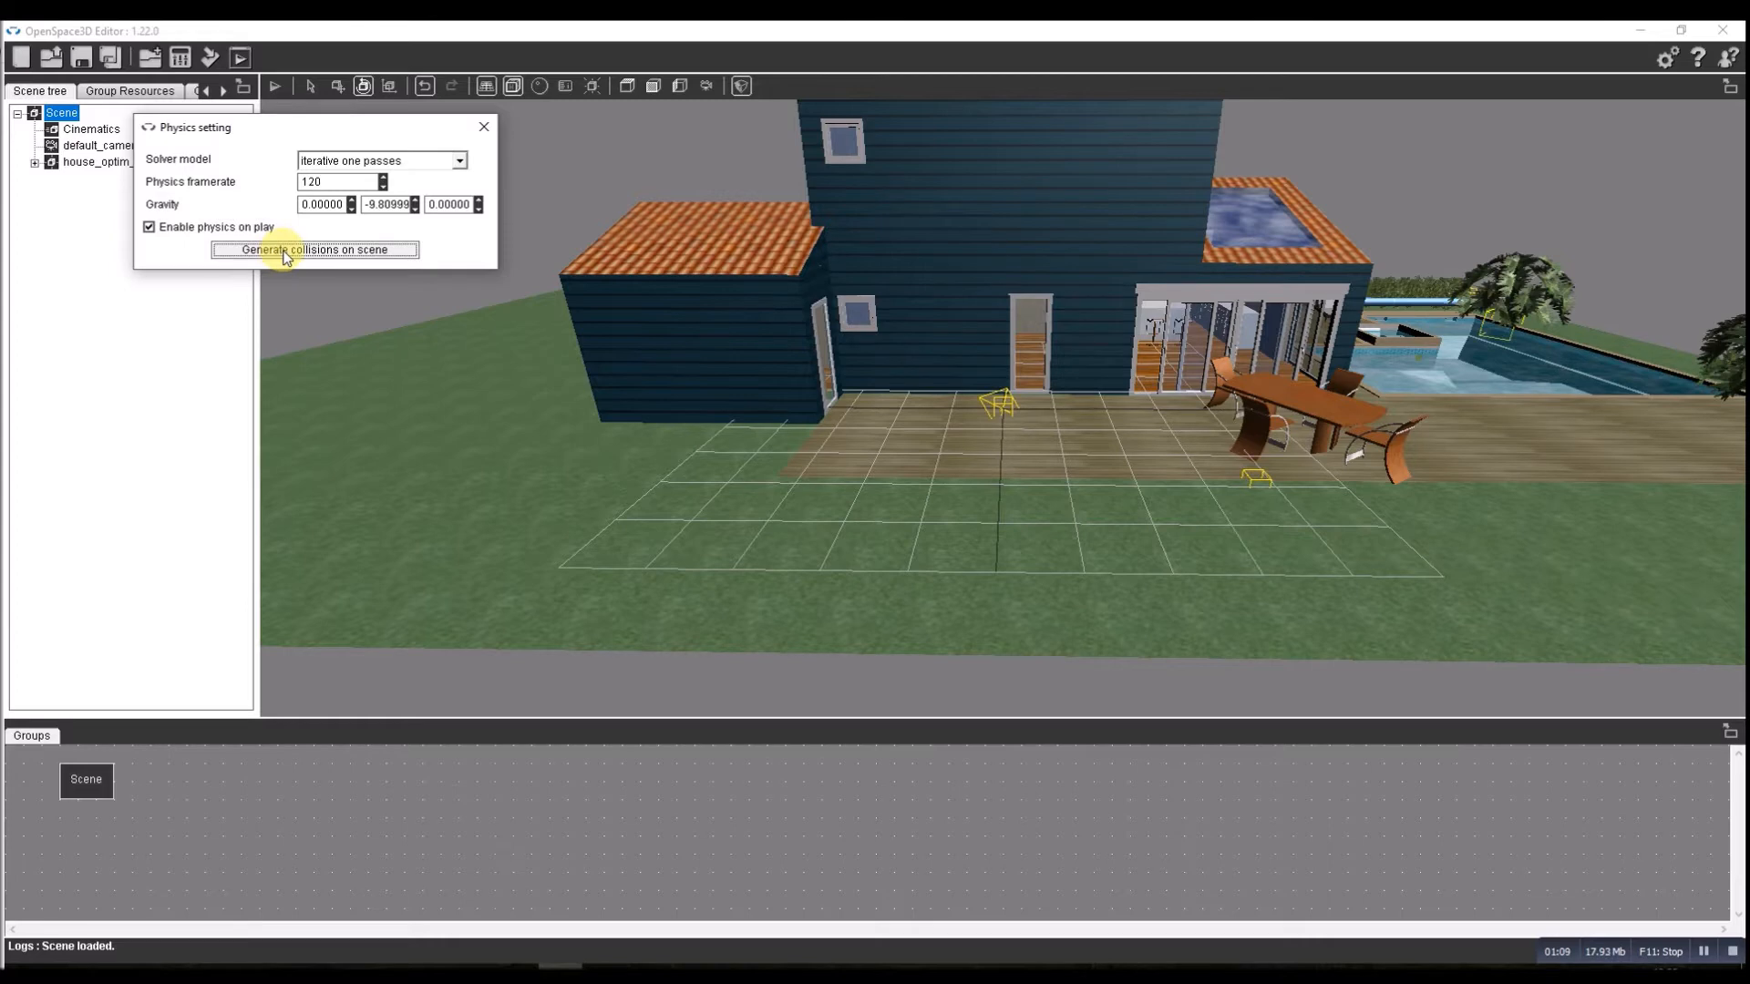
click(314, 249)
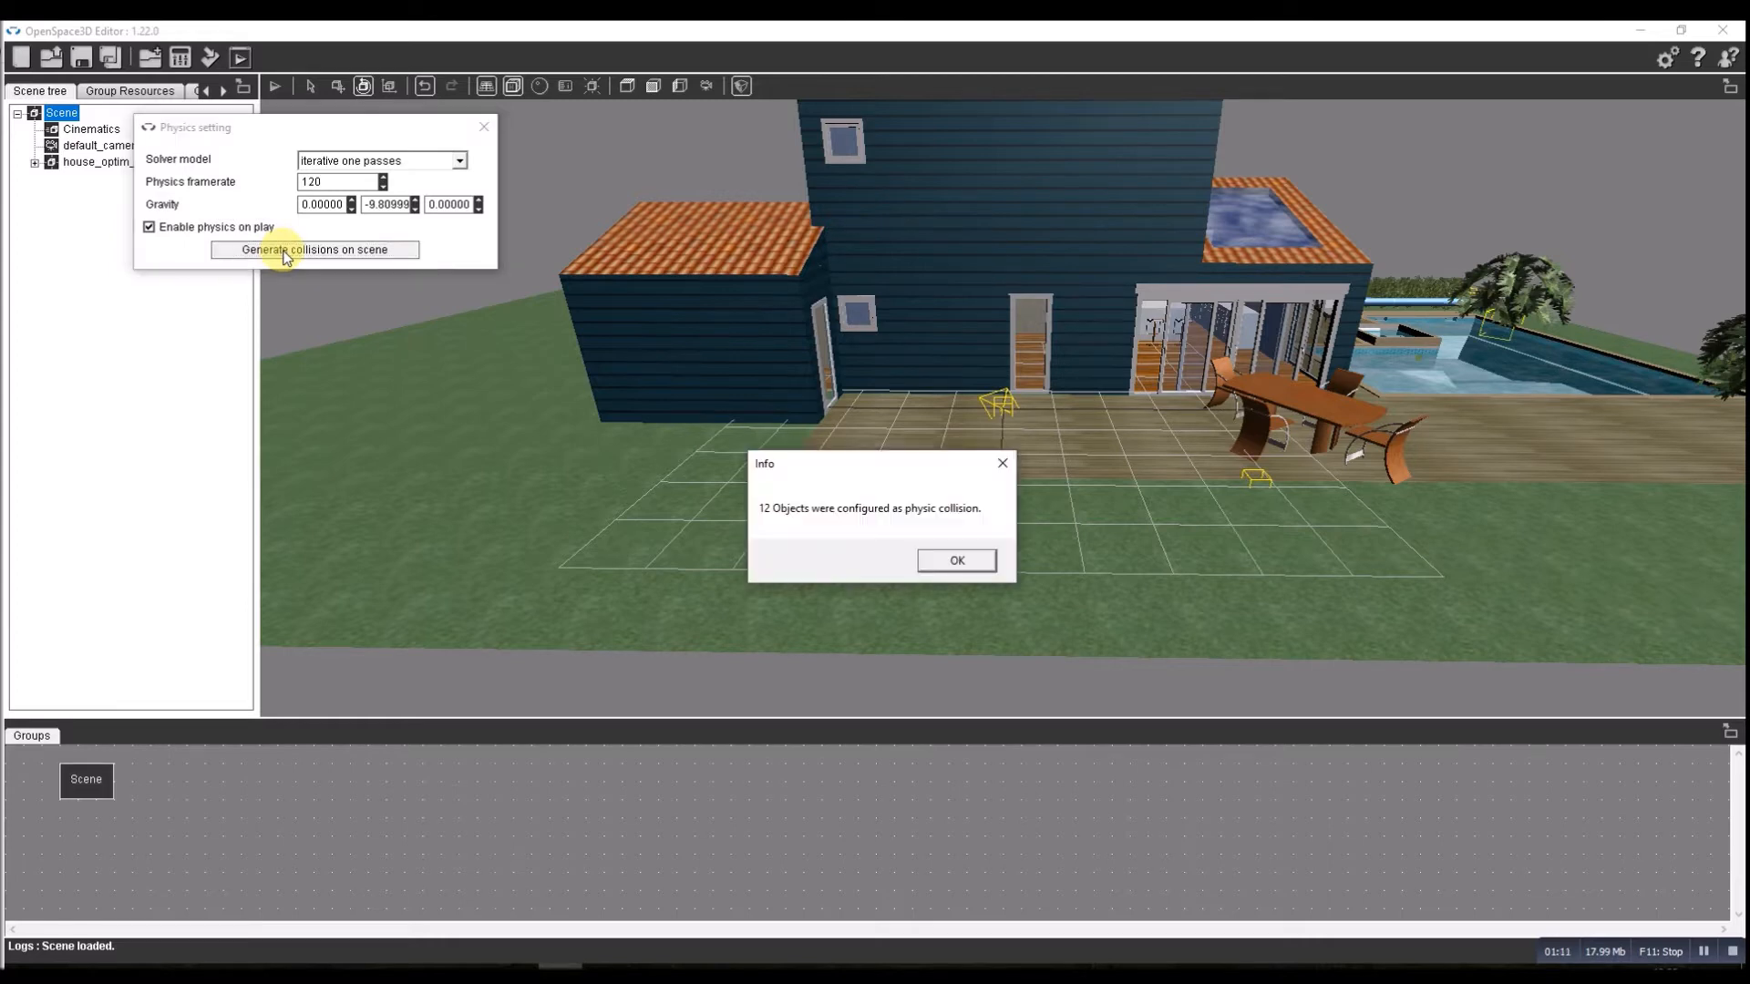
click(955, 560)
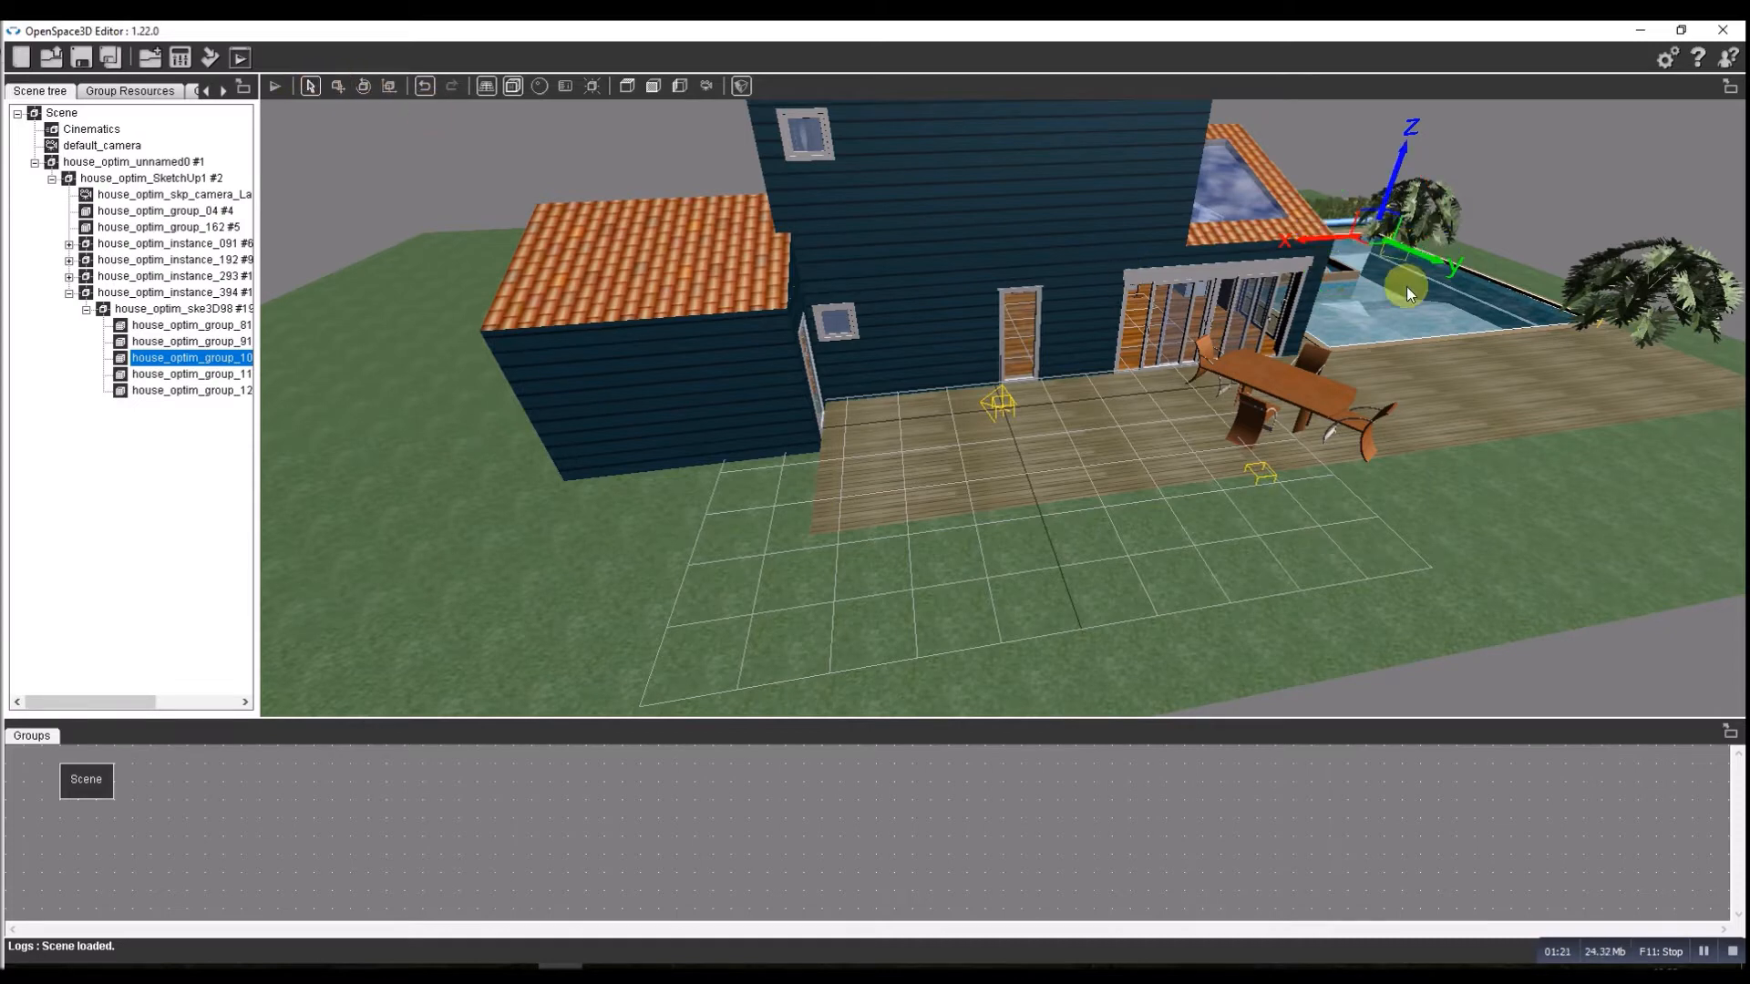
Review body types for a pool piece and make the palm tree a concave physics body.
right_click(1409, 293)
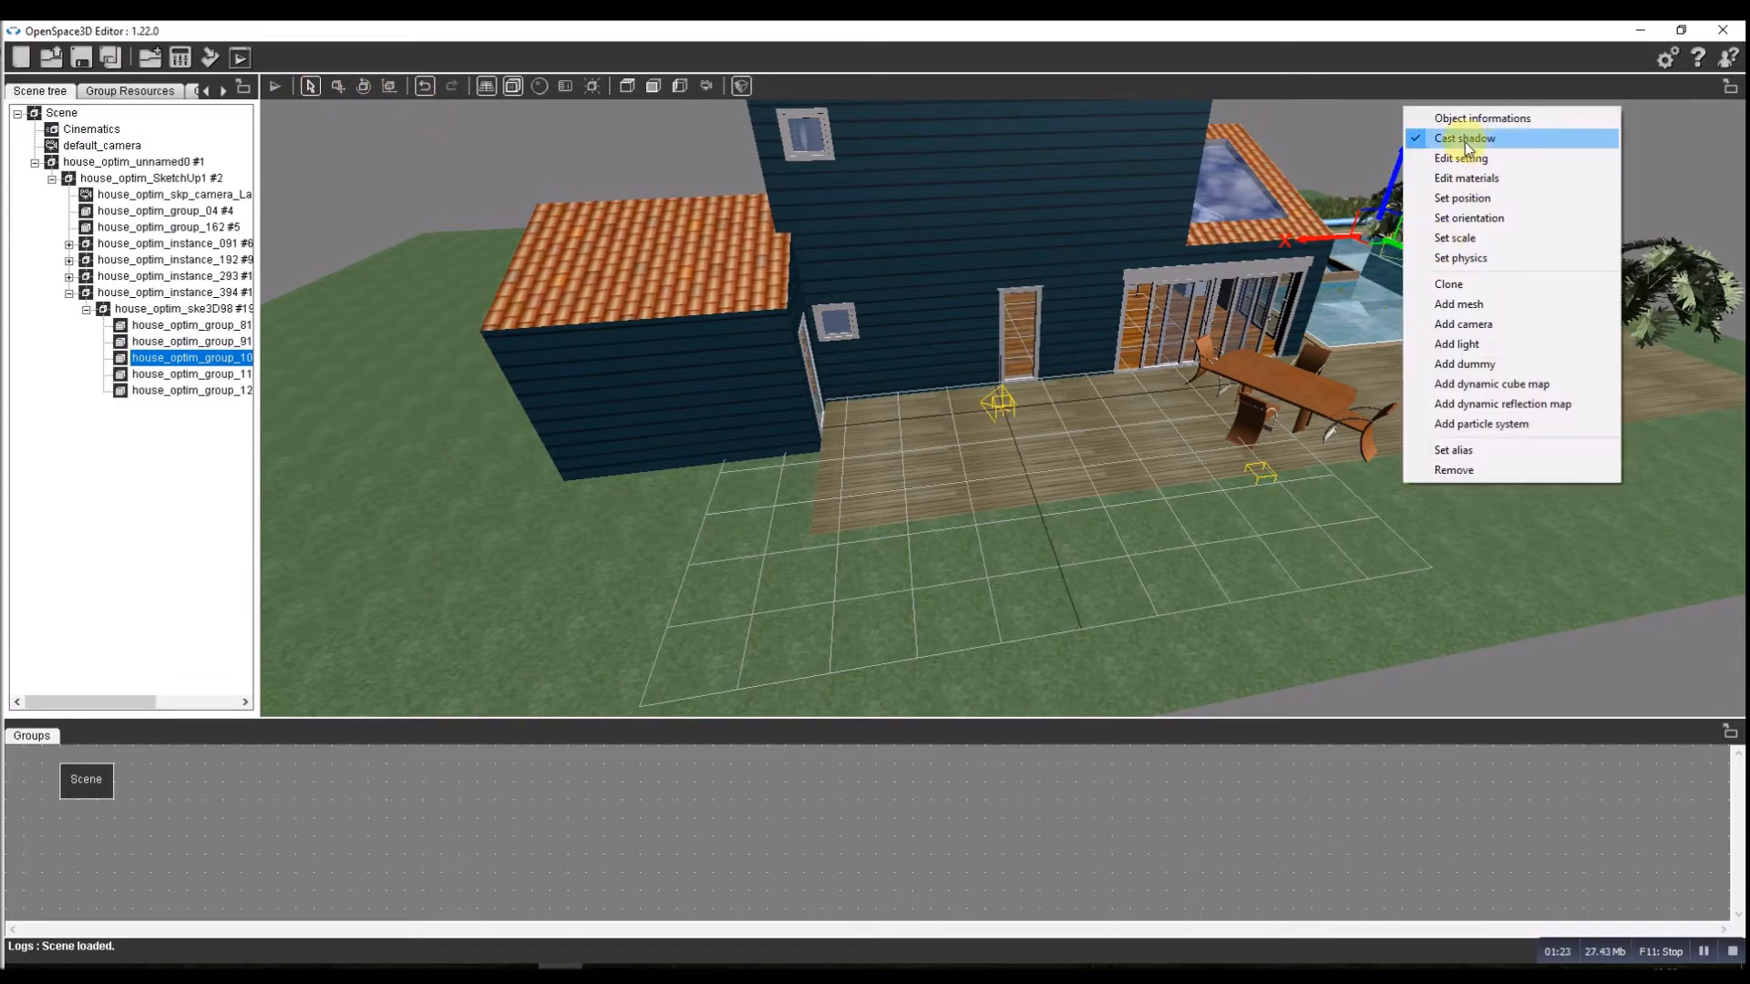
click(1460, 257)
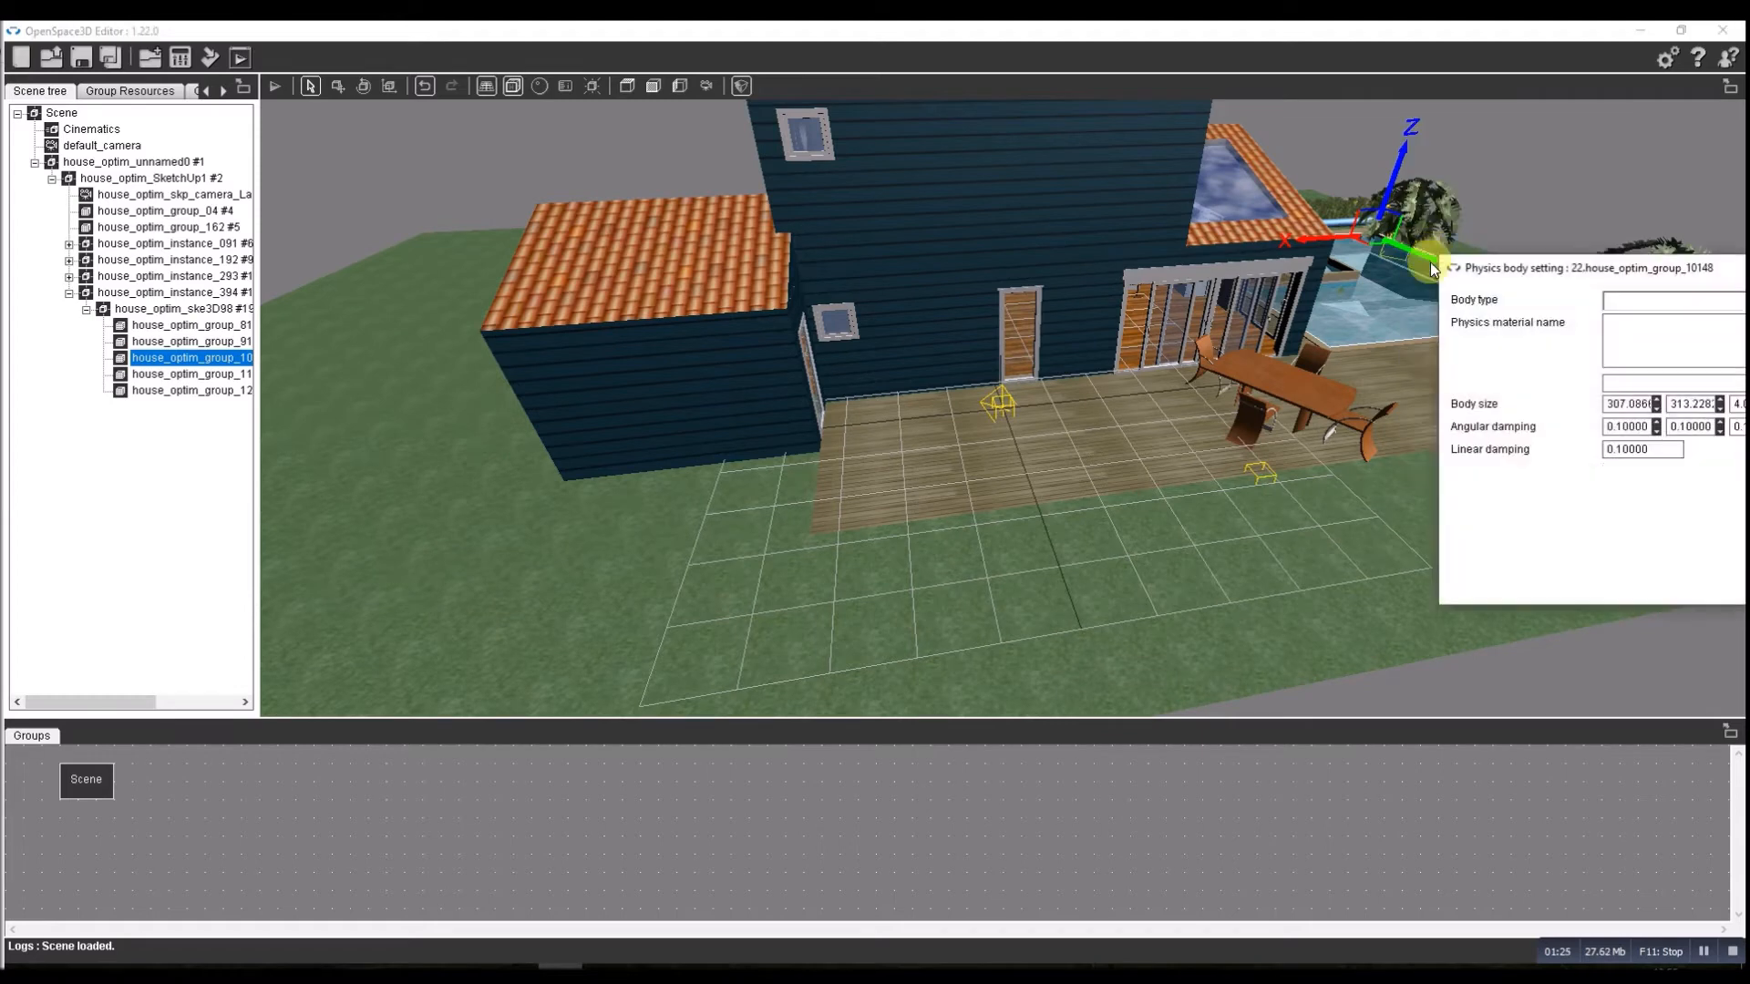
click(1299, 269)
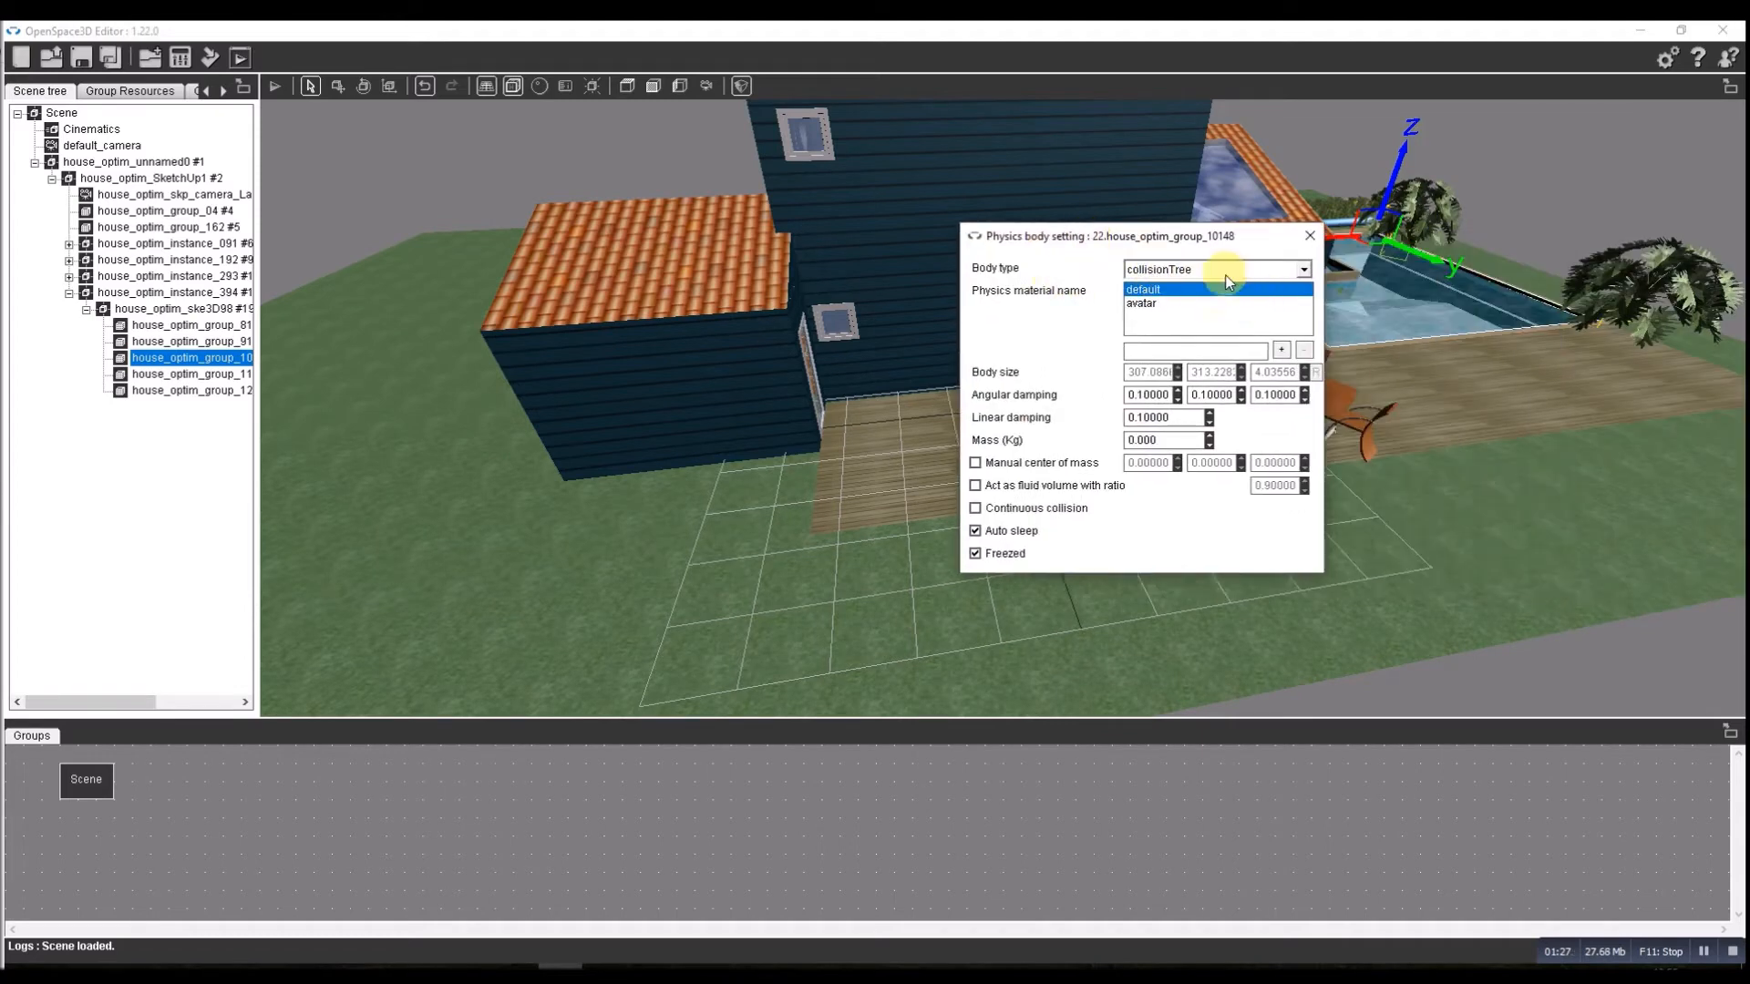
click(1302, 270)
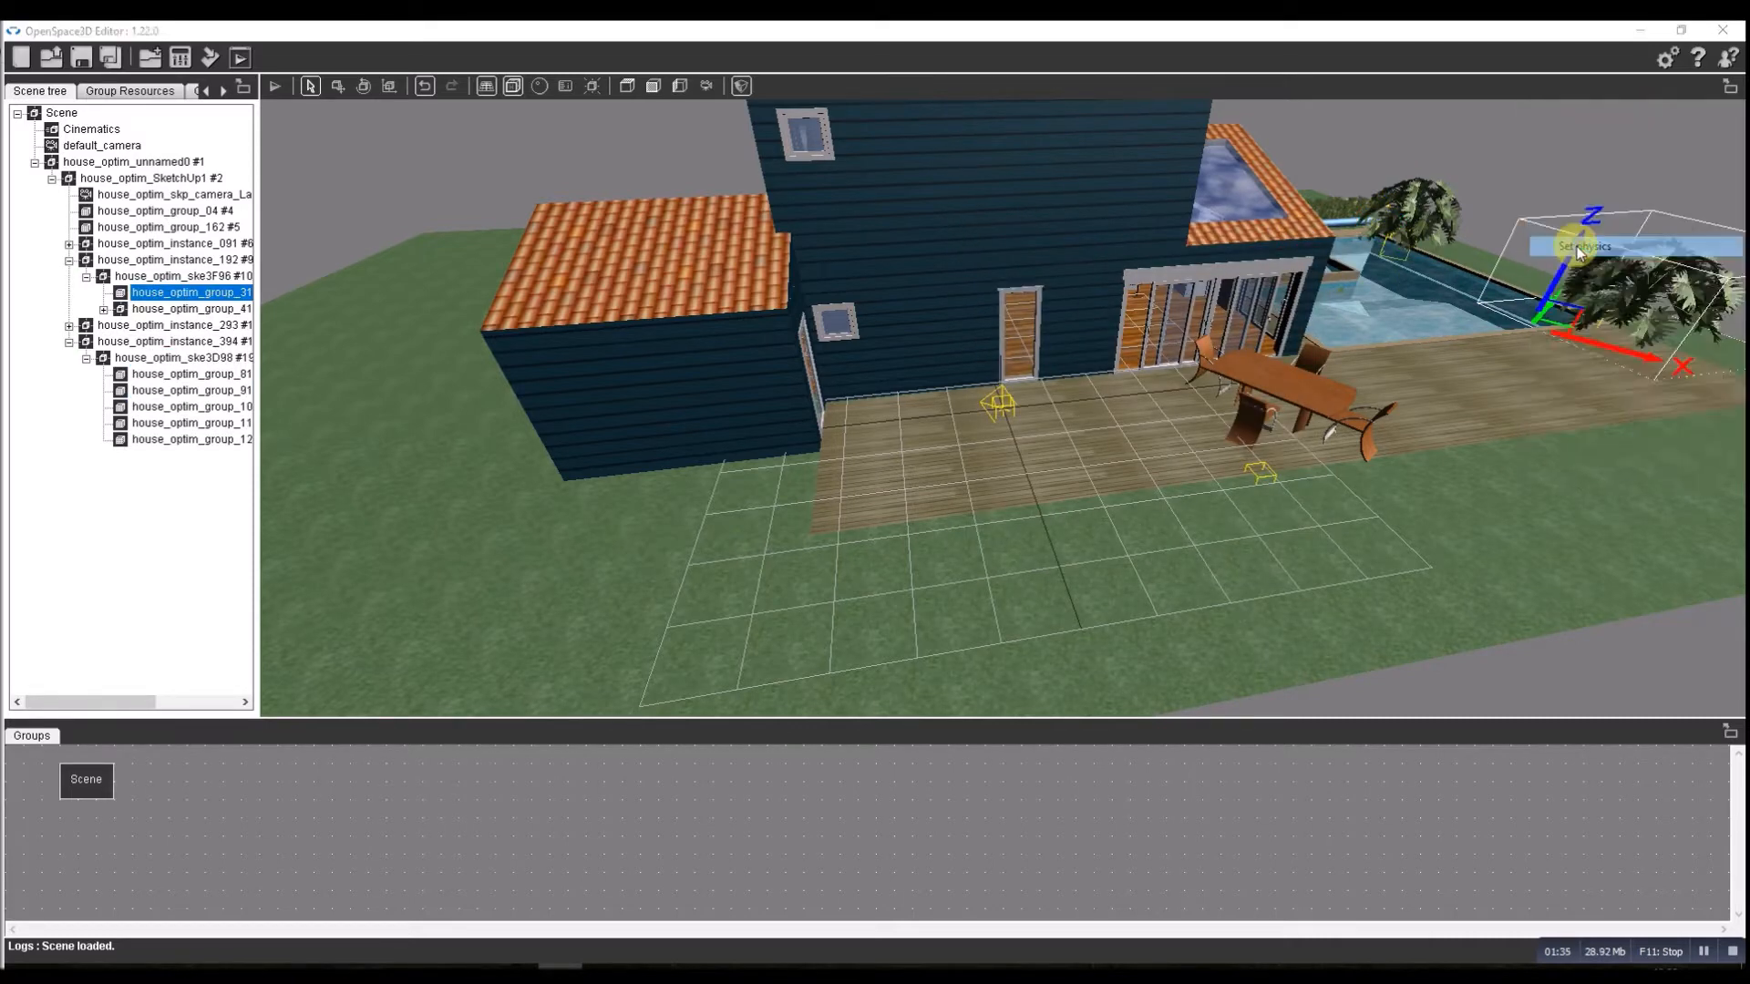
click(1583, 246)
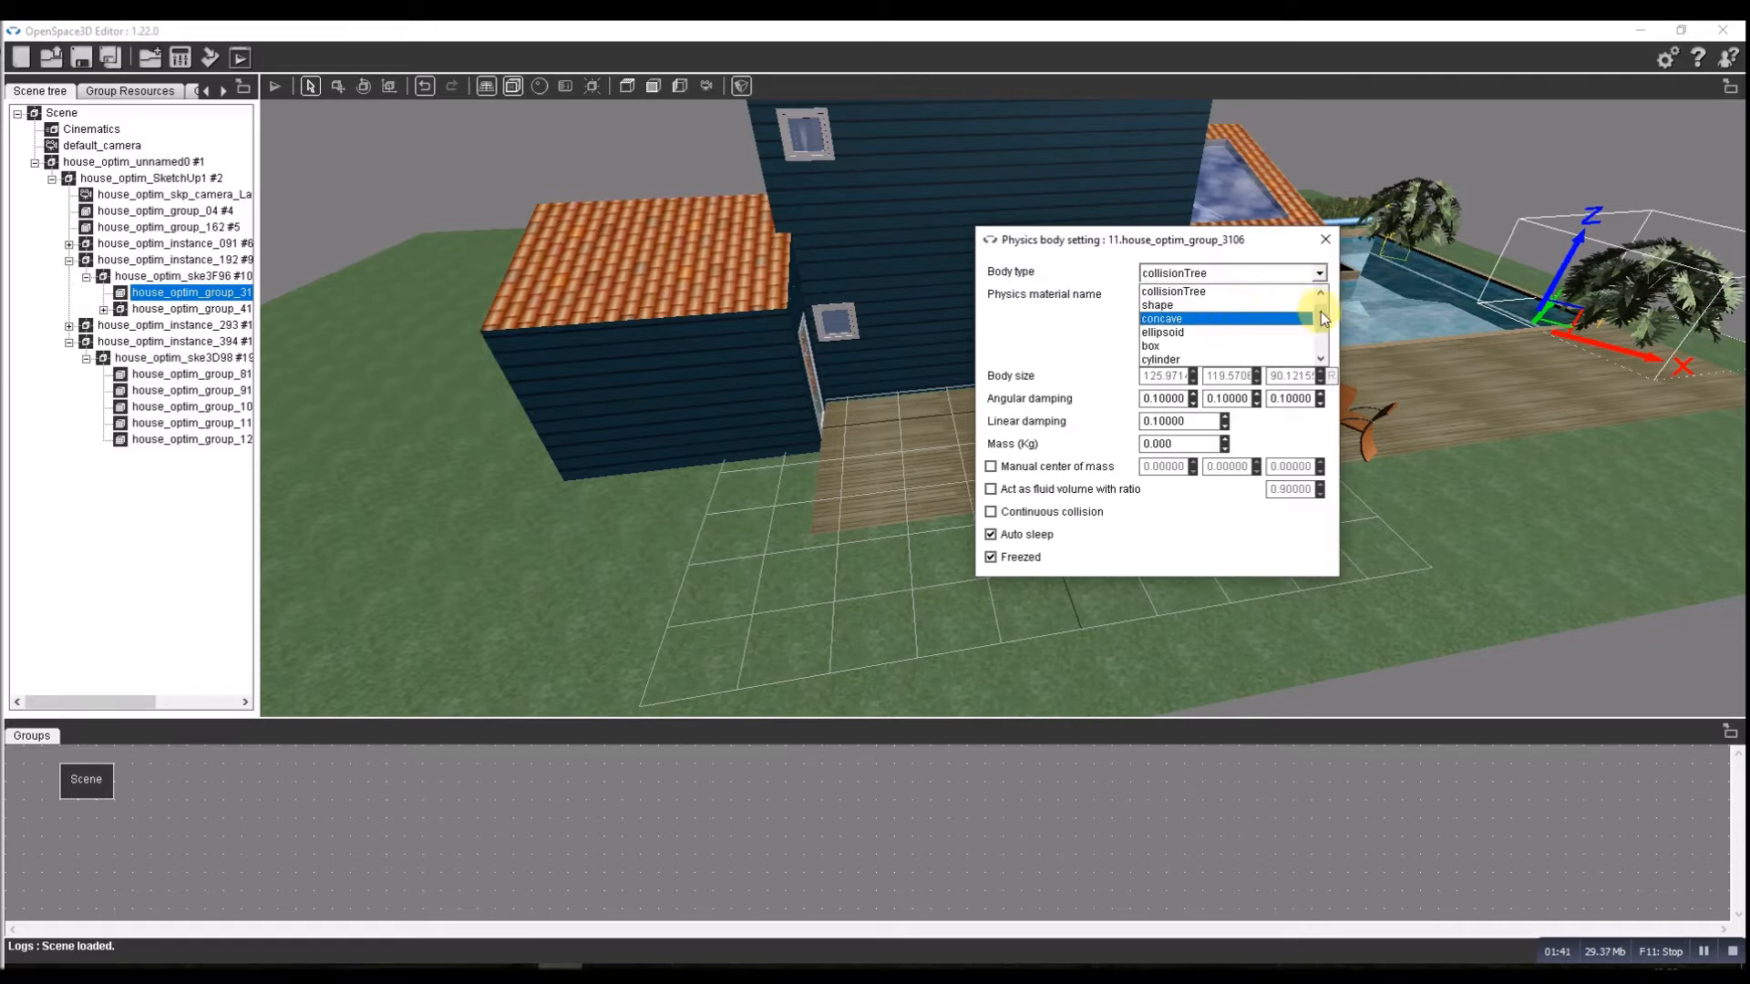
click(1325, 239)
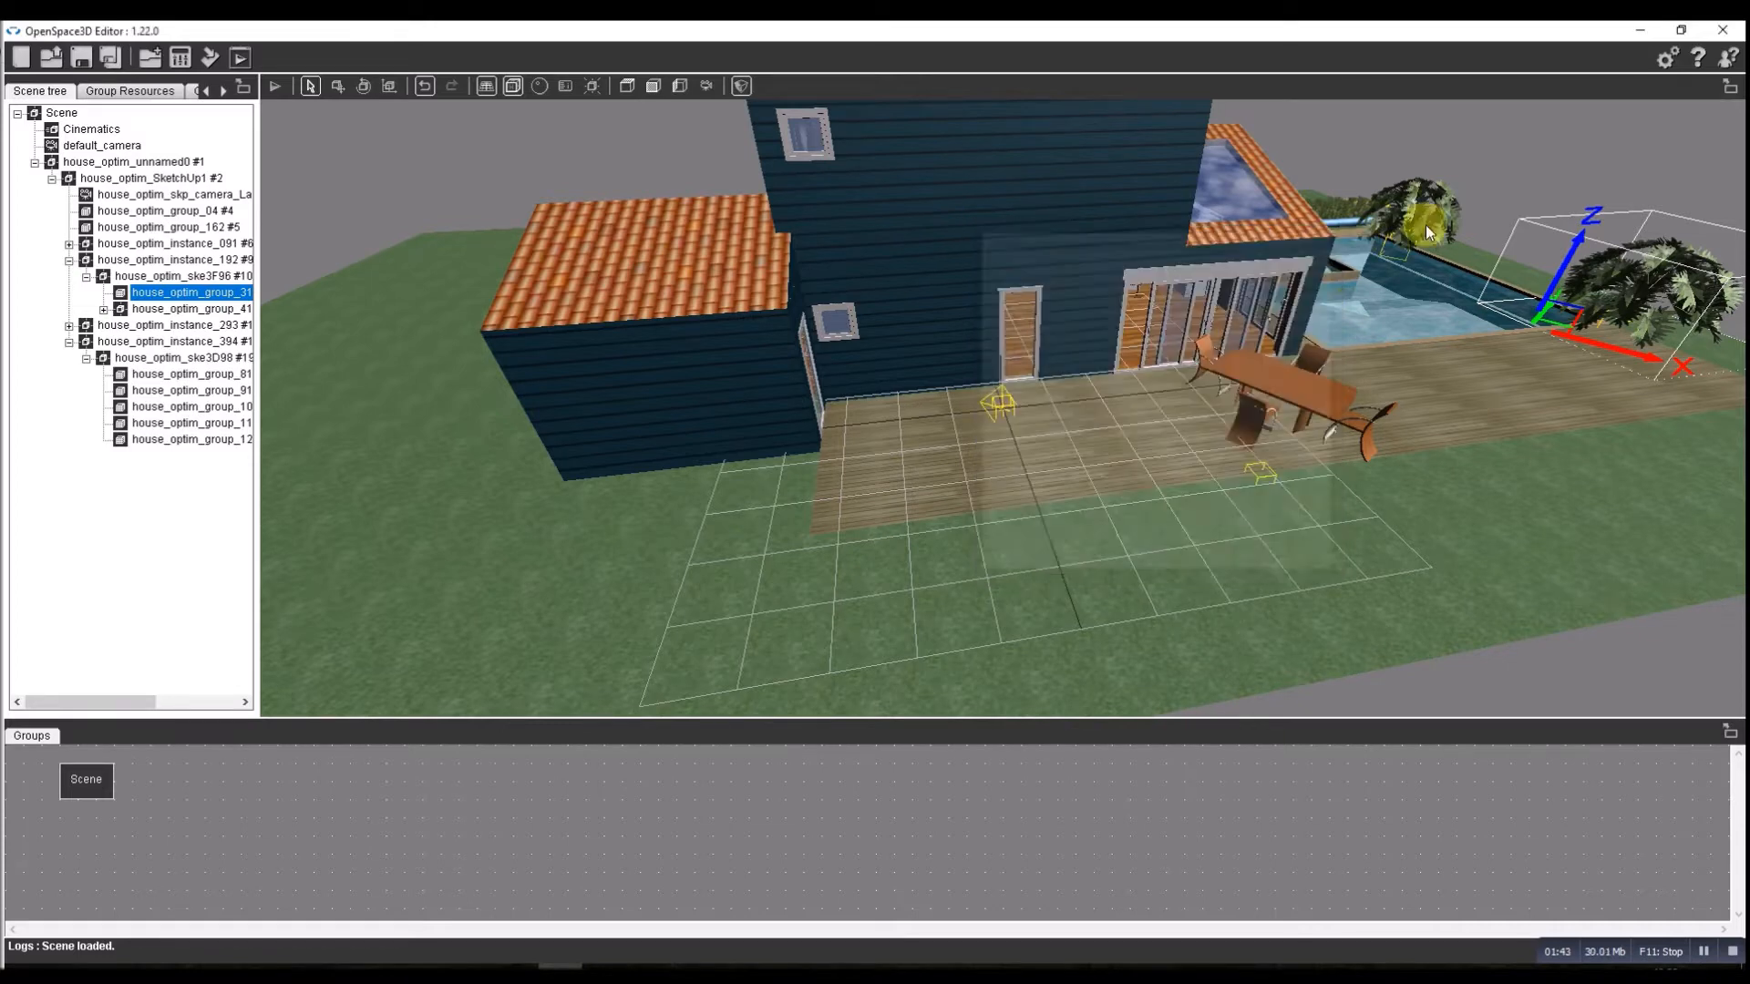
Set the other palm piece mesh's physics body type to none and close the settings.
right_click(1429, 206)
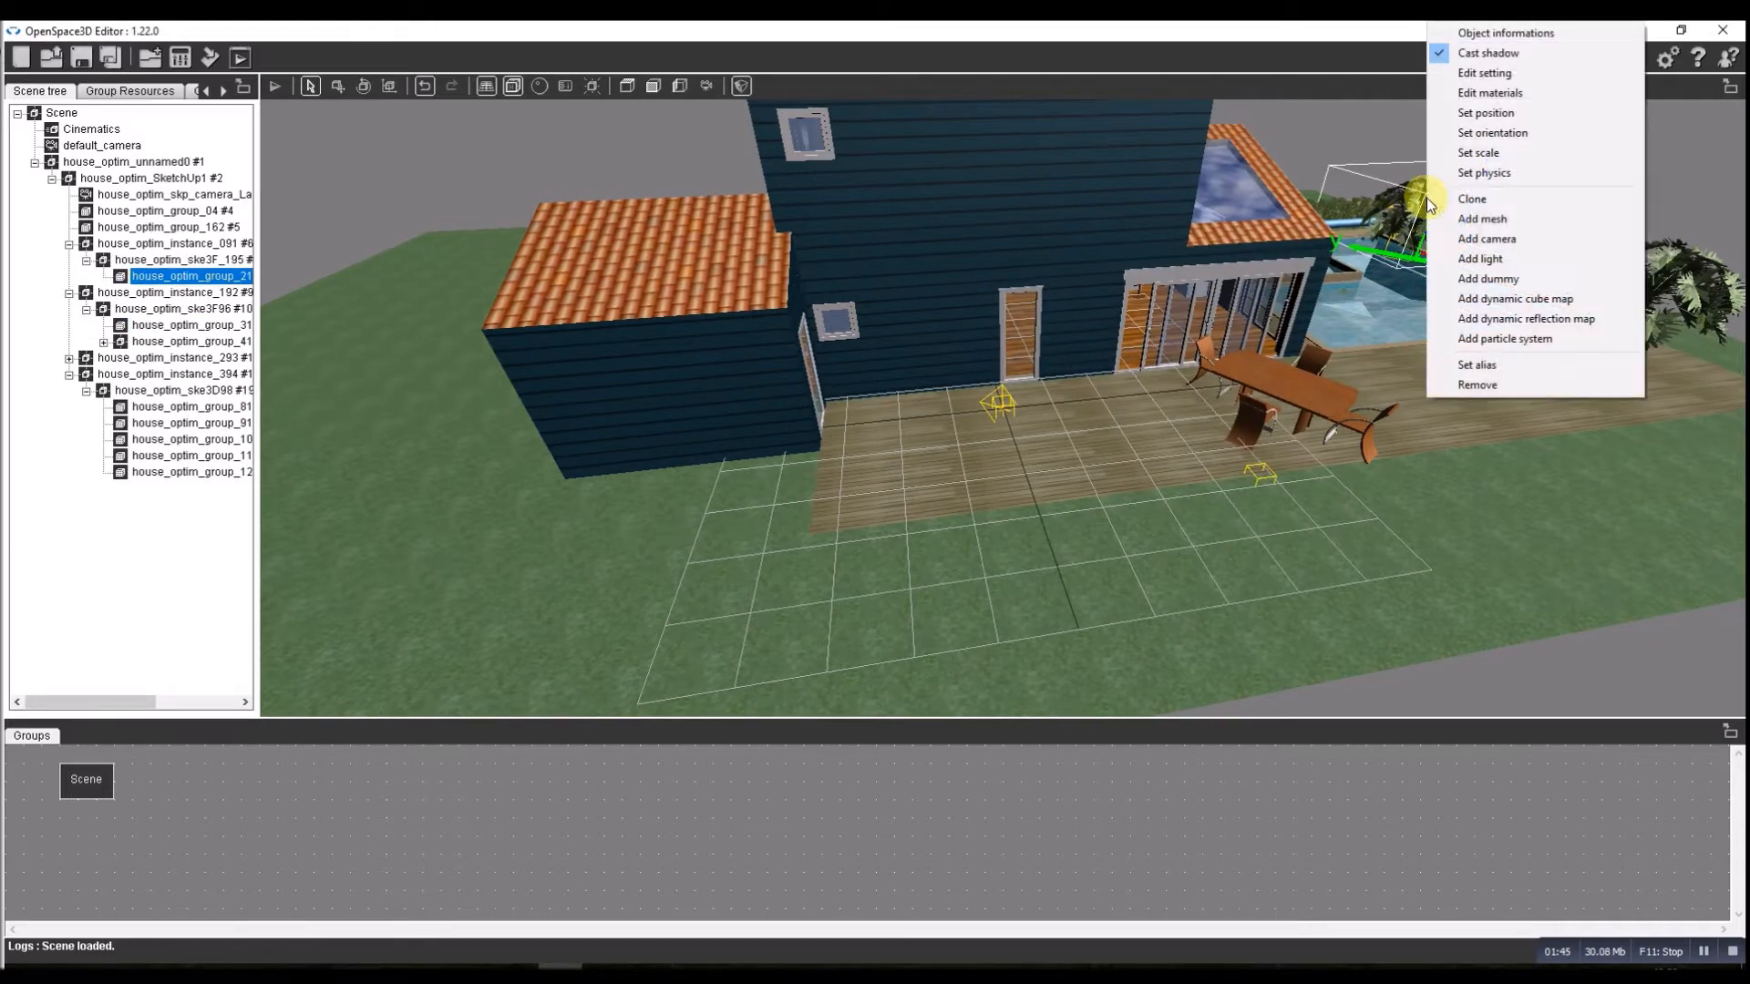
mouse_move(1491, 132)
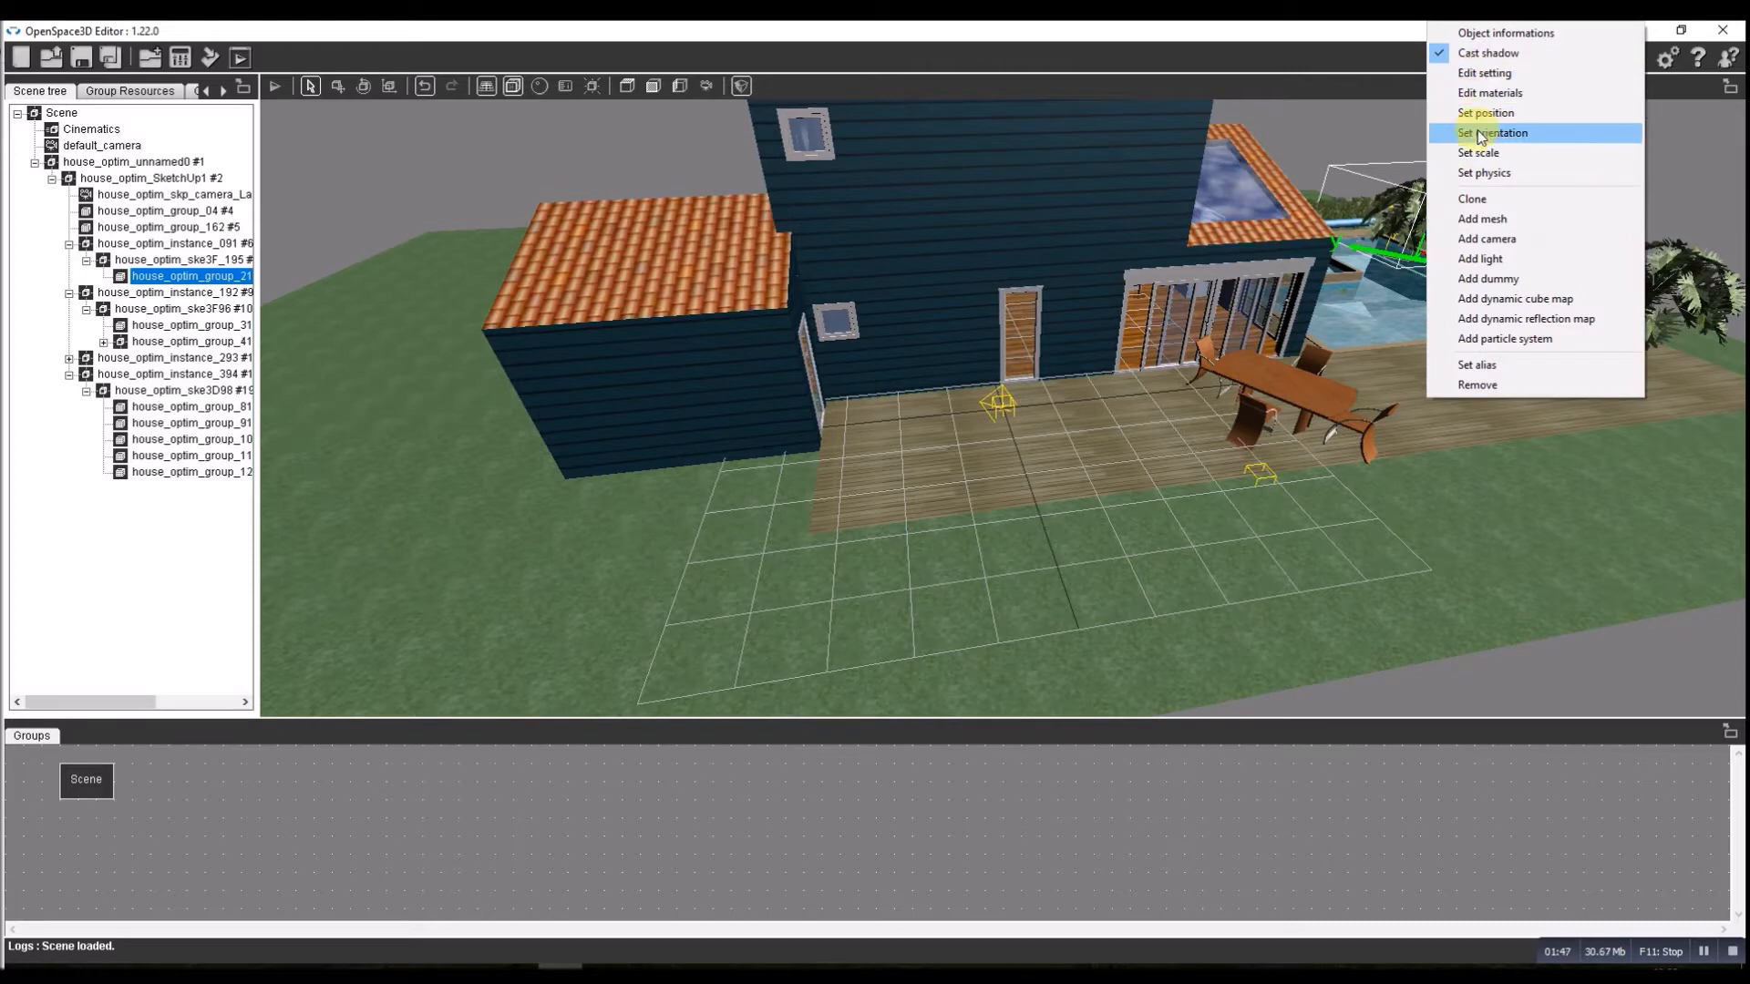
mouse_move(1484, 173)
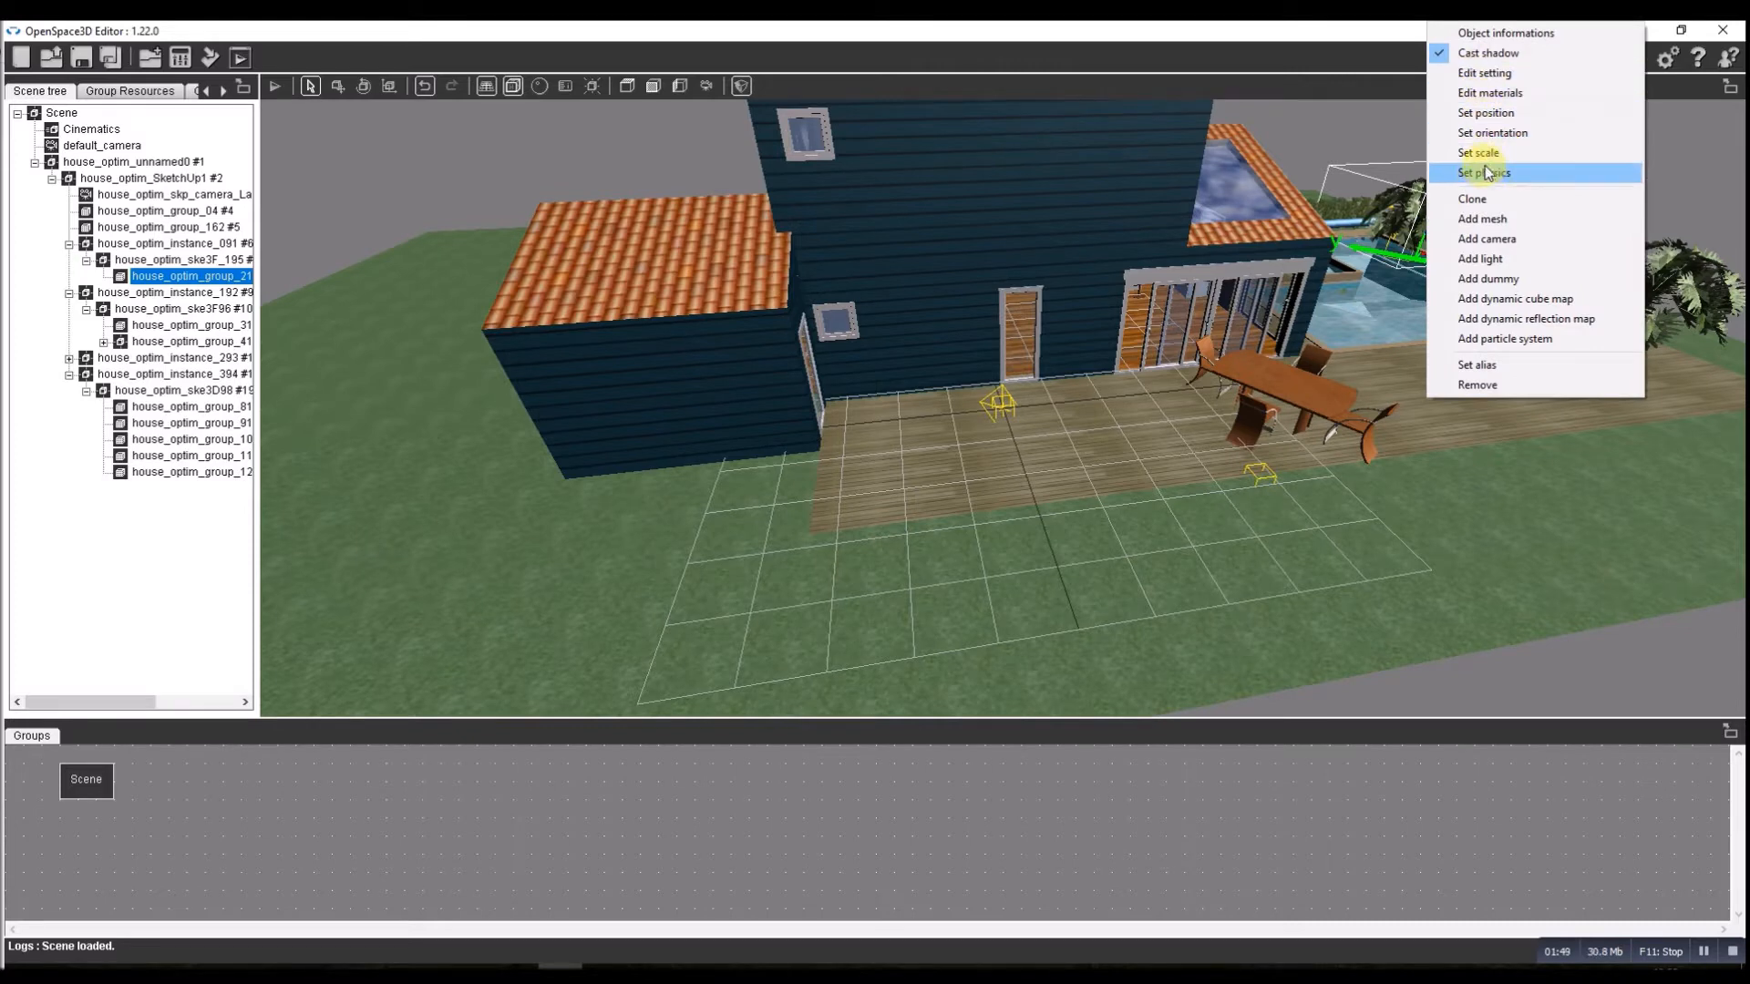
click(1484, 173)
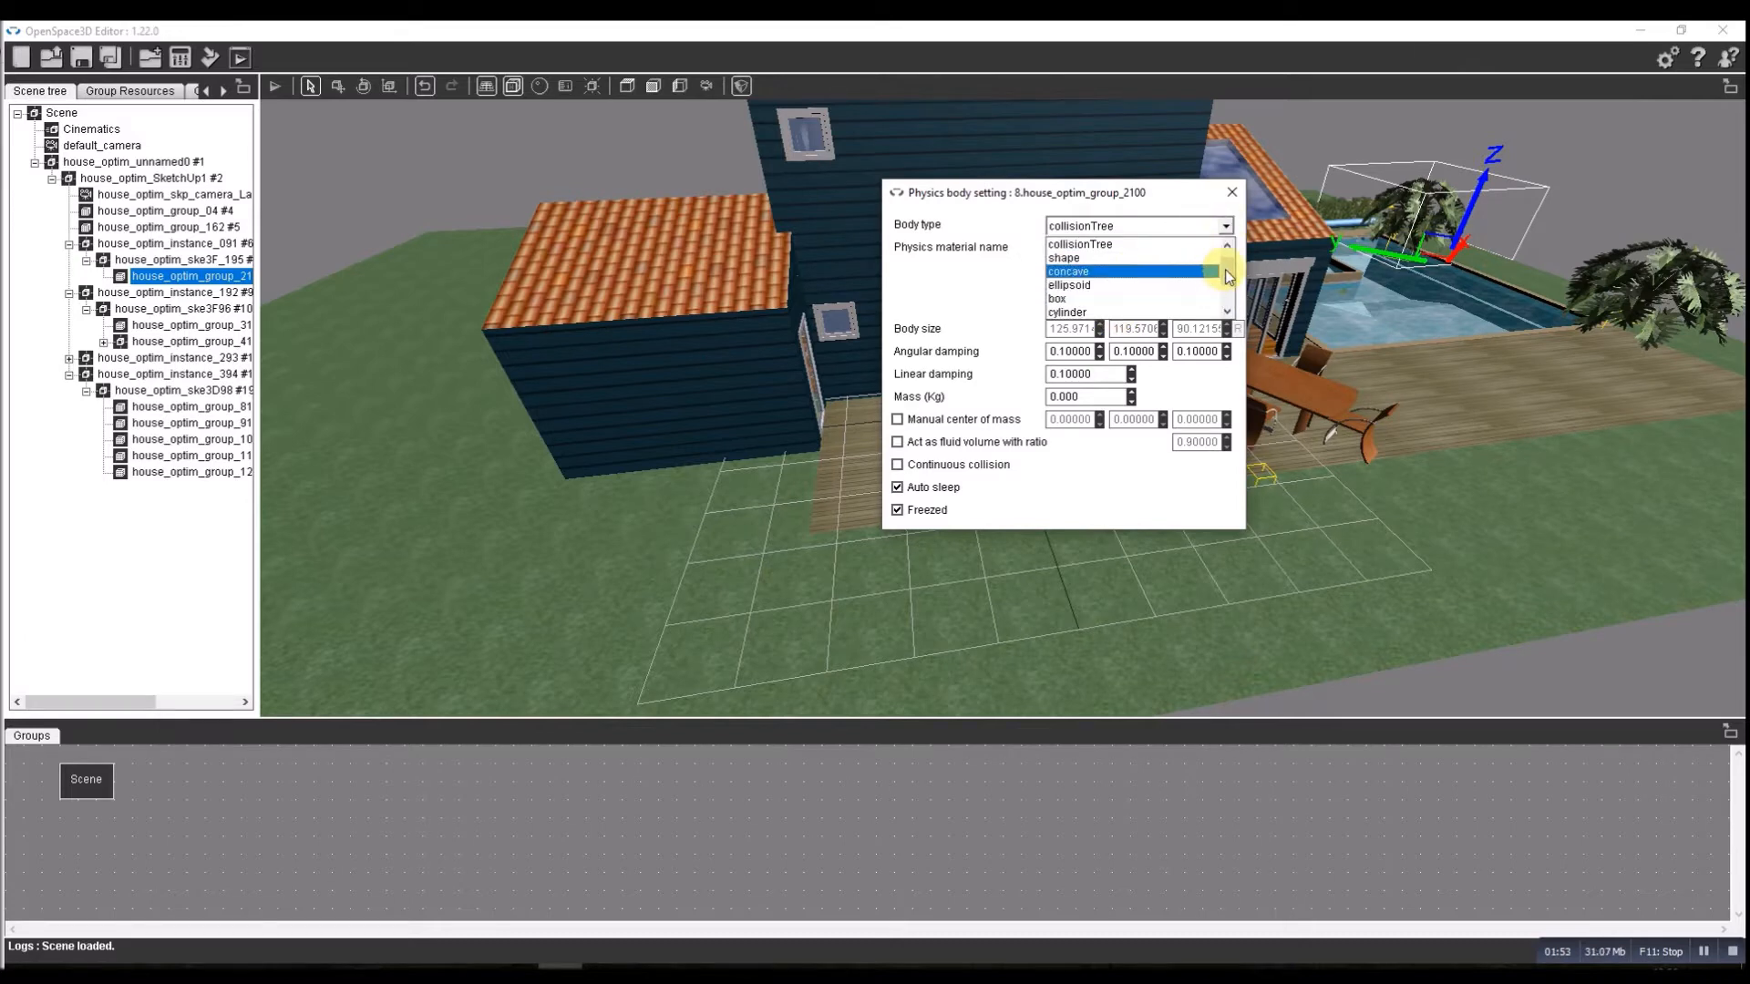
click(1137, 226)
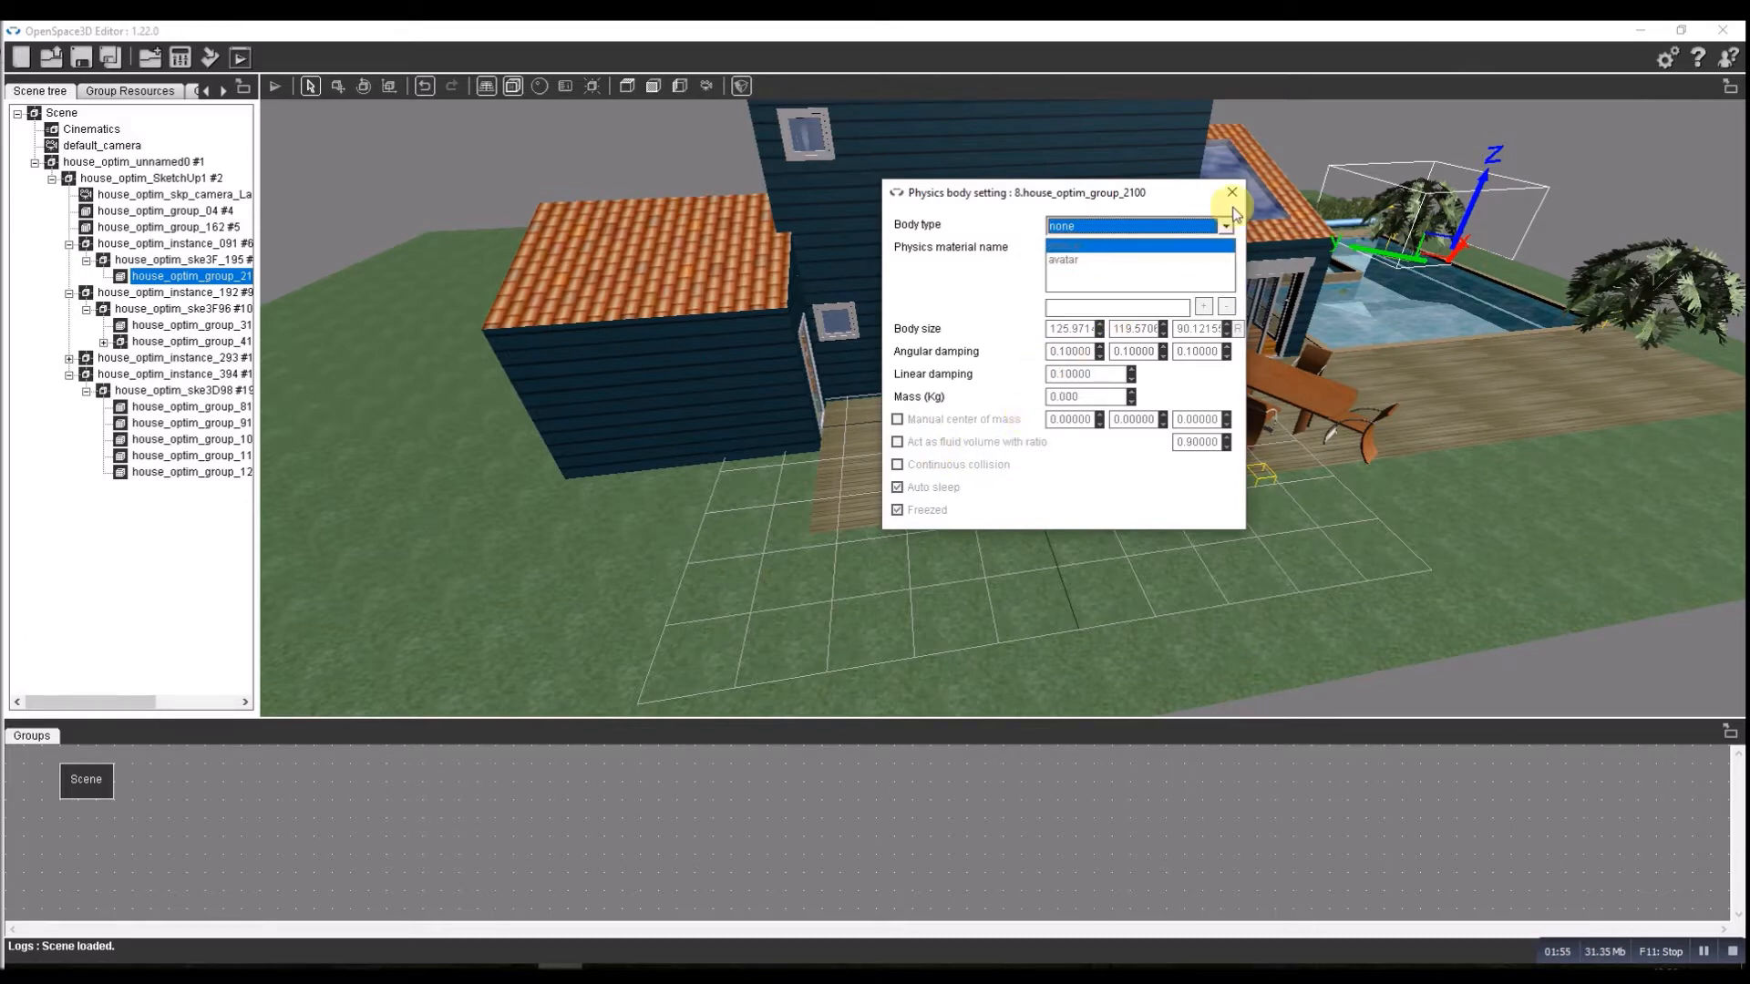
click(1232, 191)
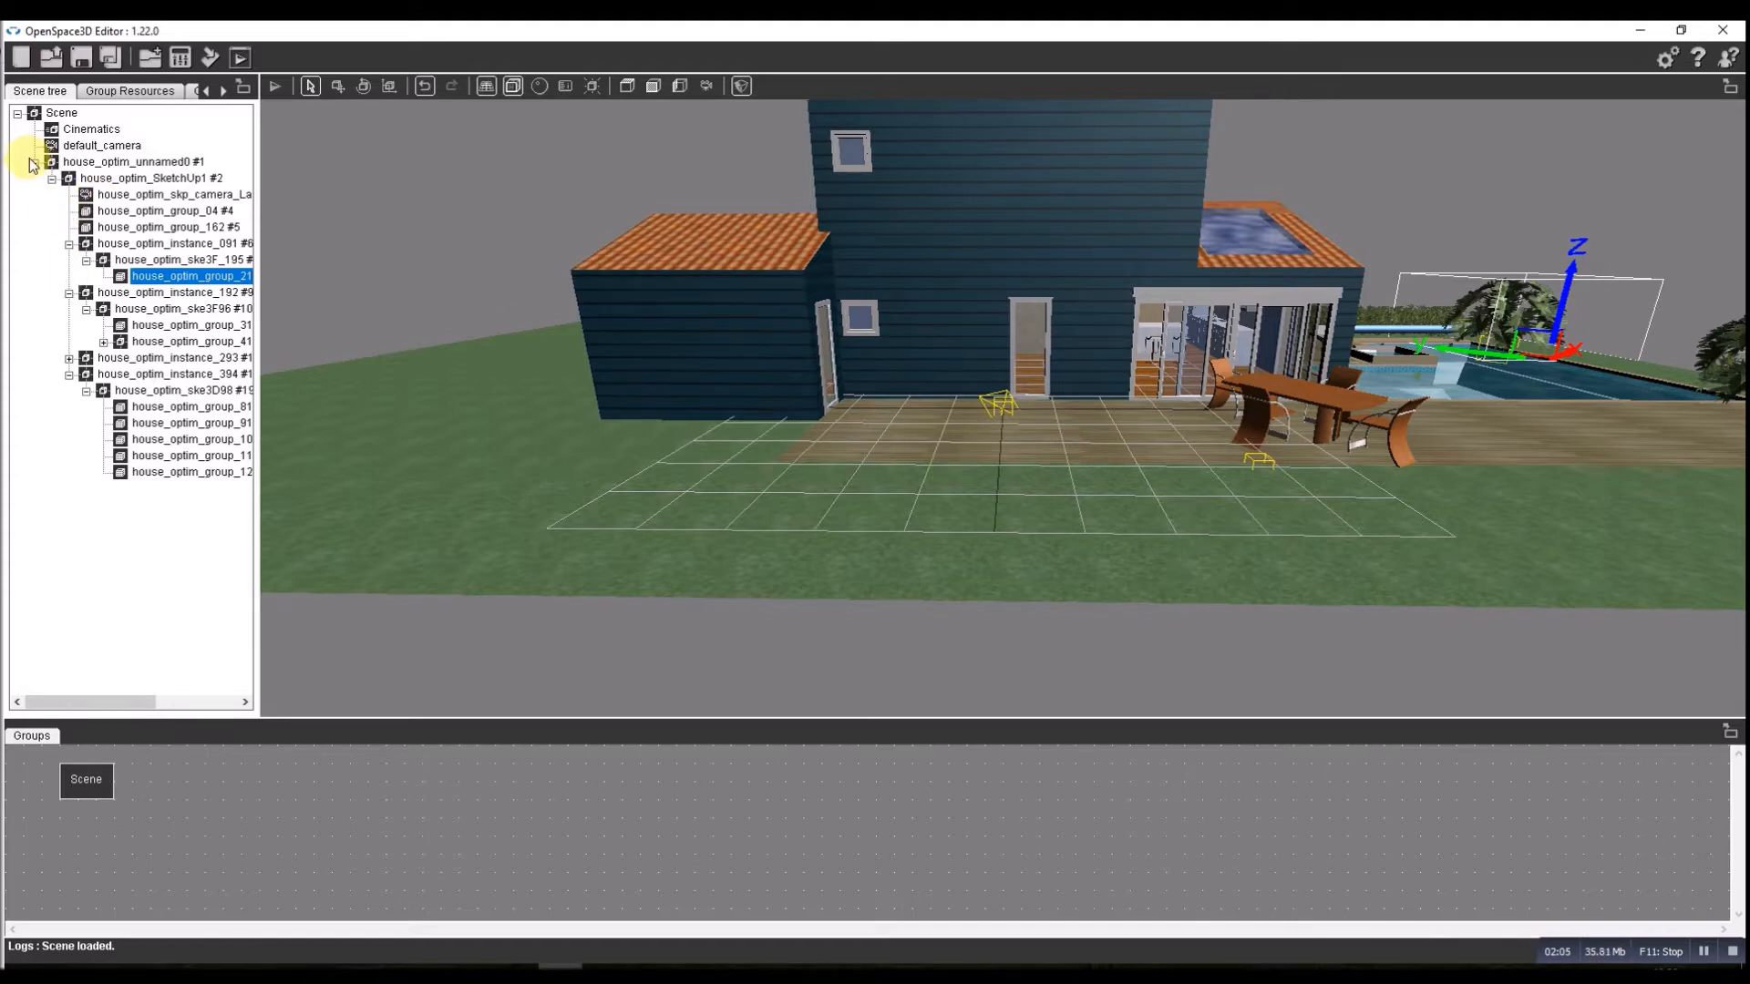
Add a dummy object named dummy_pos on the patio in front of the door.
right_click(62, 113)
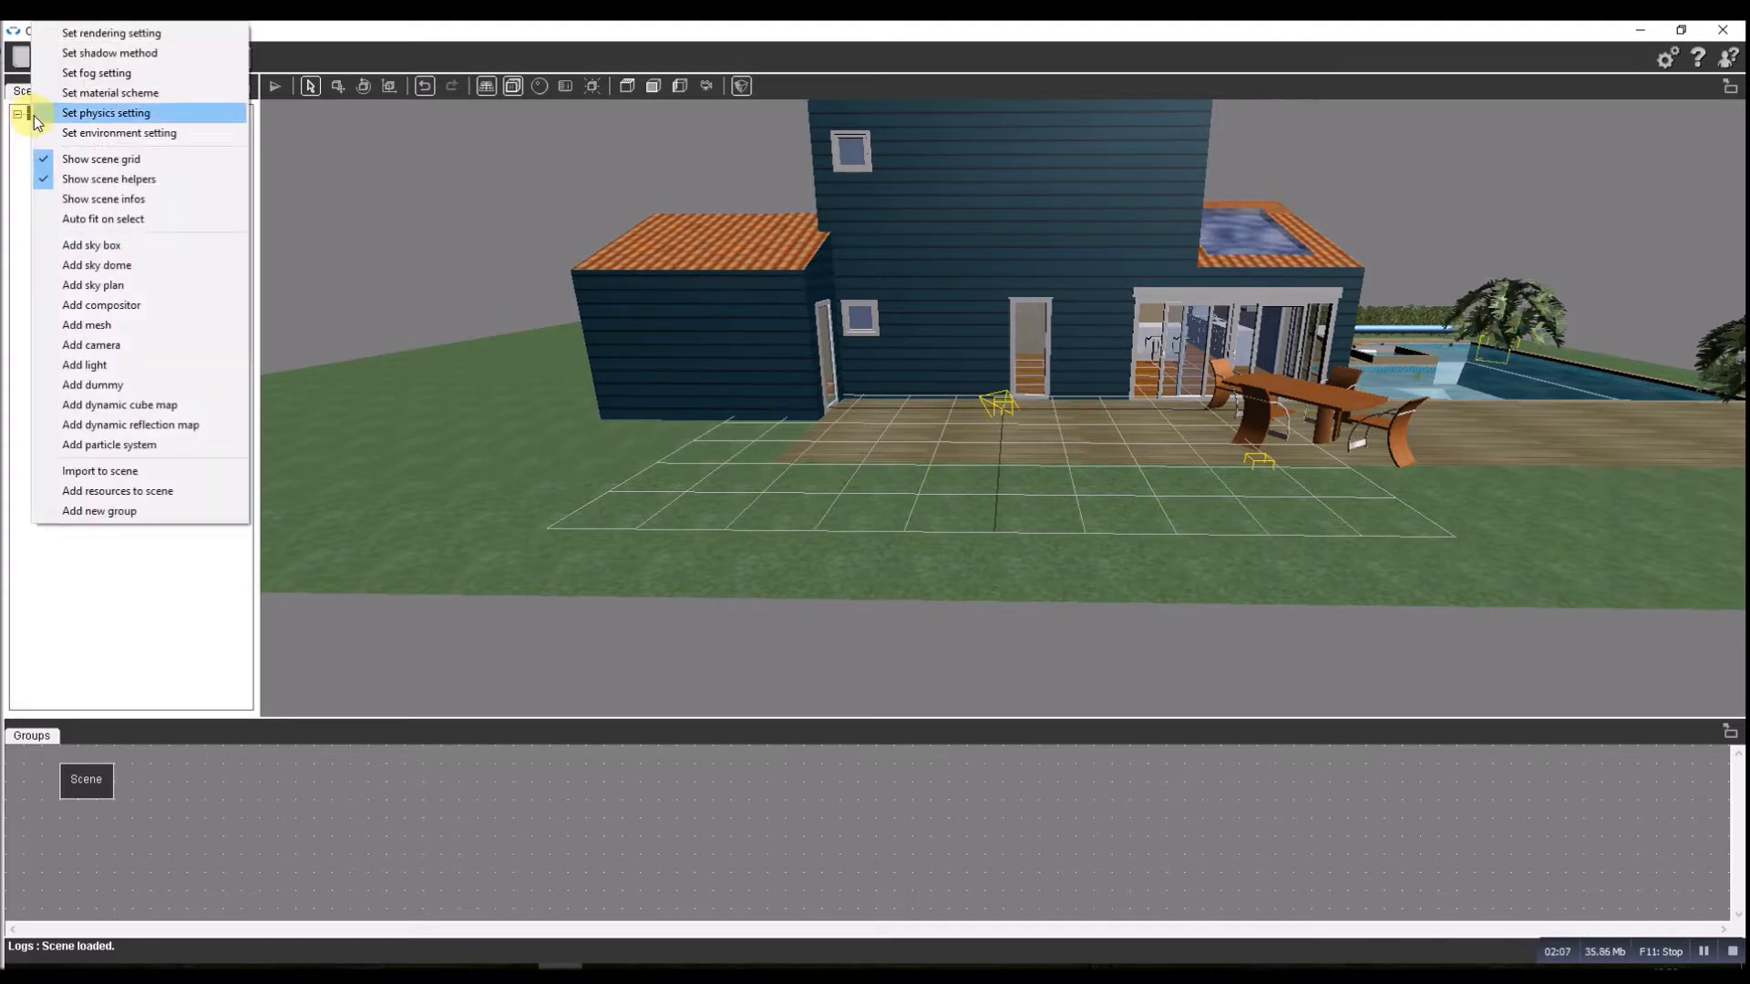
click(91, 385)
text(dummy_po)
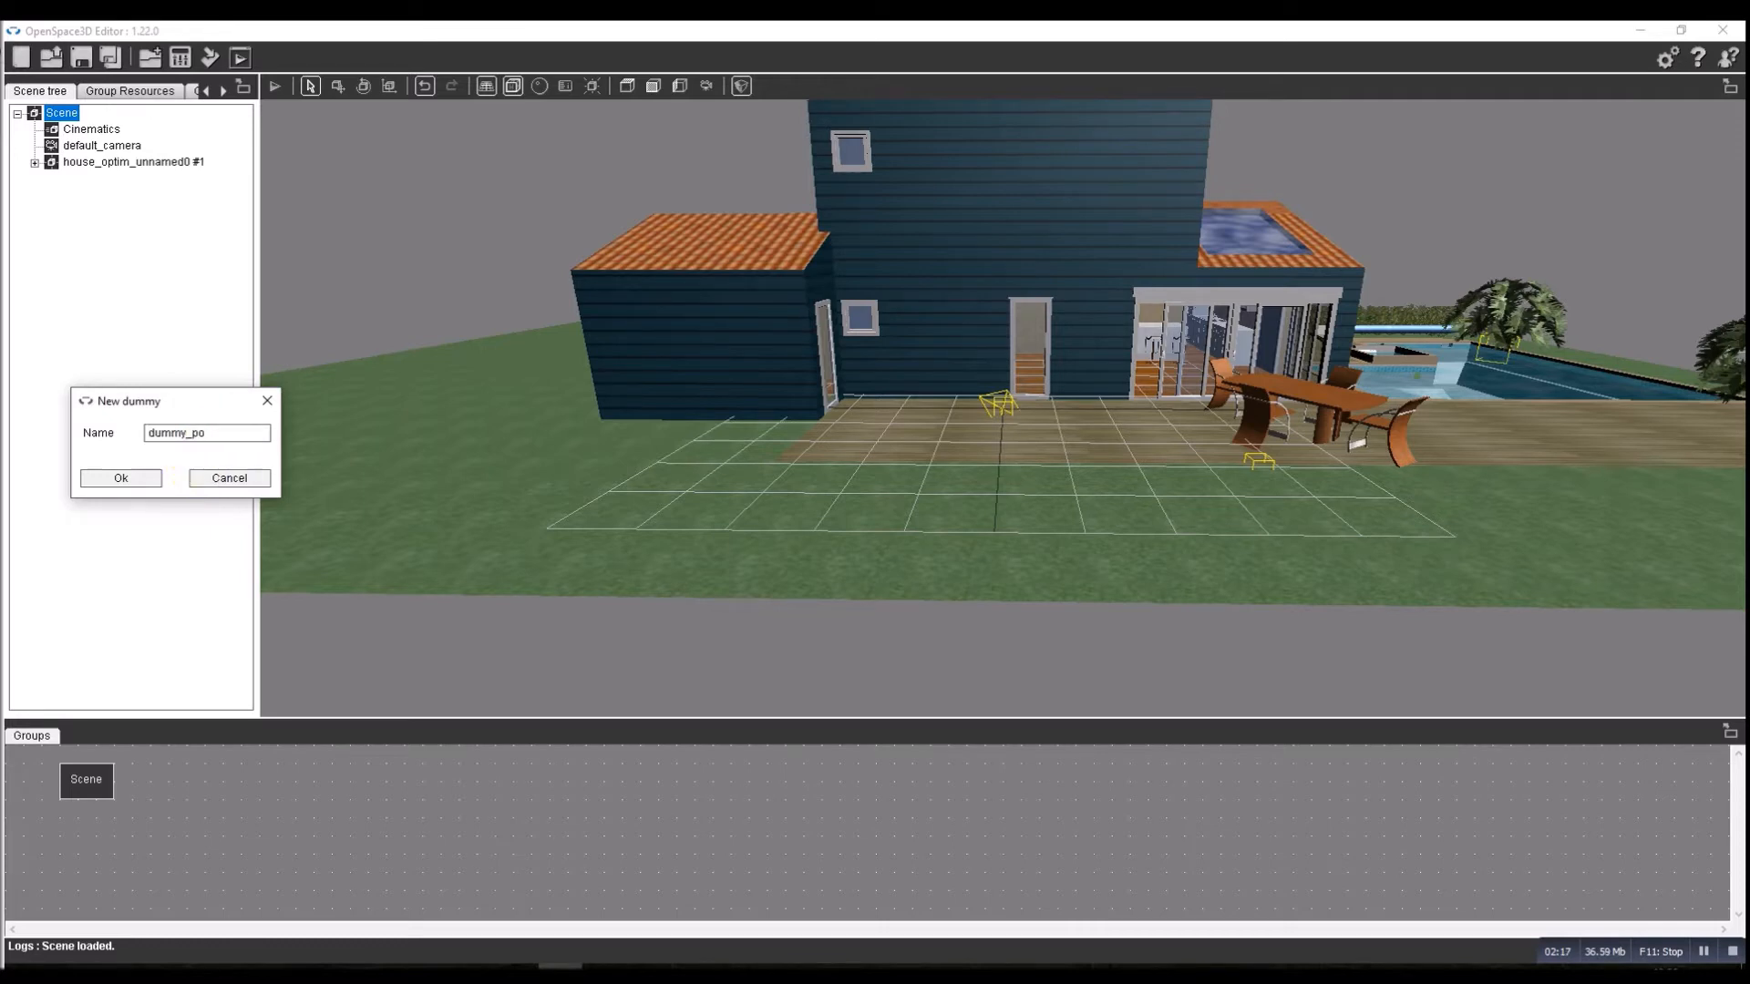
text(s)
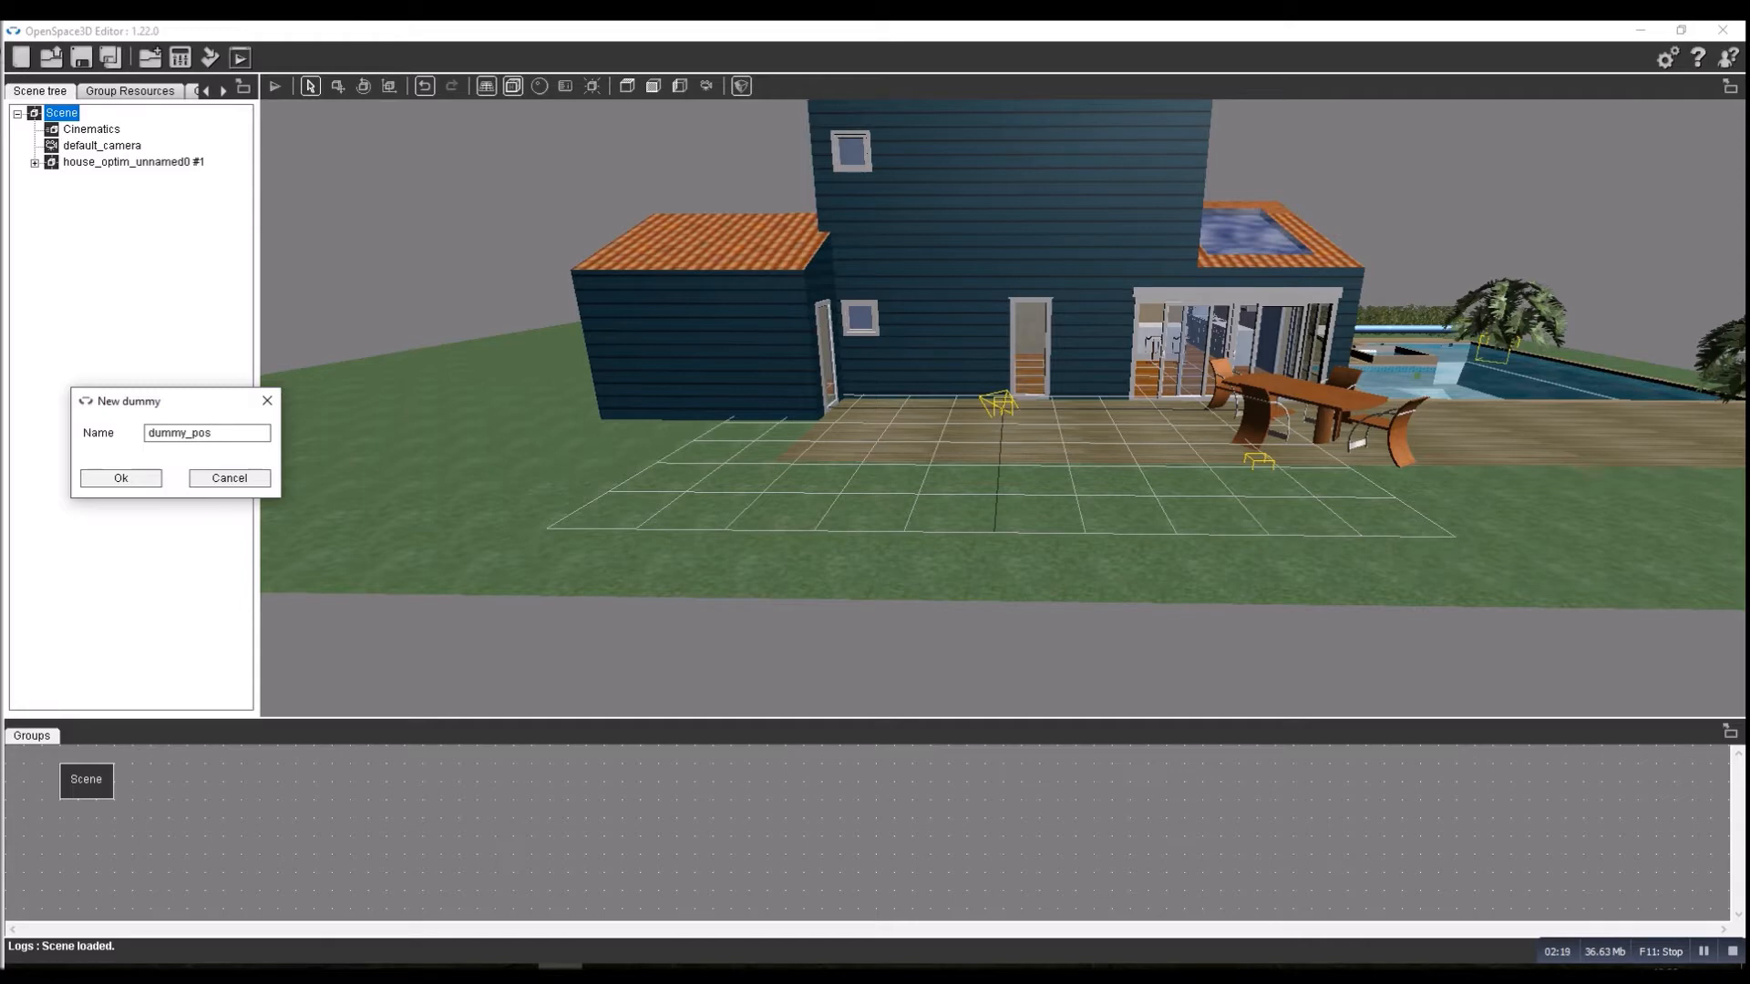
click(120, 478)
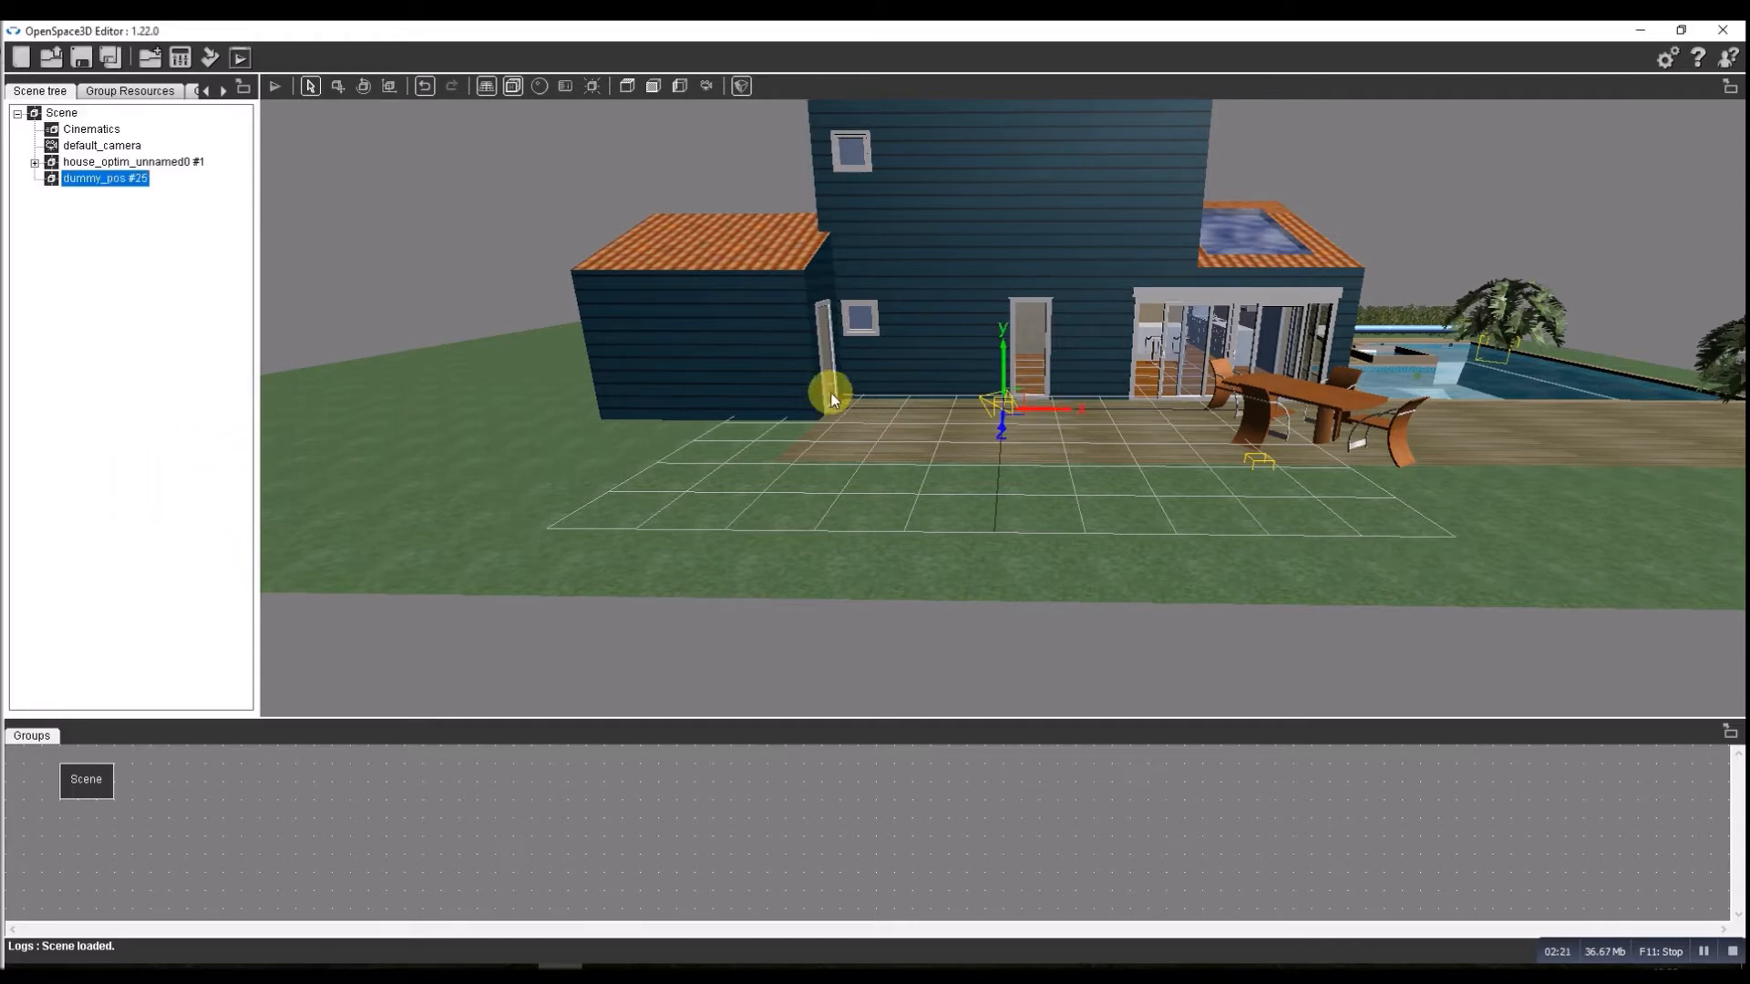
drag(831, 395, 1043, 405)
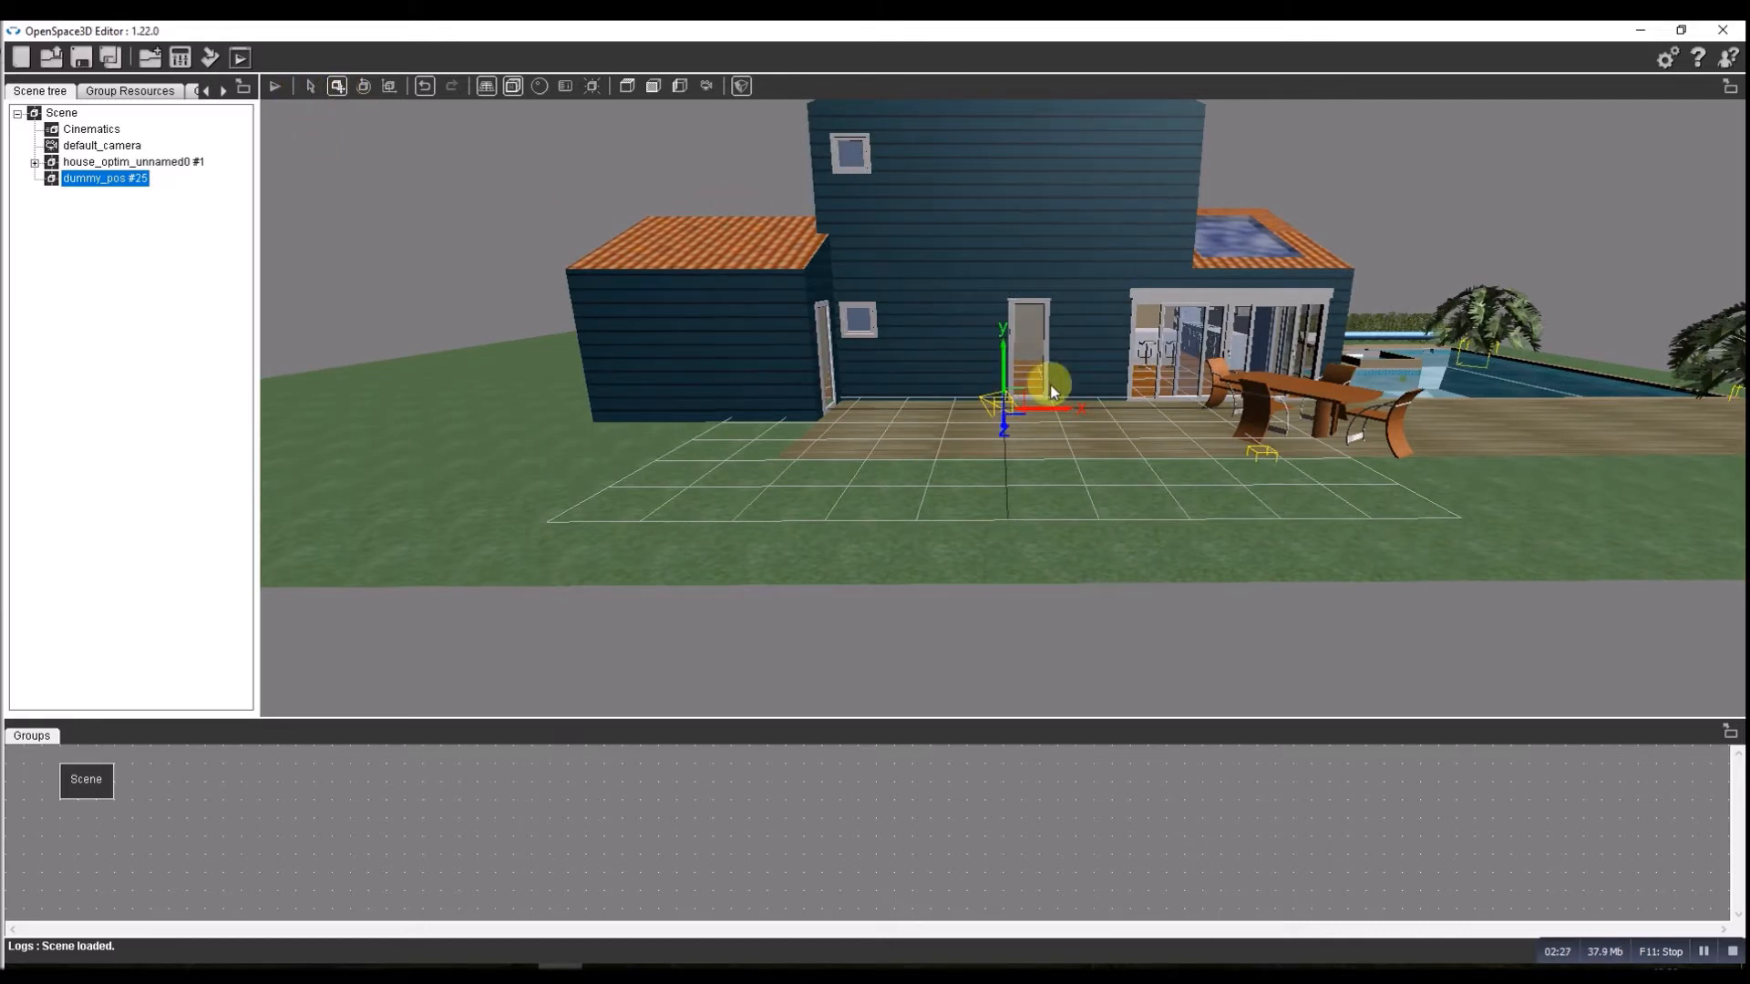
click(273, 85)
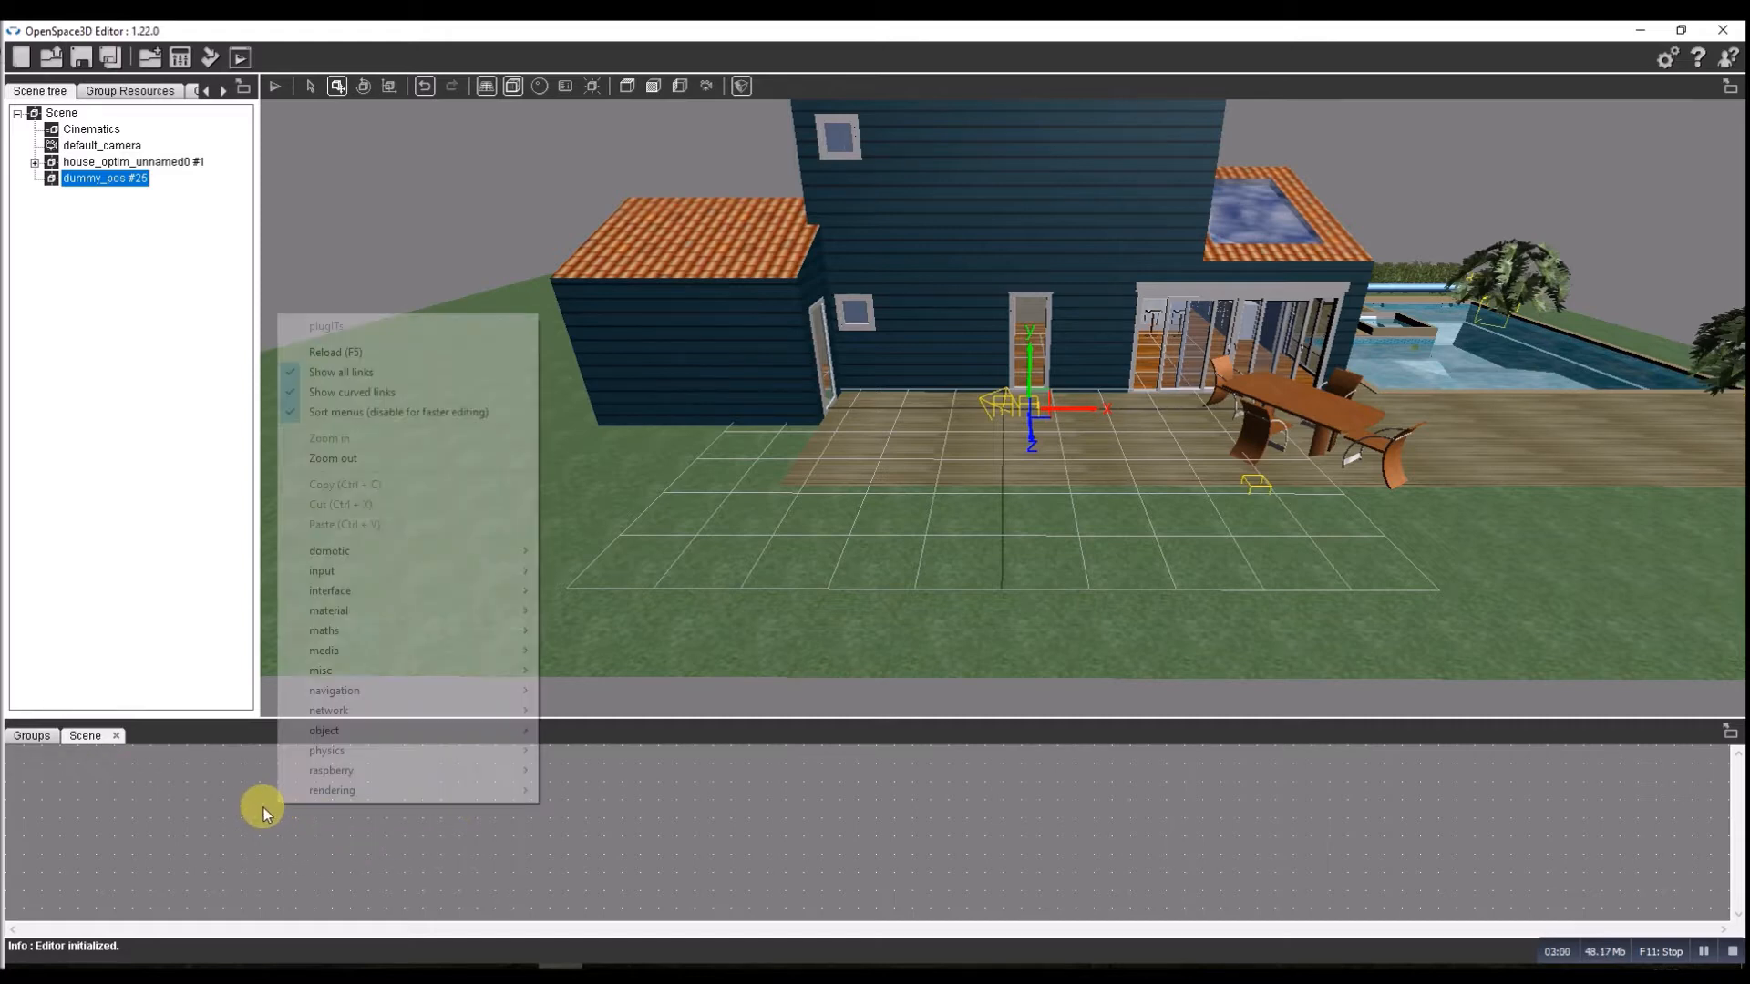
mouse_move(332, 689)
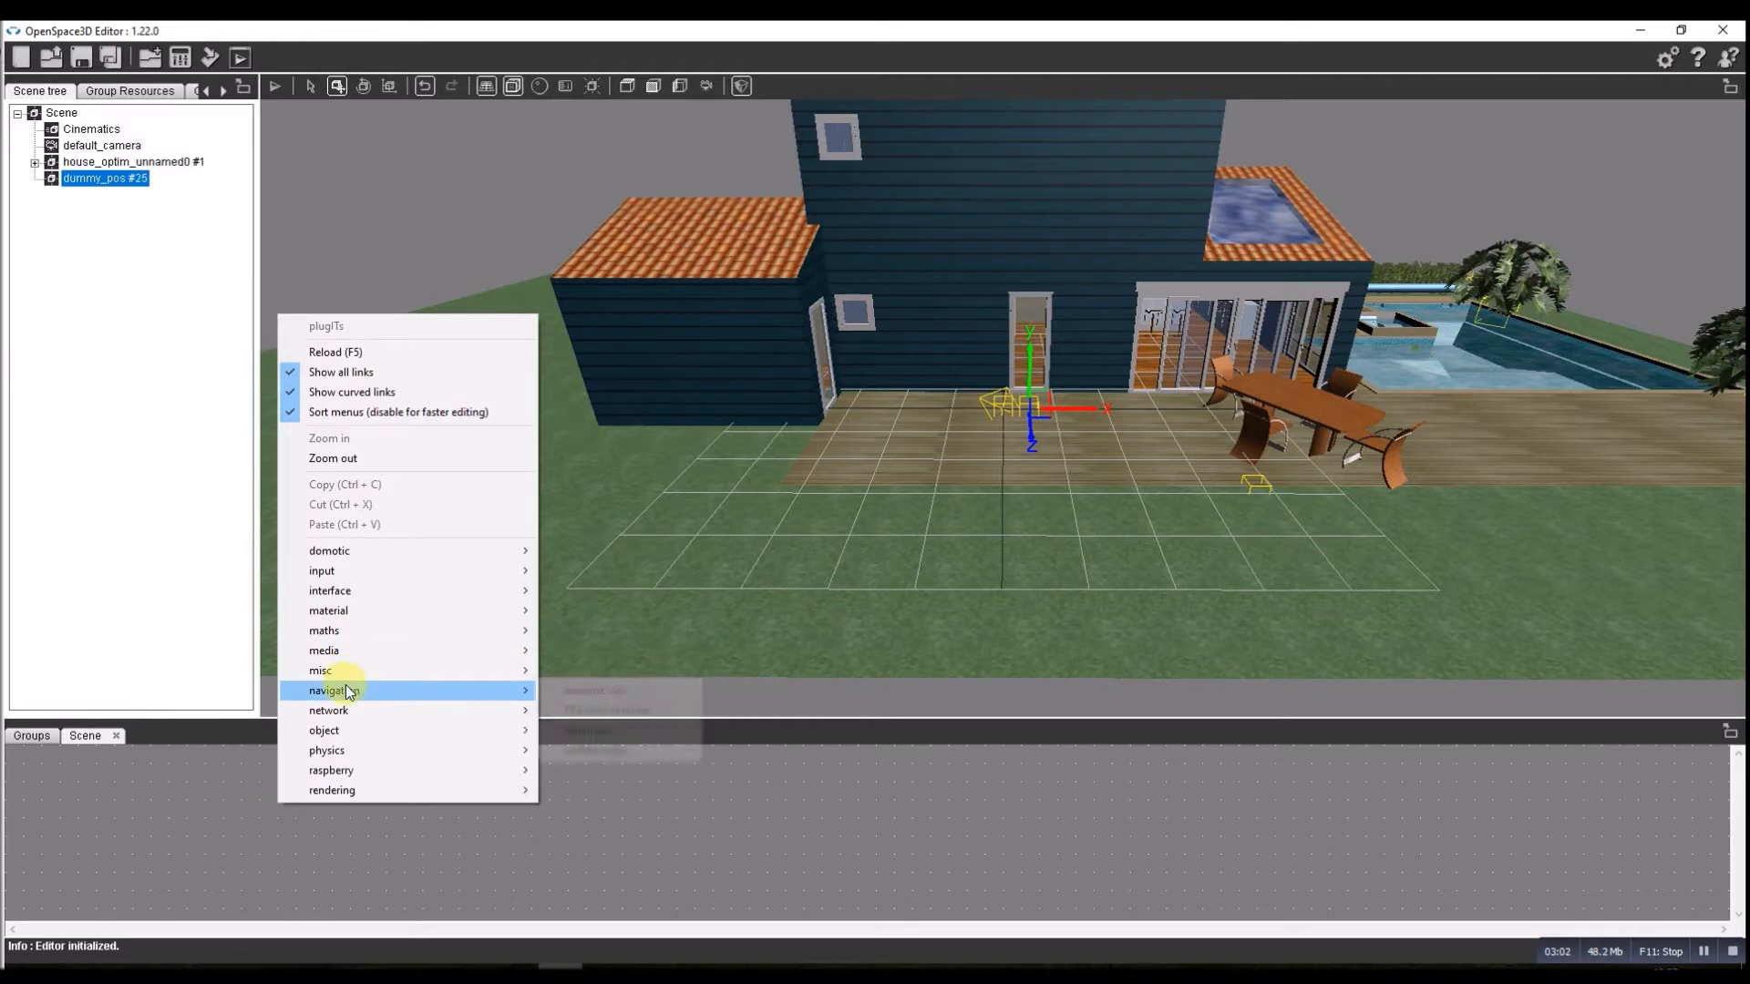
mouse_move(346, 689)
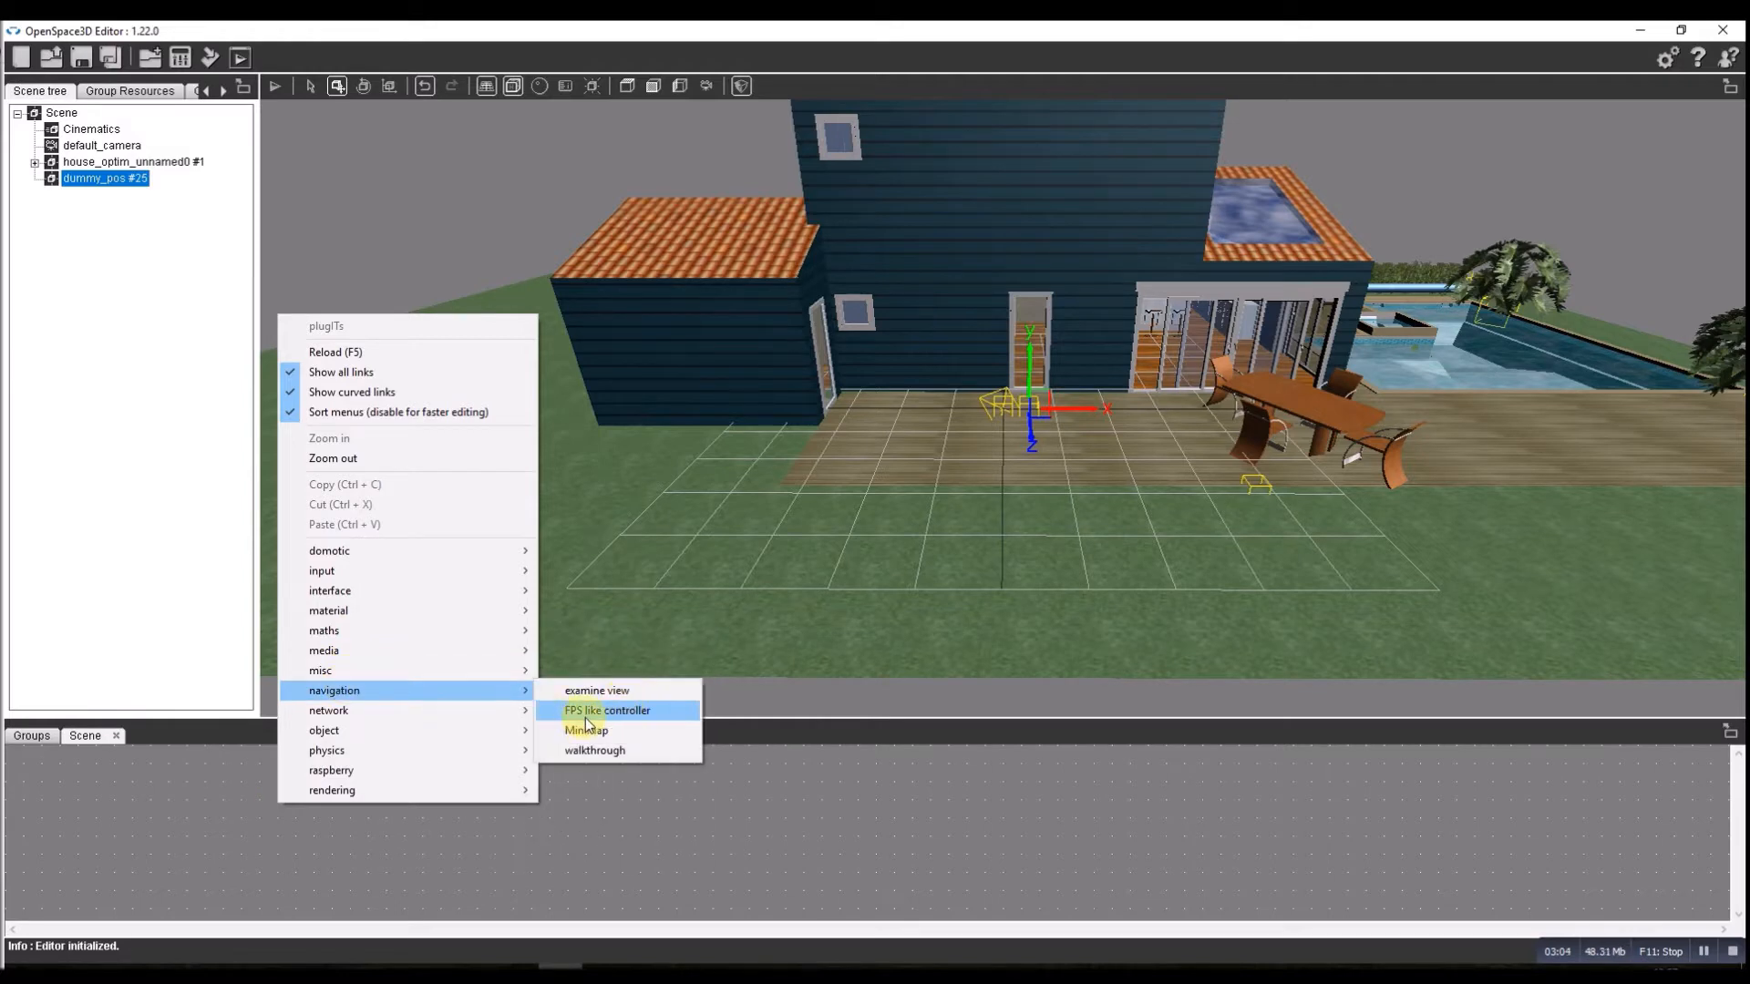
Add an FPS like controller whose start position is picked from the dummy (X 0.4965).
click(605, 711)
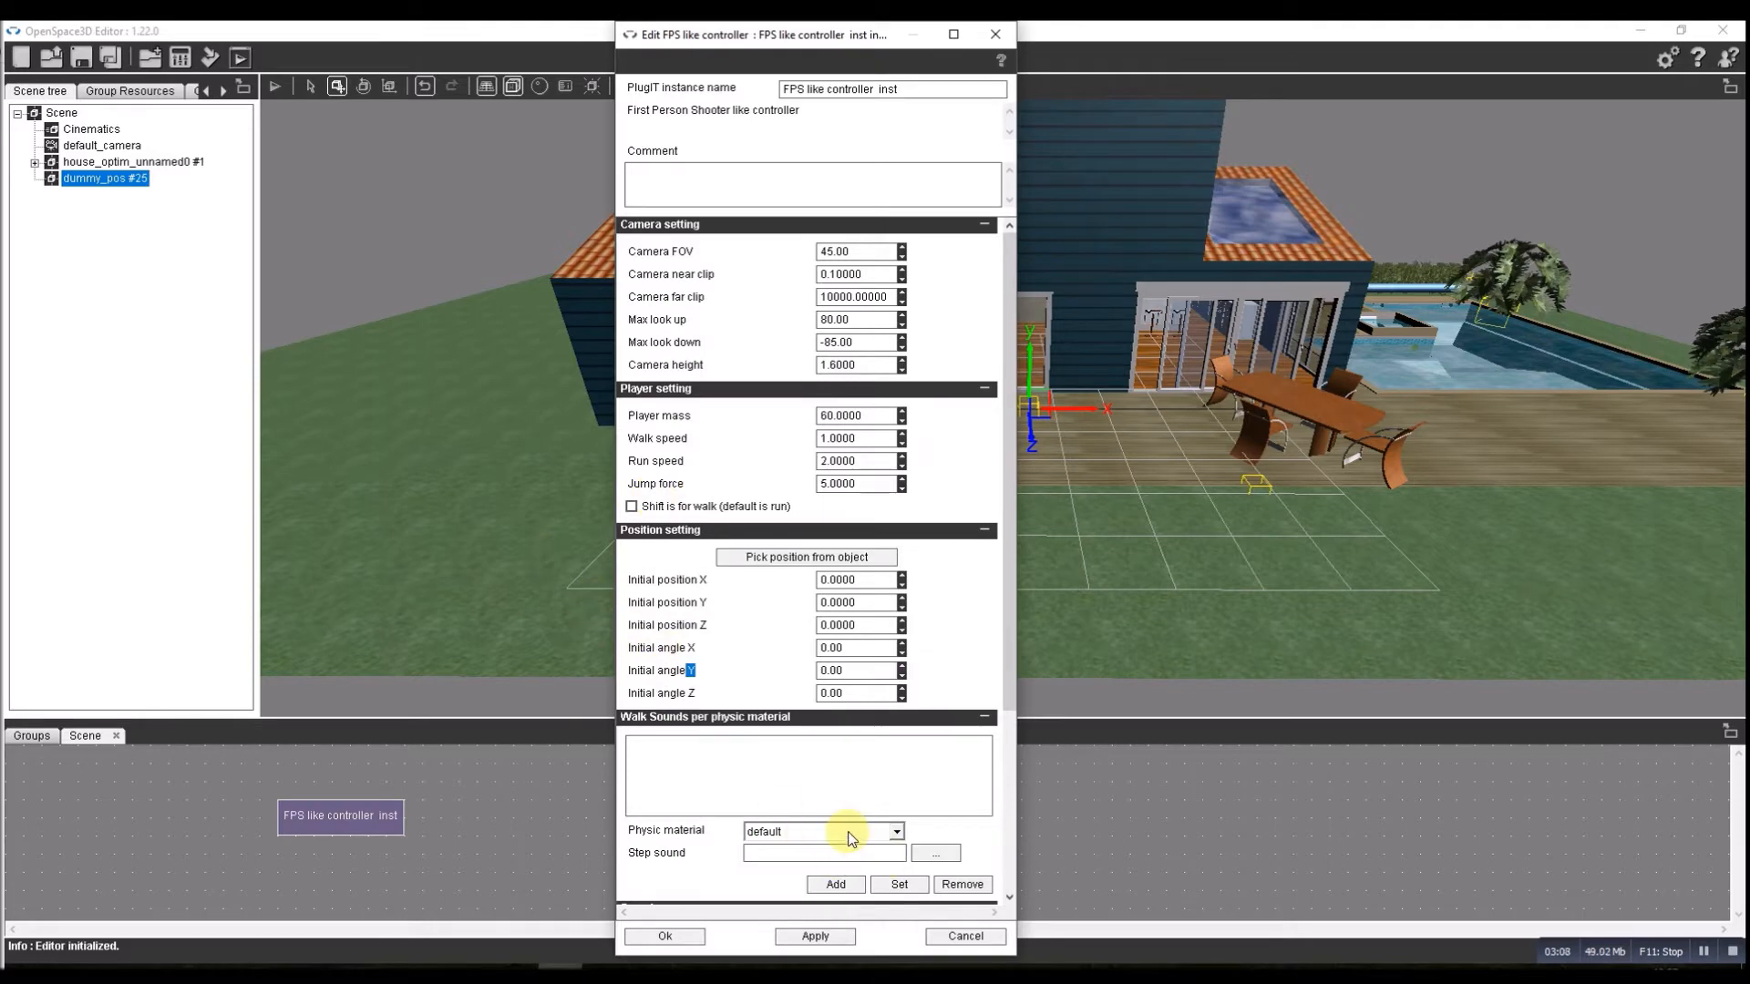
click(804, 557)
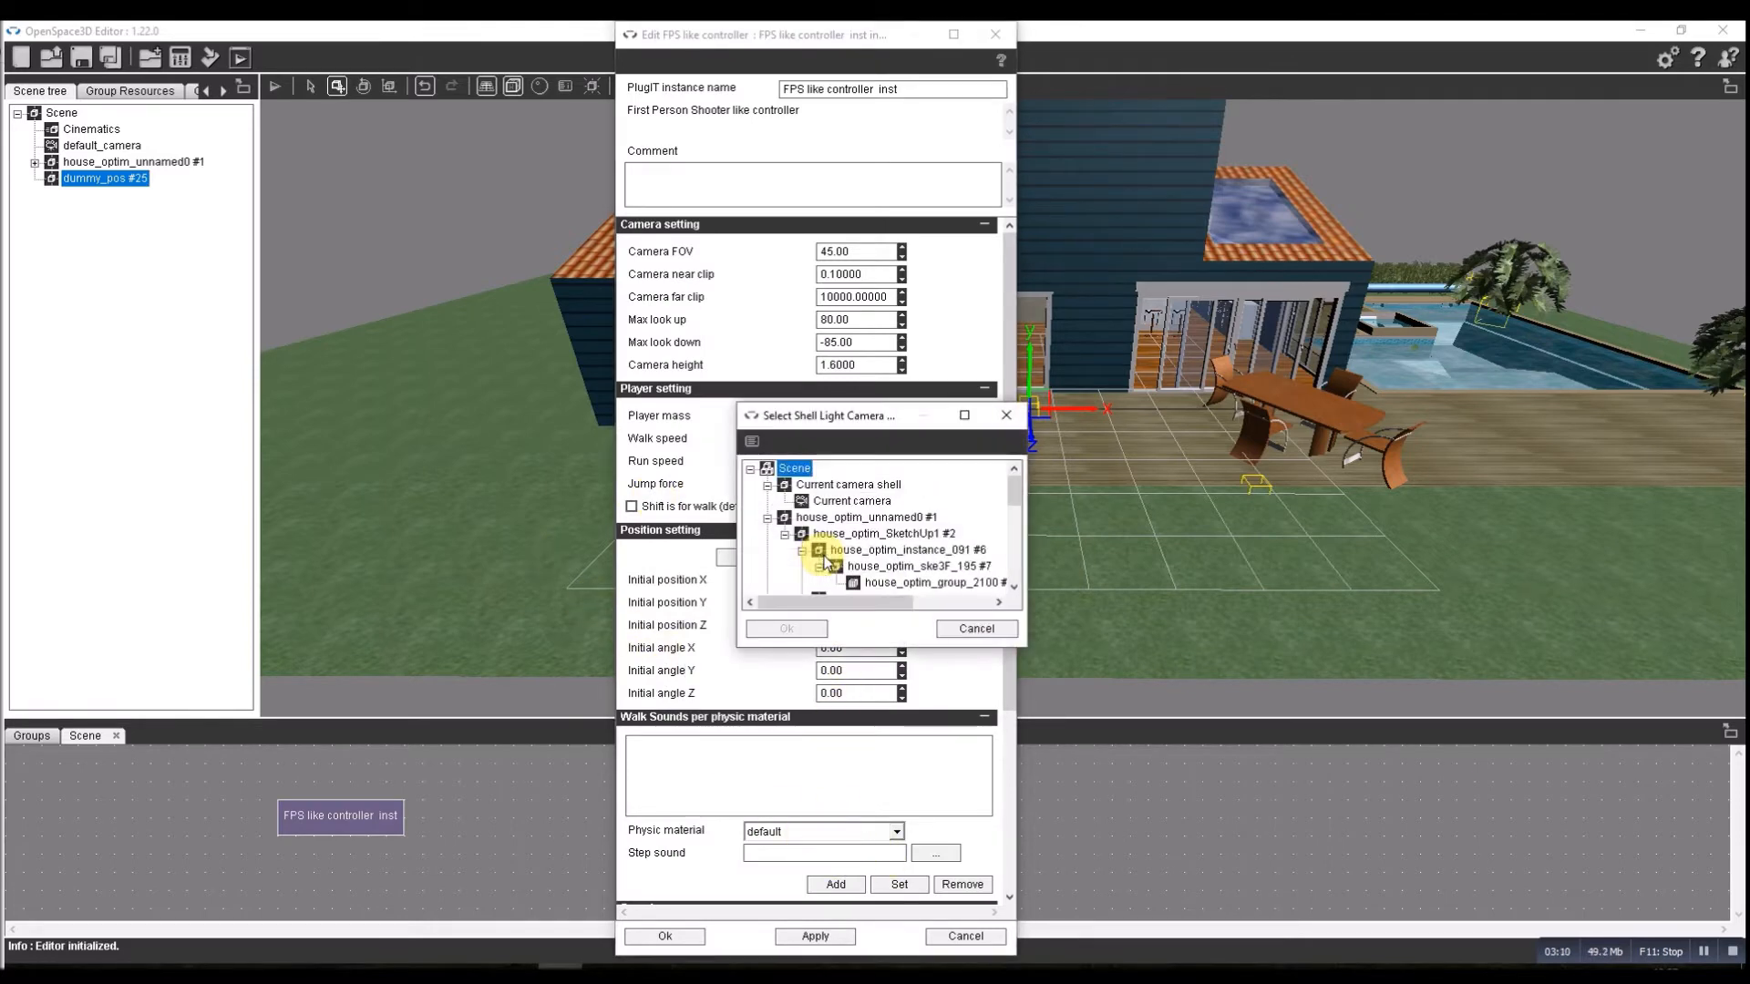
scroll(down, 3)
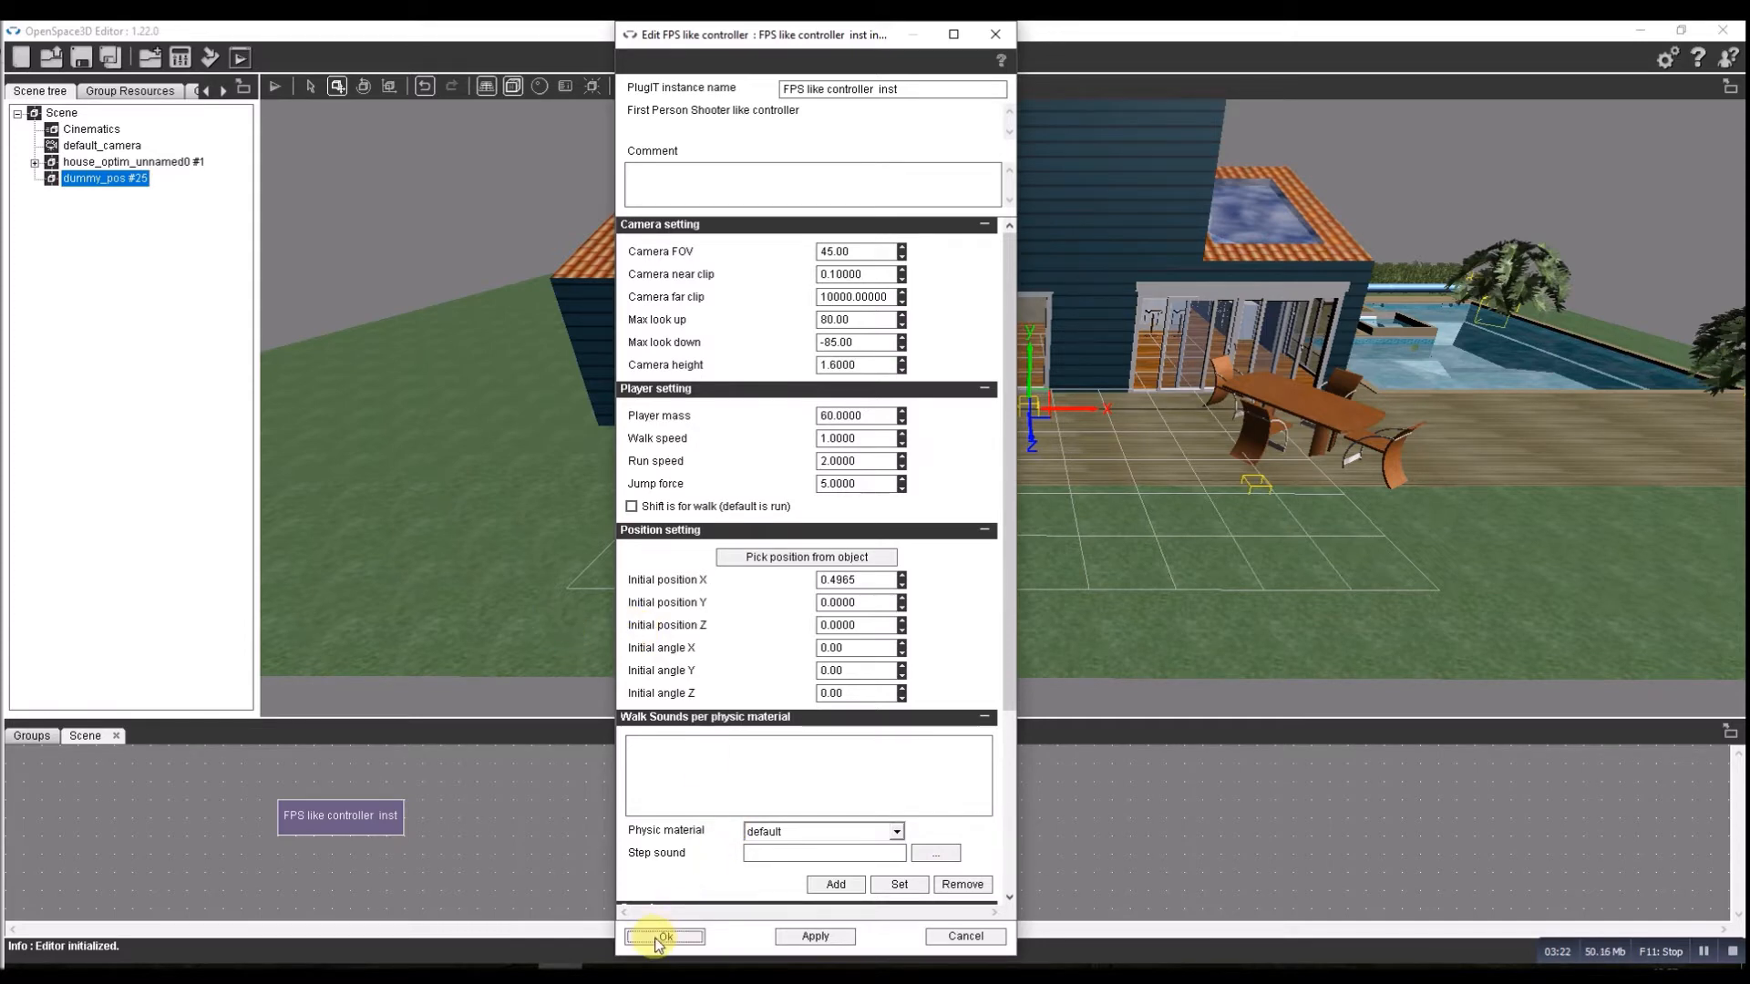
click(664, 935)
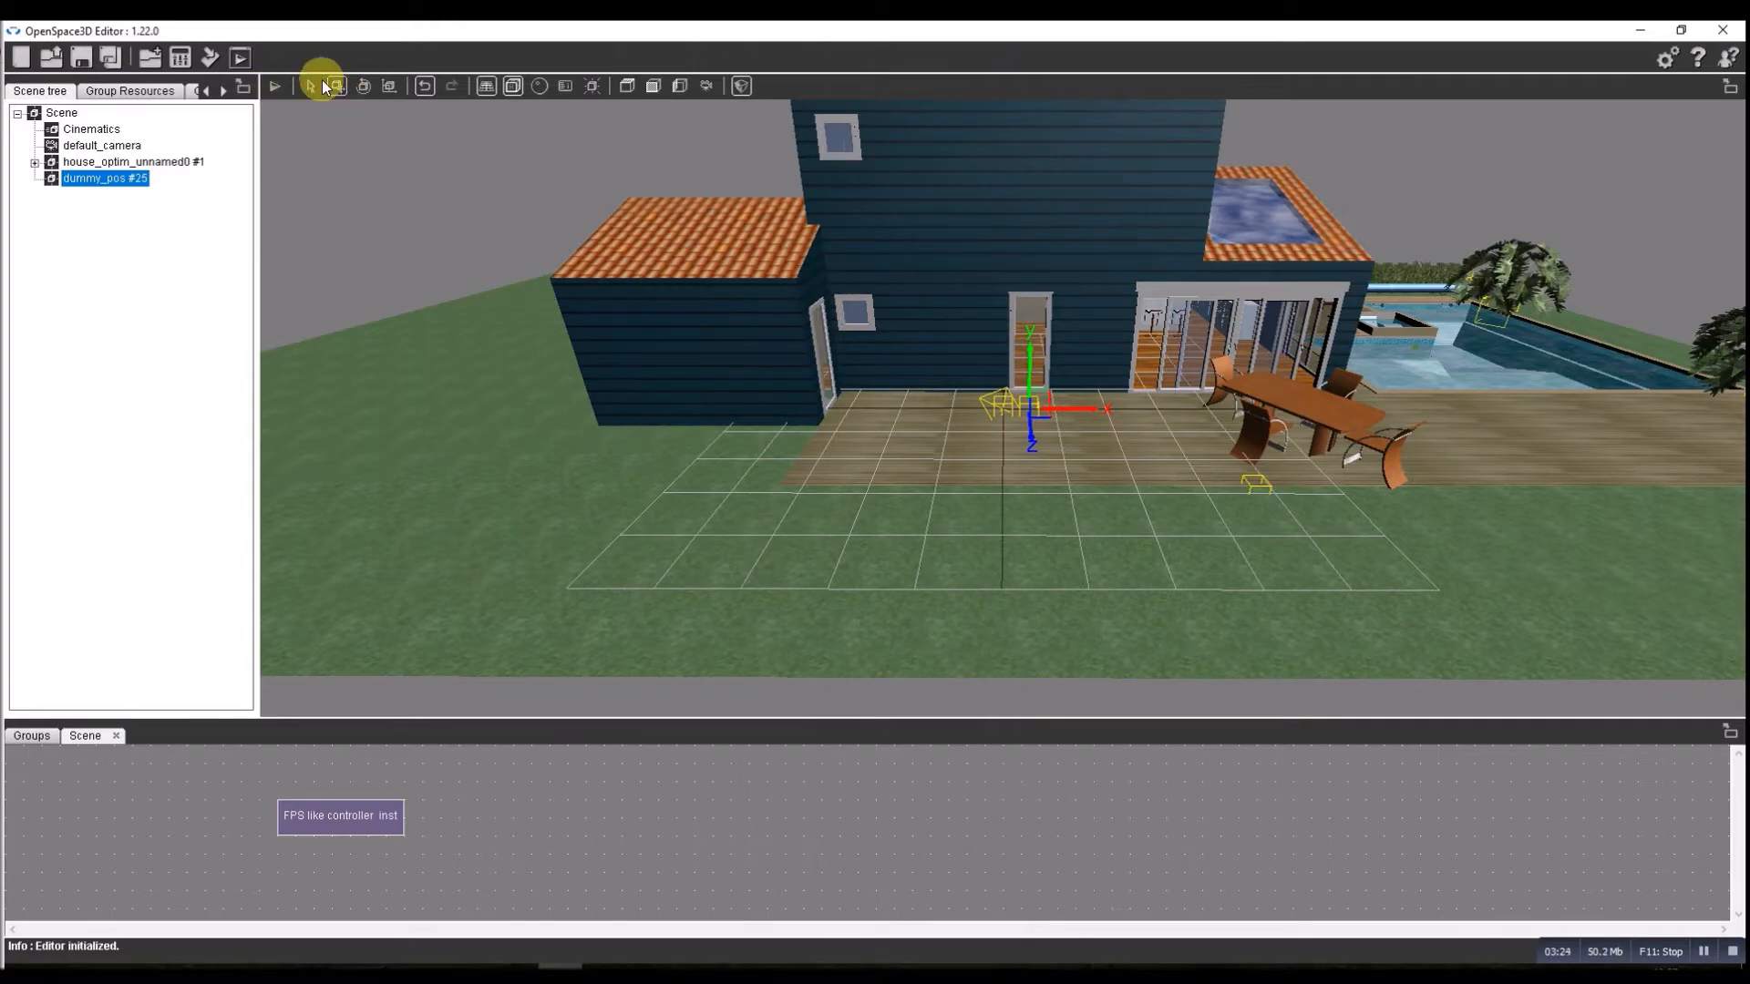
Return to the Scene tab before opening the scene options.
click(273, 85)
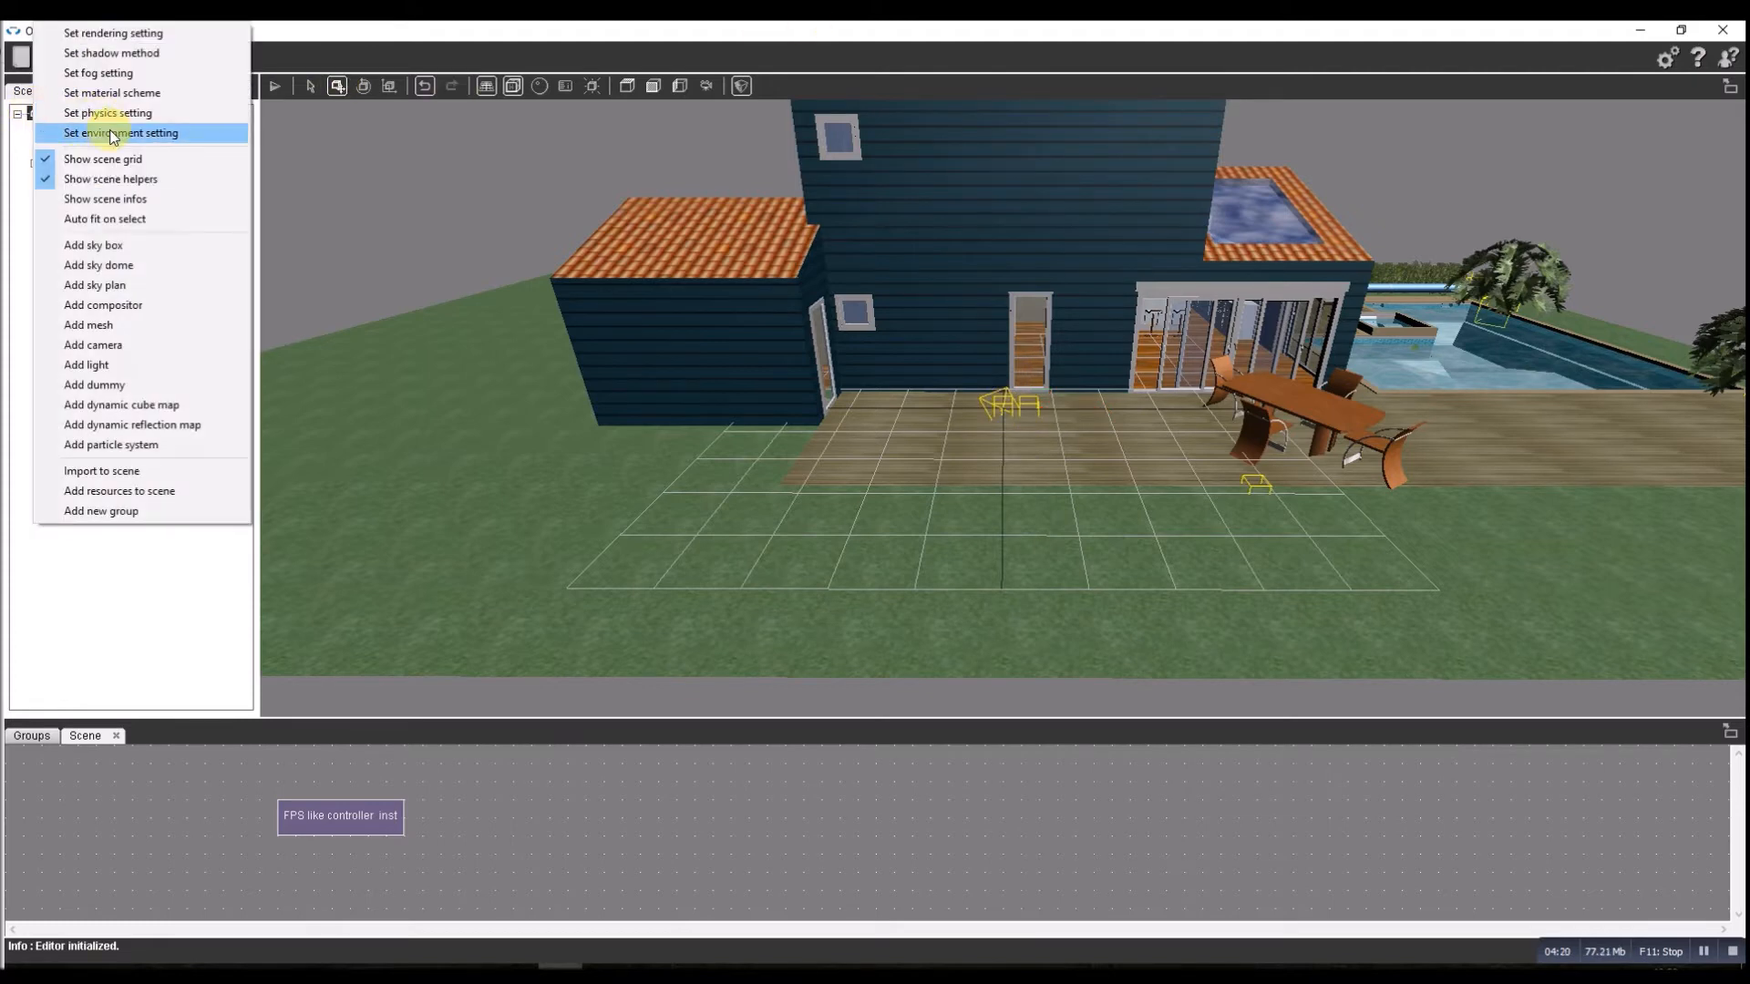
Enable the environment on play with location Great Britain (UK), city Lincoln.
click(120, 133)
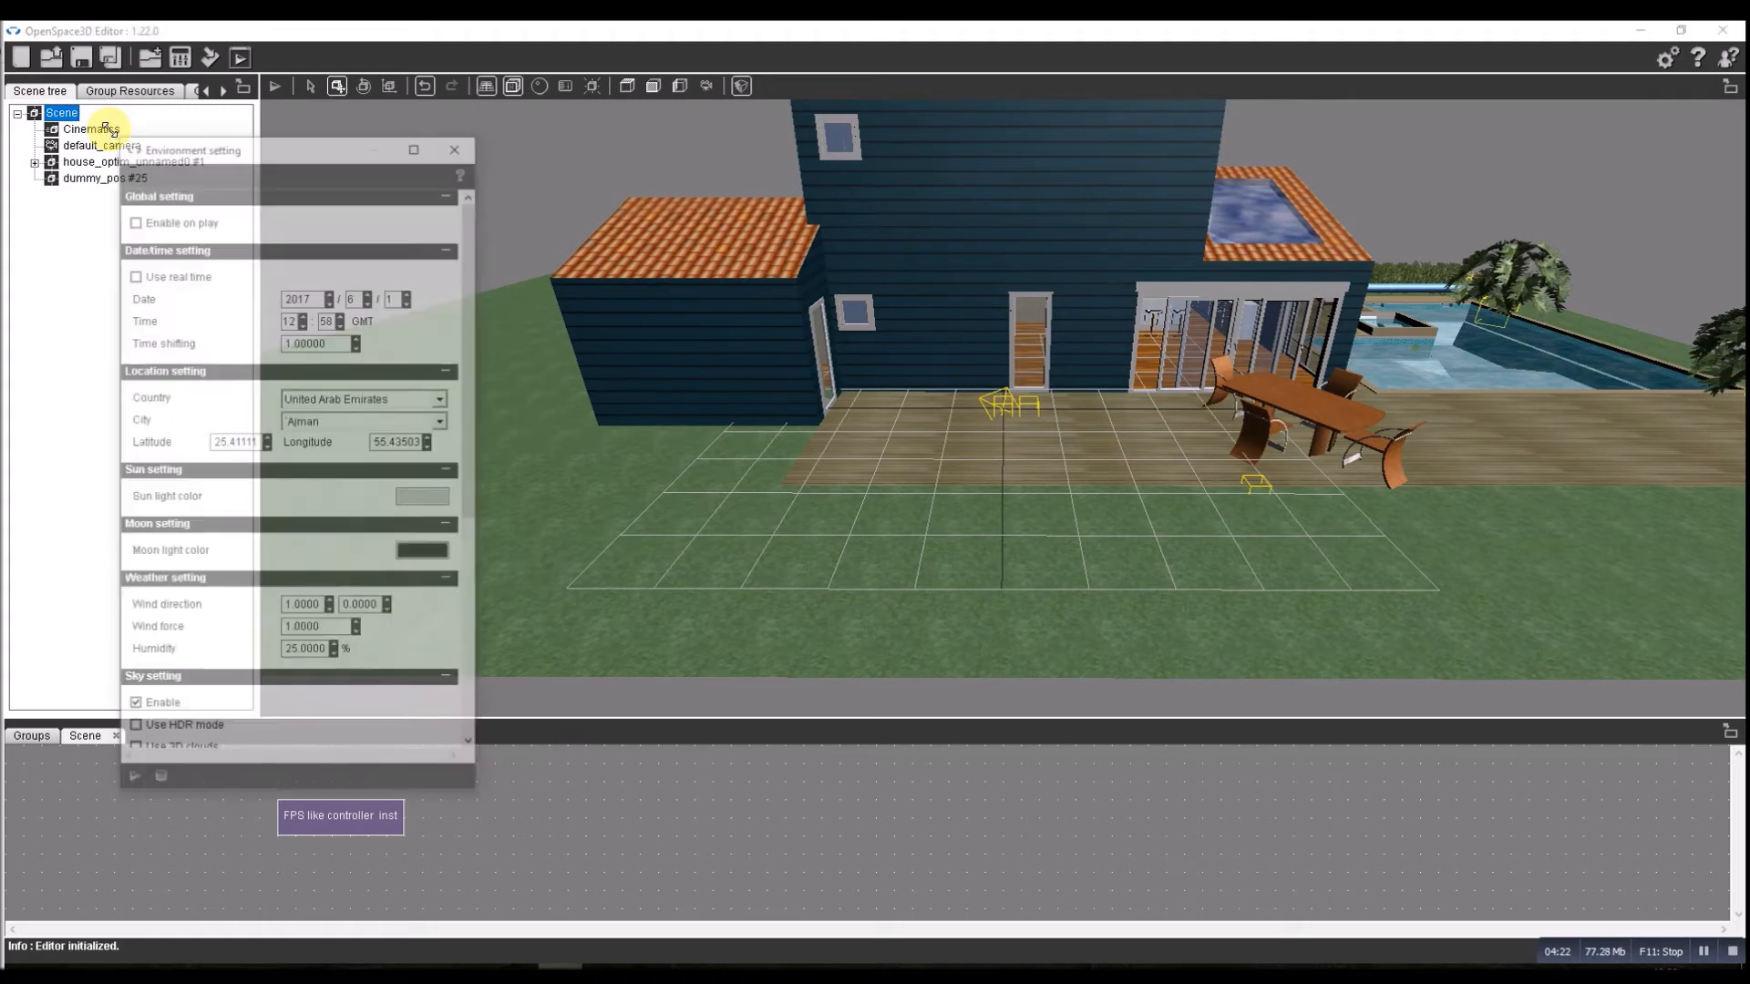
click(133, 217)
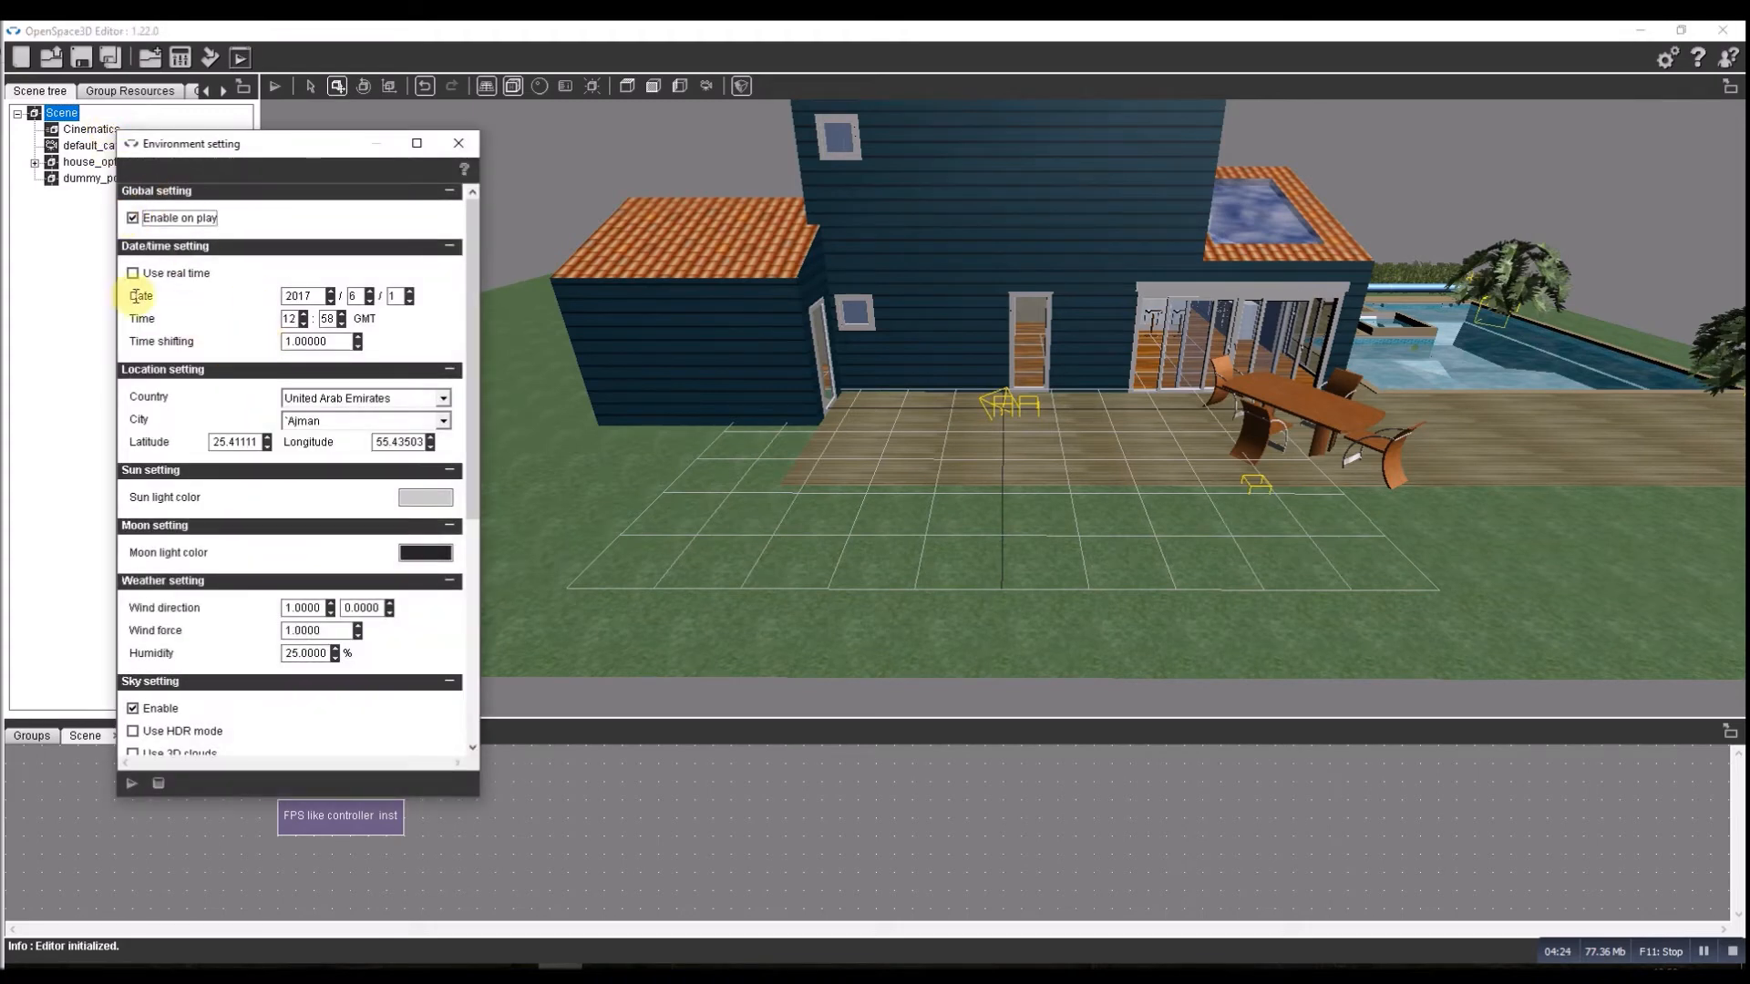
click(443, 399)
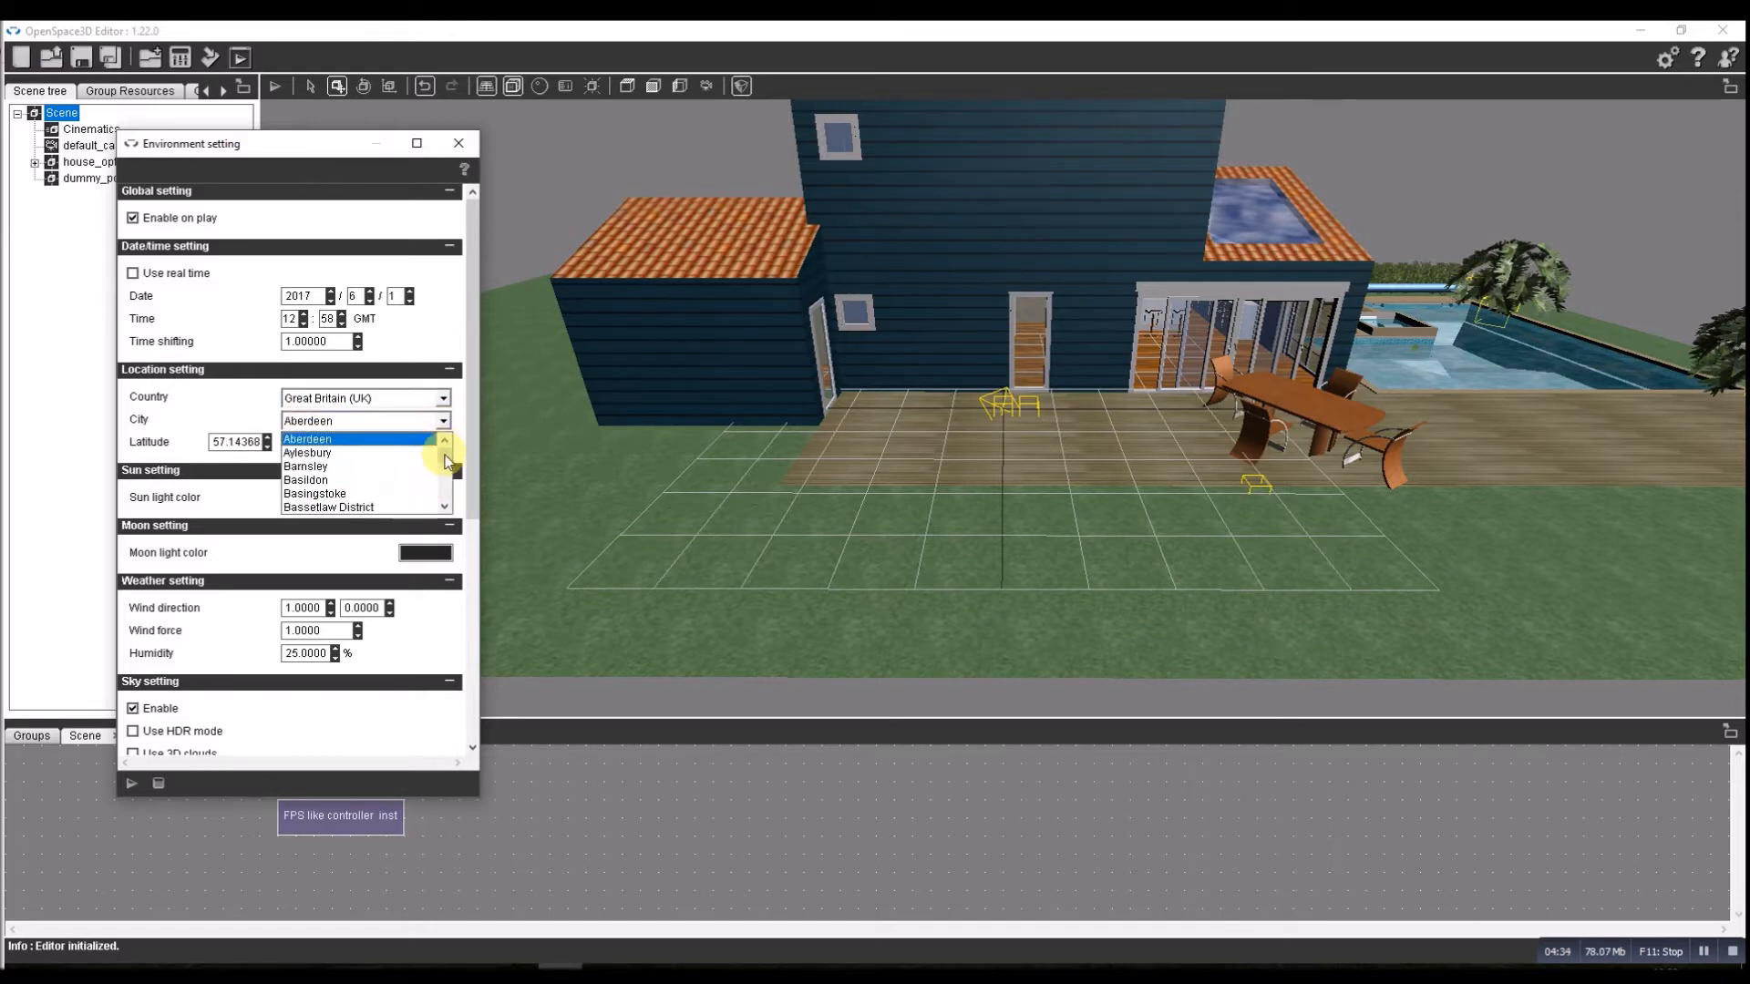
scroll(down, 3)
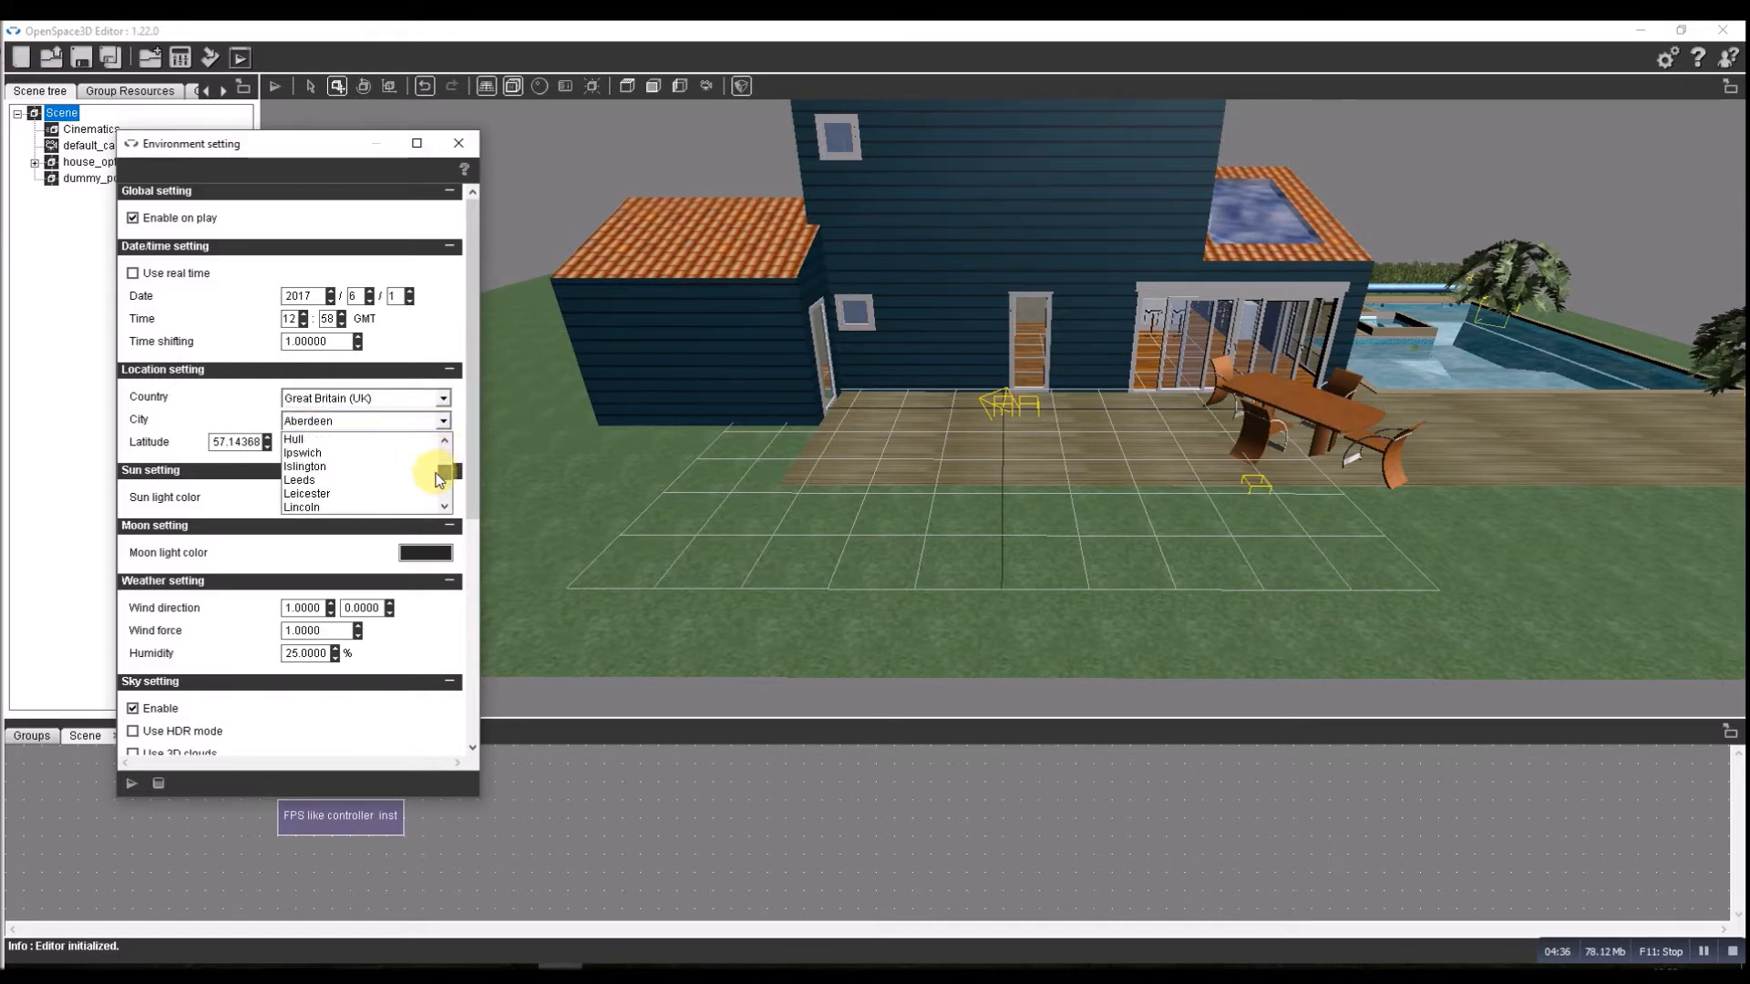
click(301, 507)
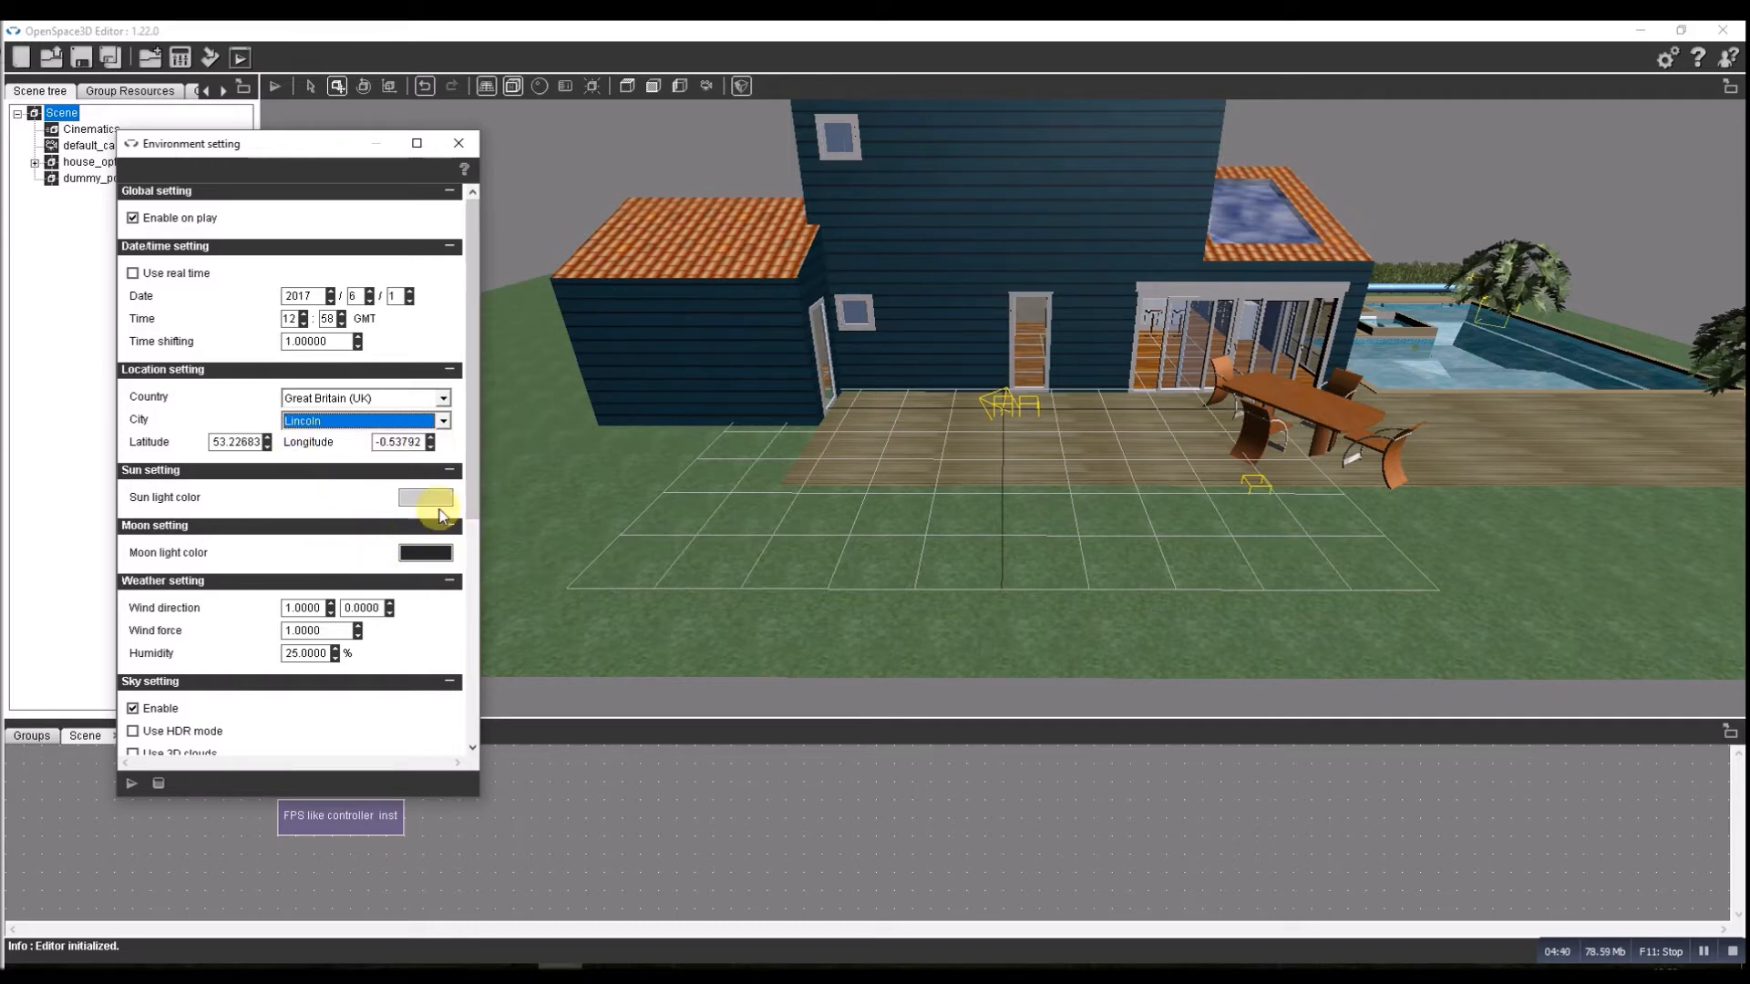
mouse_move(474, 510)
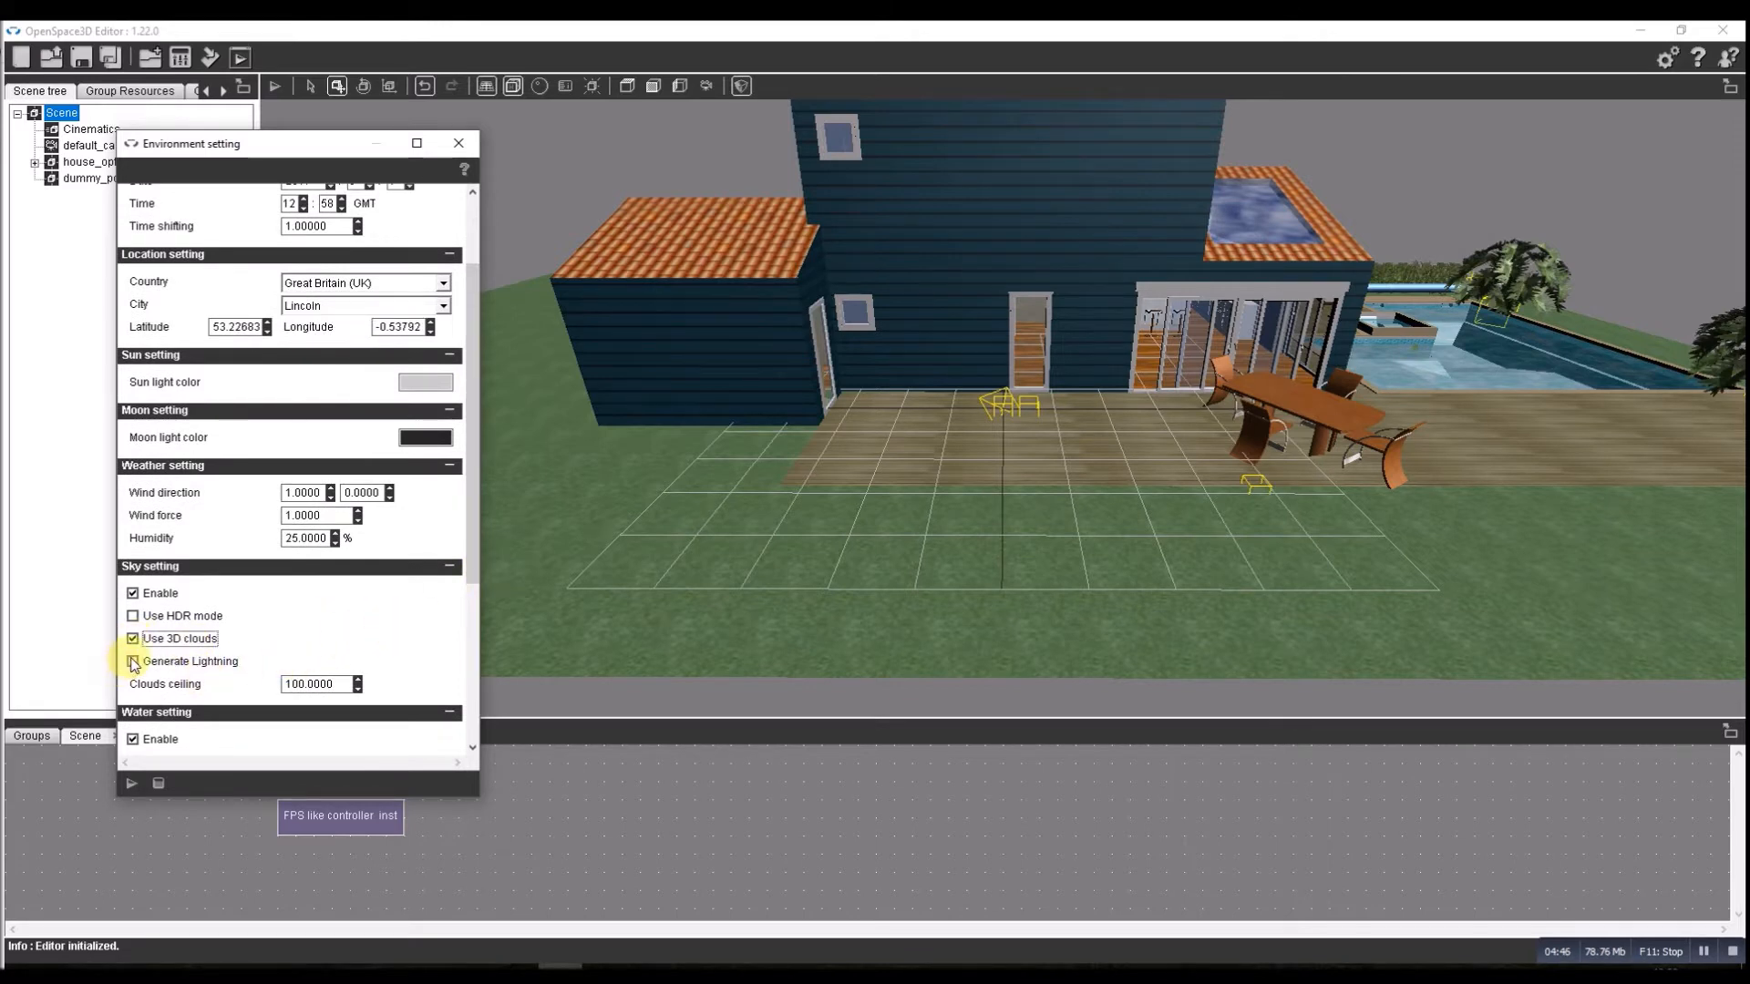
Make the environment follow real time with sky, 3D clouds and water, then close the settings.
scroll(down, 3)
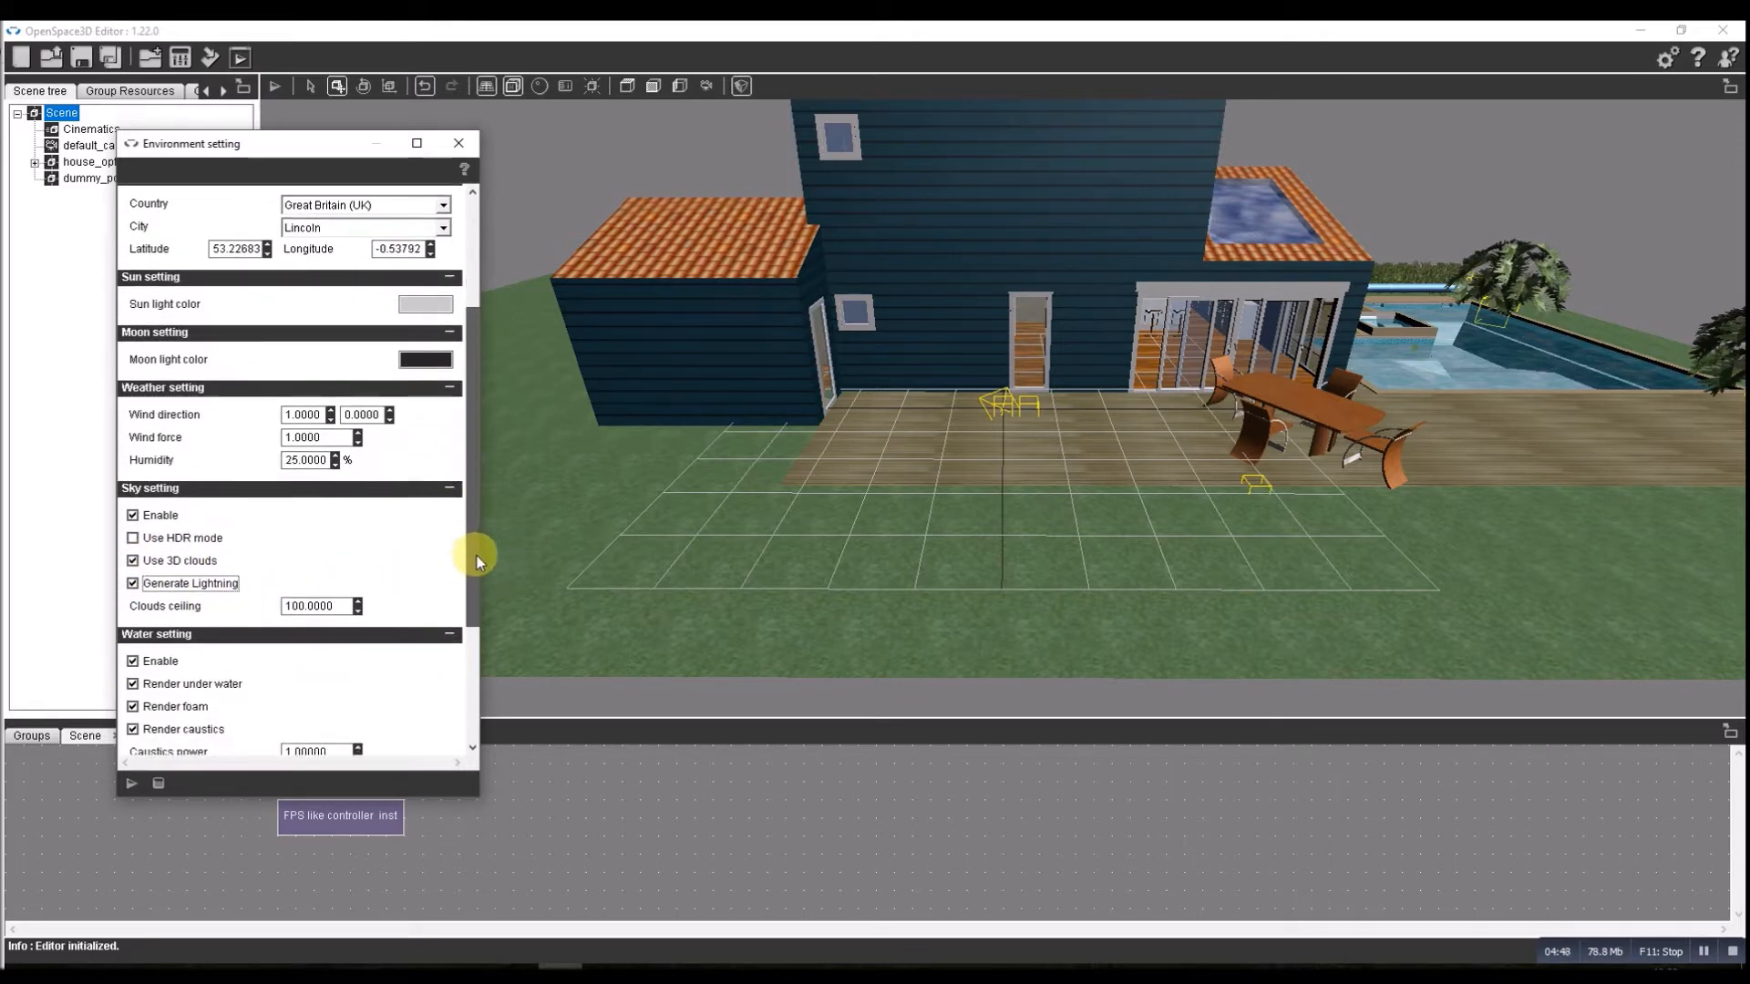
scroll(down, 3)
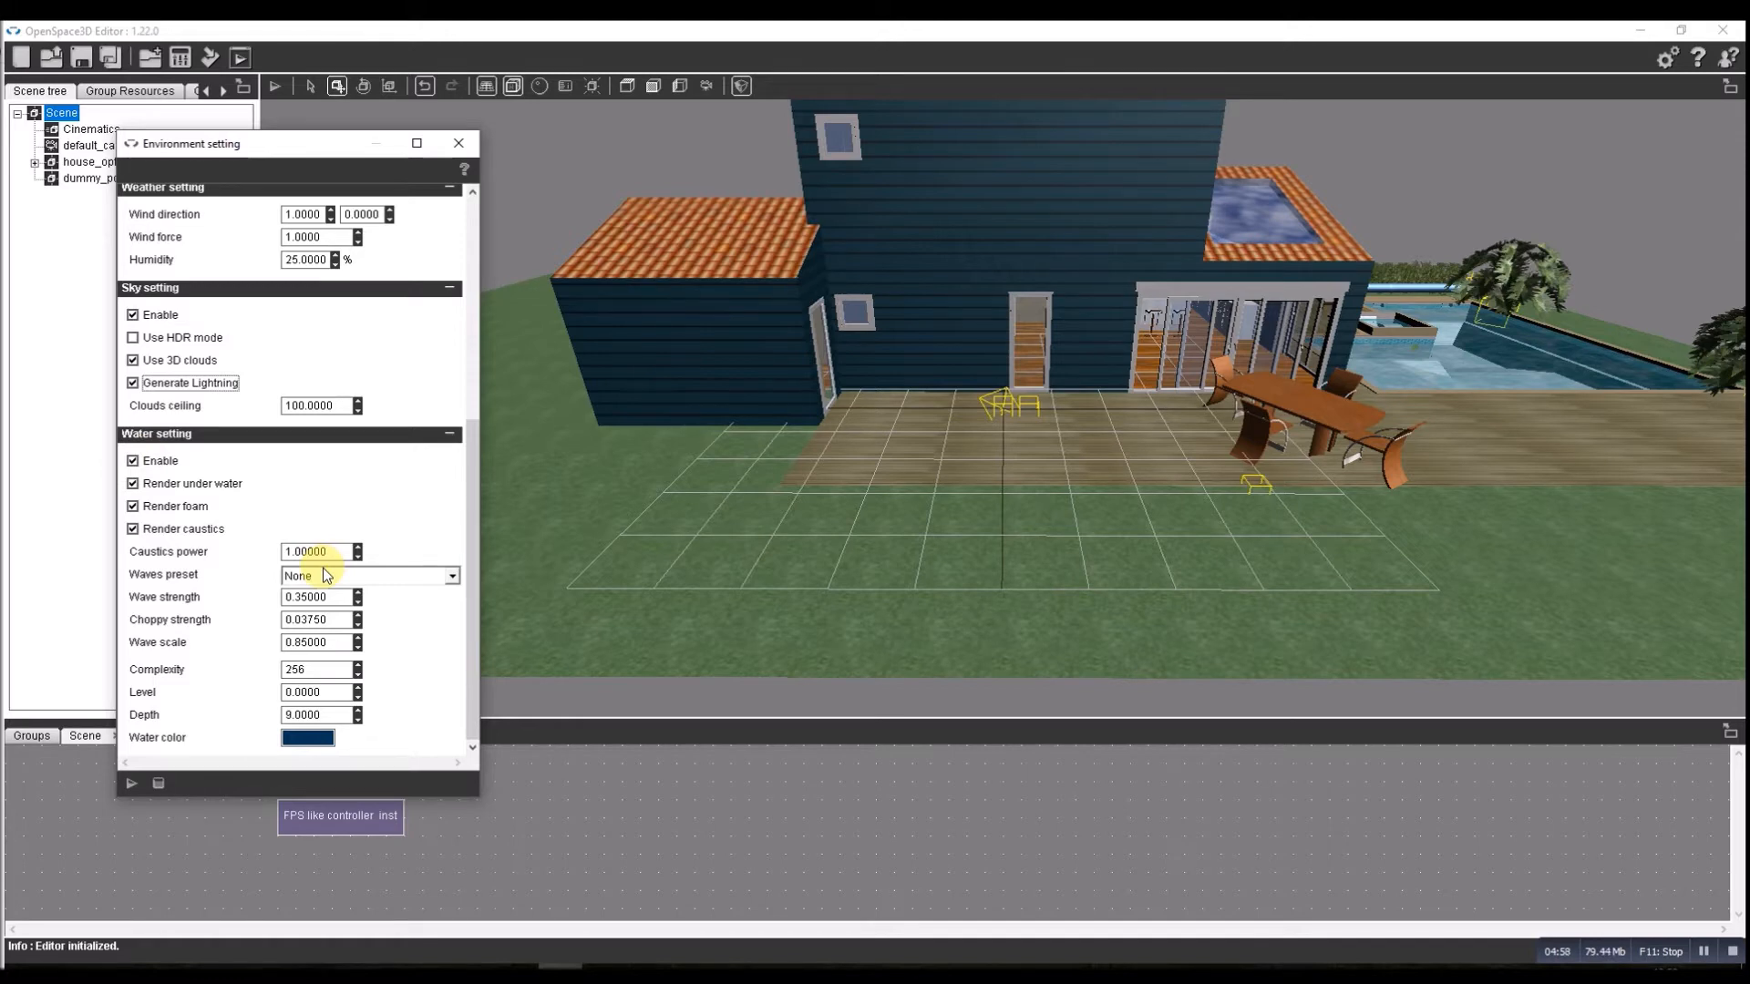
mouse_move(457, 547)
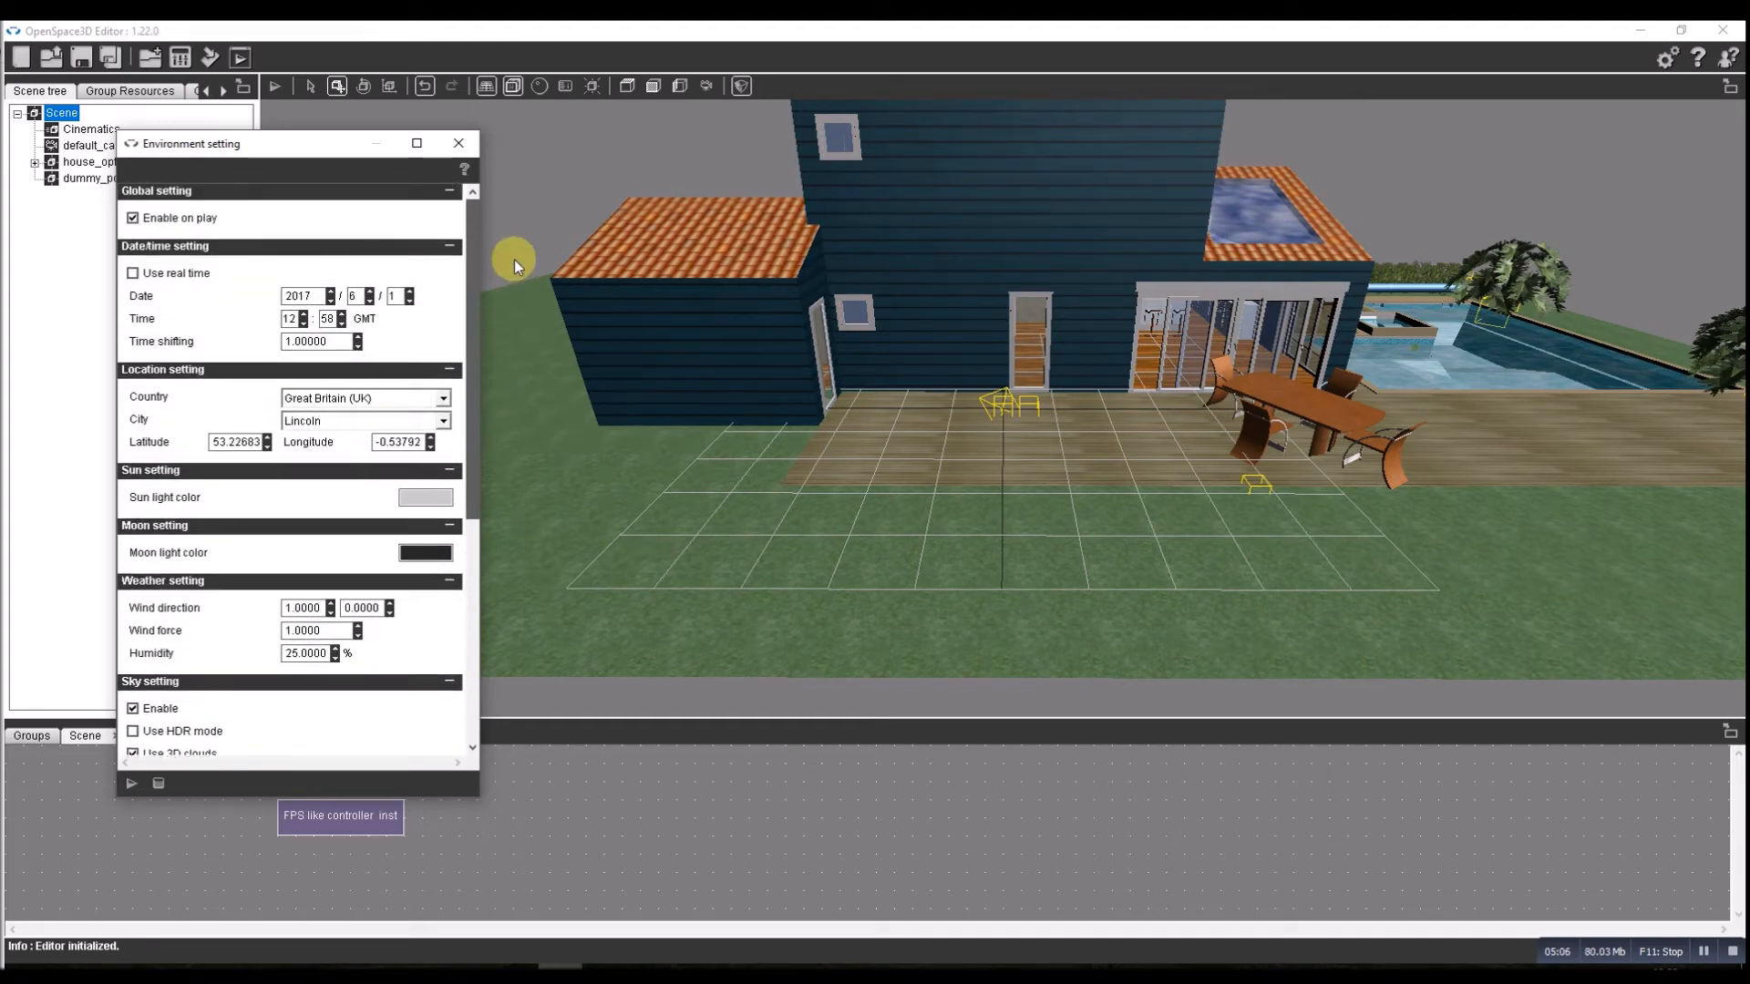
click(133, 273)
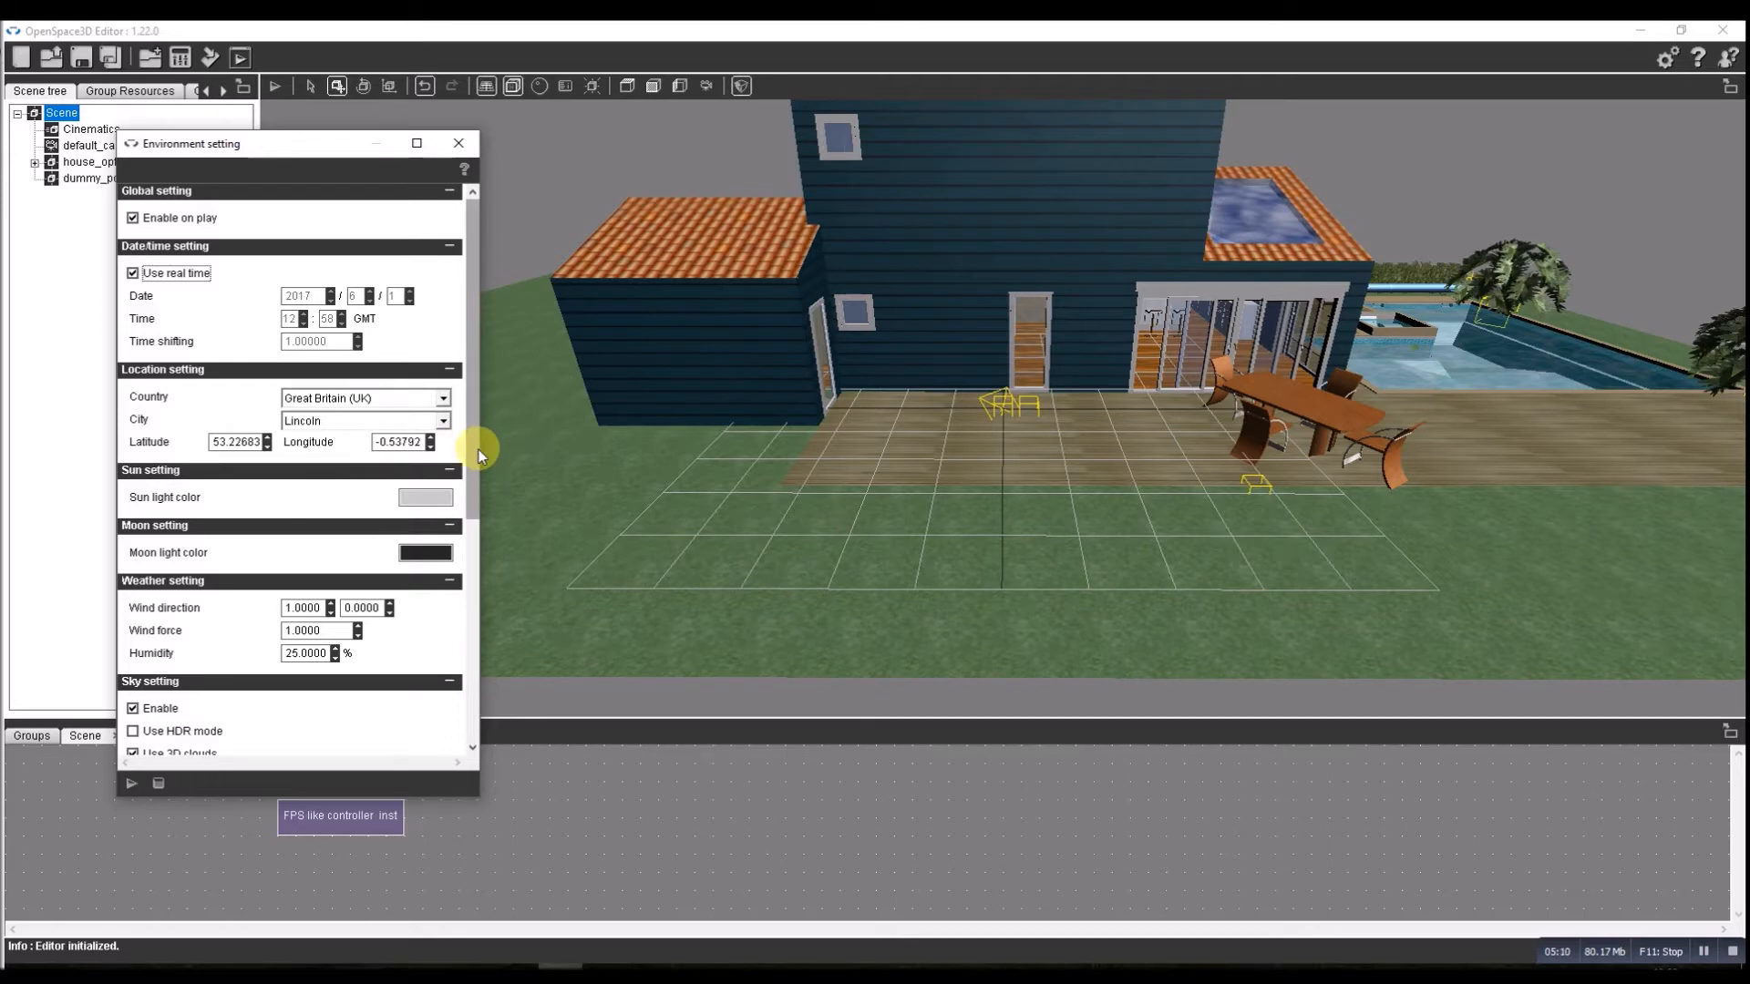
scroll(down, 3)
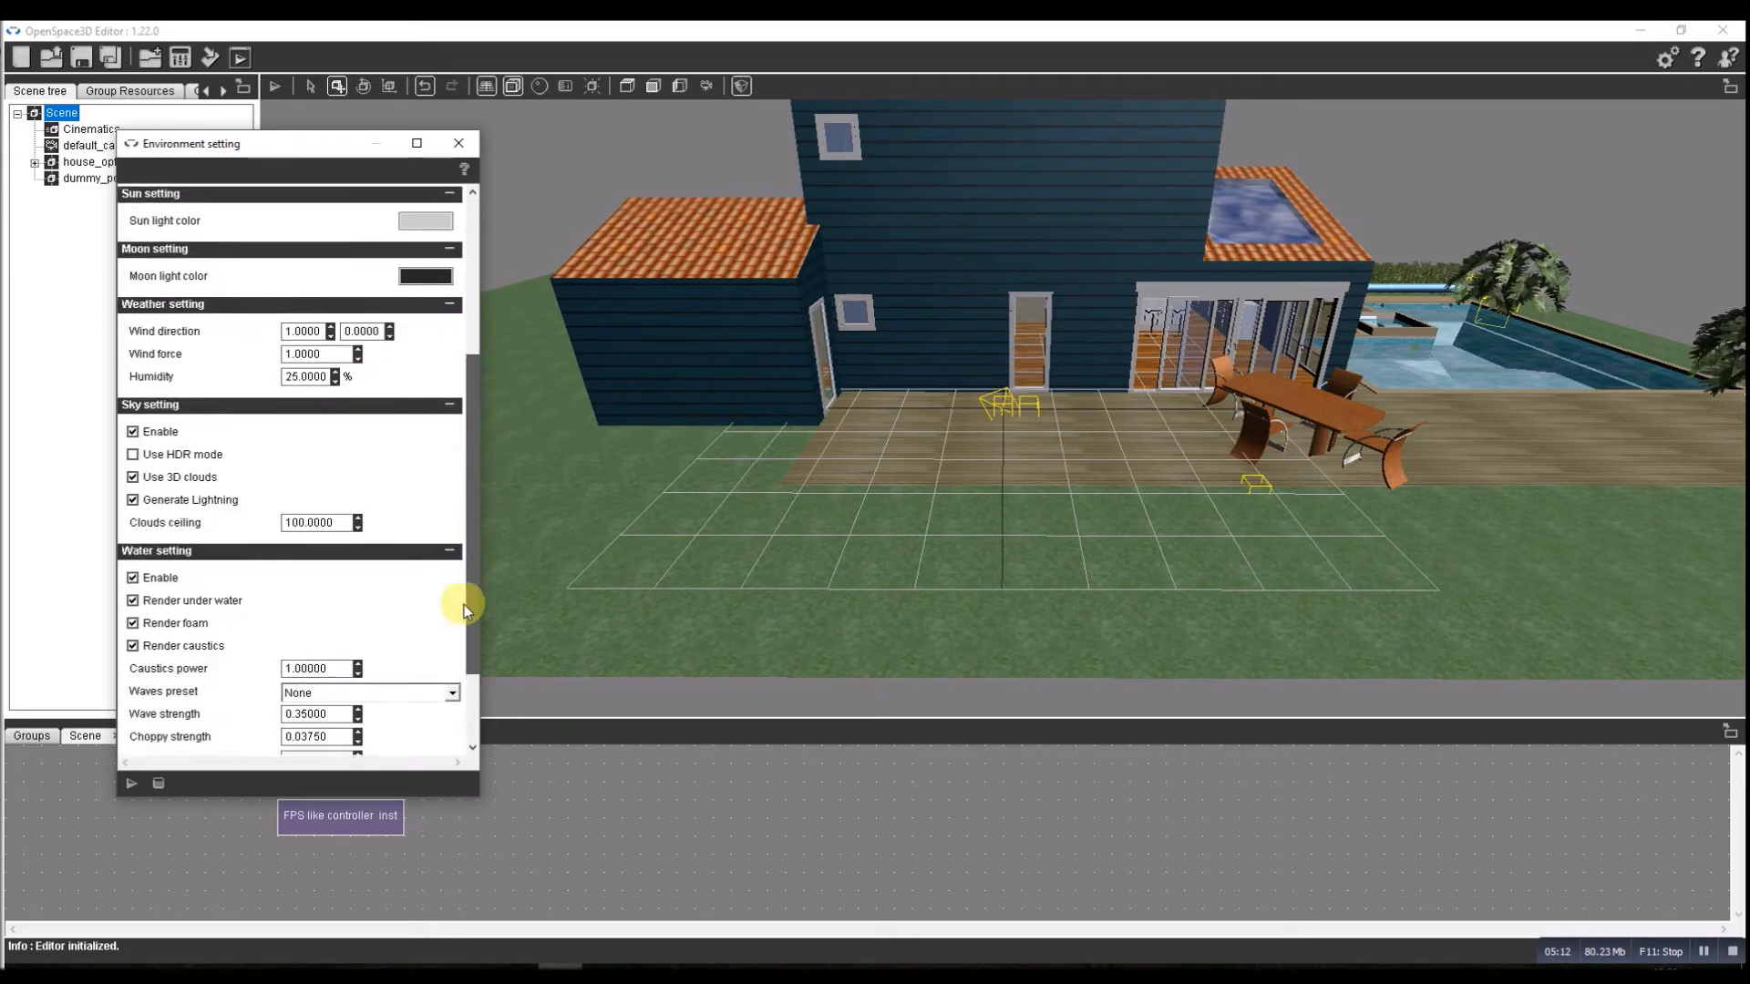
scroll(down, 3)
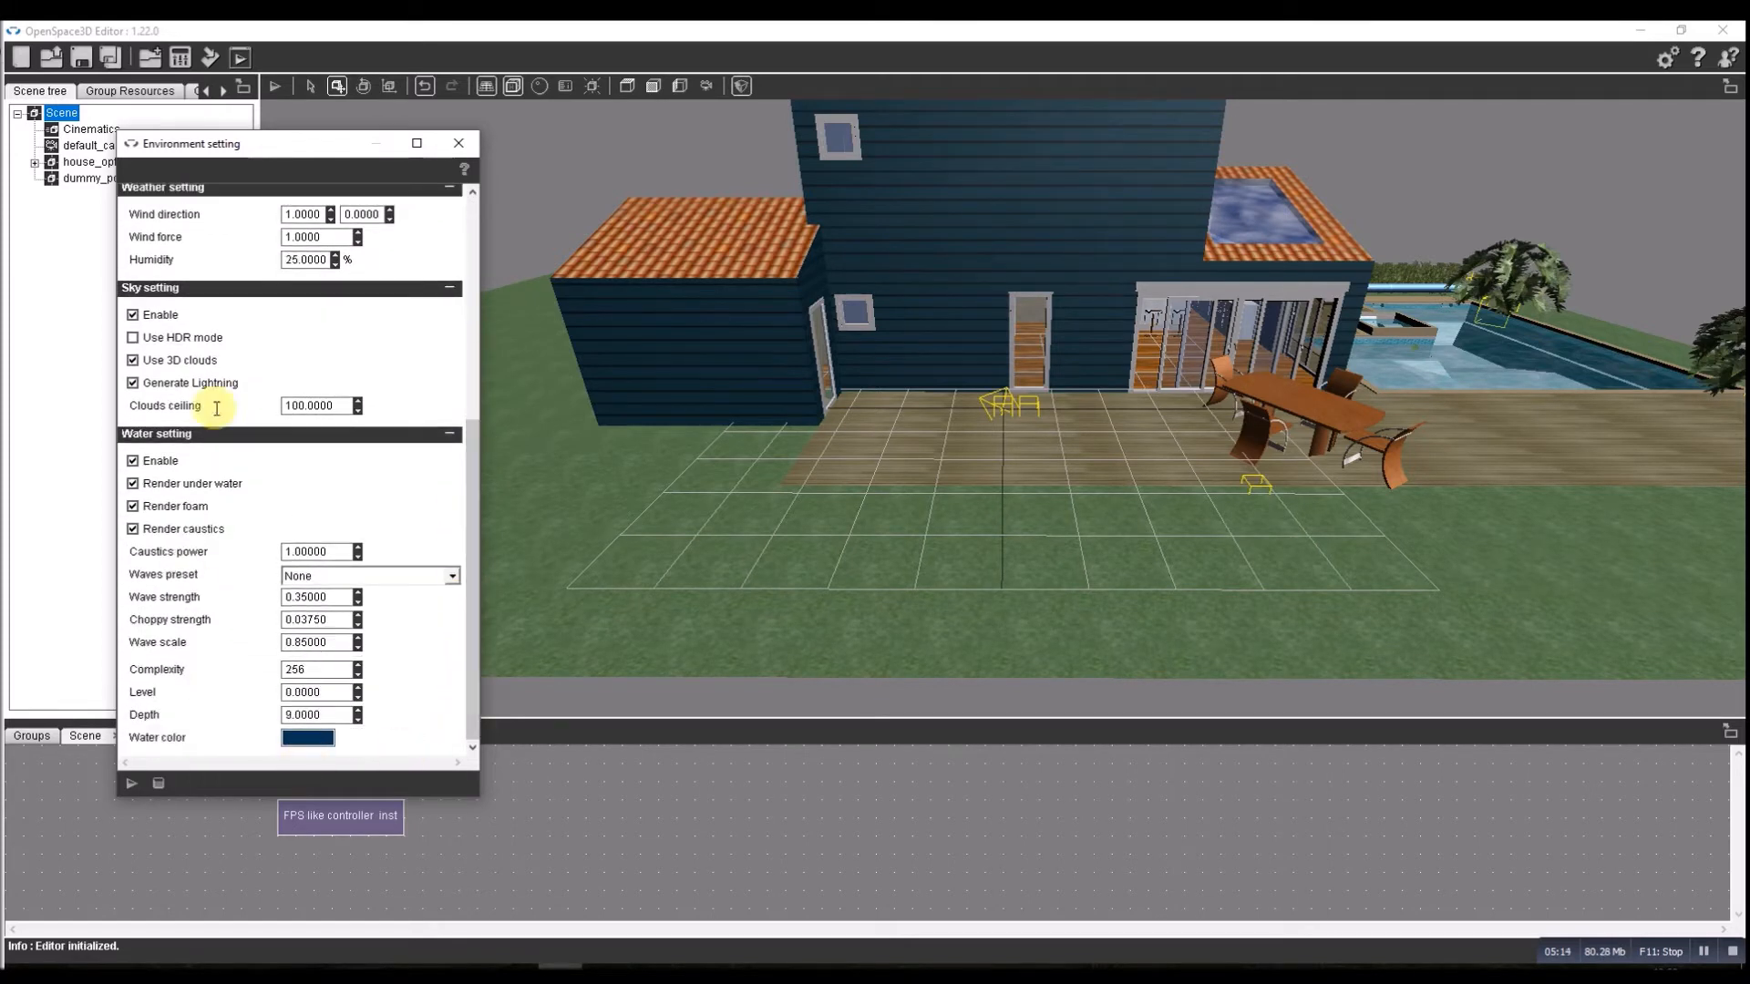
click(458, 142)
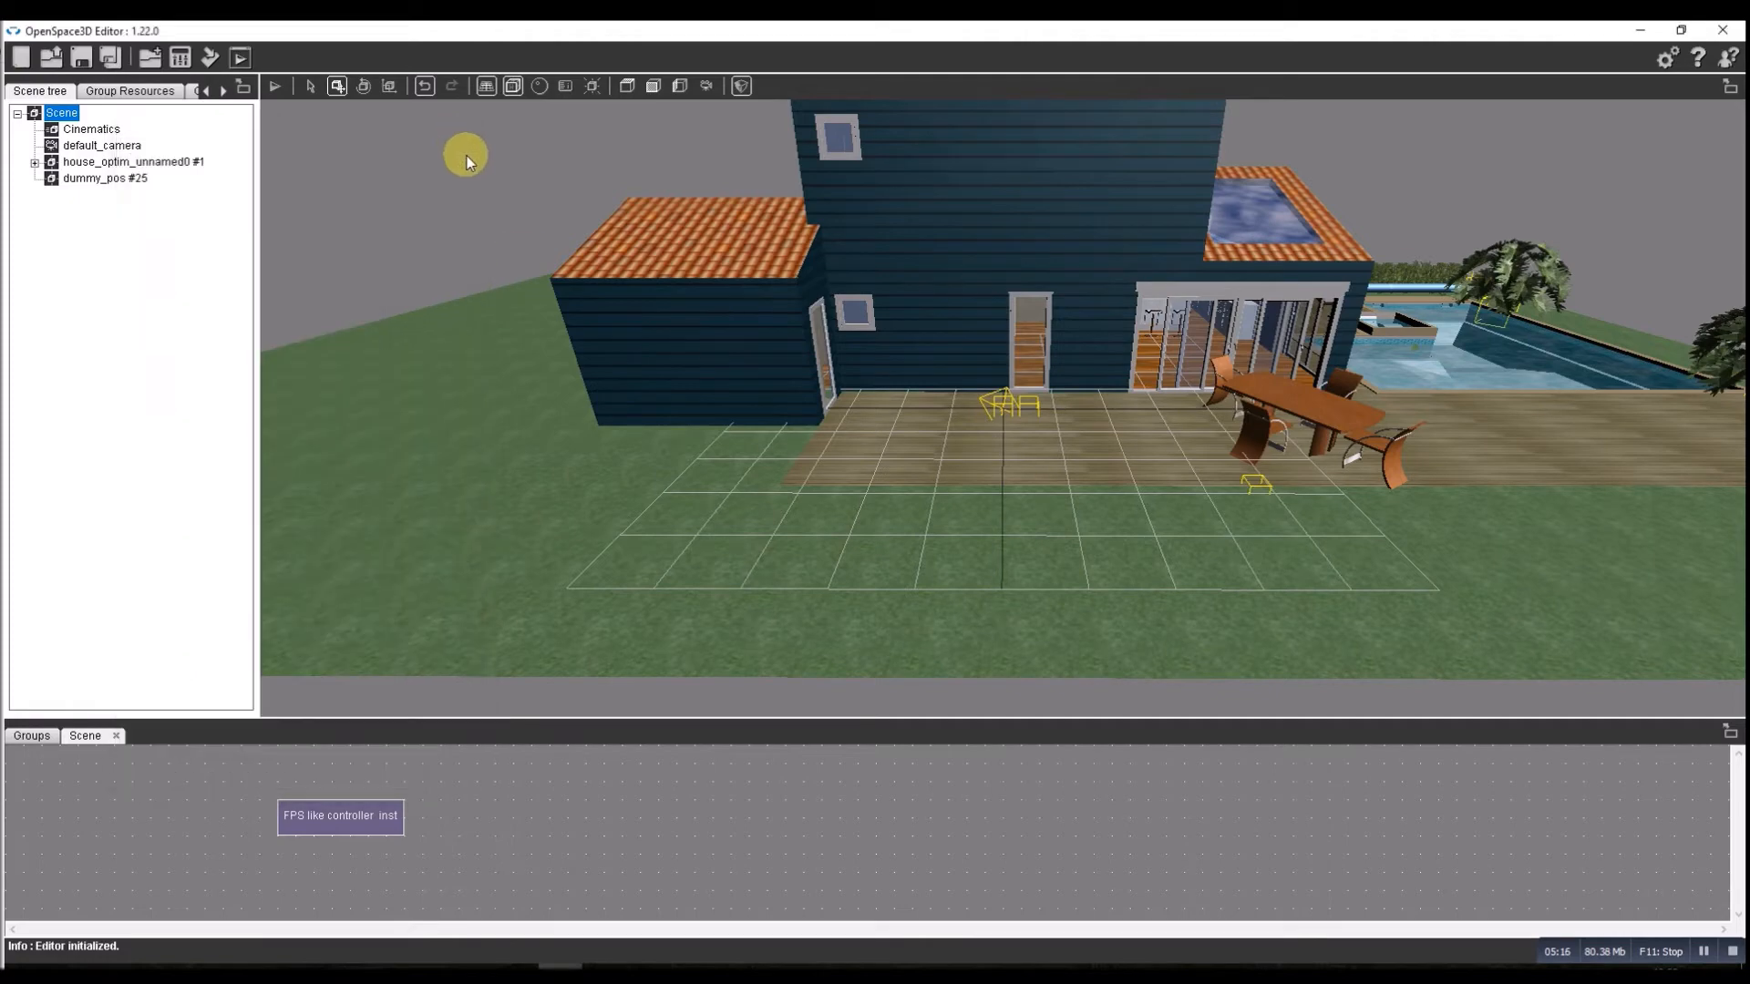
Pull the camera back to frame the whole house, terrace and pool.
drag(466, 154, 591, 341)
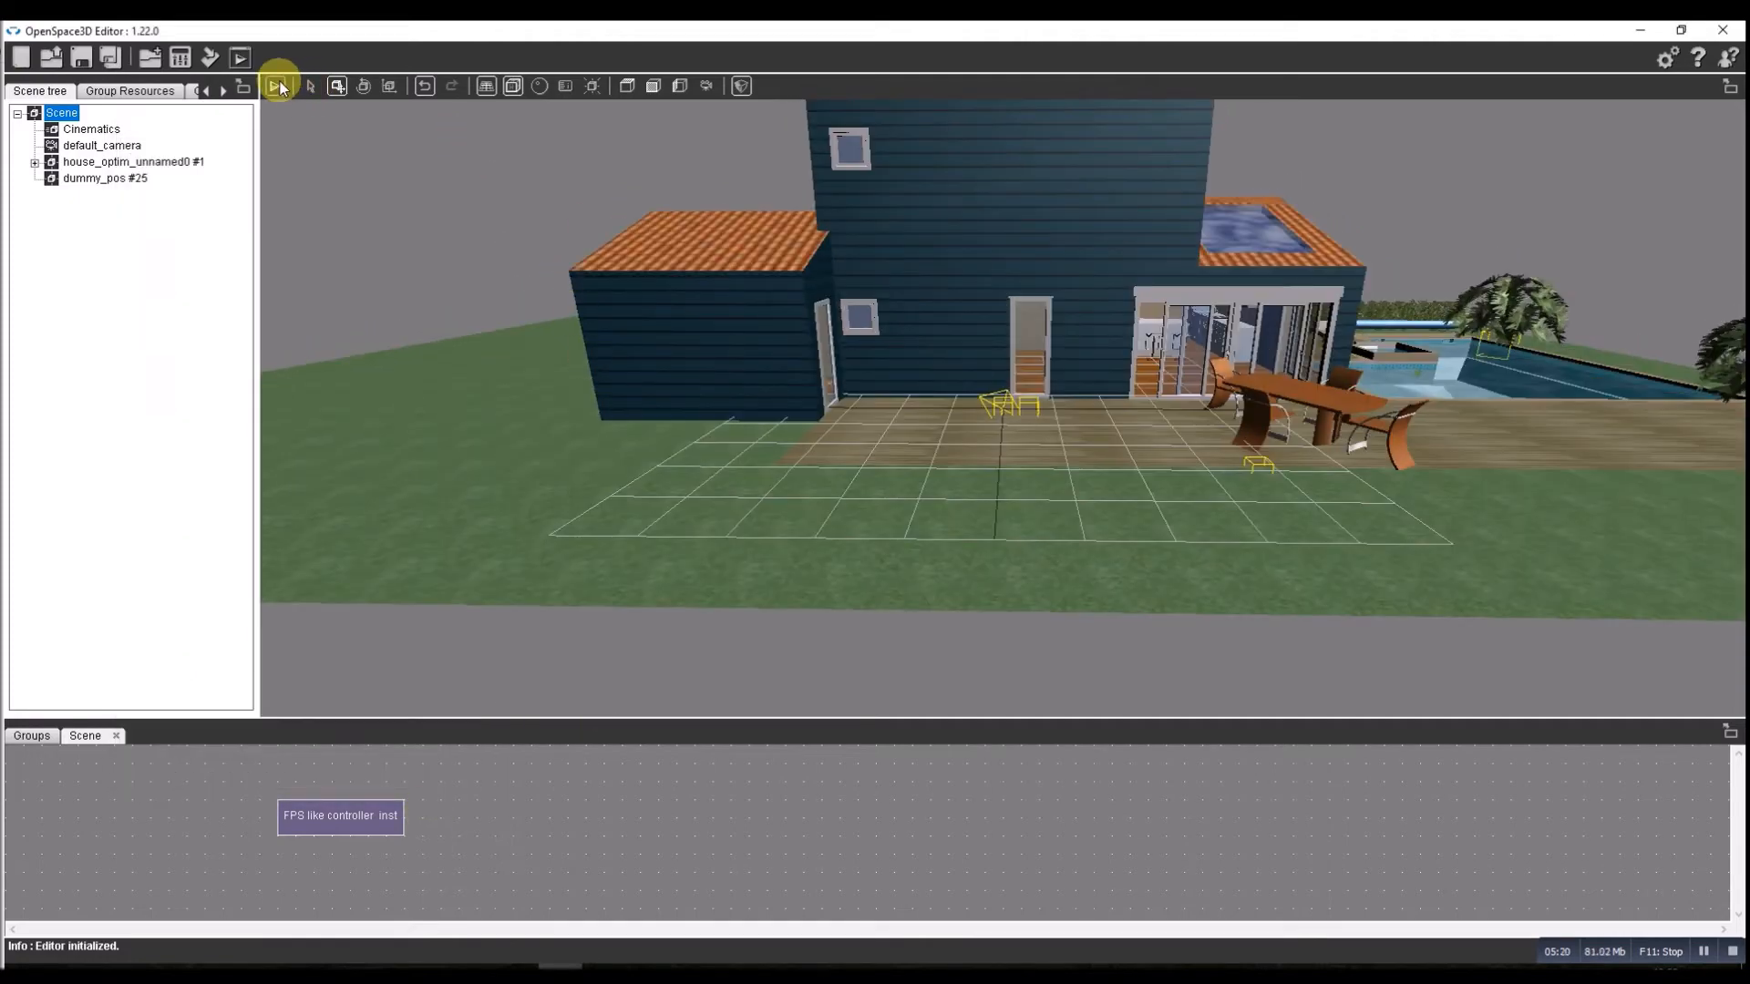
click(277, 86)
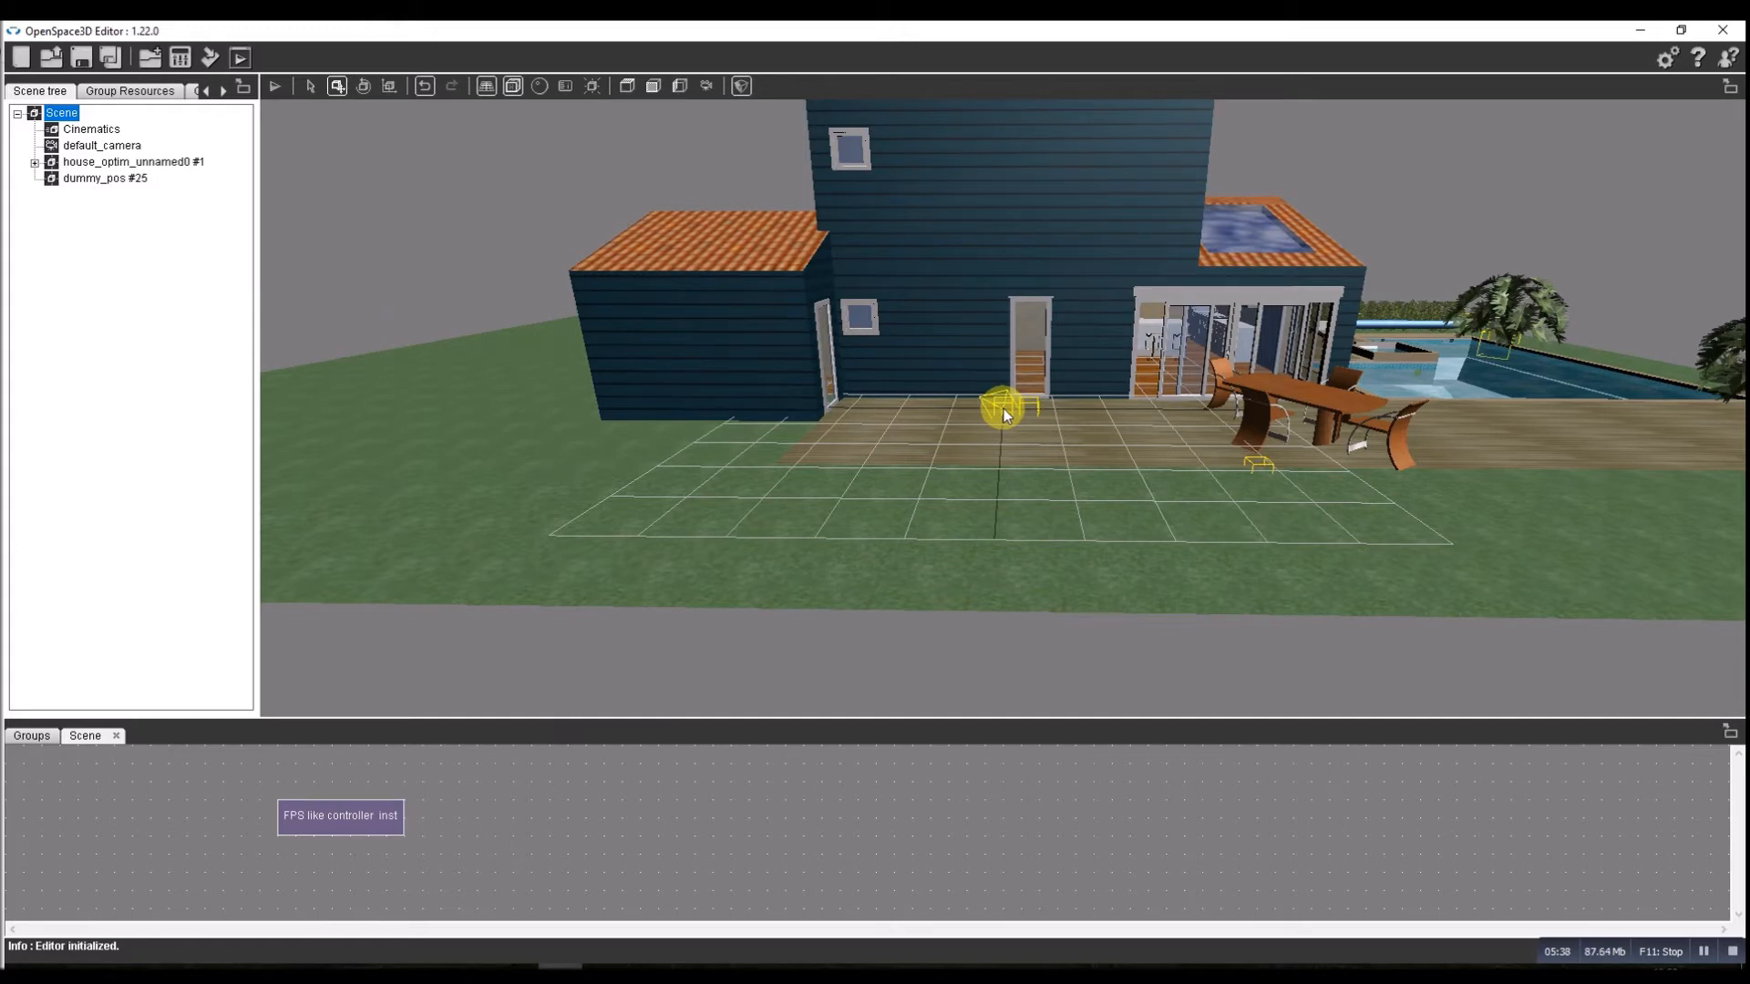
Set scene shadows to presetPSSM with far distance 90 and close the shadow settings.
right_click(62, 113)
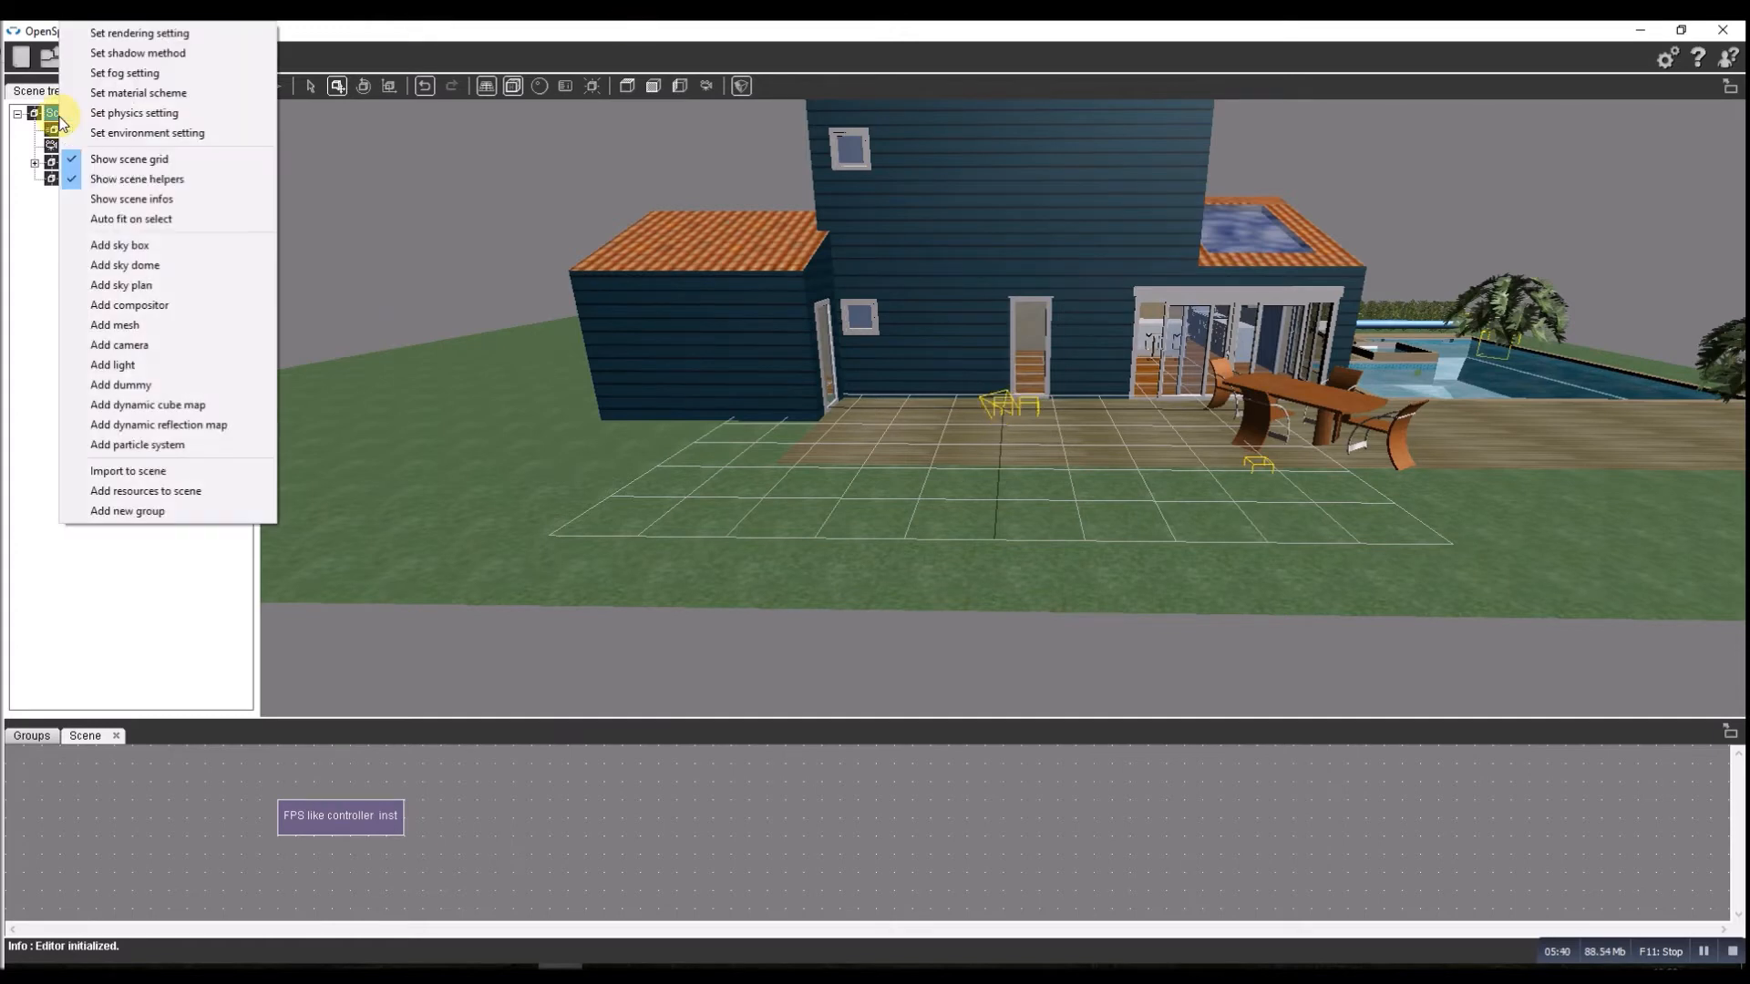
click(137, 53)
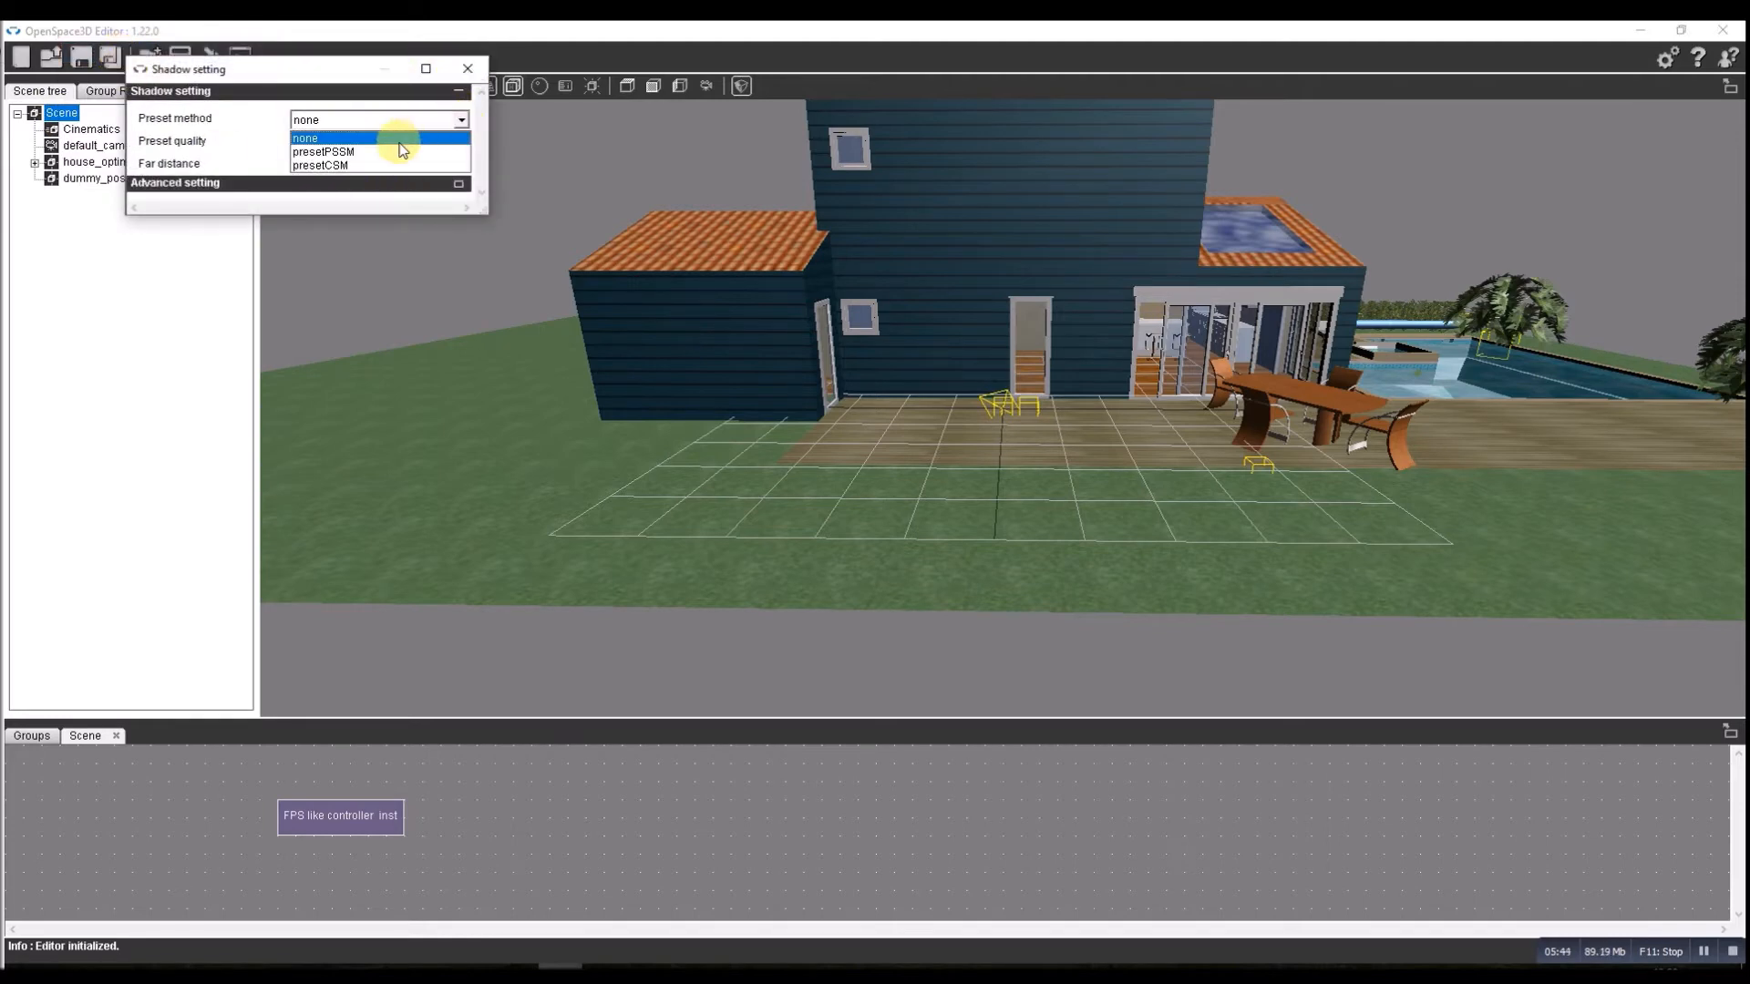
click(325, 152)
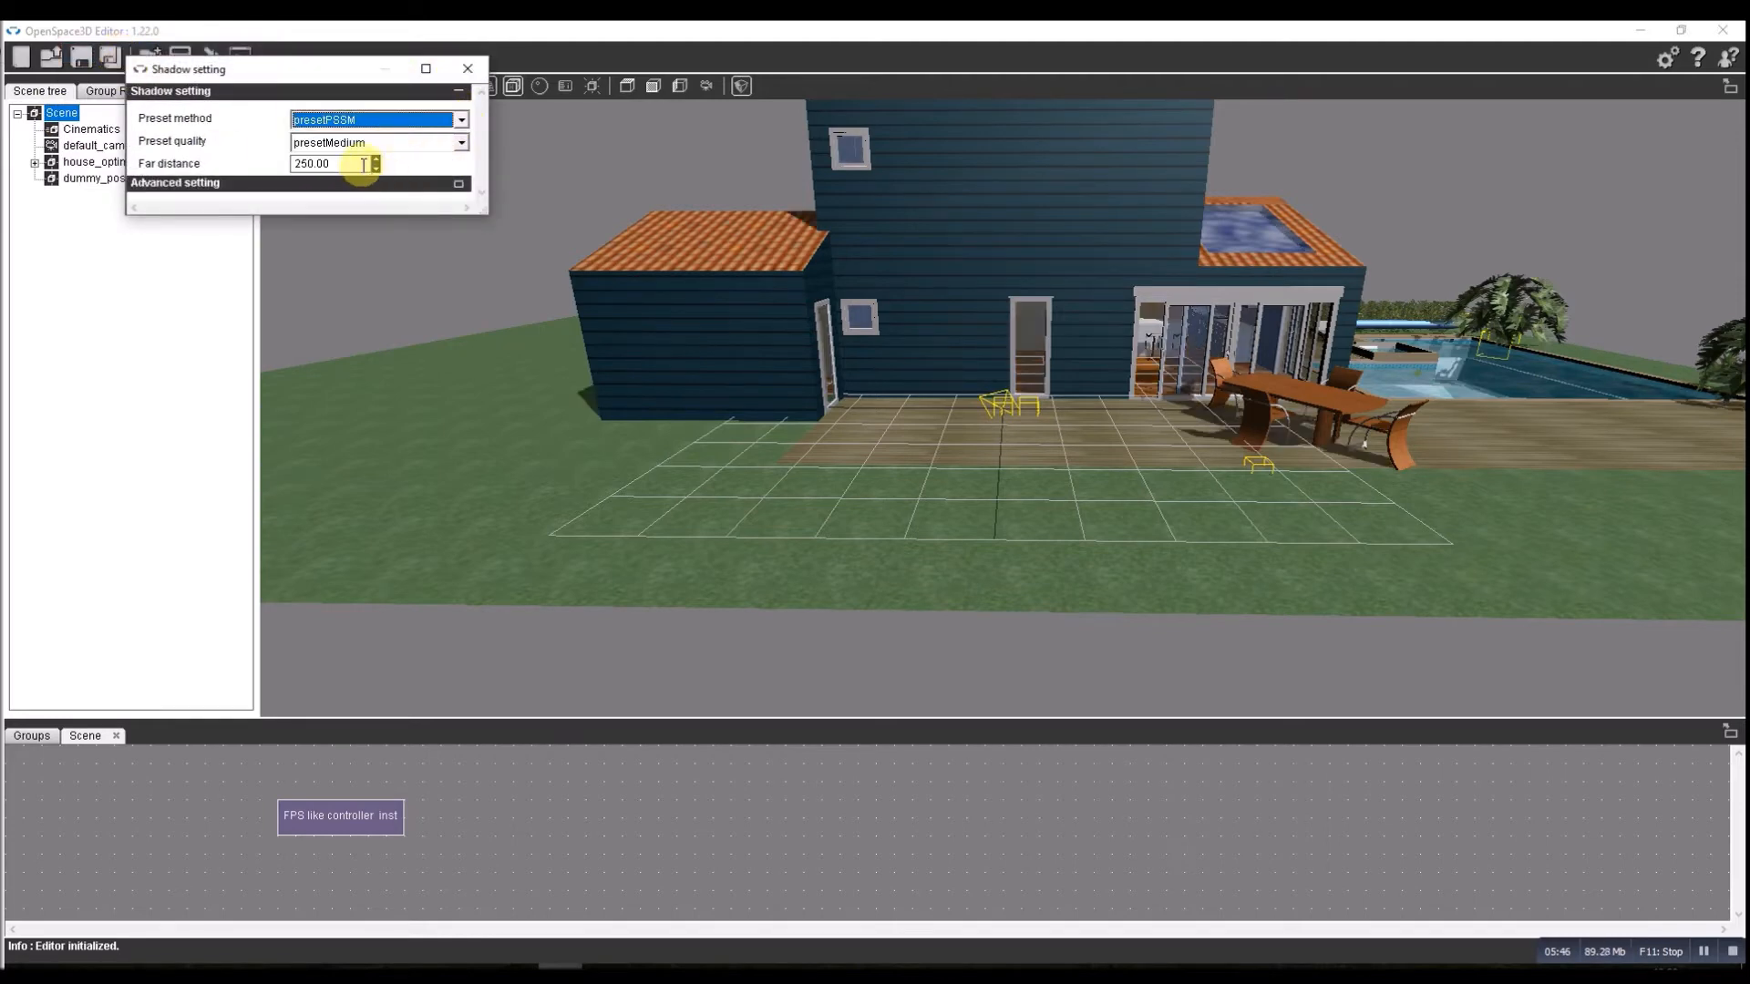
text(90)
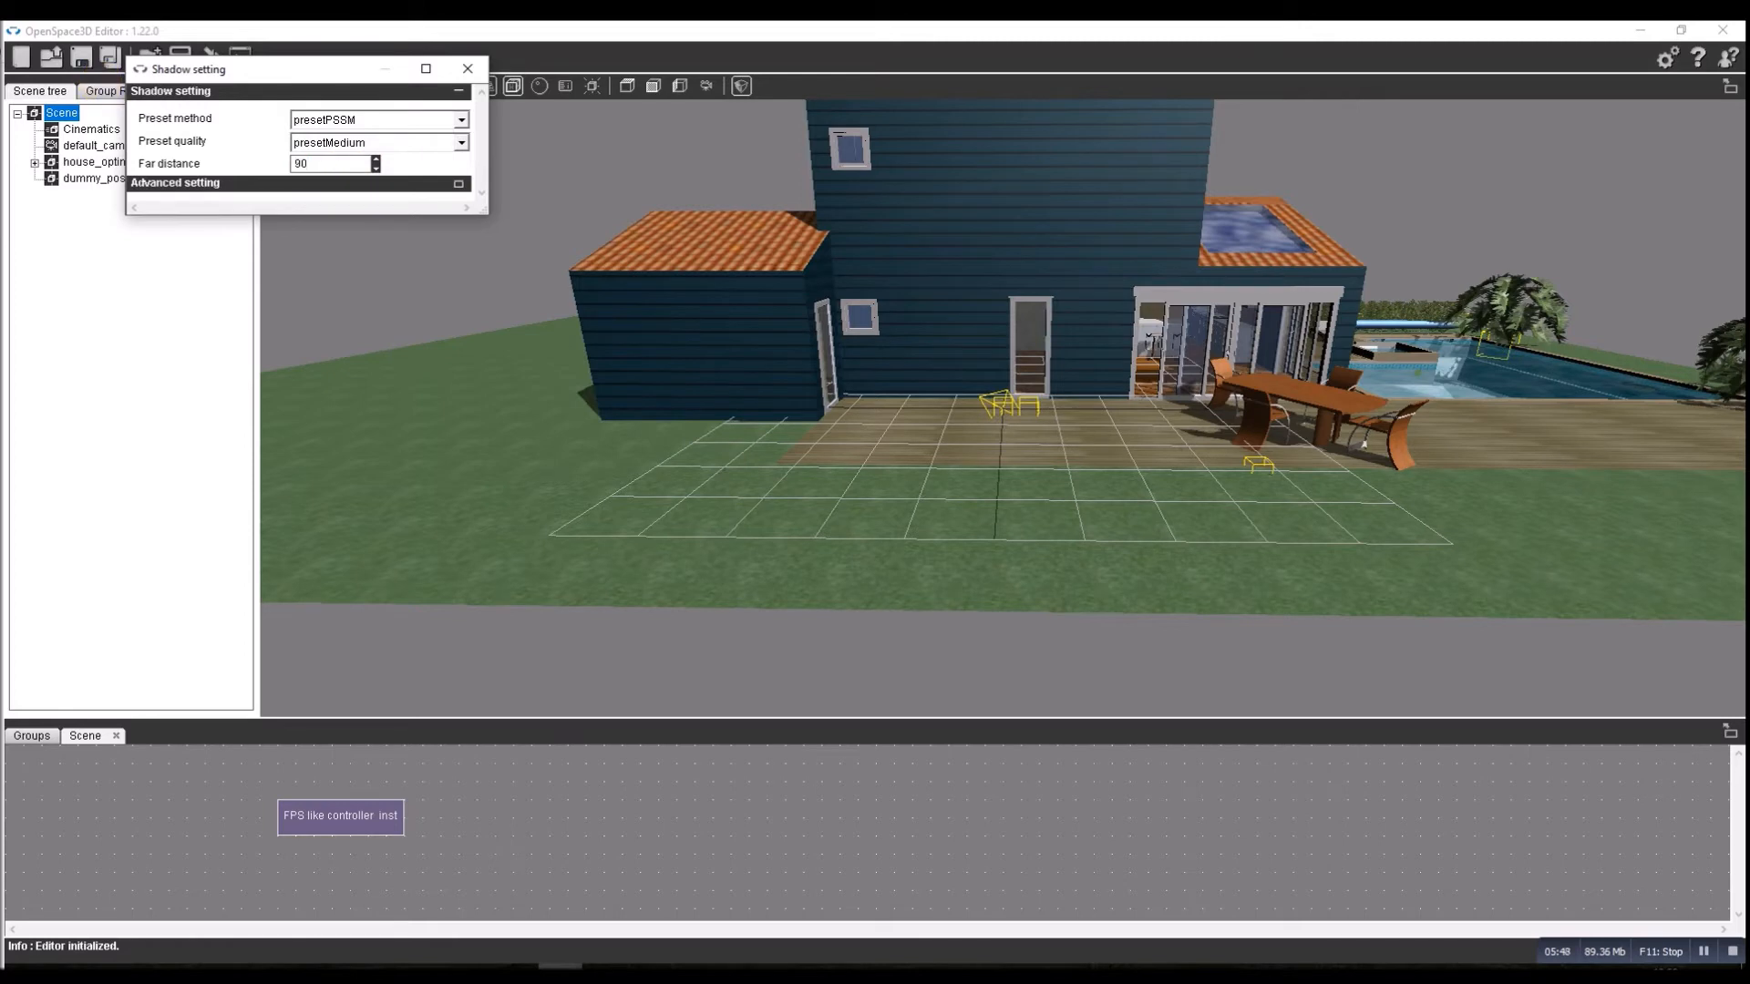
click(335, 163)
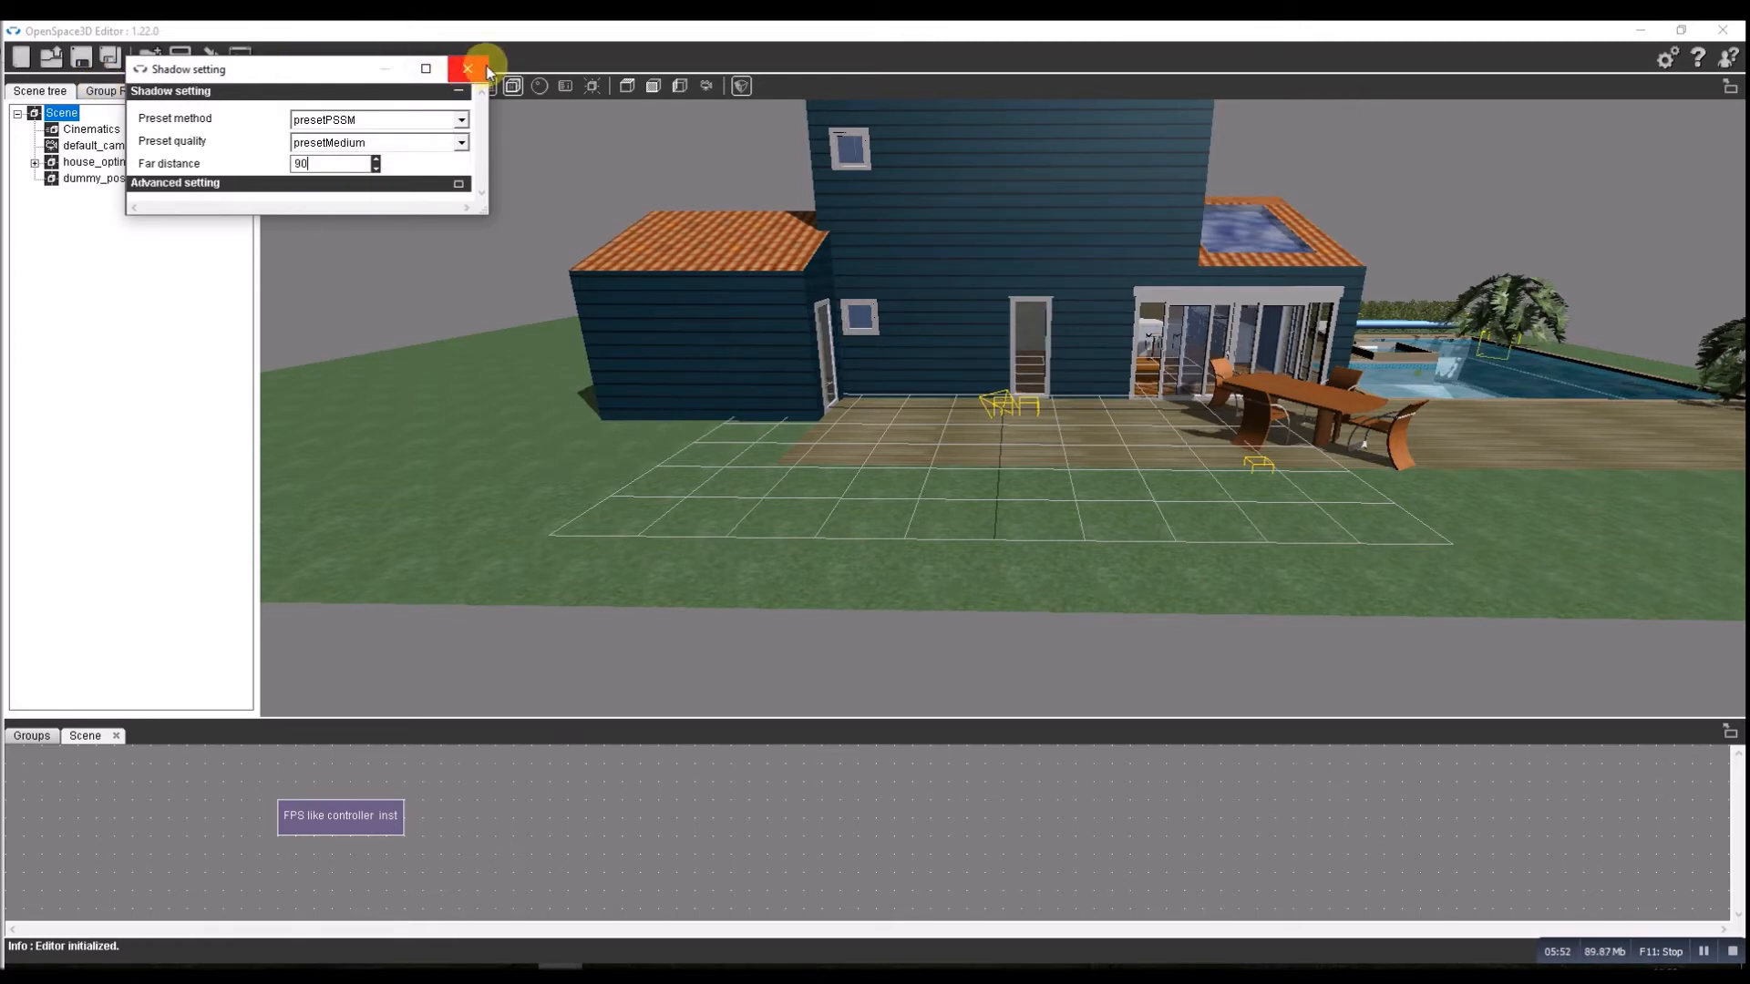
click(466, 68)
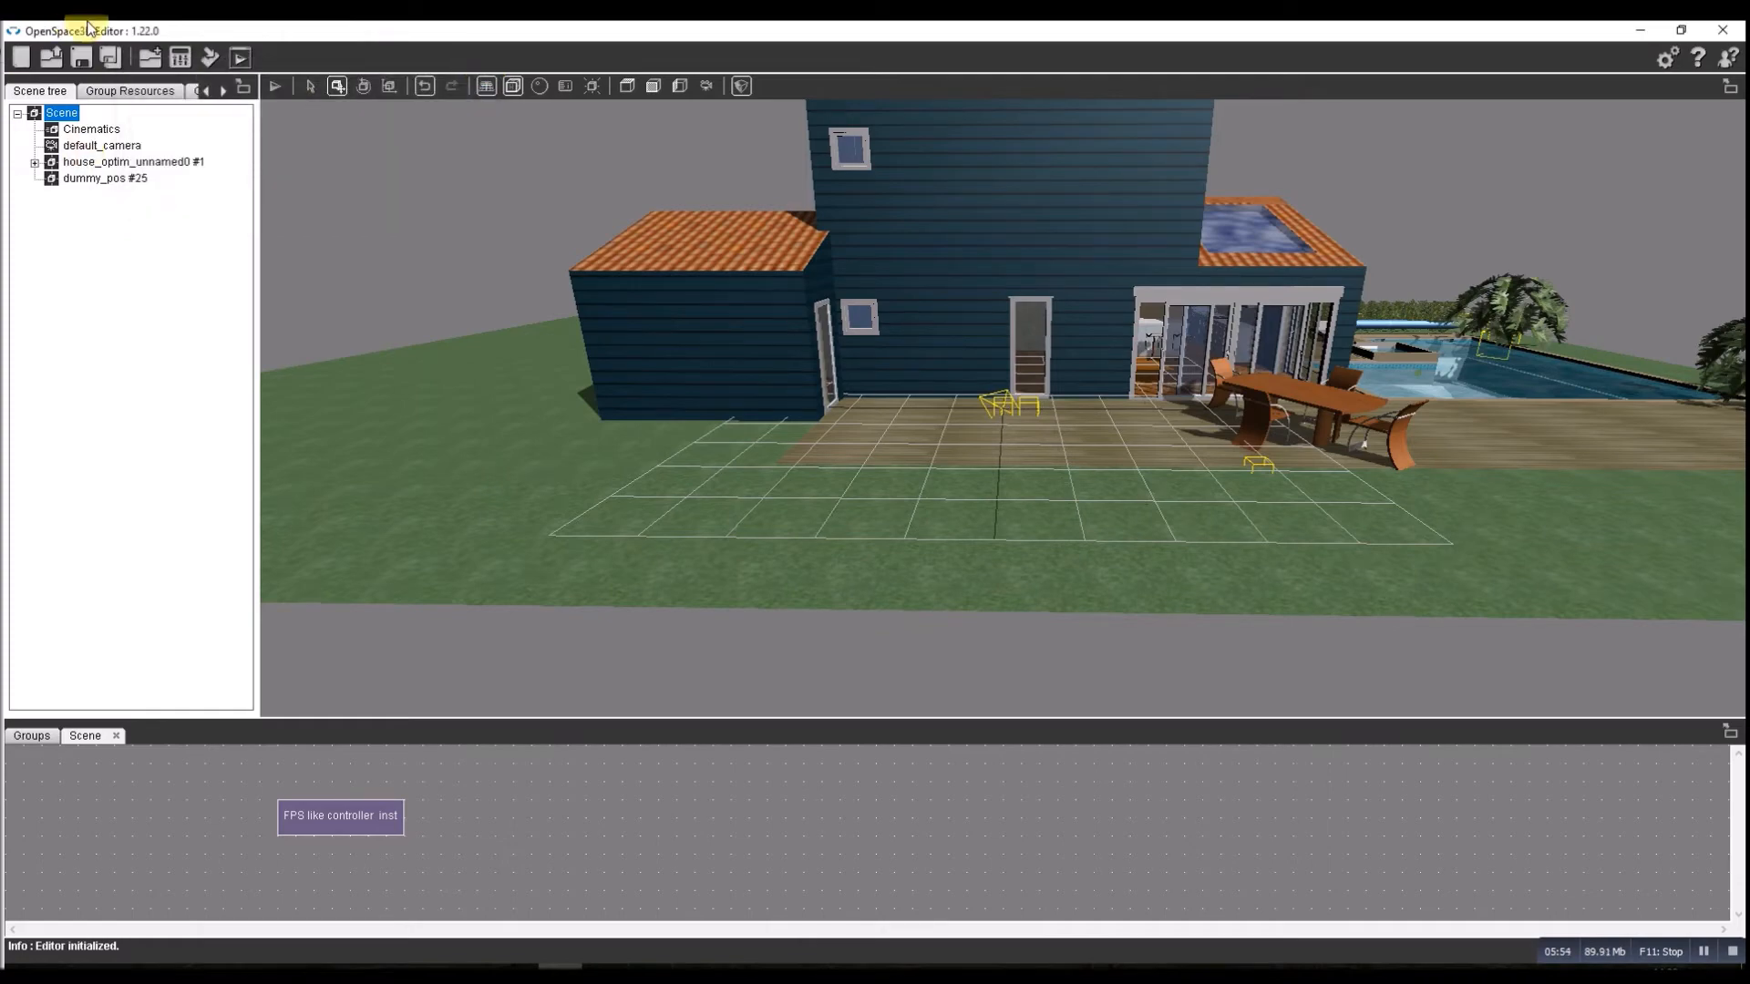
Orbit the view to look down over the terrace toward the pool.
click(239, 56)
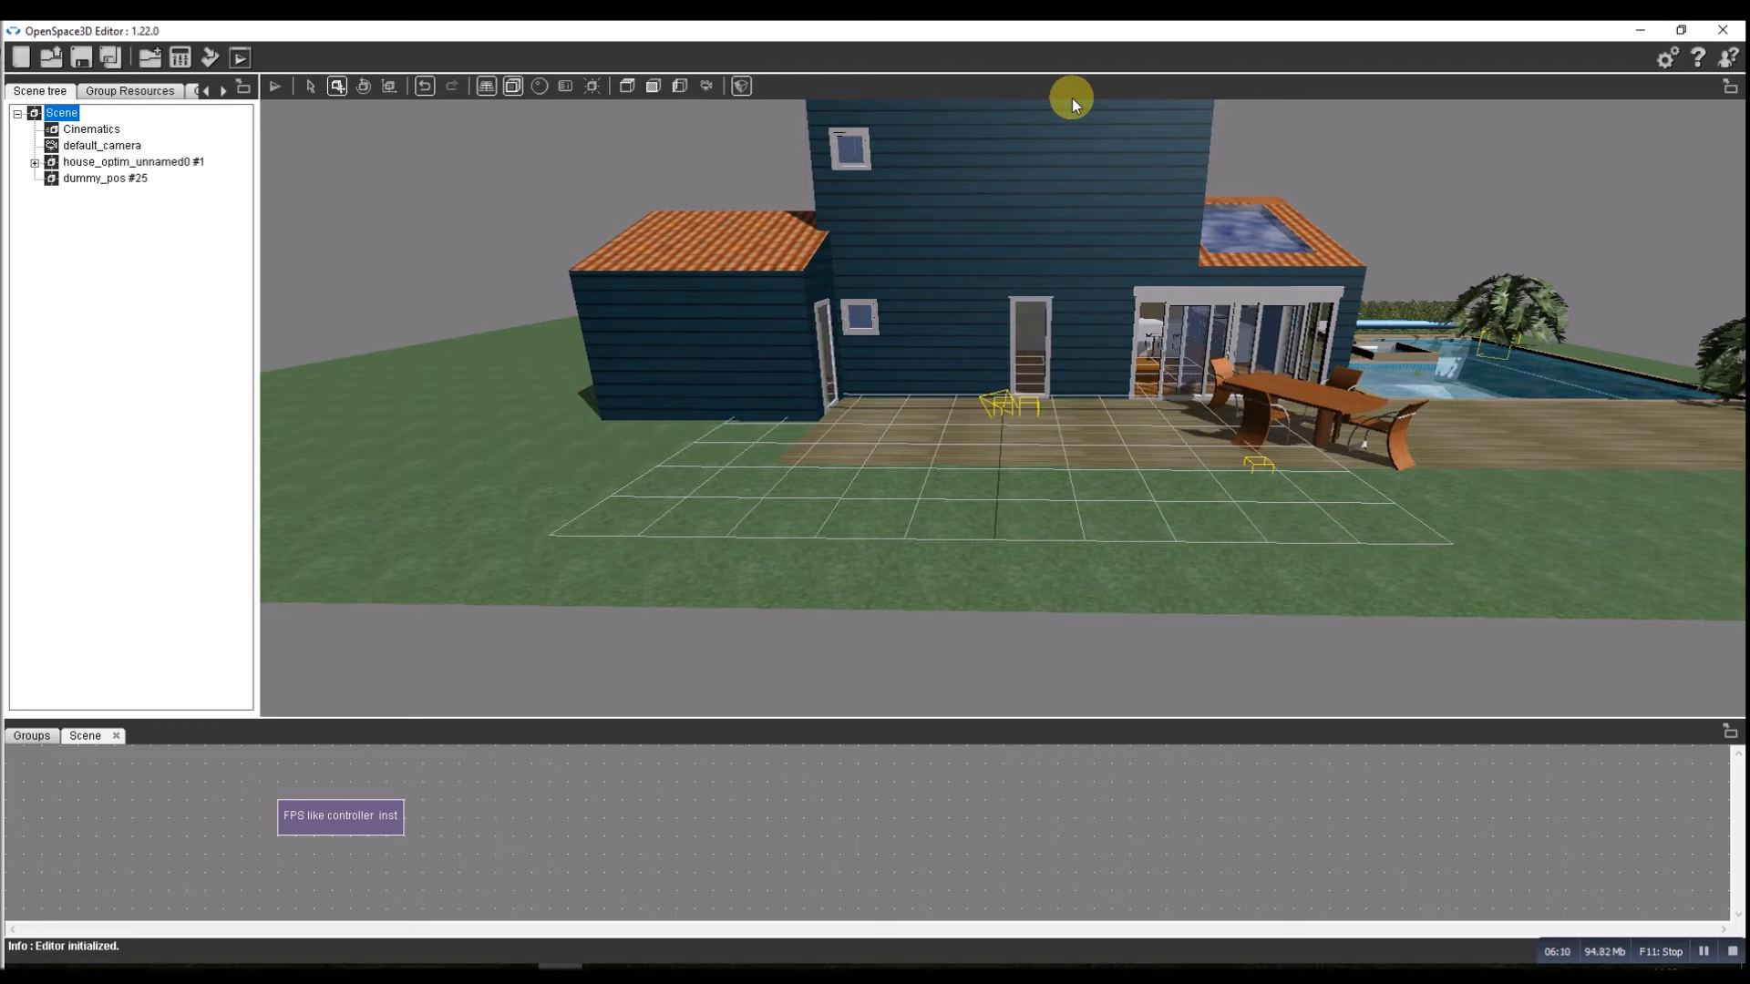
mouse_move(1056, 99)
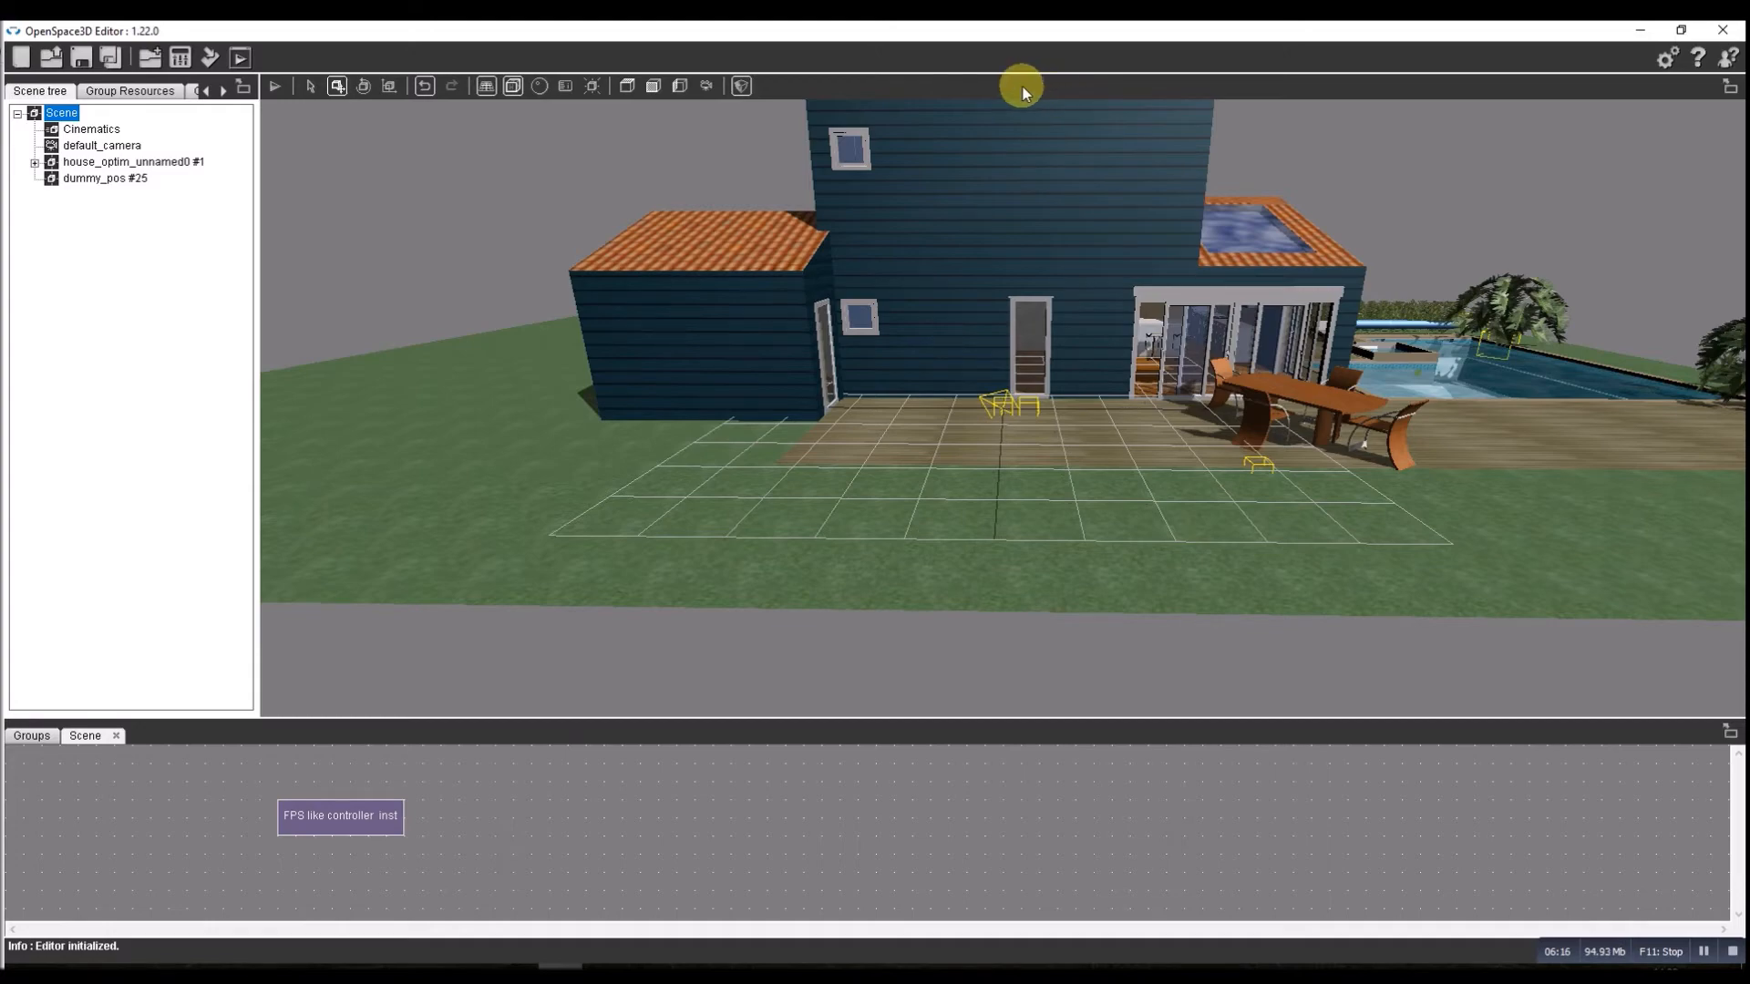
drag(1020, 91, 1452, 570)
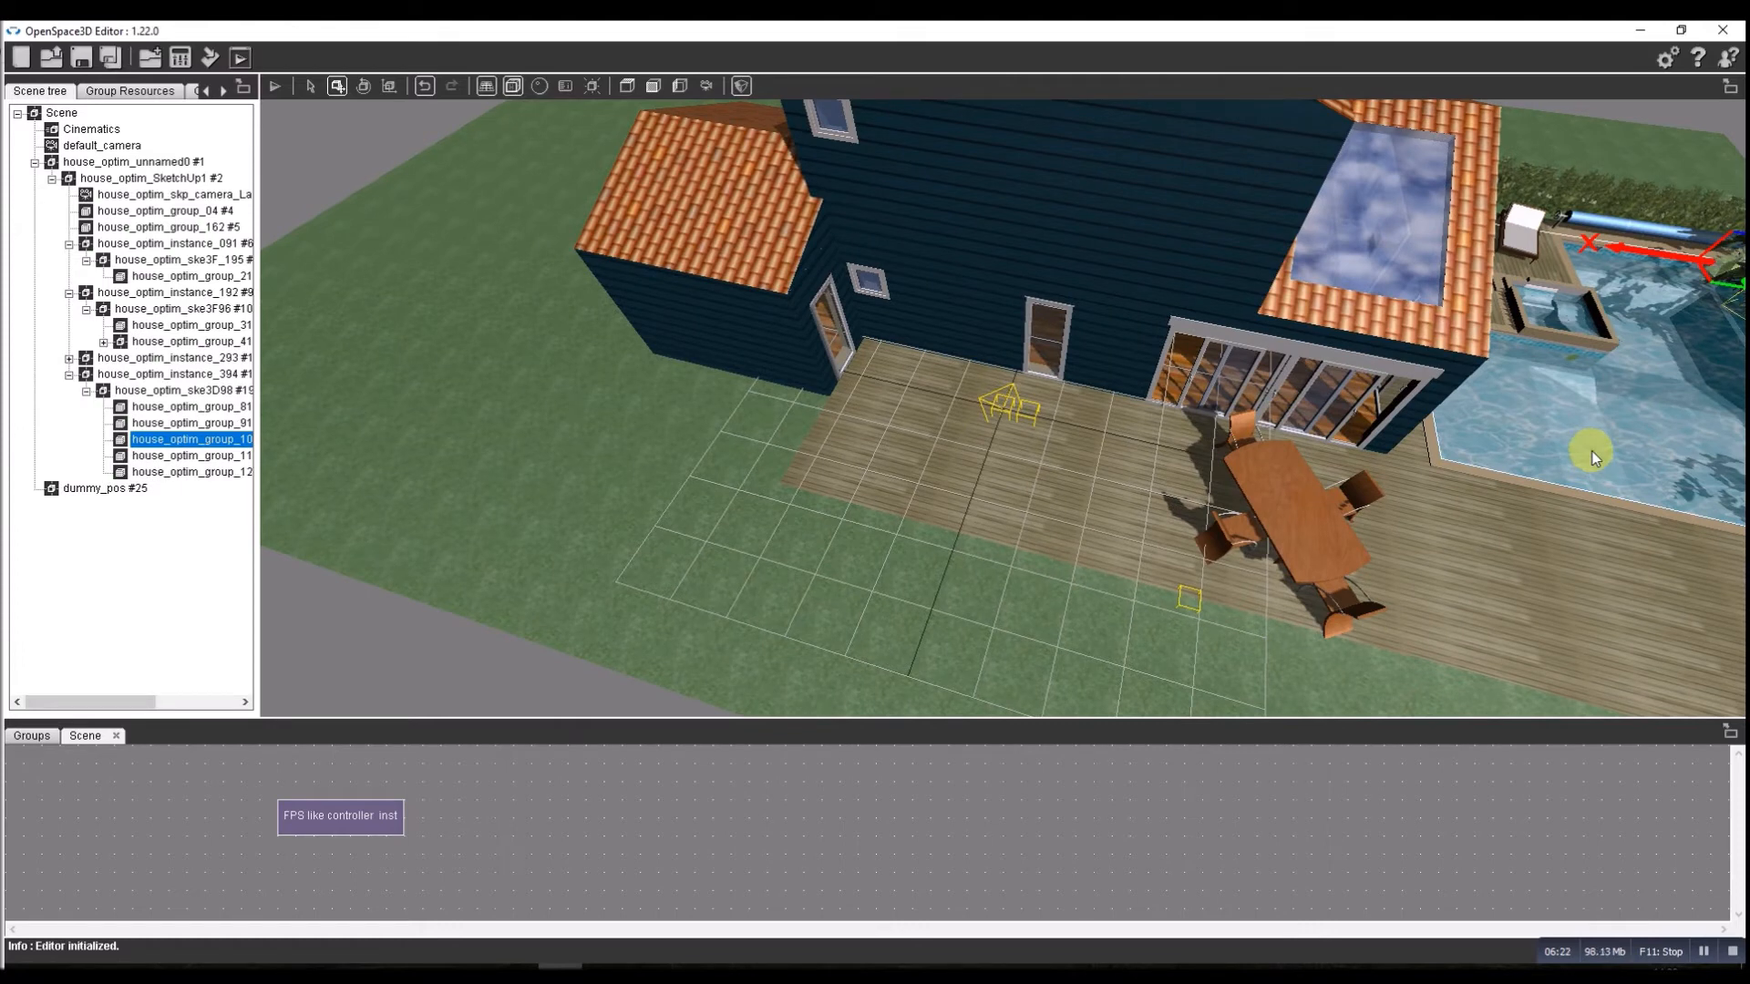
mouse_move(530, 844)
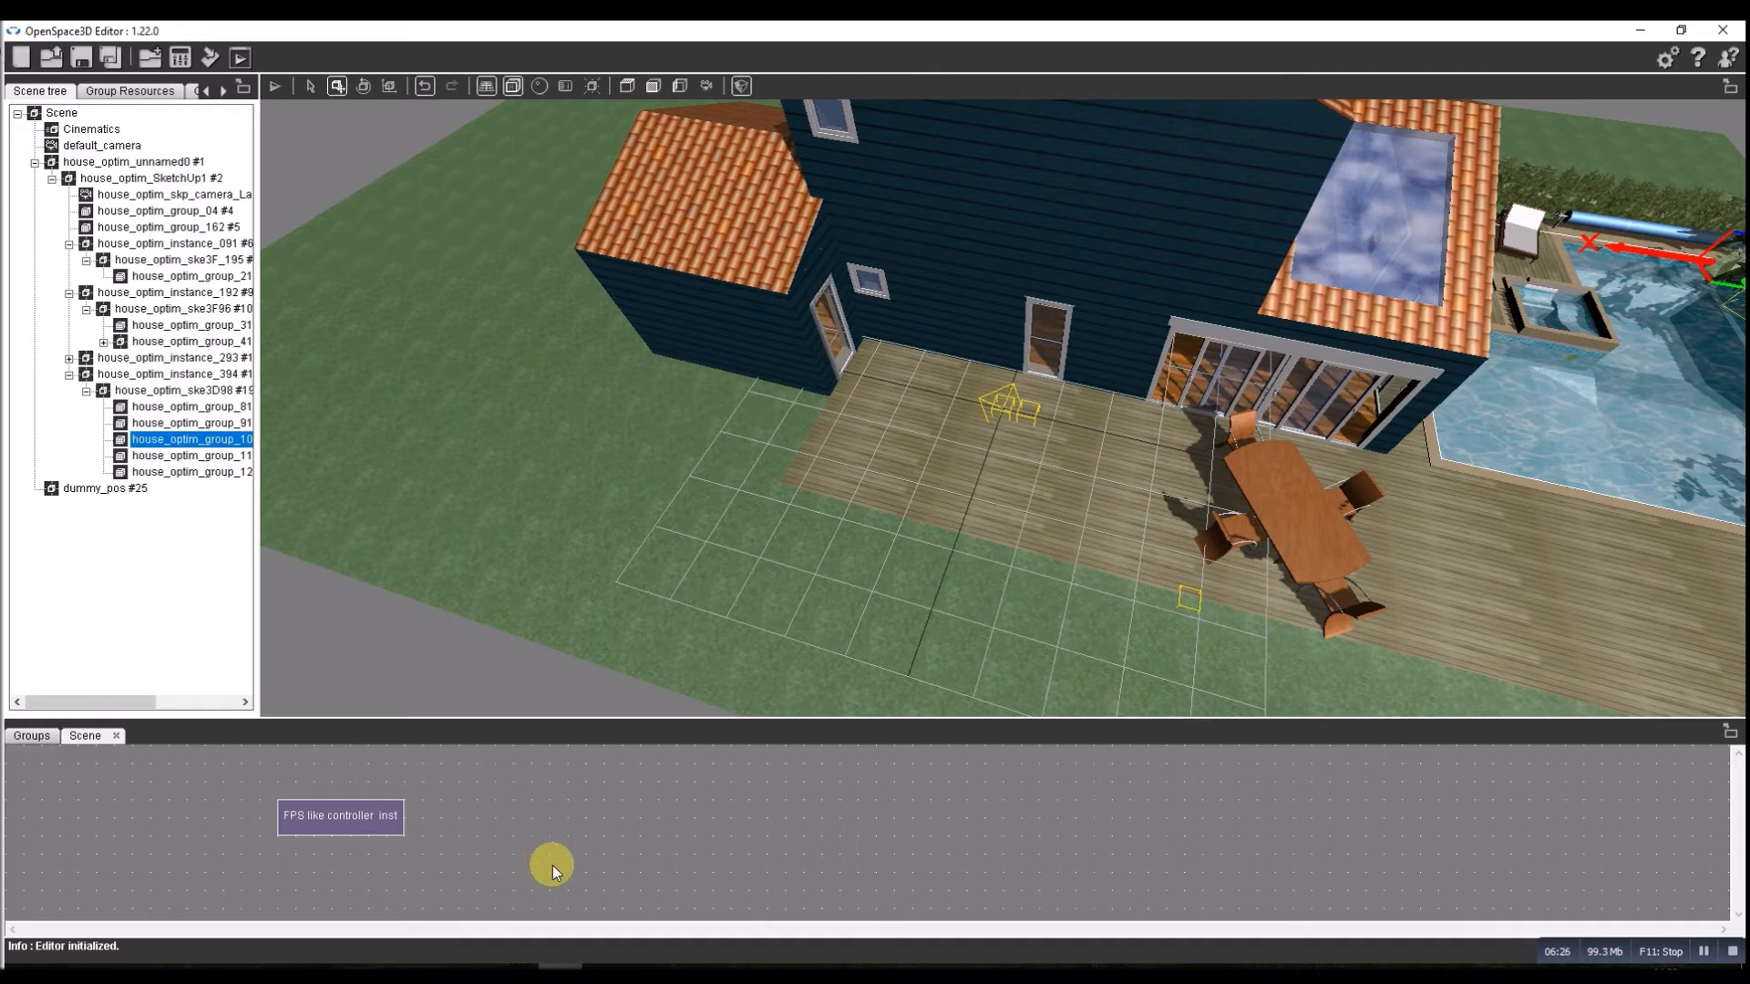
Bring up the PlugIT category menu from the Scene graph area for the pool water.
right_click(549, 871)
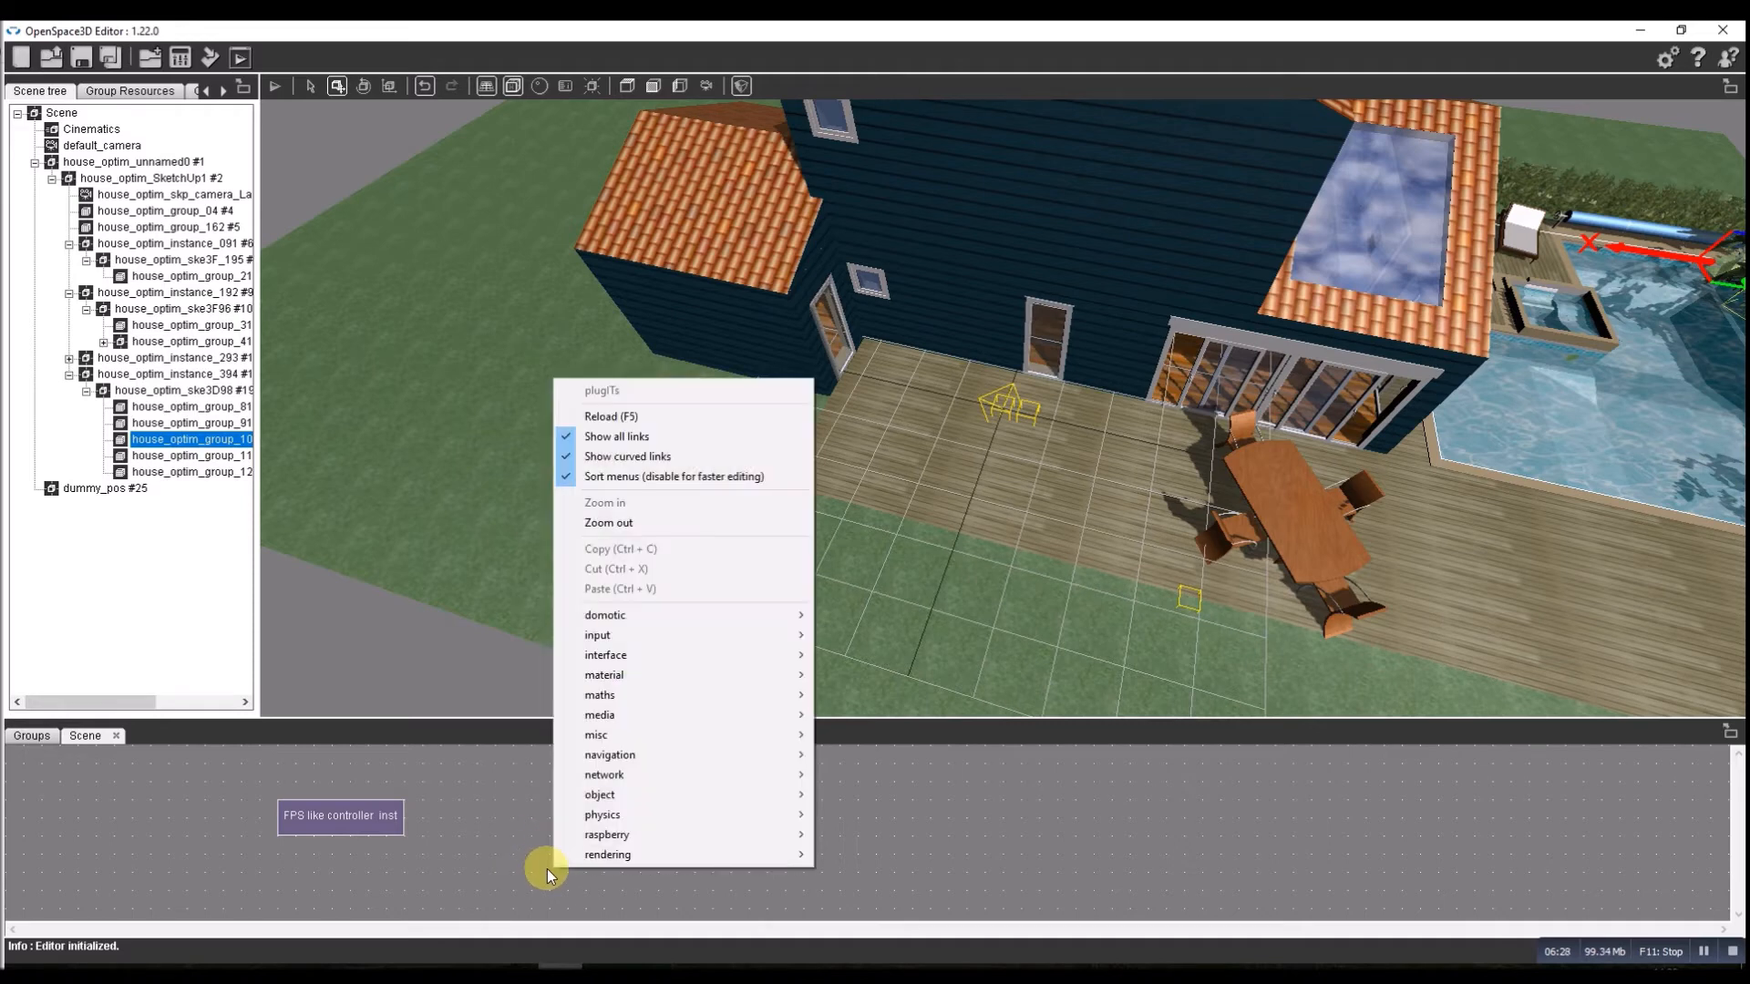
mouse_move(489, 828)
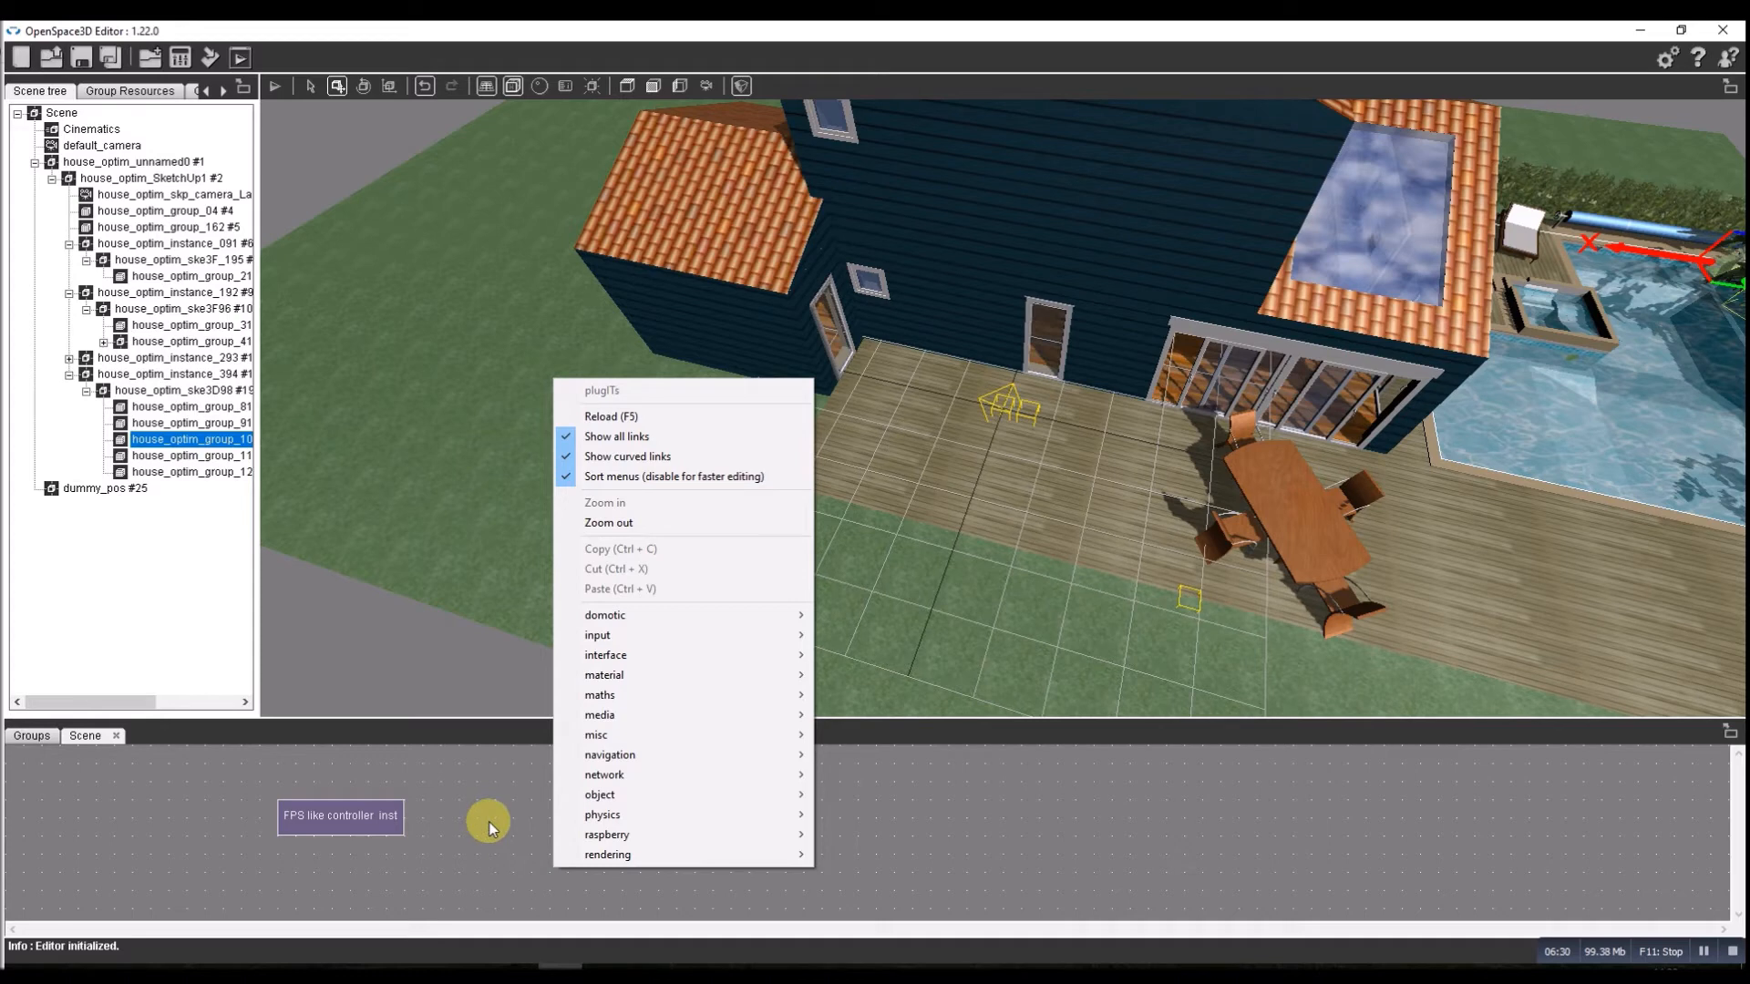
mouse_move(599, 814)
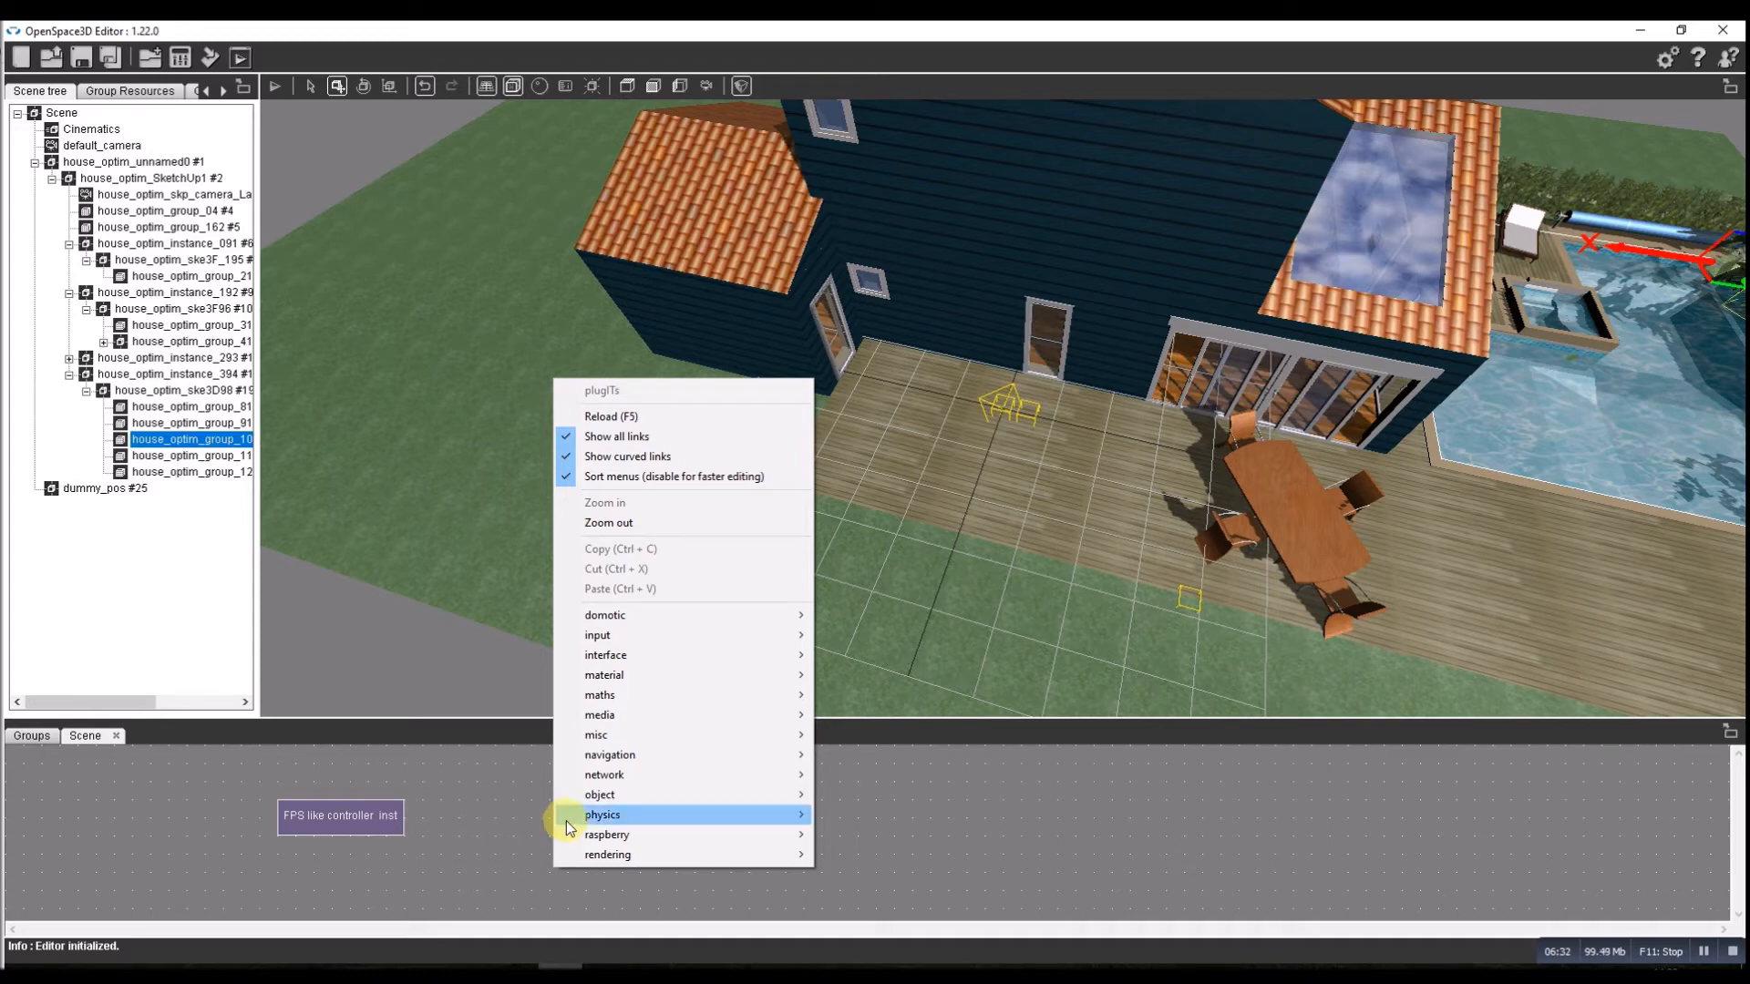
mouse_move(607, 853)
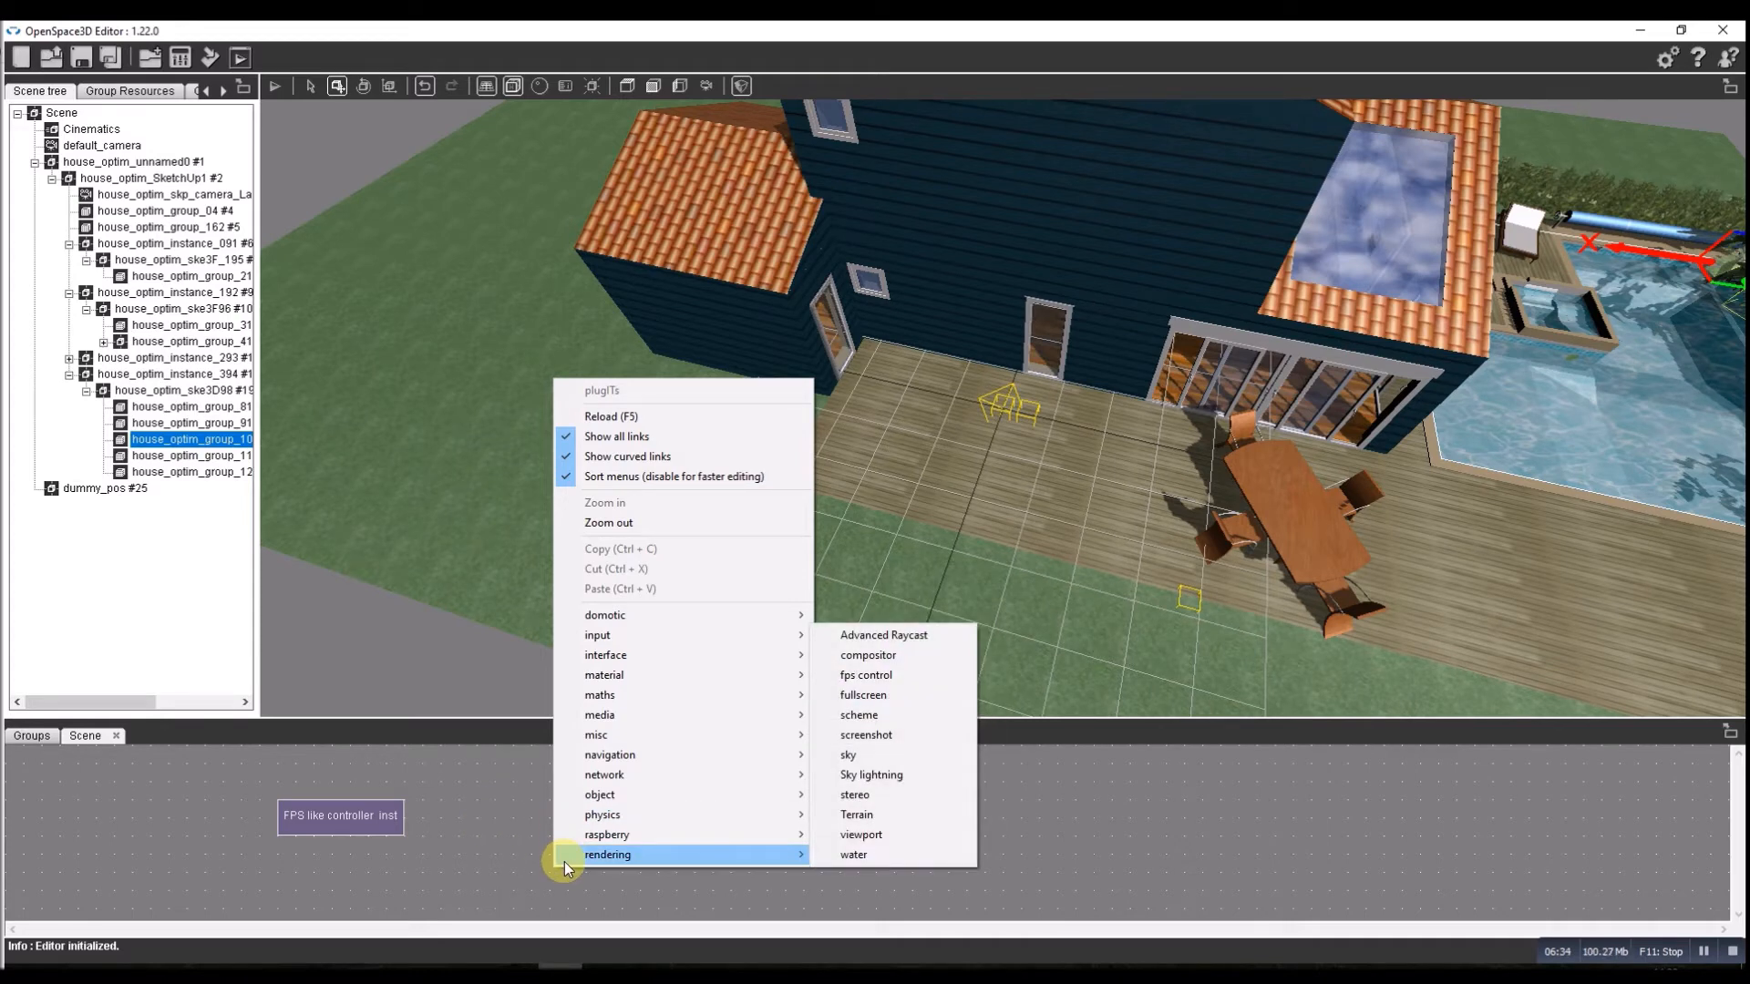
mouse_move(620, 694)
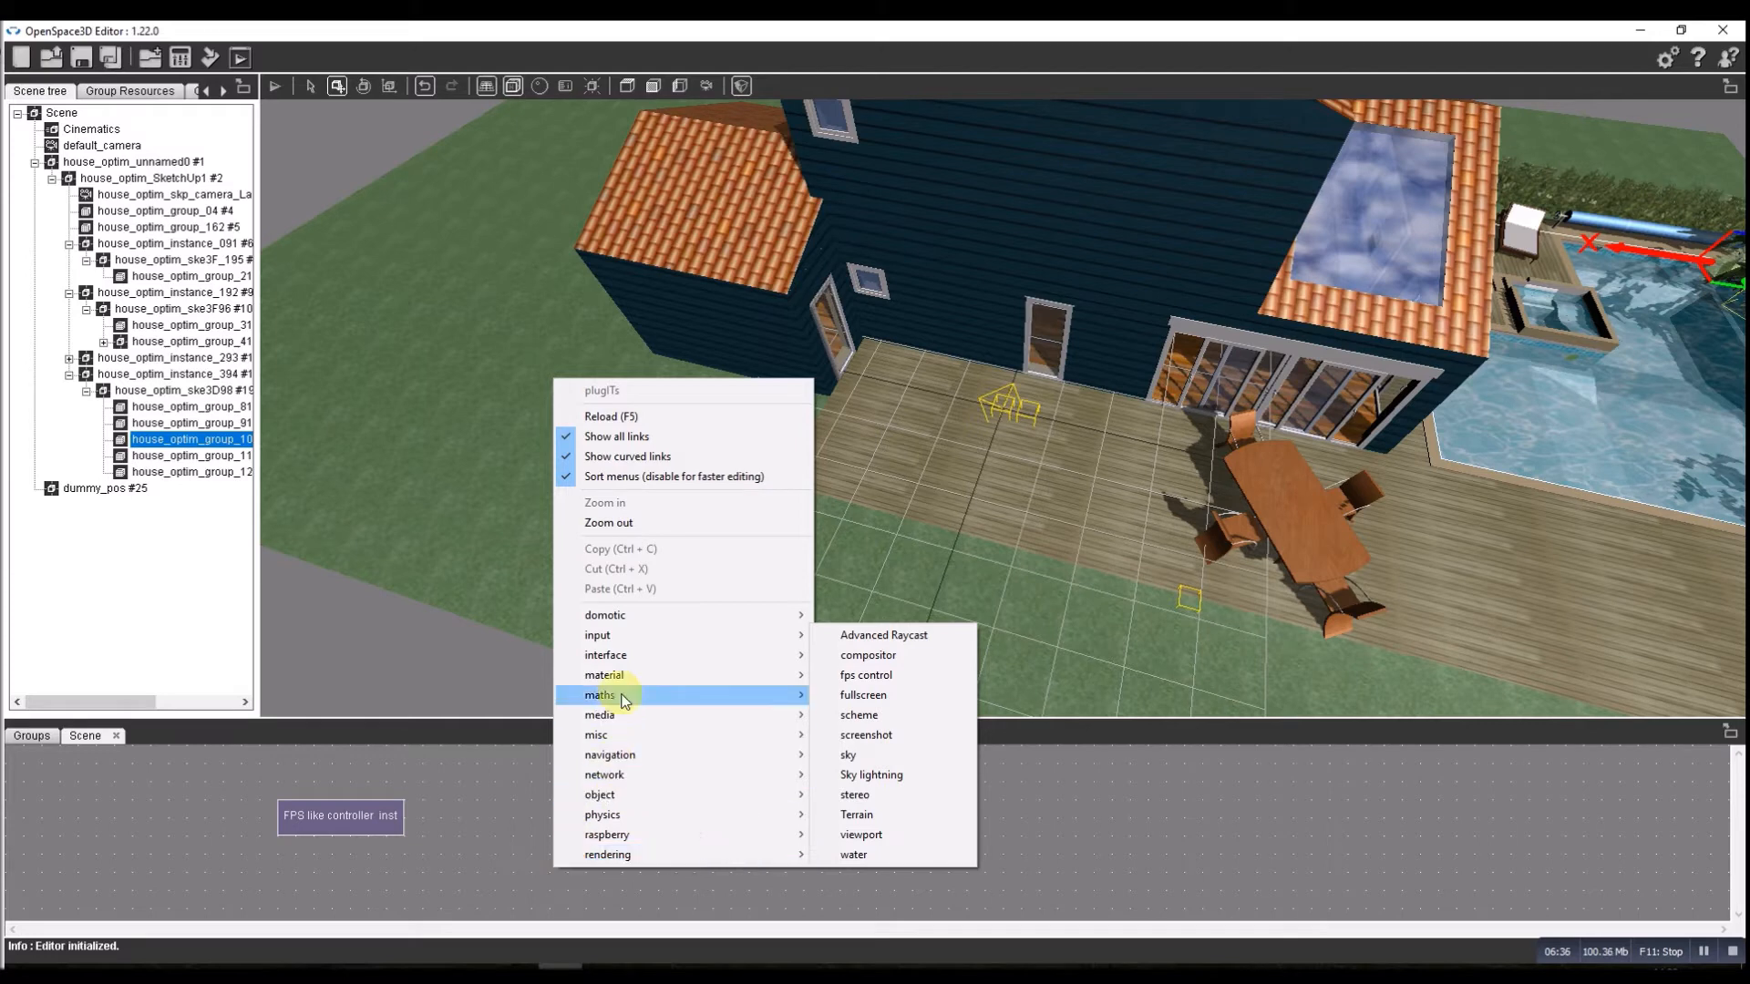
mouse_move(603, 675)
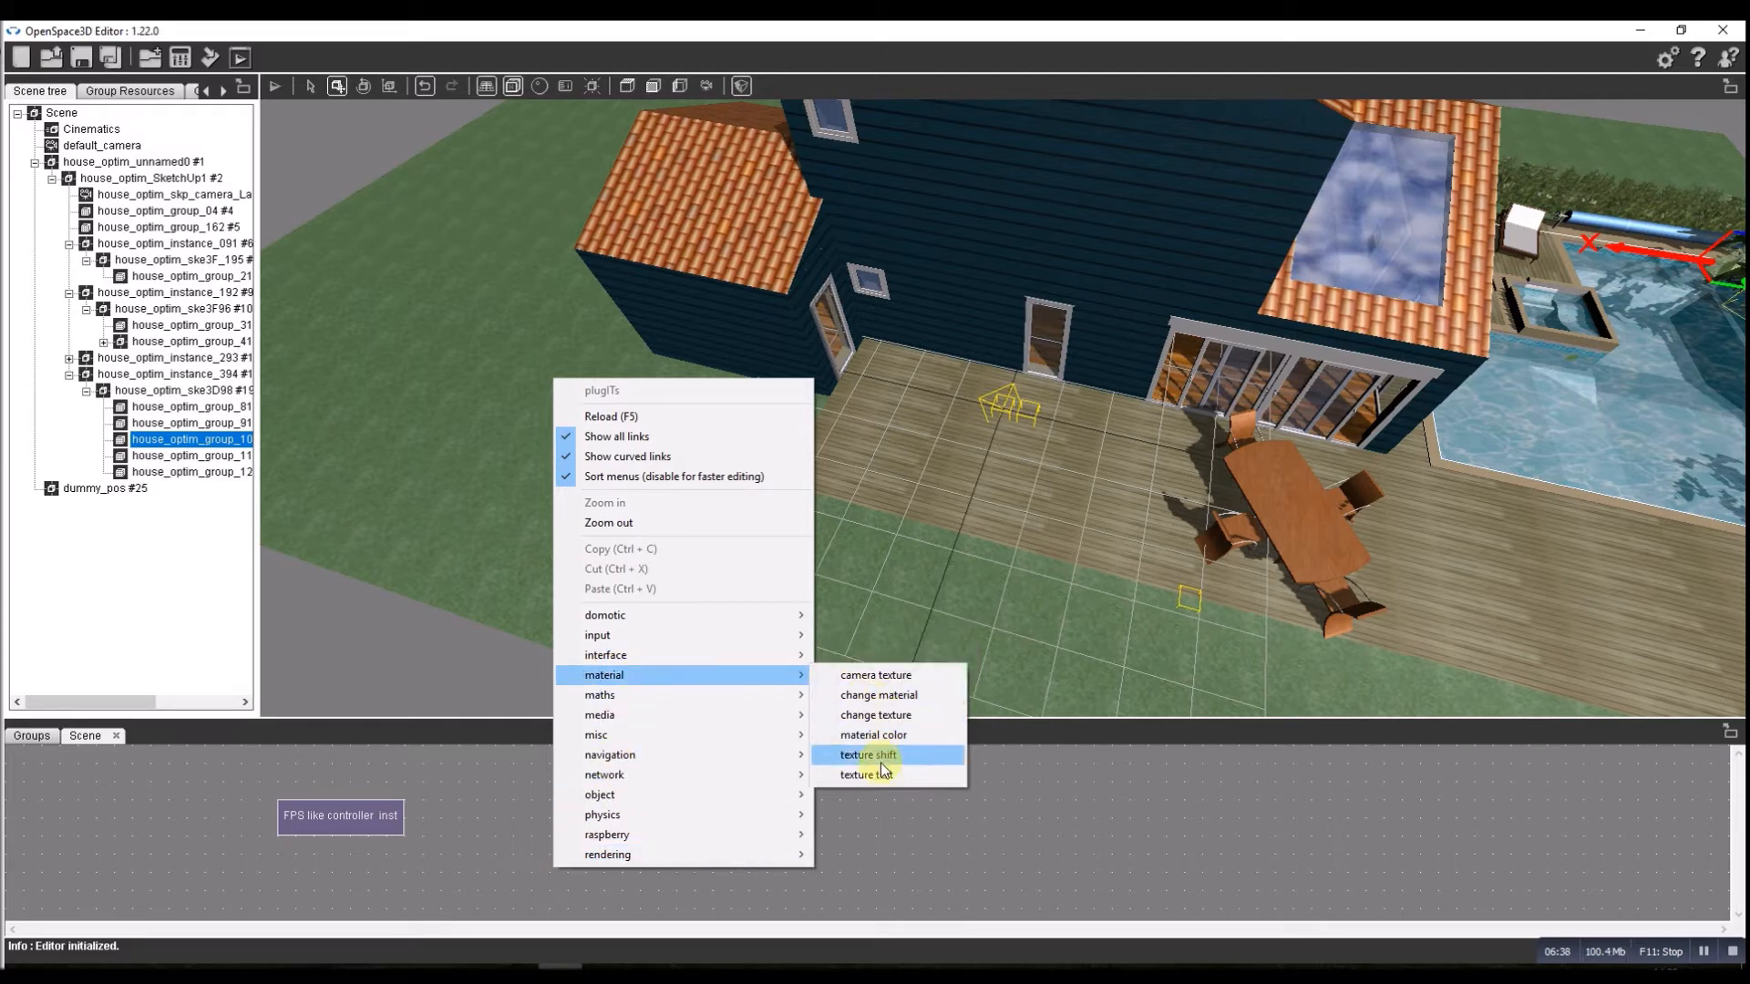
Add a material > texture shift PlugIT instance to the scene group.
click(868, 755)
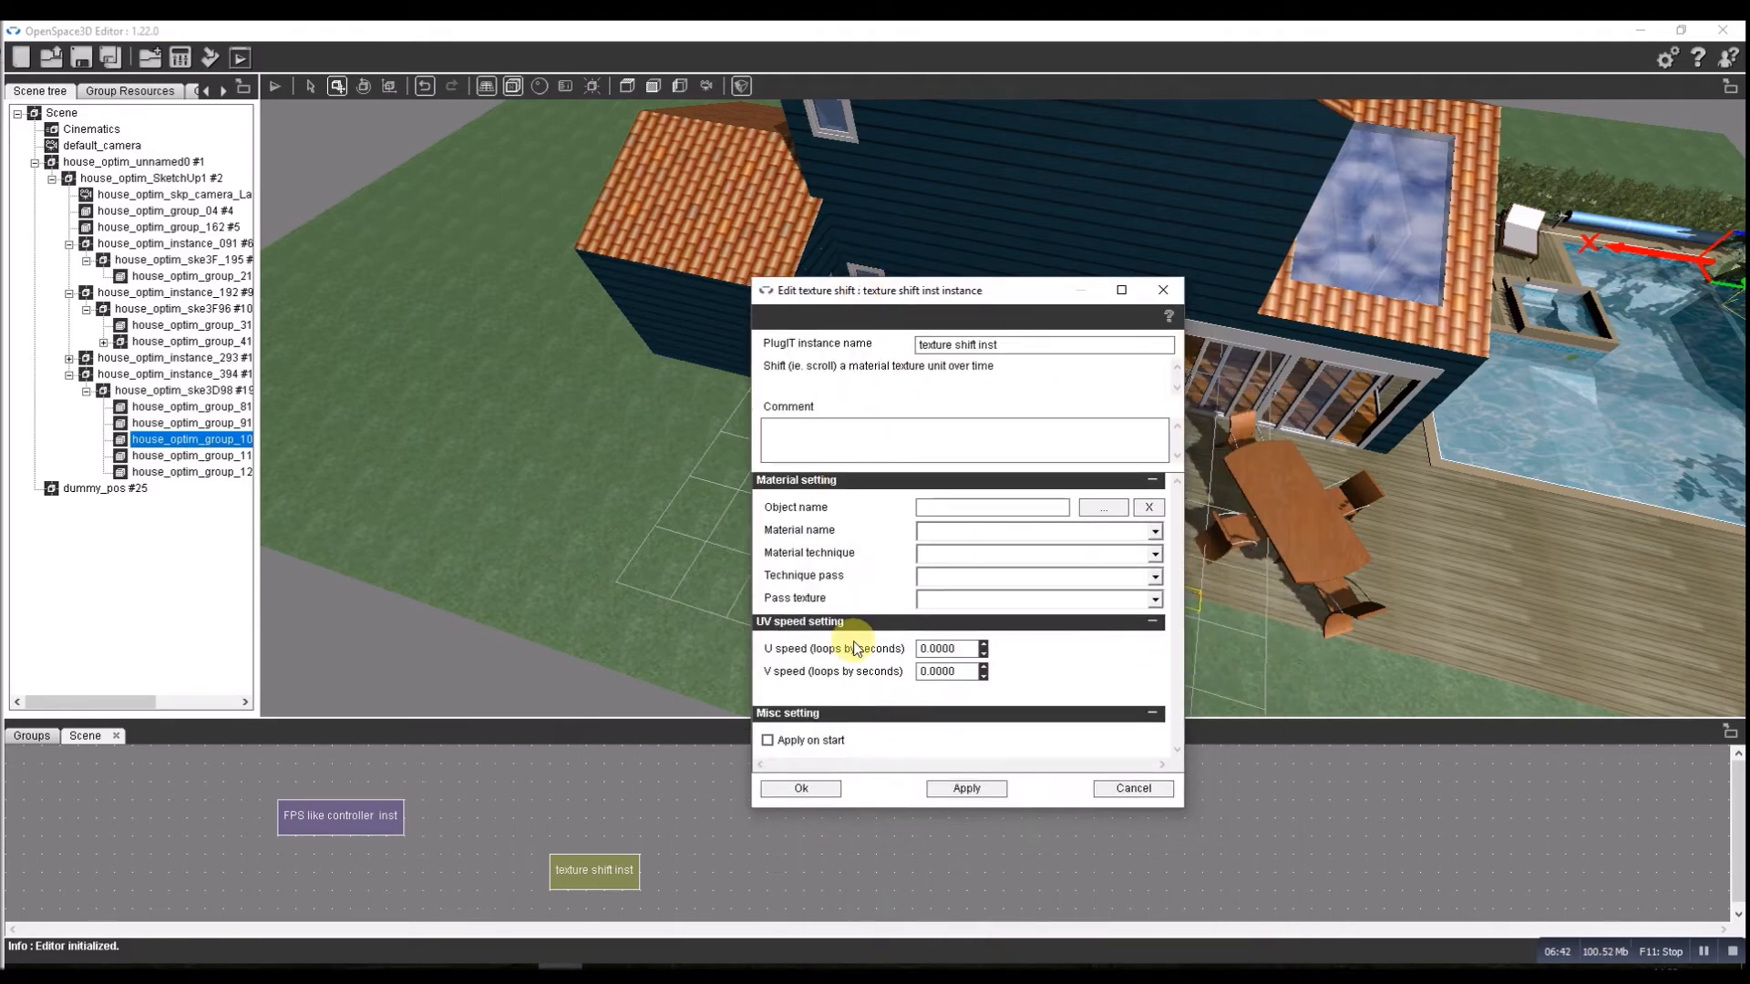
Target the texture shift at pool mesh house_optim_group_10148 with the Pool_Water_4 material.
click(1101, 507)
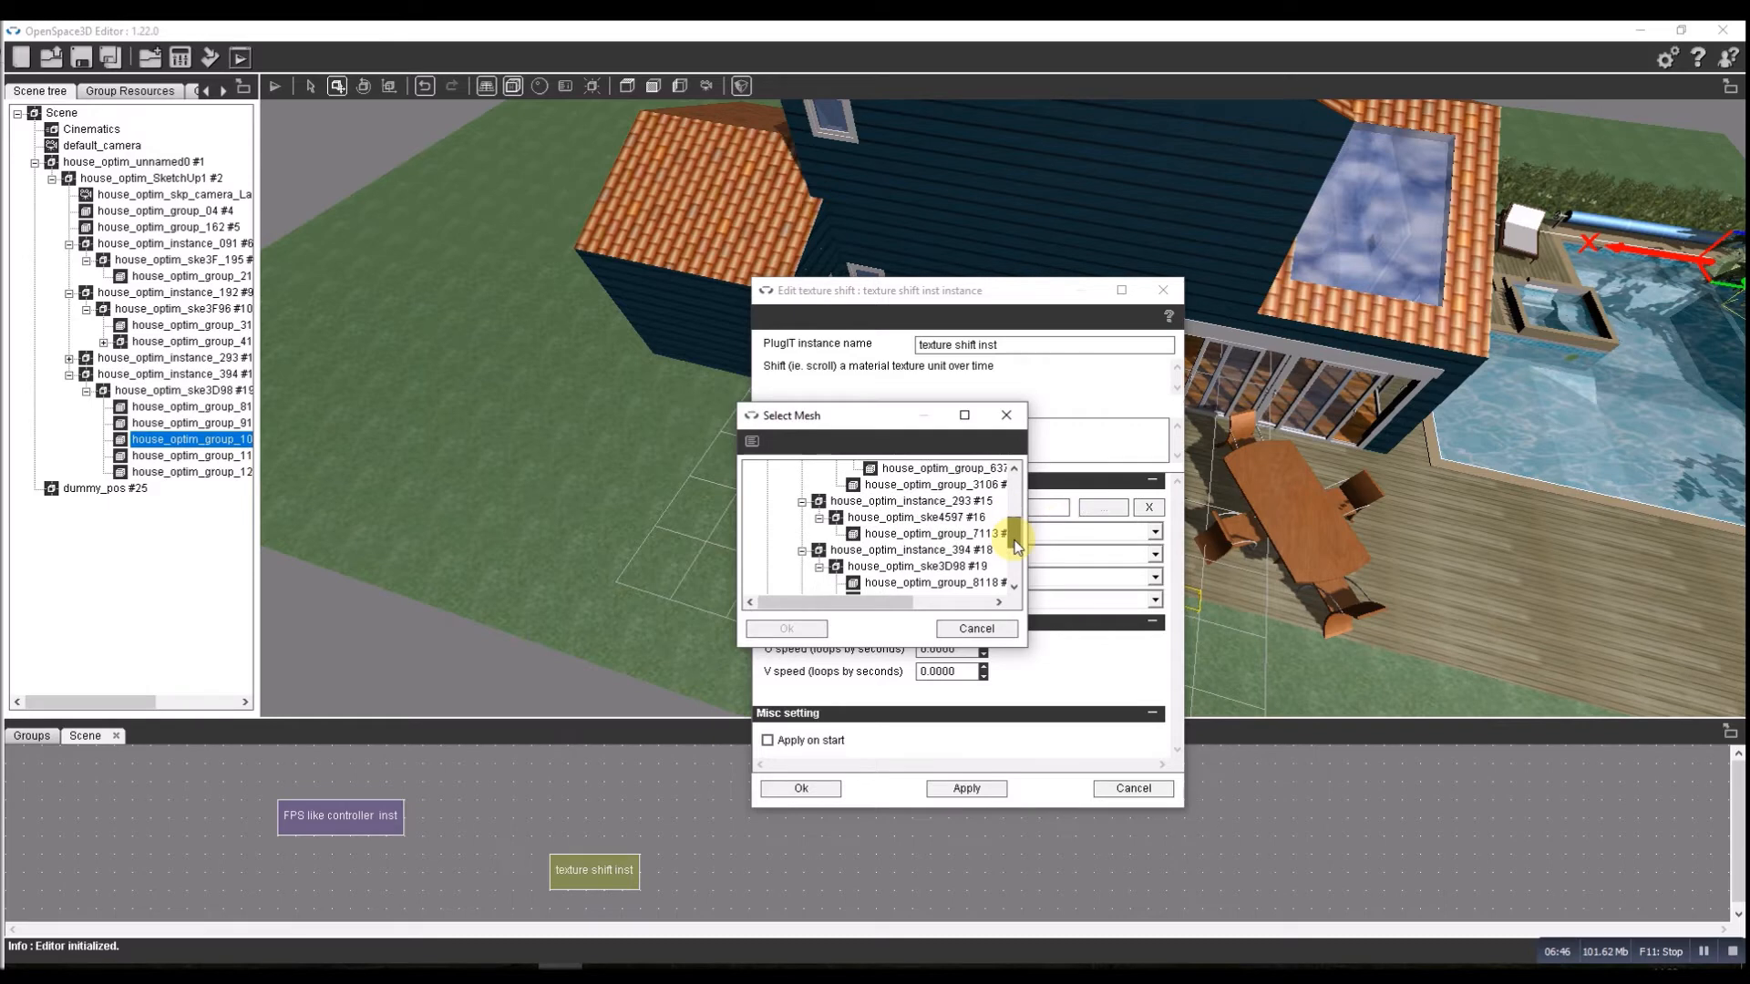
scroll(down, 3)
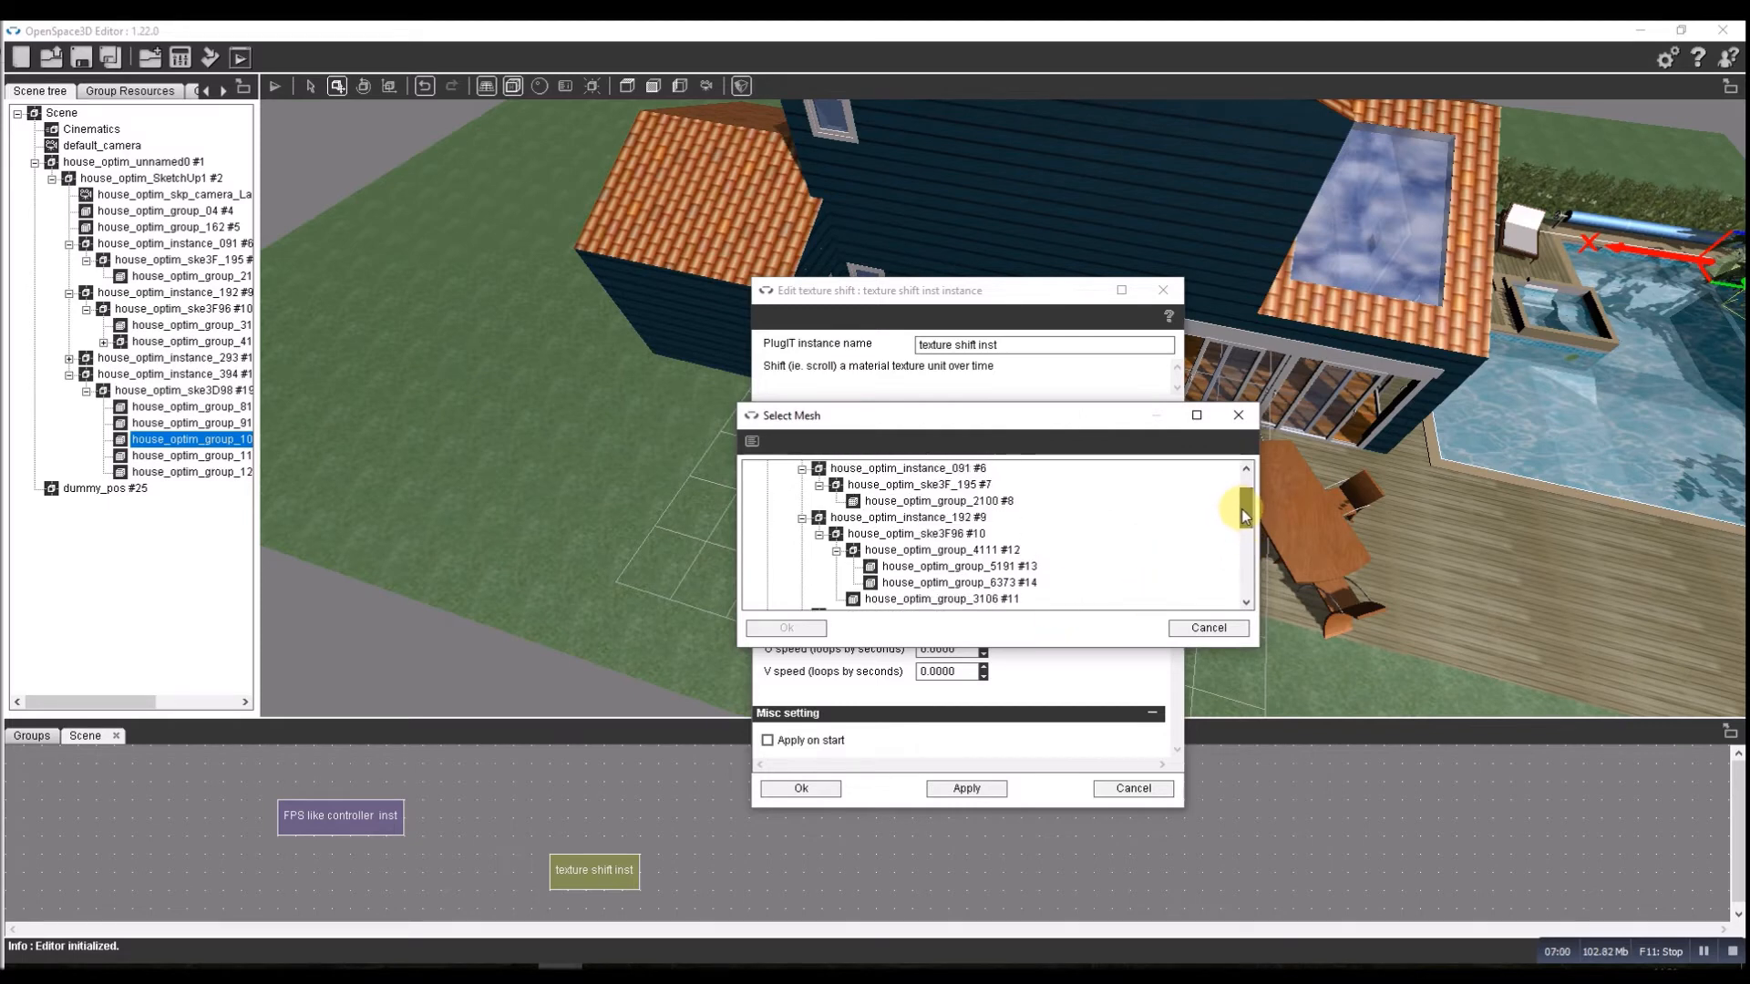
scroll(down, 3)
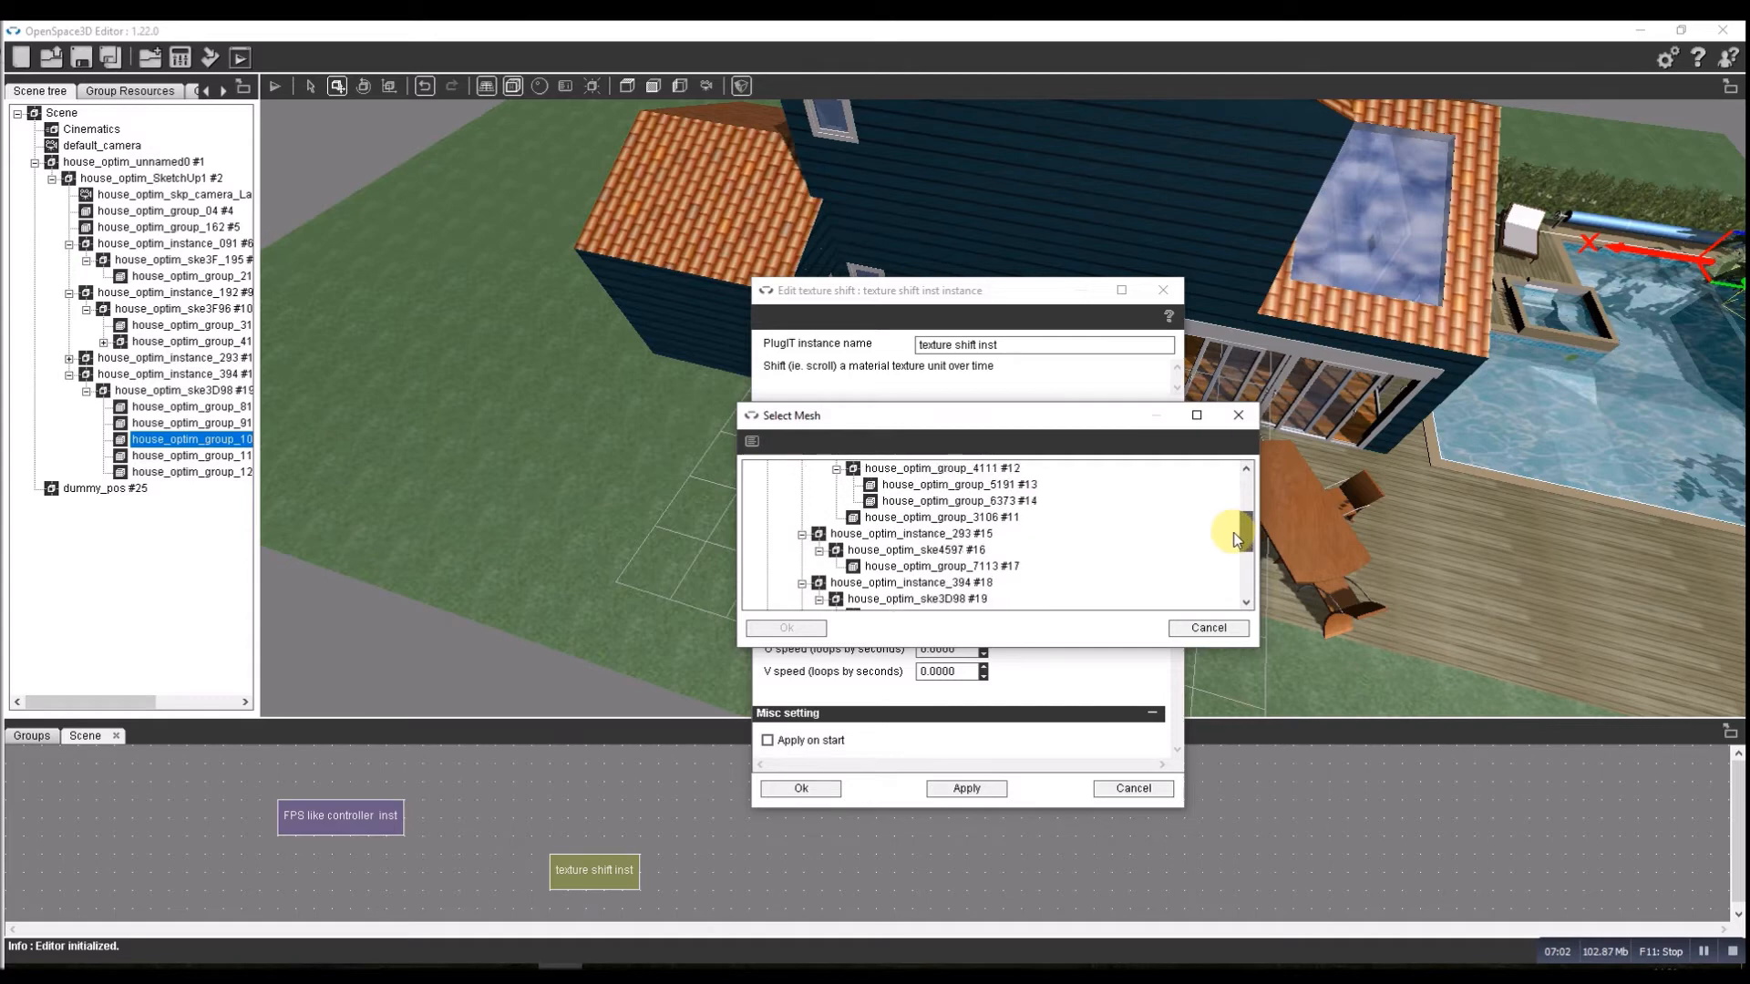
scroll(down, 3)
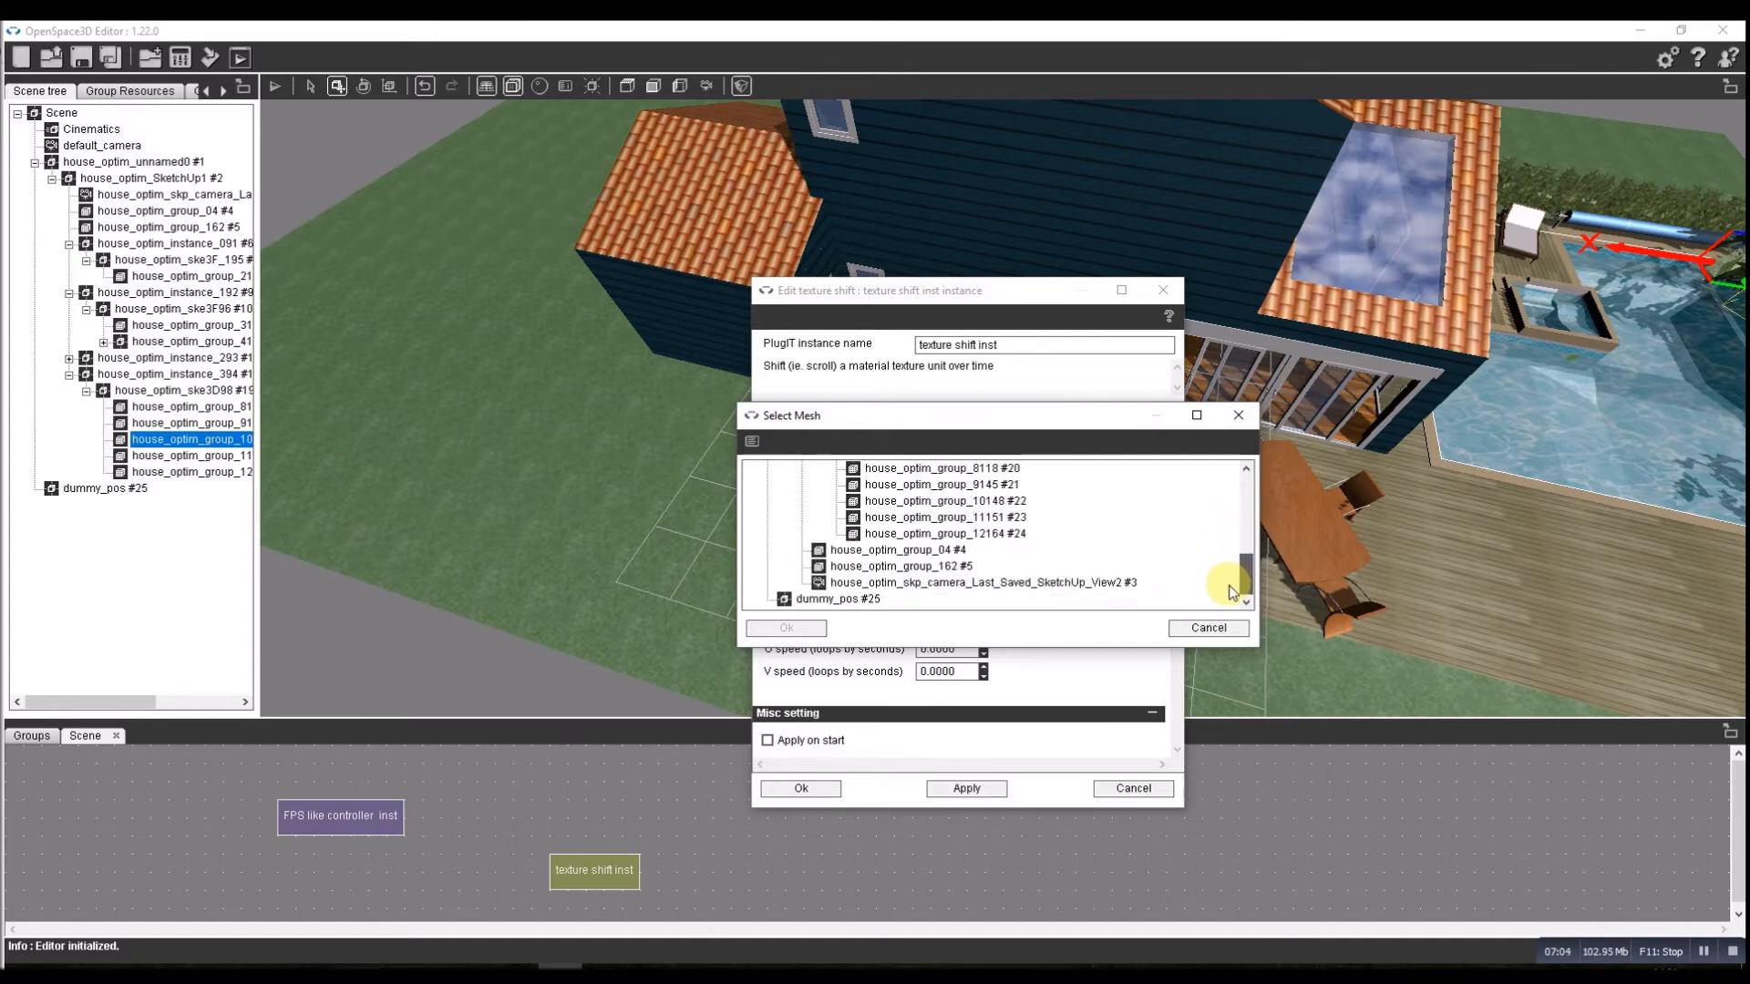
click(891, 548)
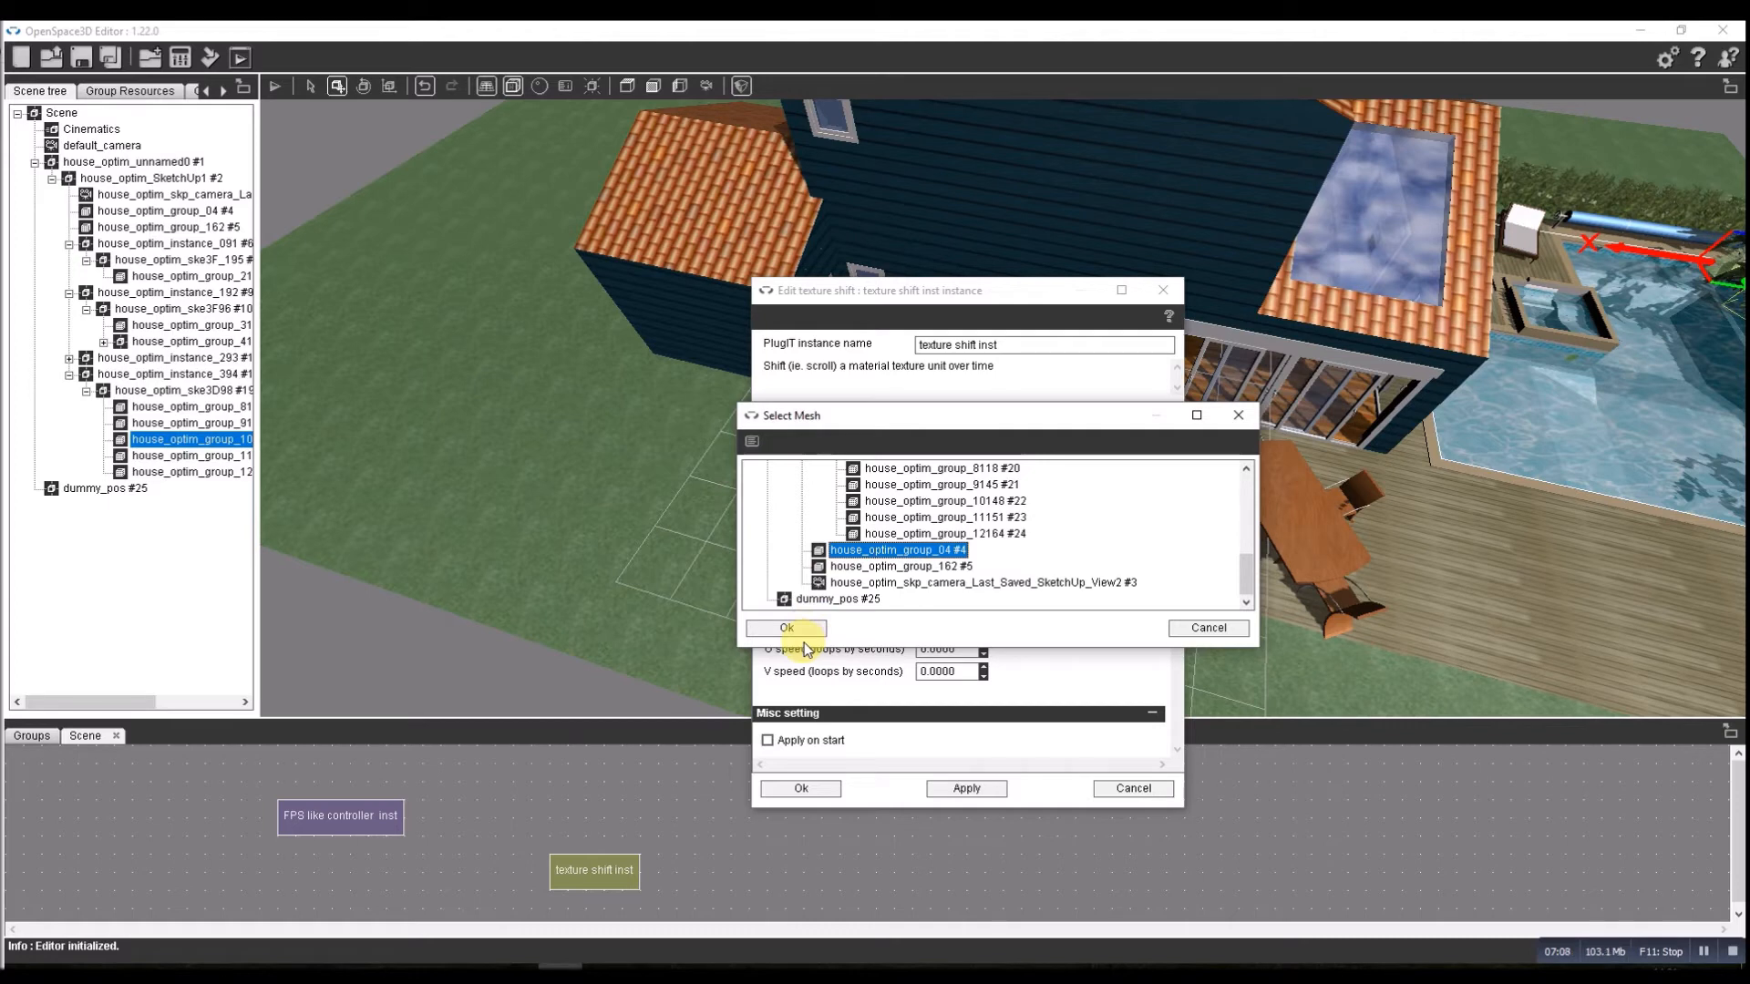
click(785, 627)
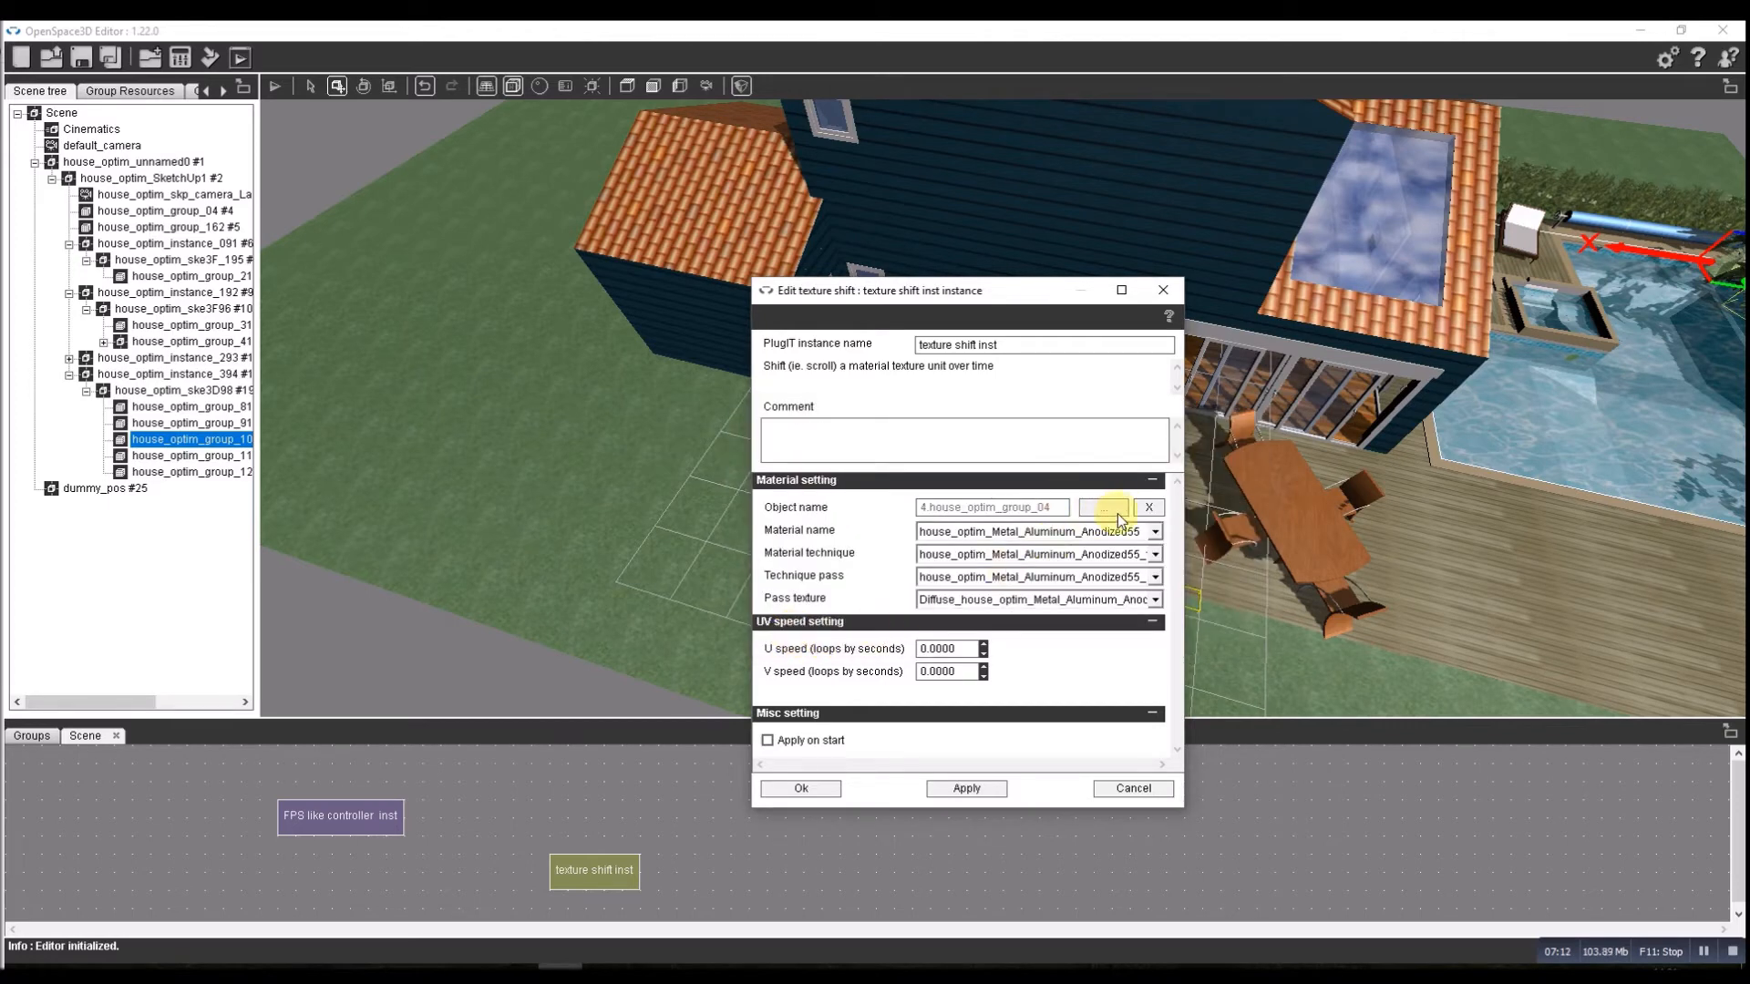
click(1103, 506)
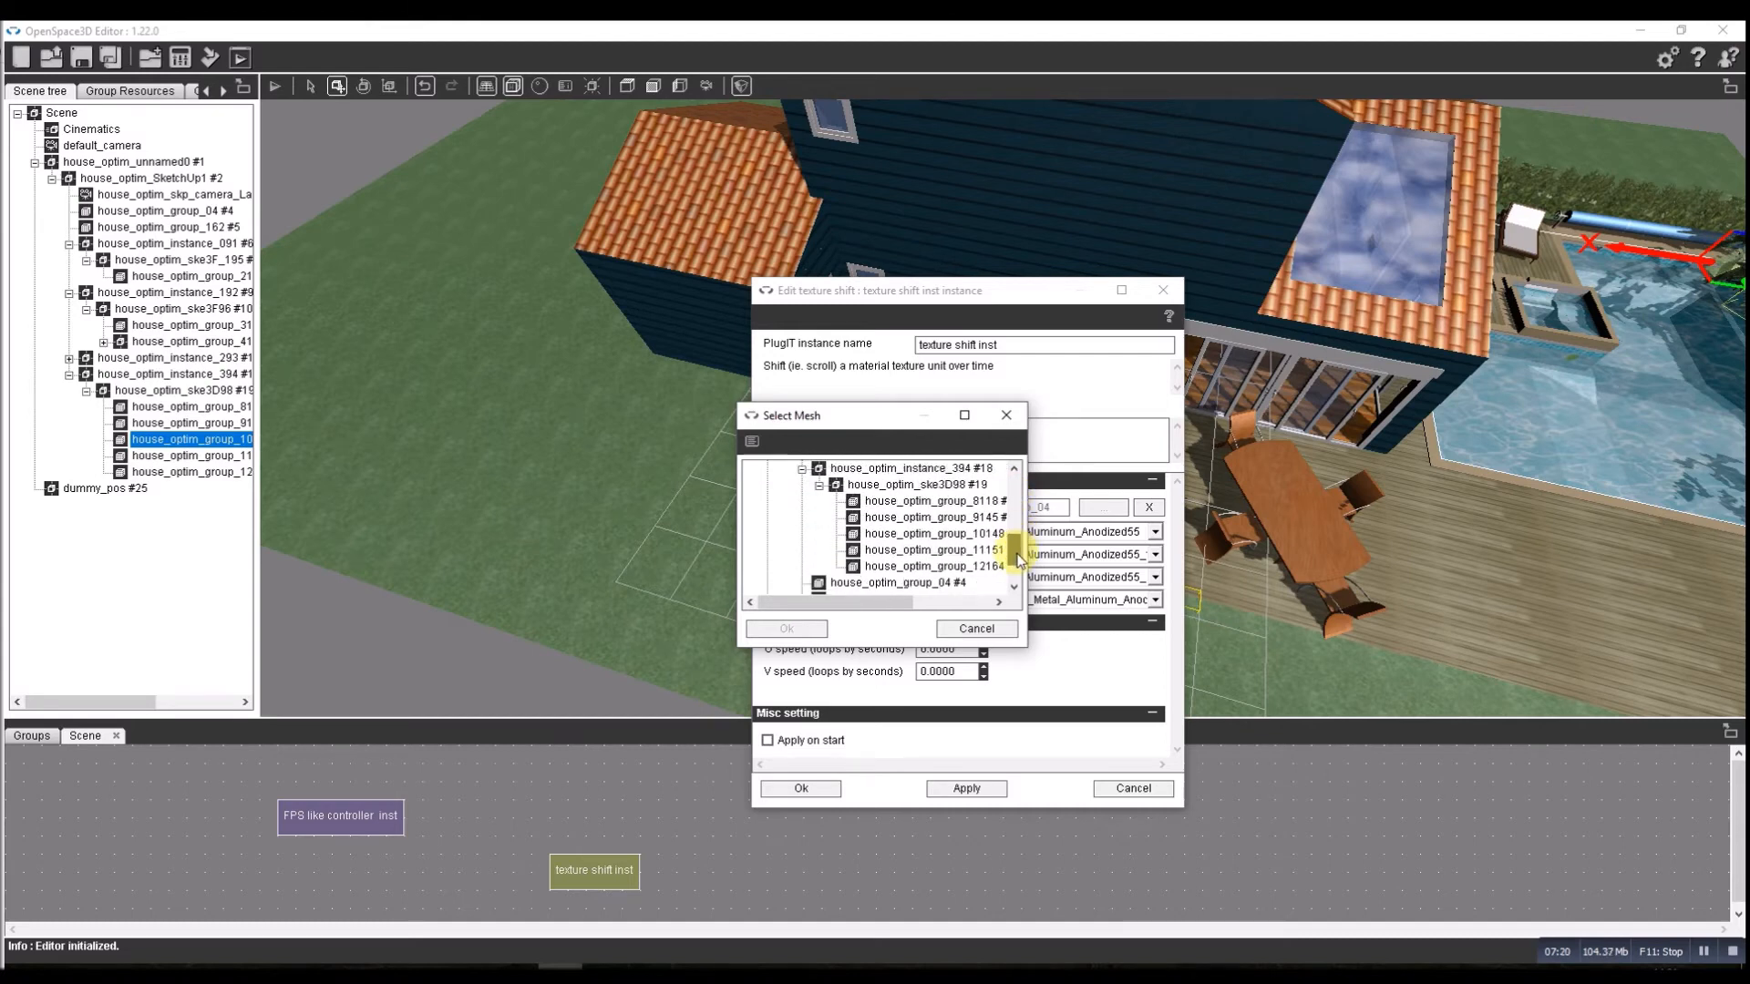
scroll(down, 3)
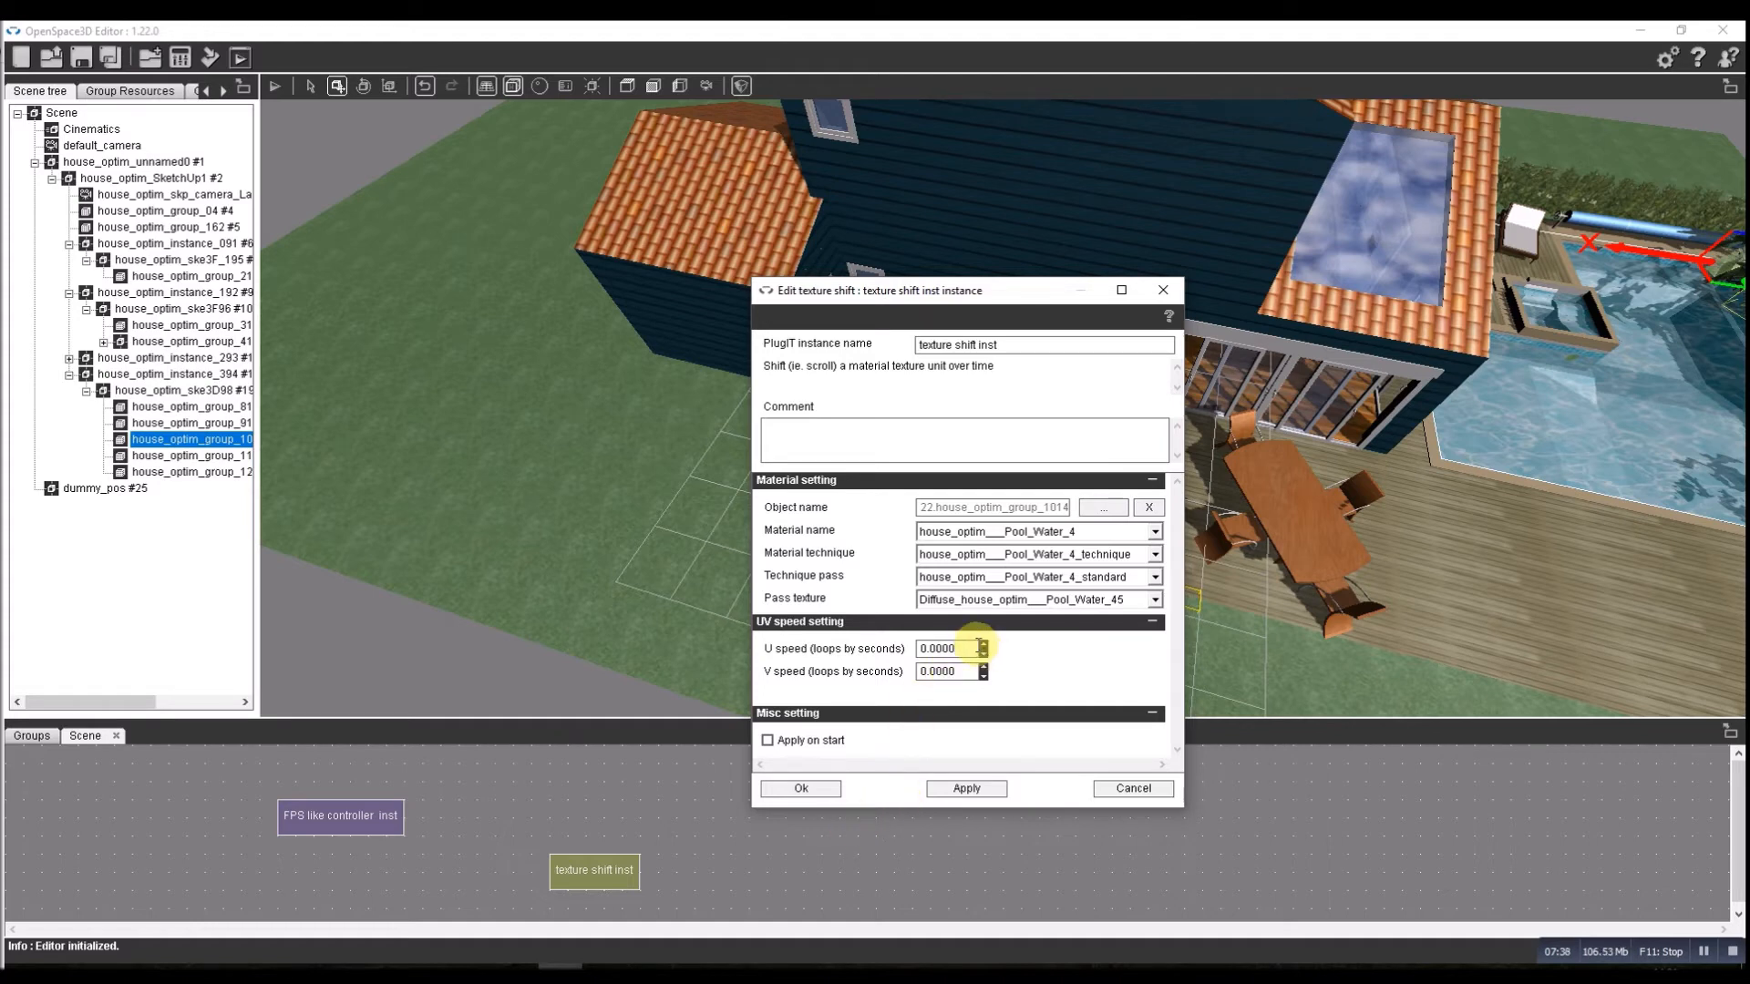
Set the texture shift U and V speeds to 0.01 and commit the instance.
triple_click(943, 649)
text(0.01)
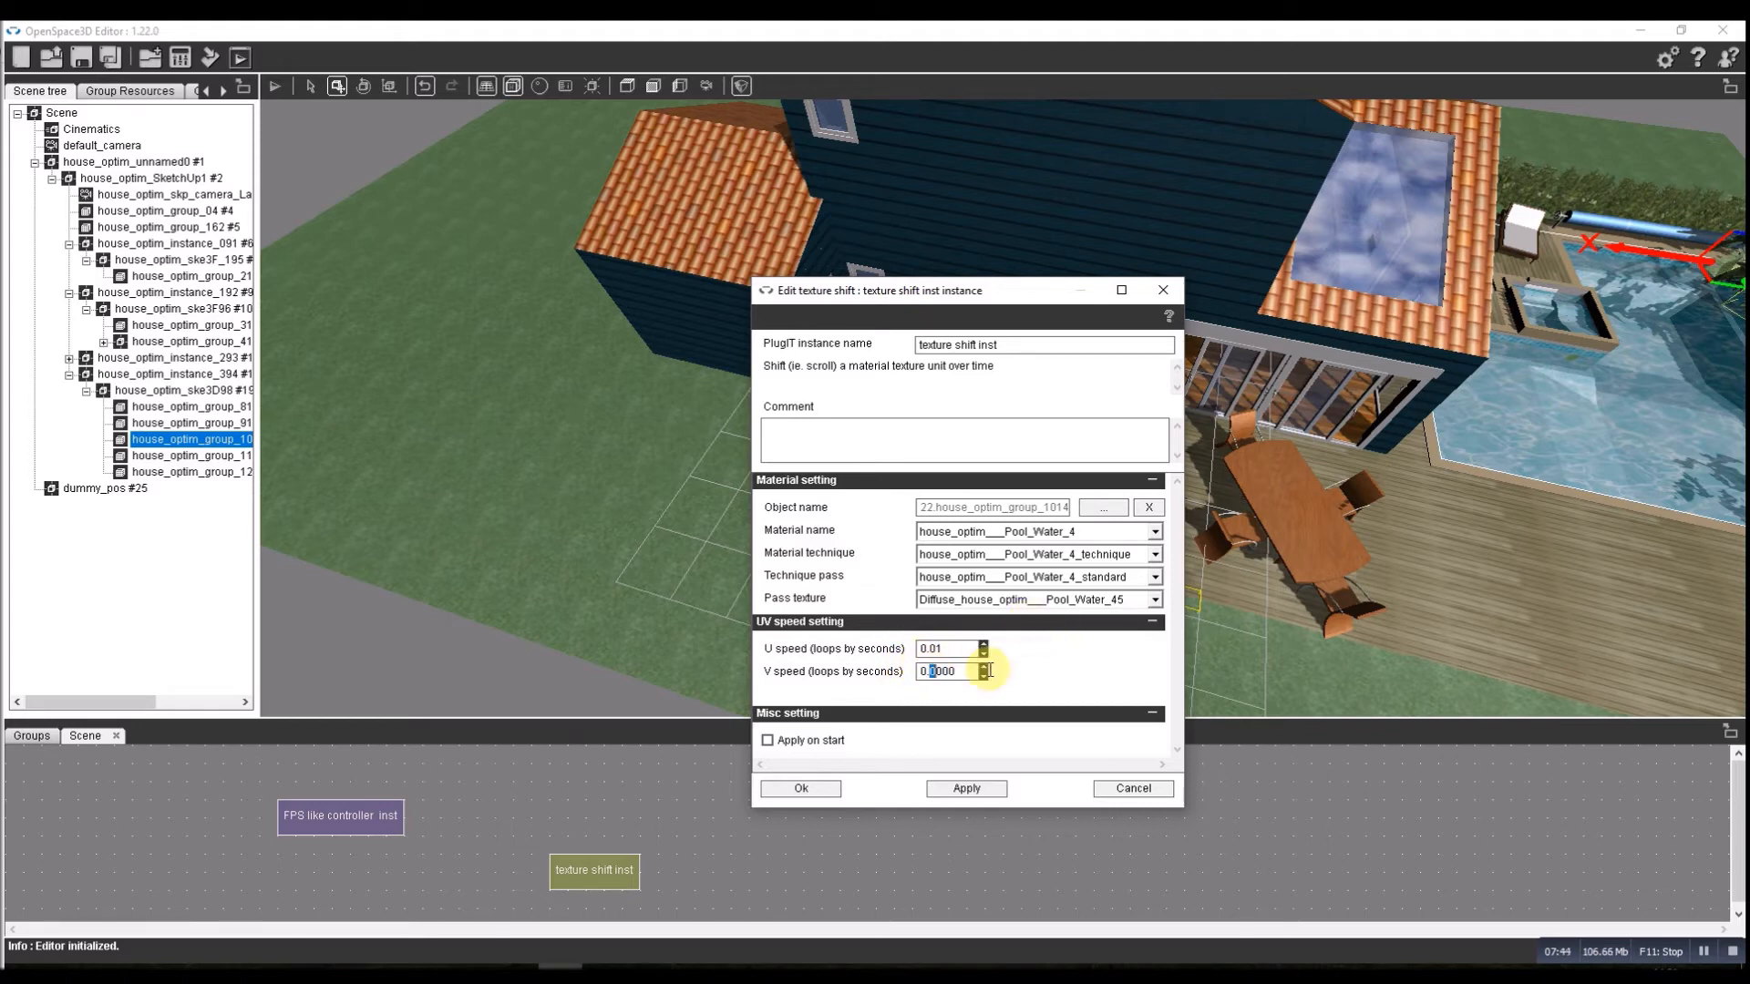
click(982, 667)
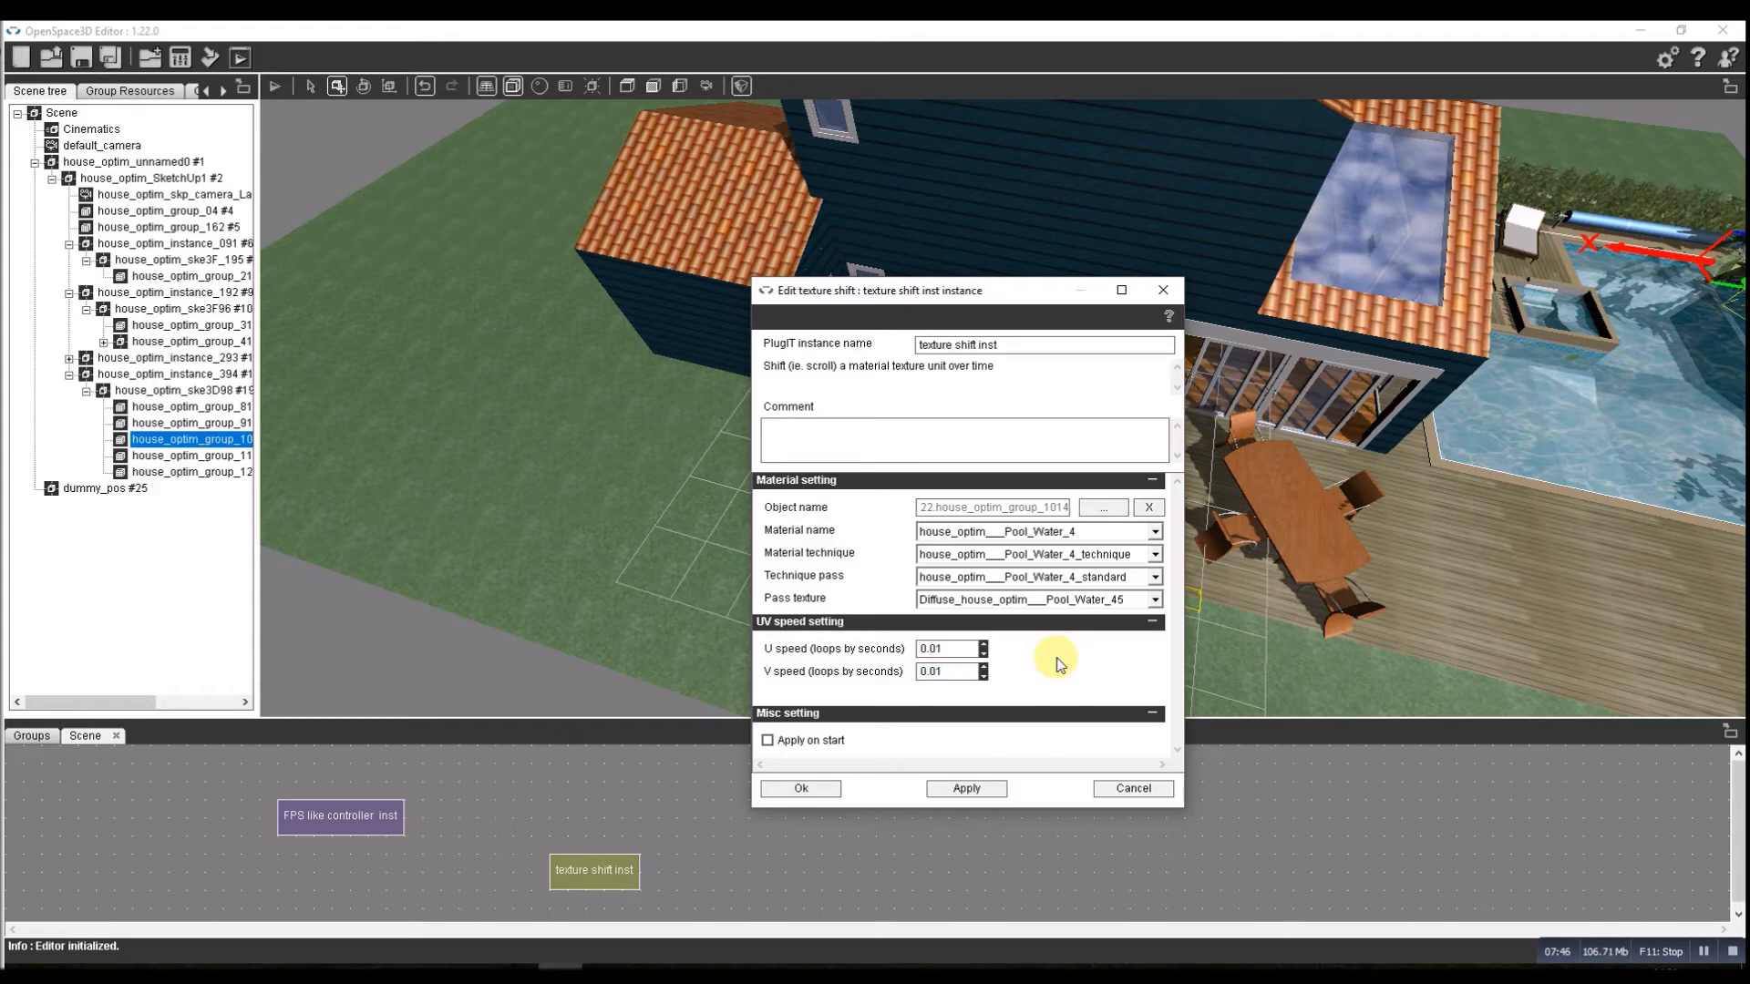
click(767, 740)
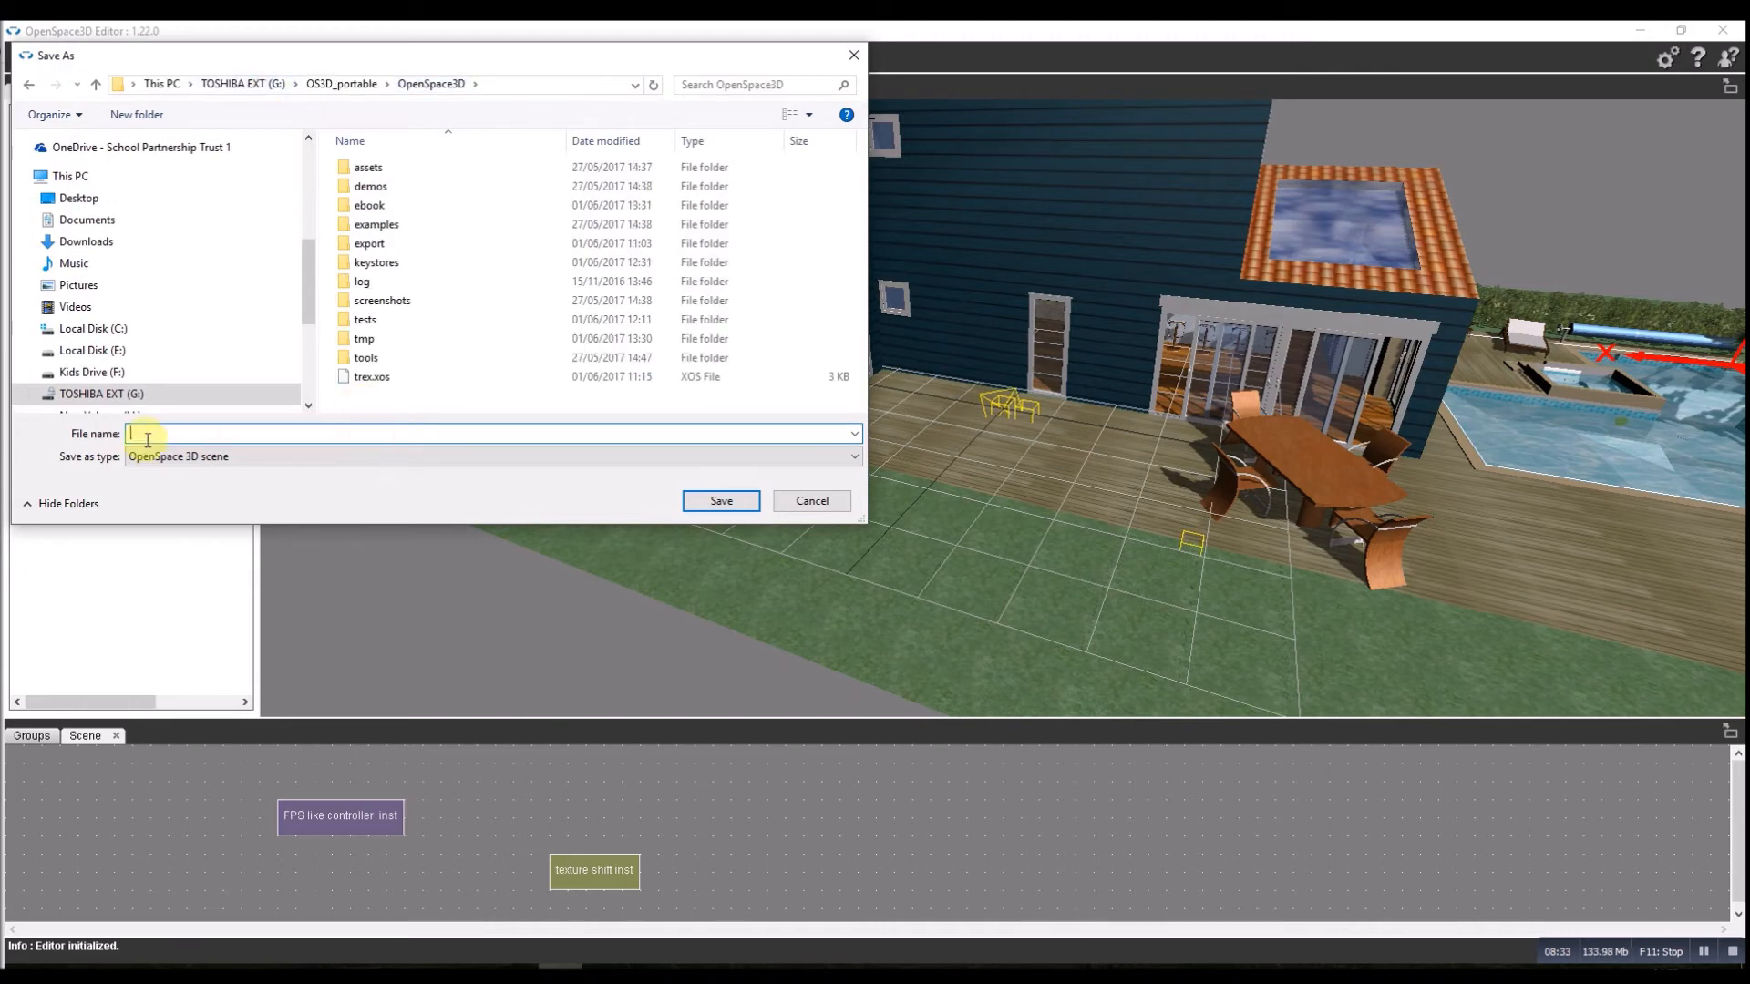
Save the scene as house.xos in the OpenSpace3D folder.
text(house)
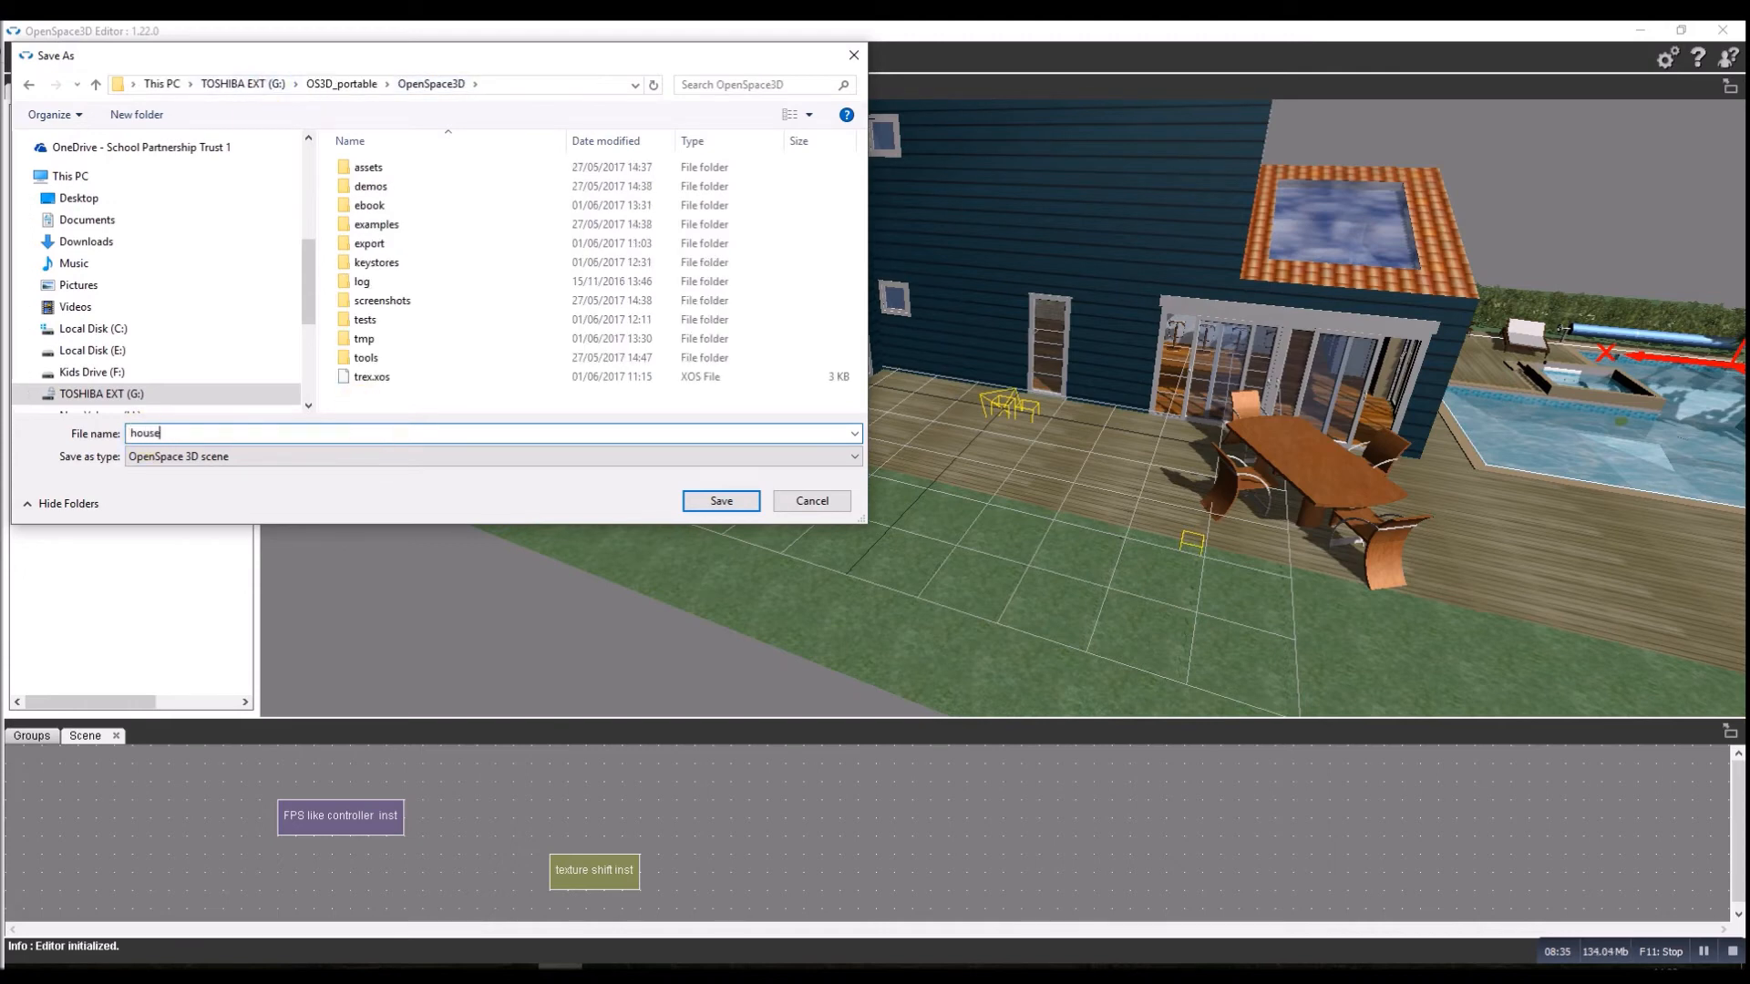
click(720, 500)
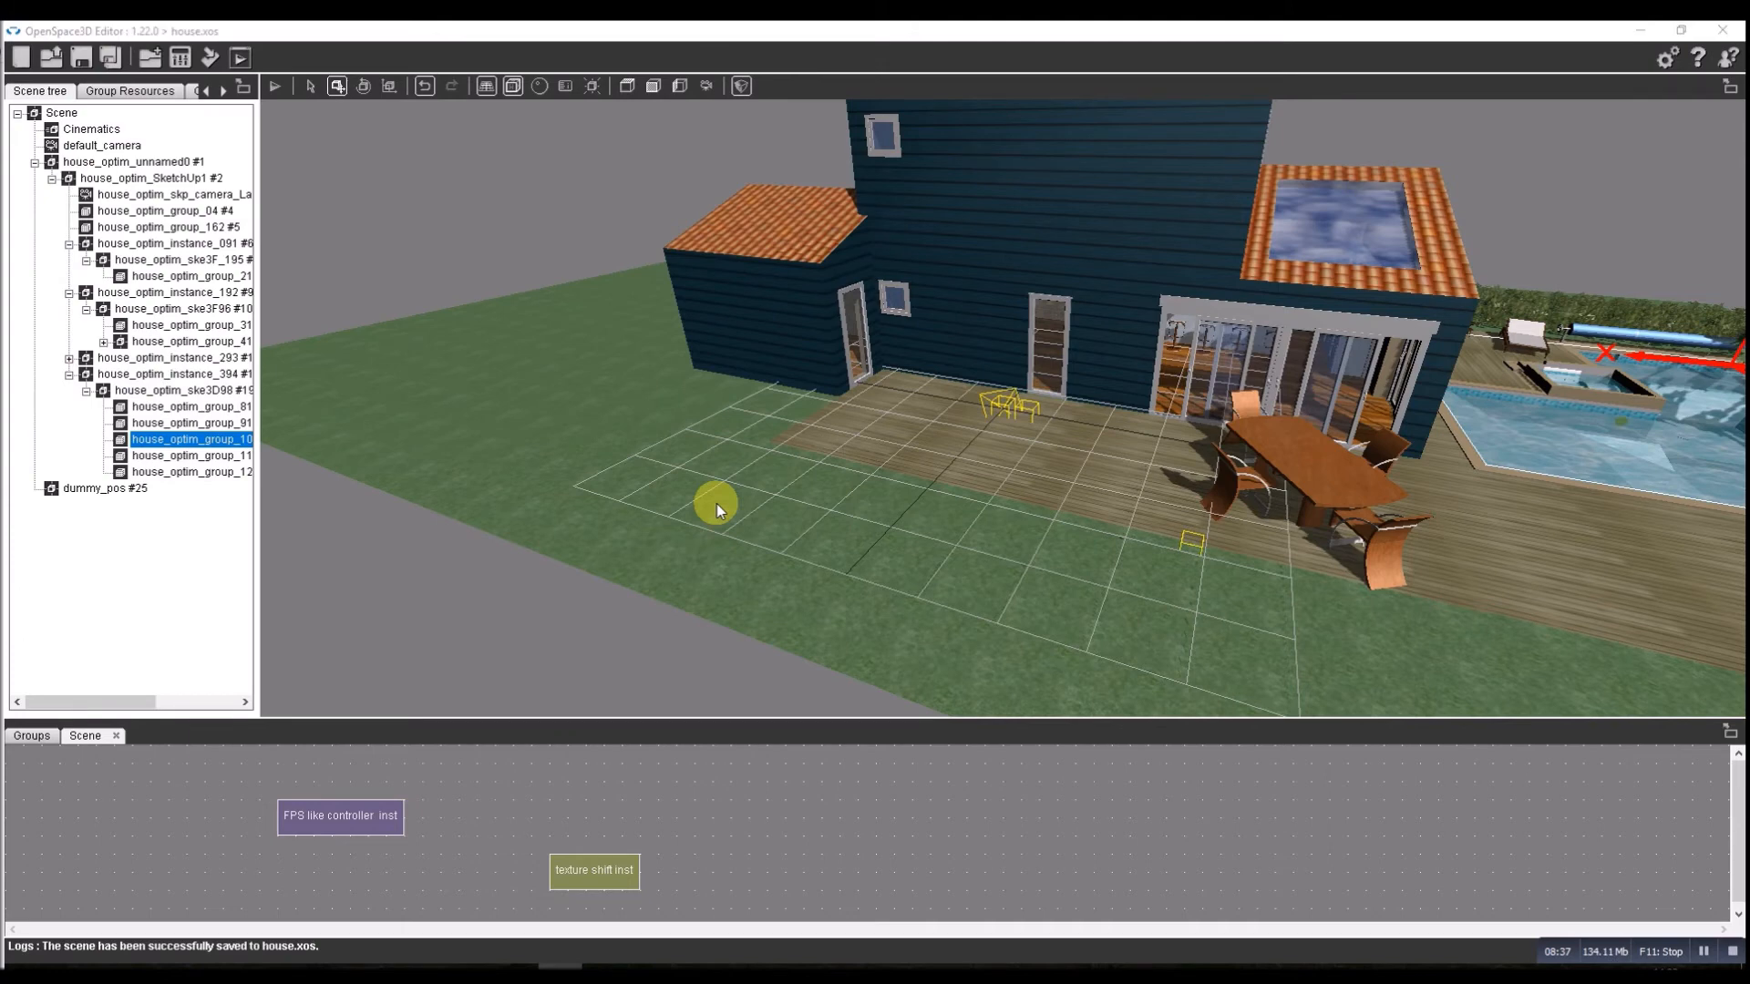
drag(718, 503, 968, 558)
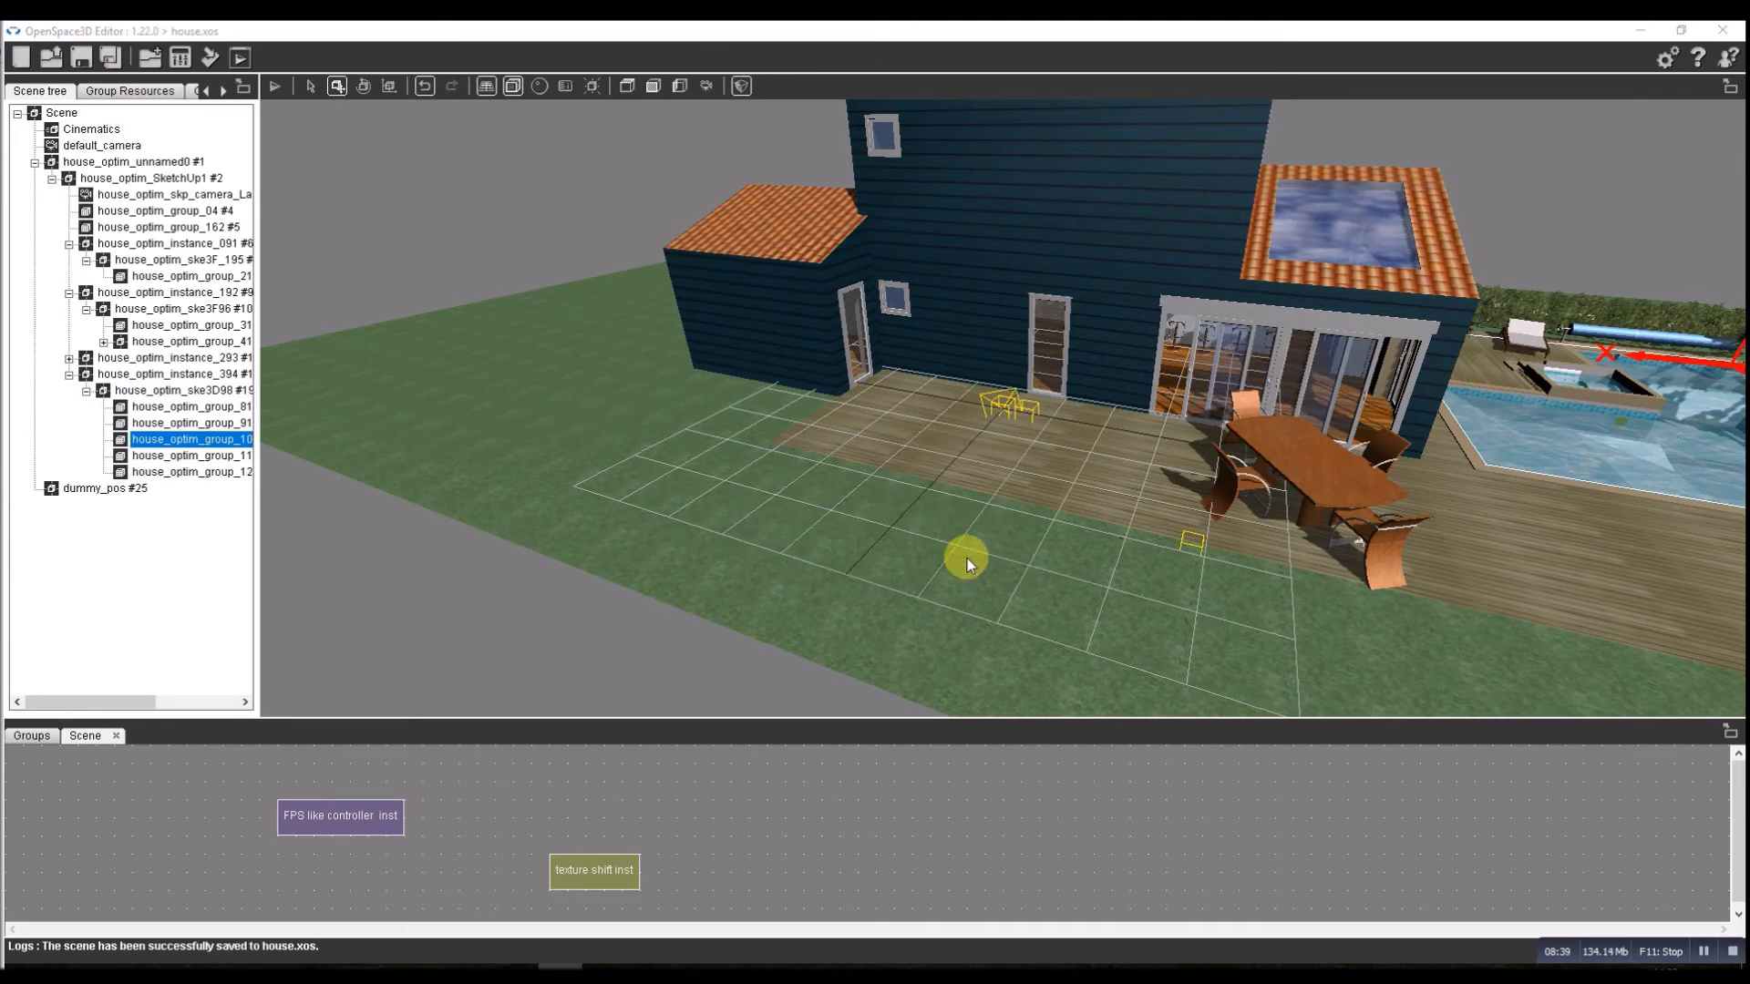
mouse_move(200, 58)
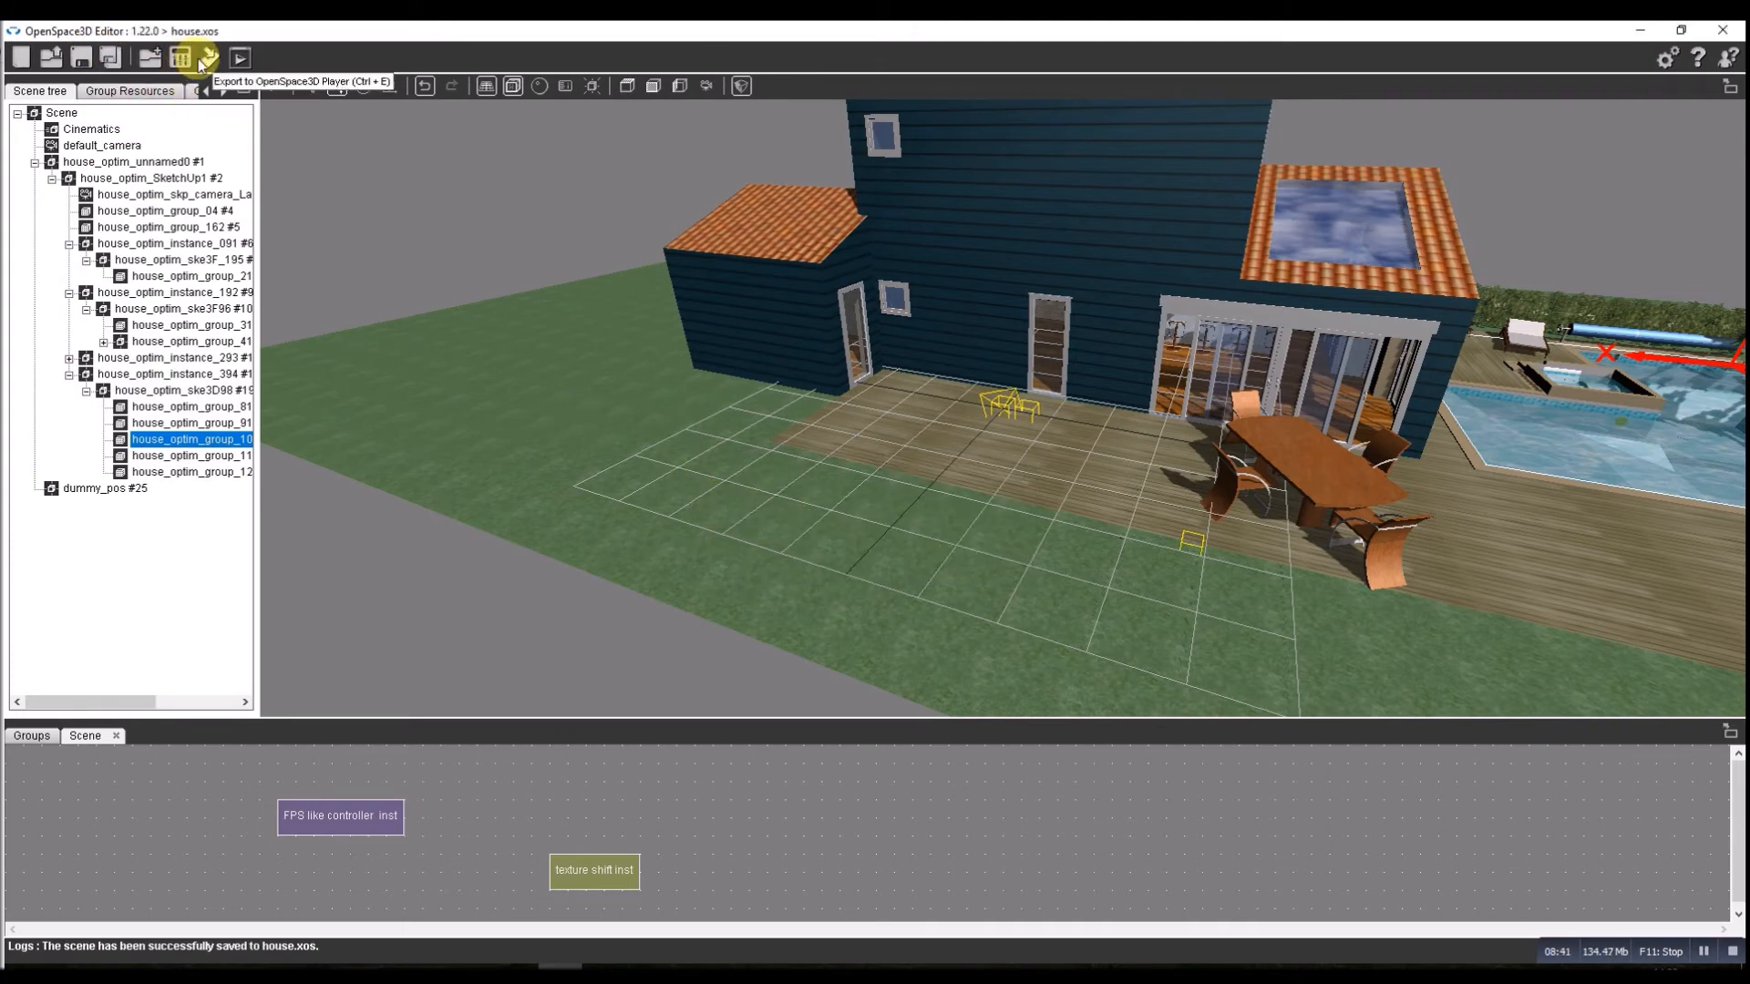
Export the scene to OpenSpace3D Player as a Windows application with the Direct3D9 renderer.
click(206, 56)
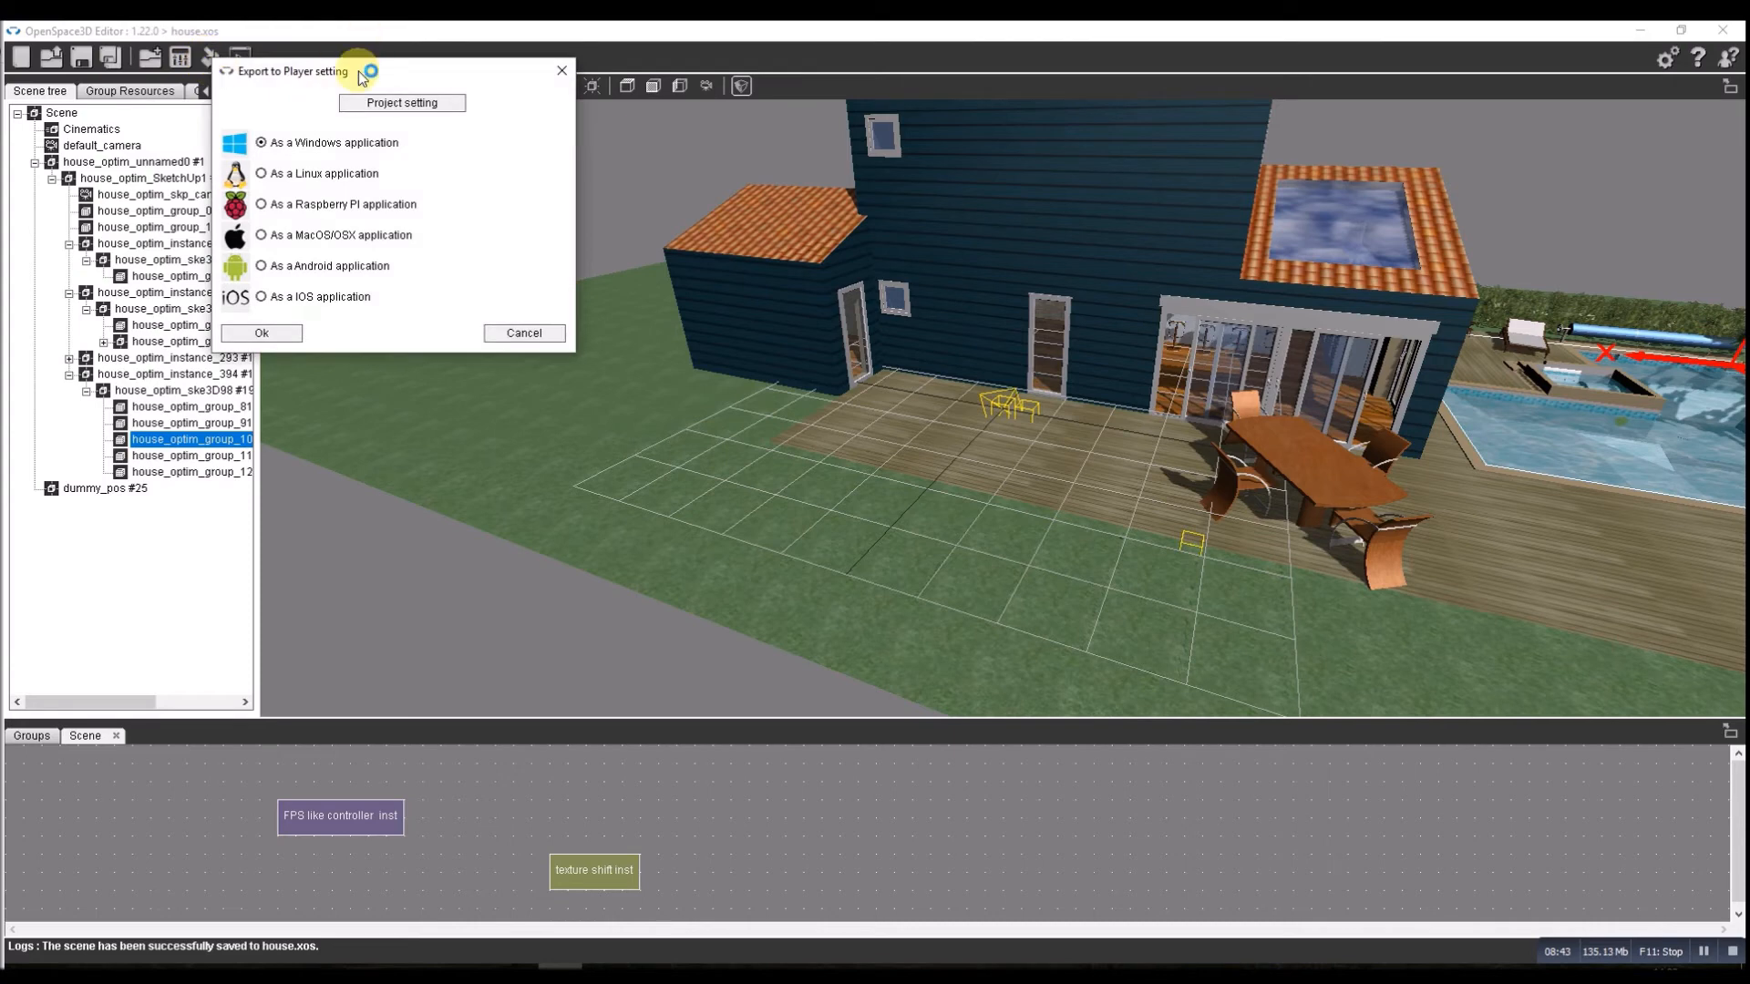
drag(290, 71, 699, 235)
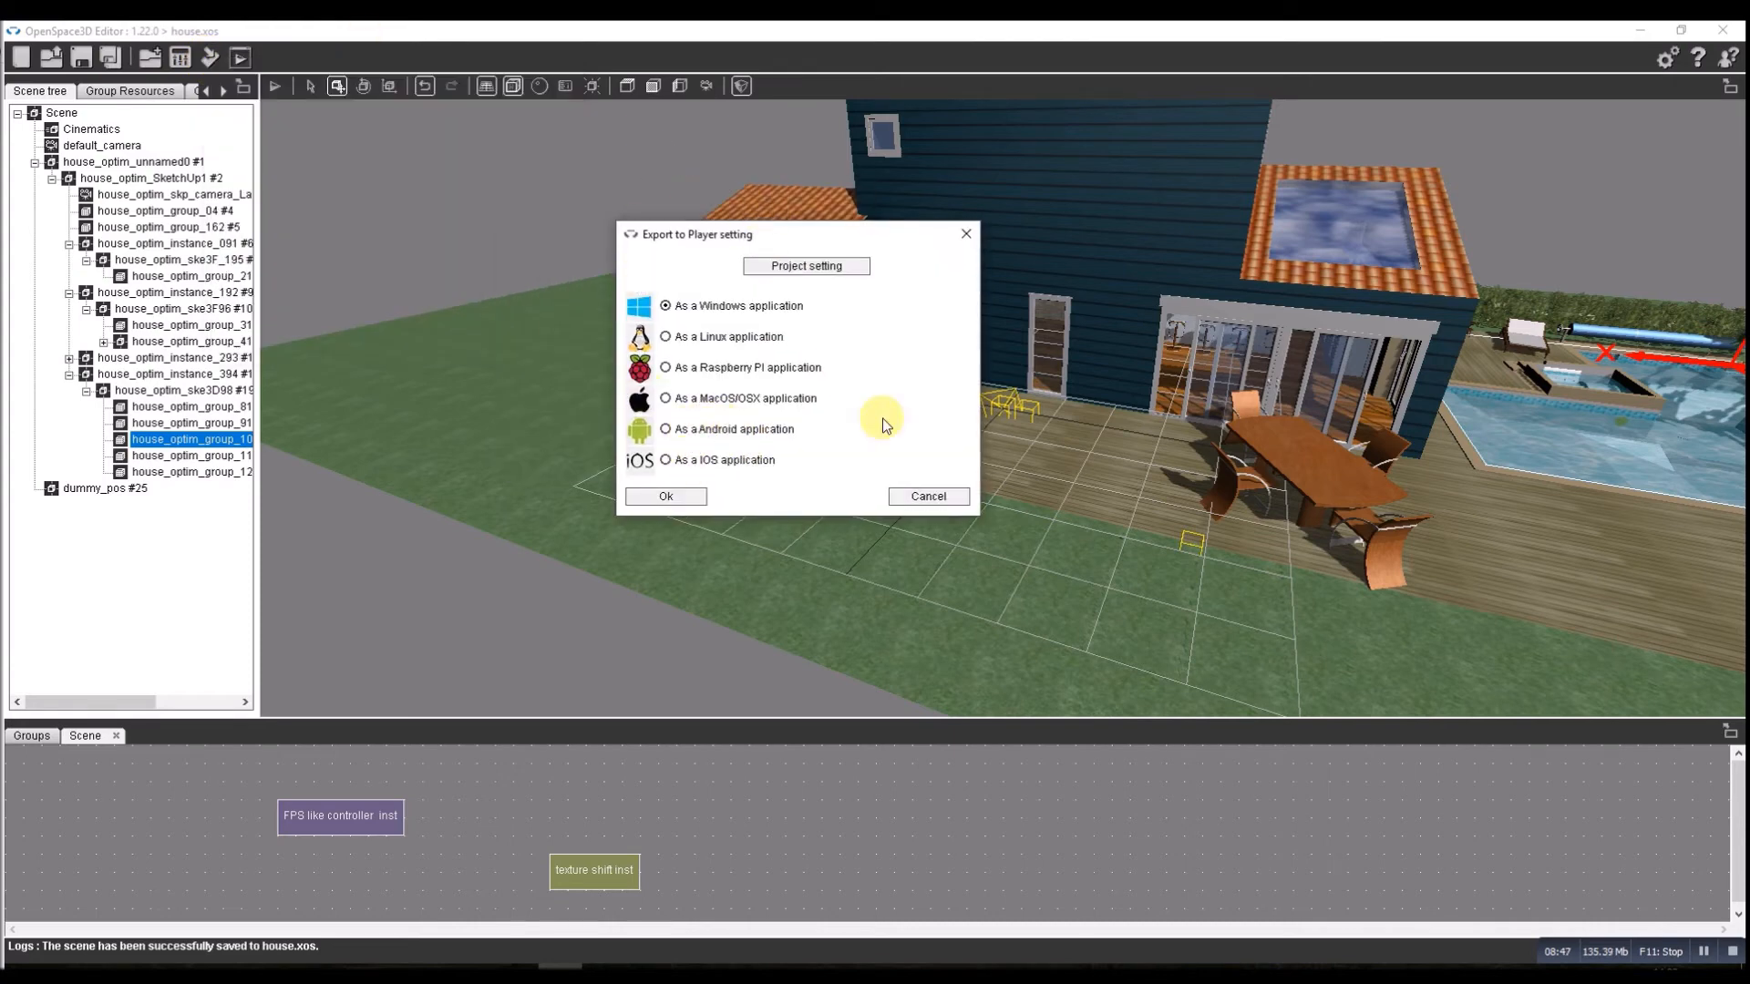
mouse_move(1432, 368)
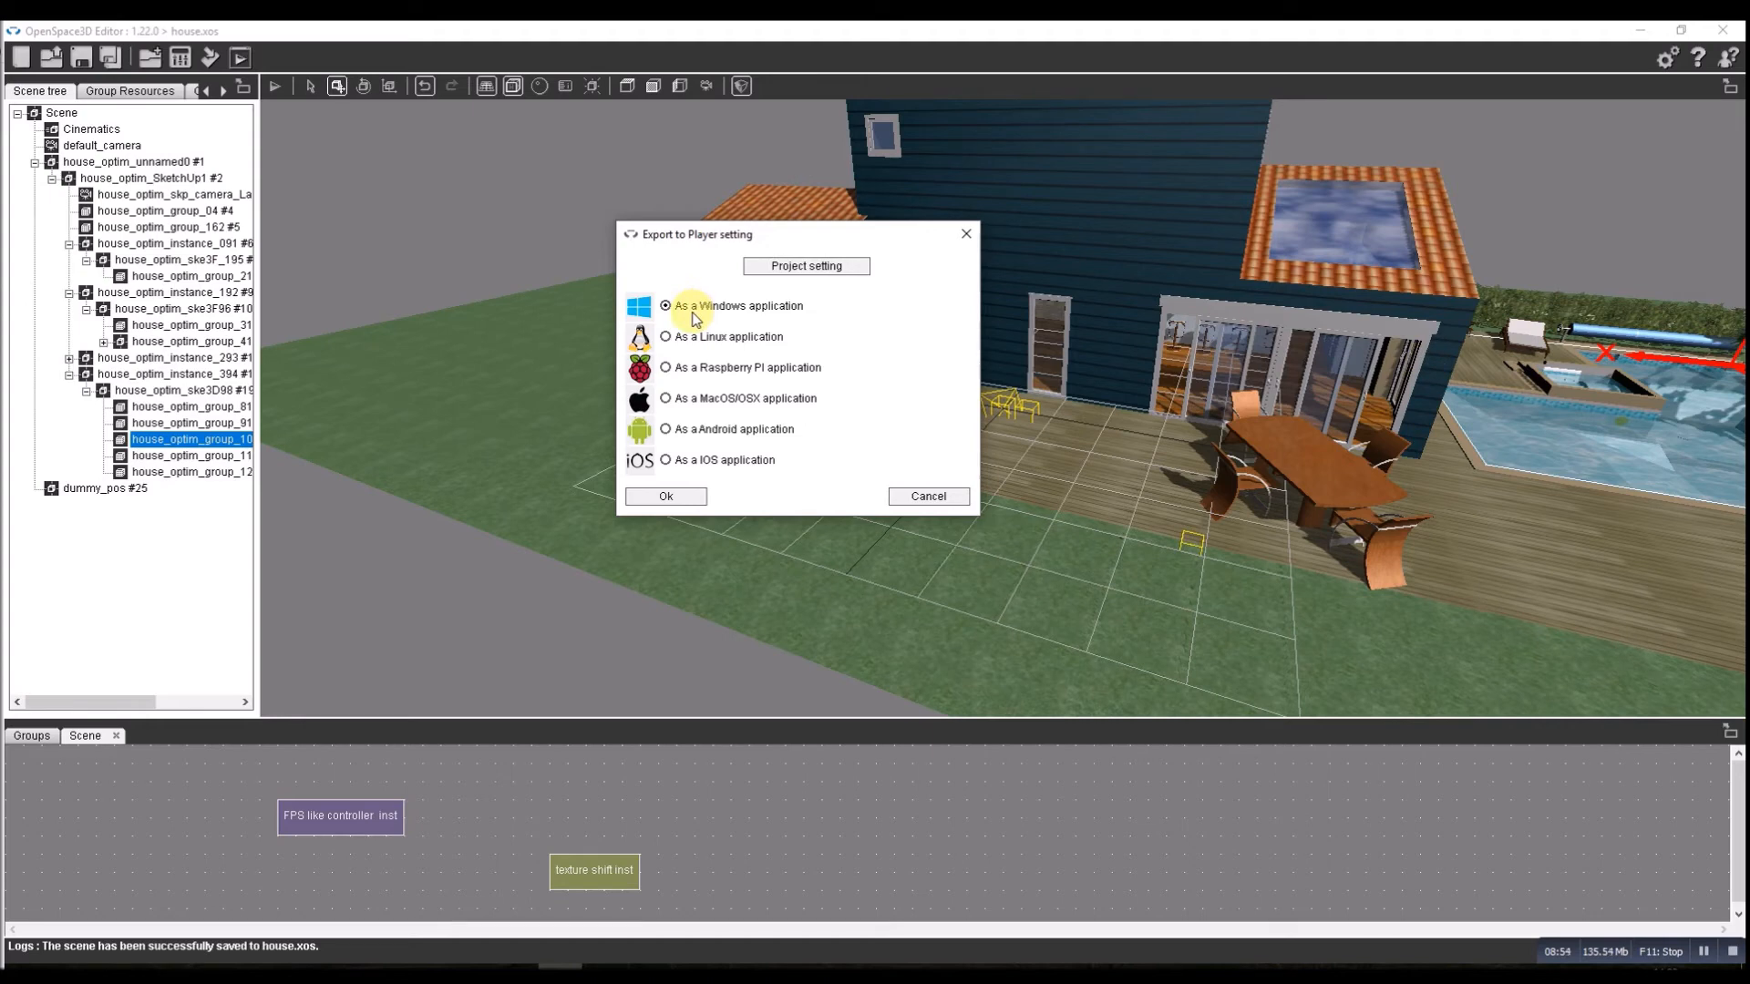
mouse_move(704, 454)
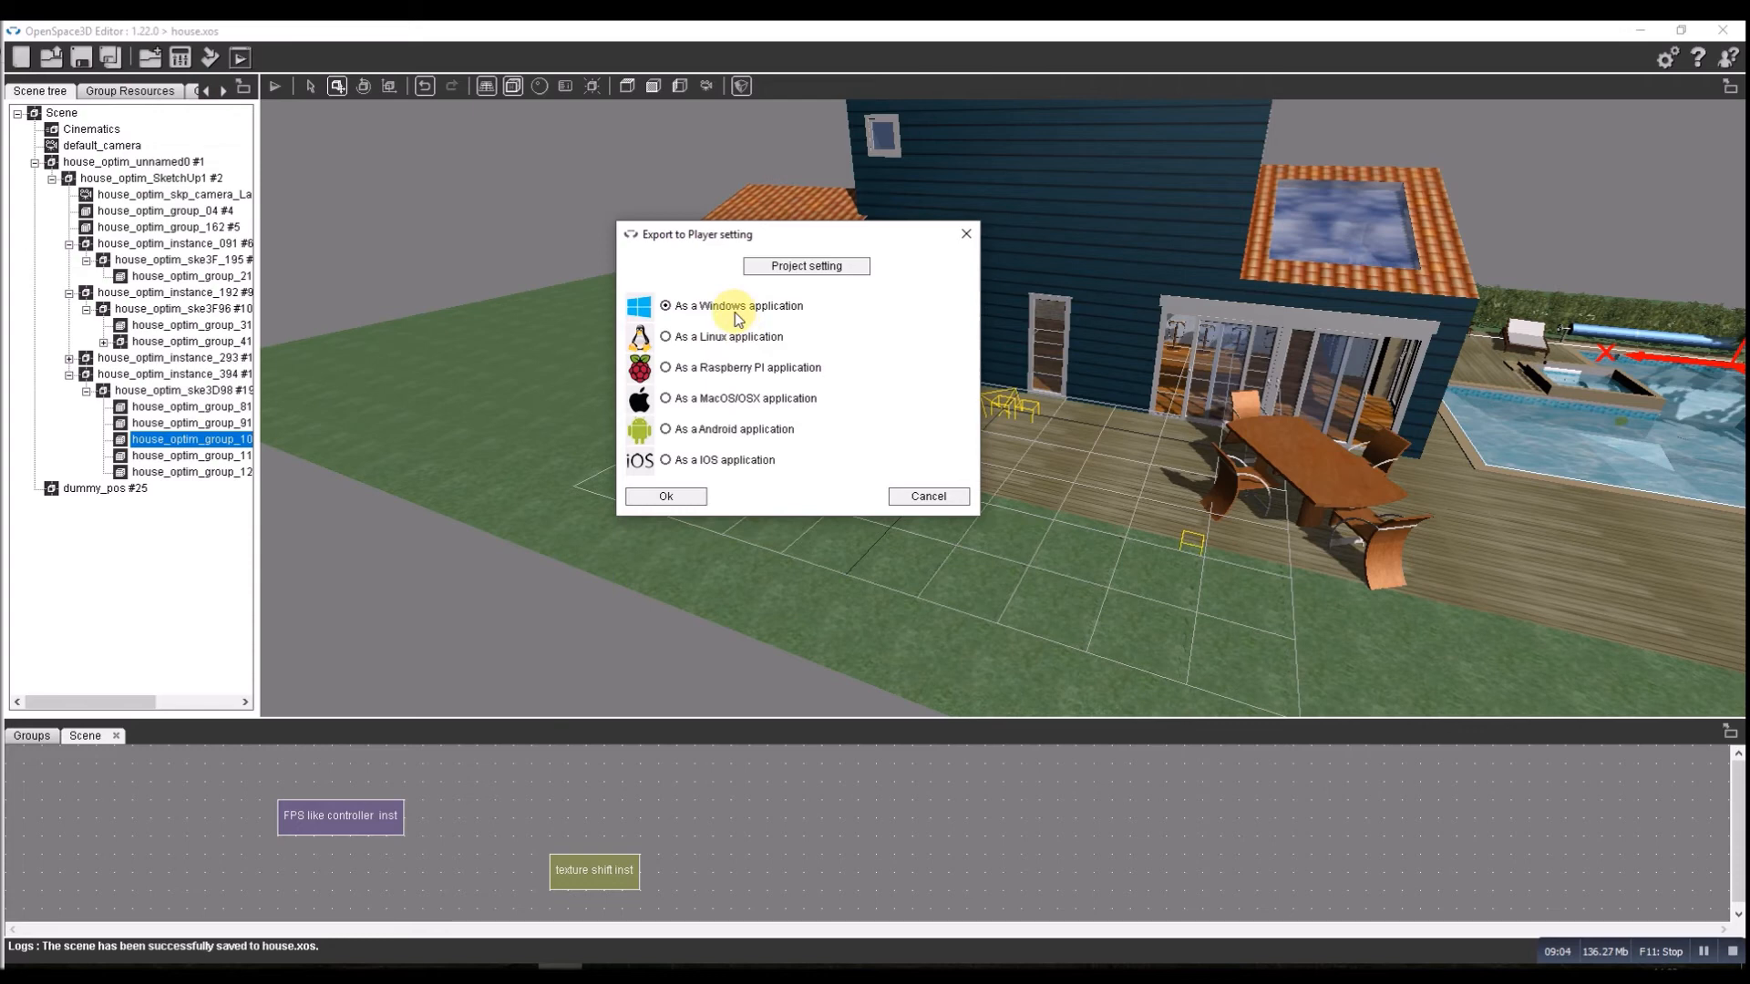
mouse_move(666, 496)
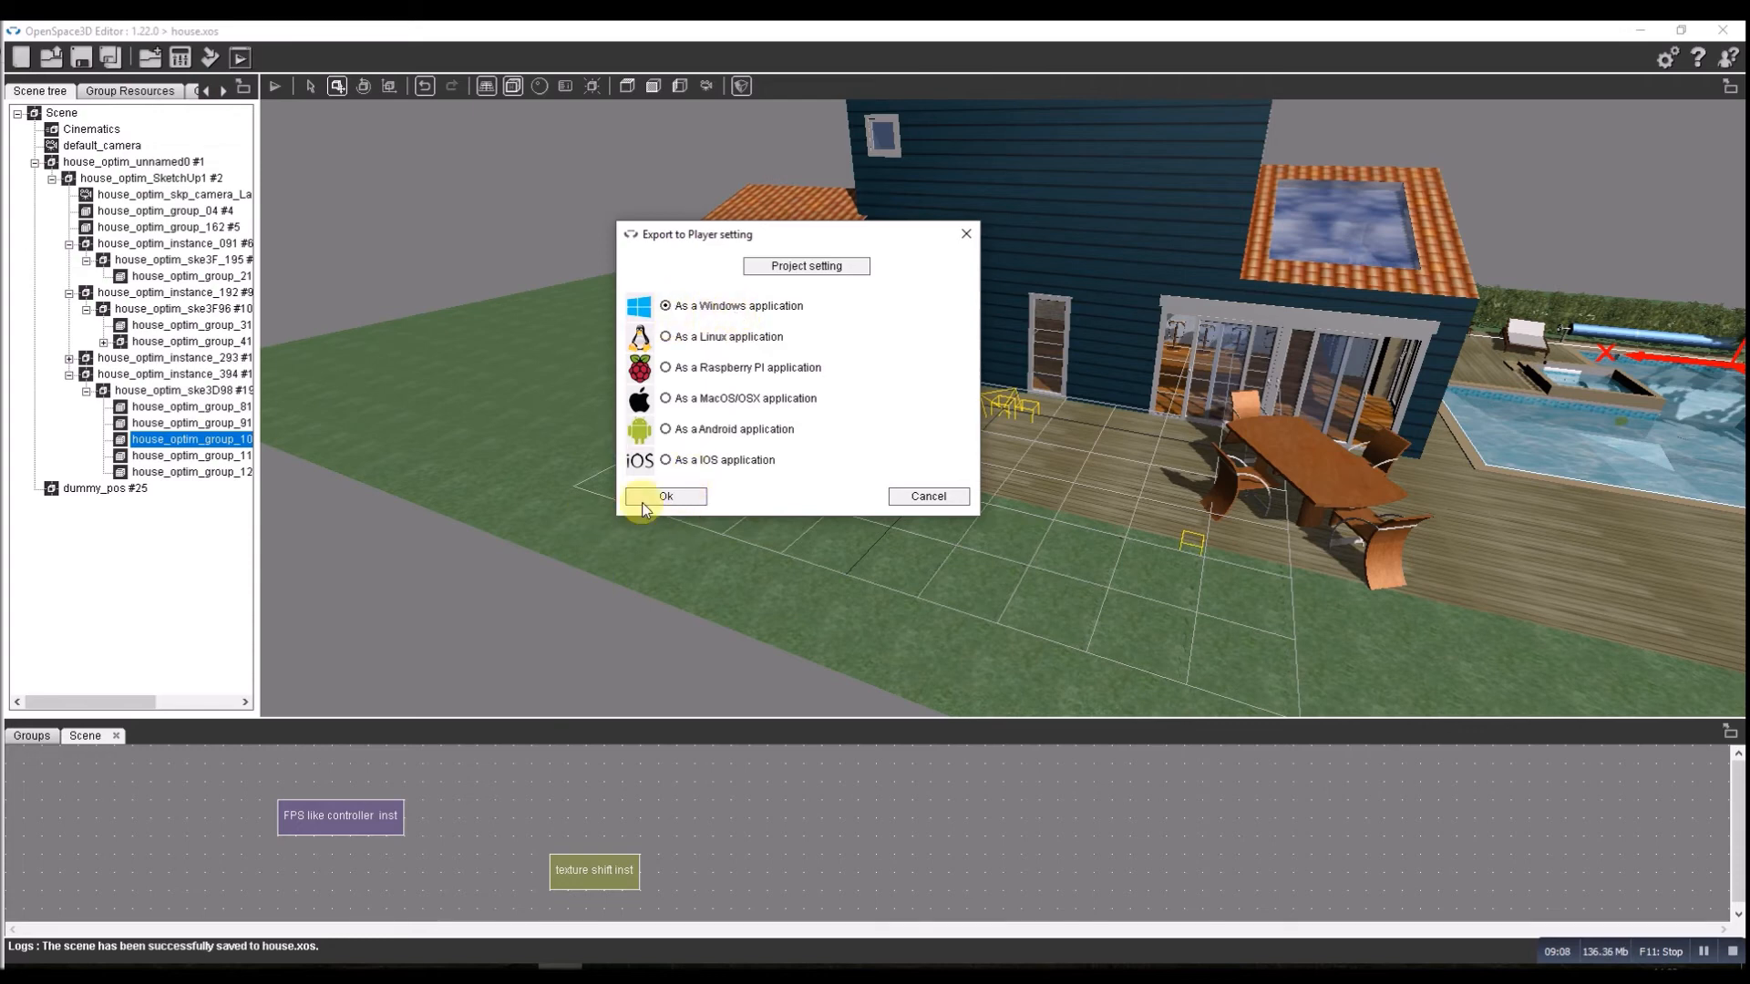
click(665, 495)
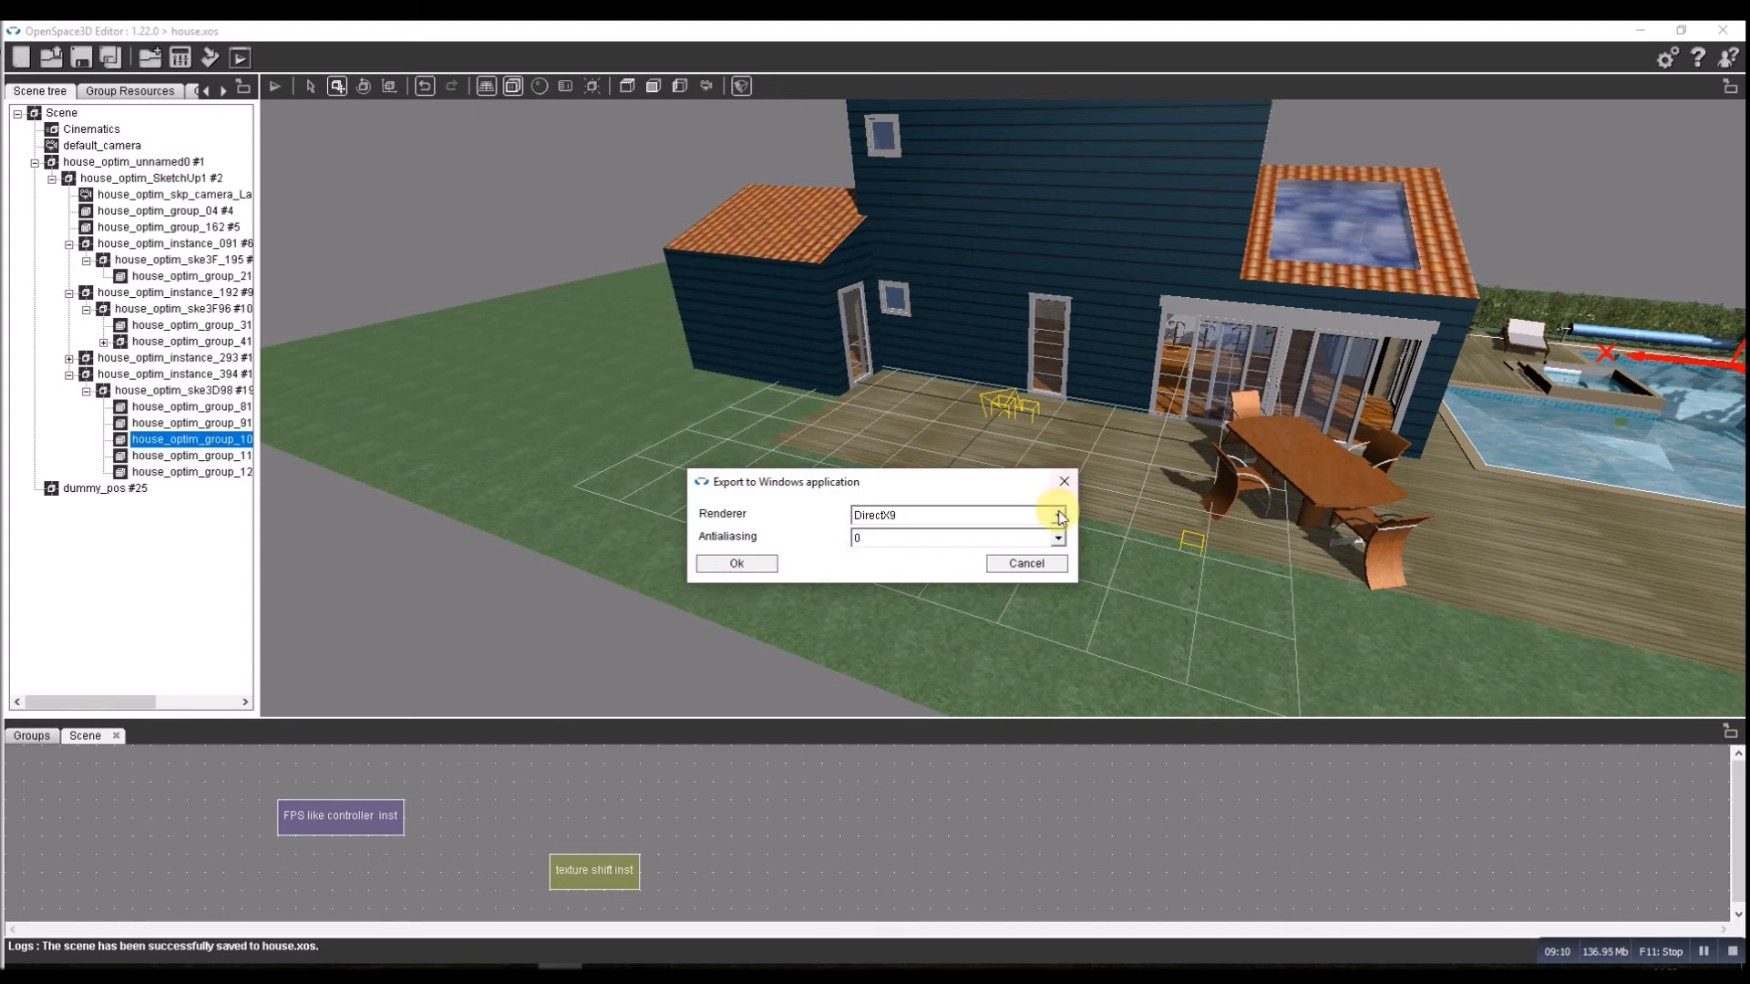
click(1056, 514)
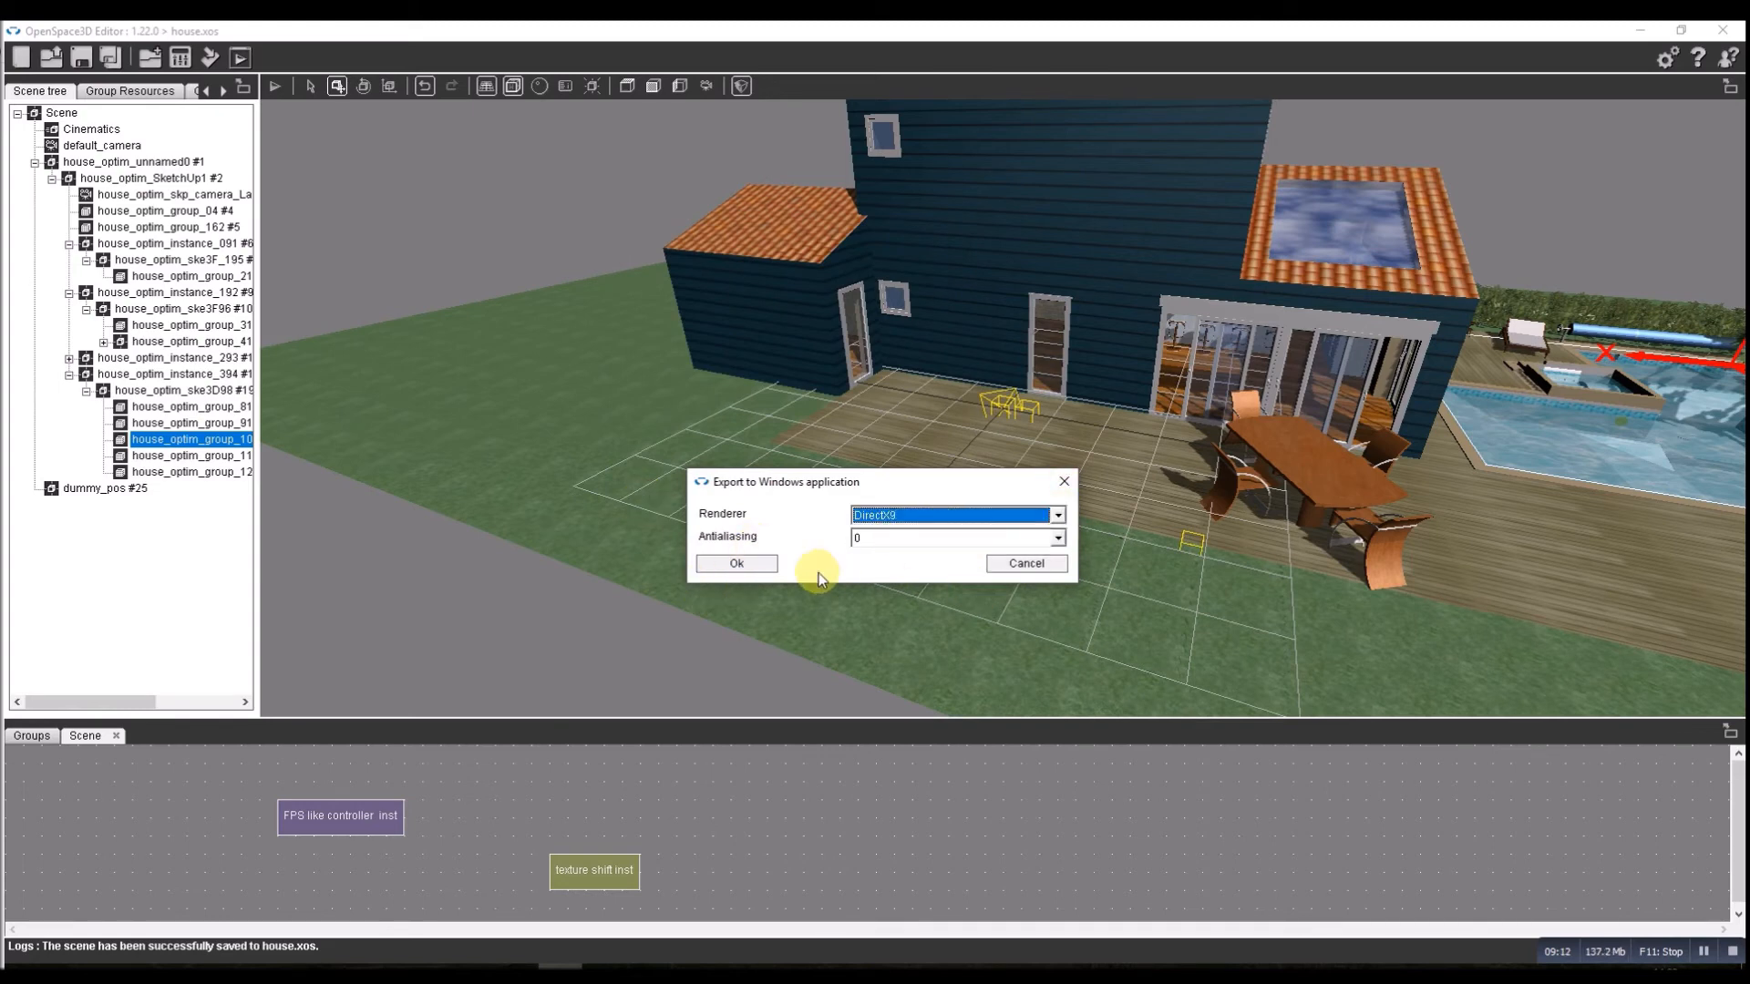
click(735, 563)
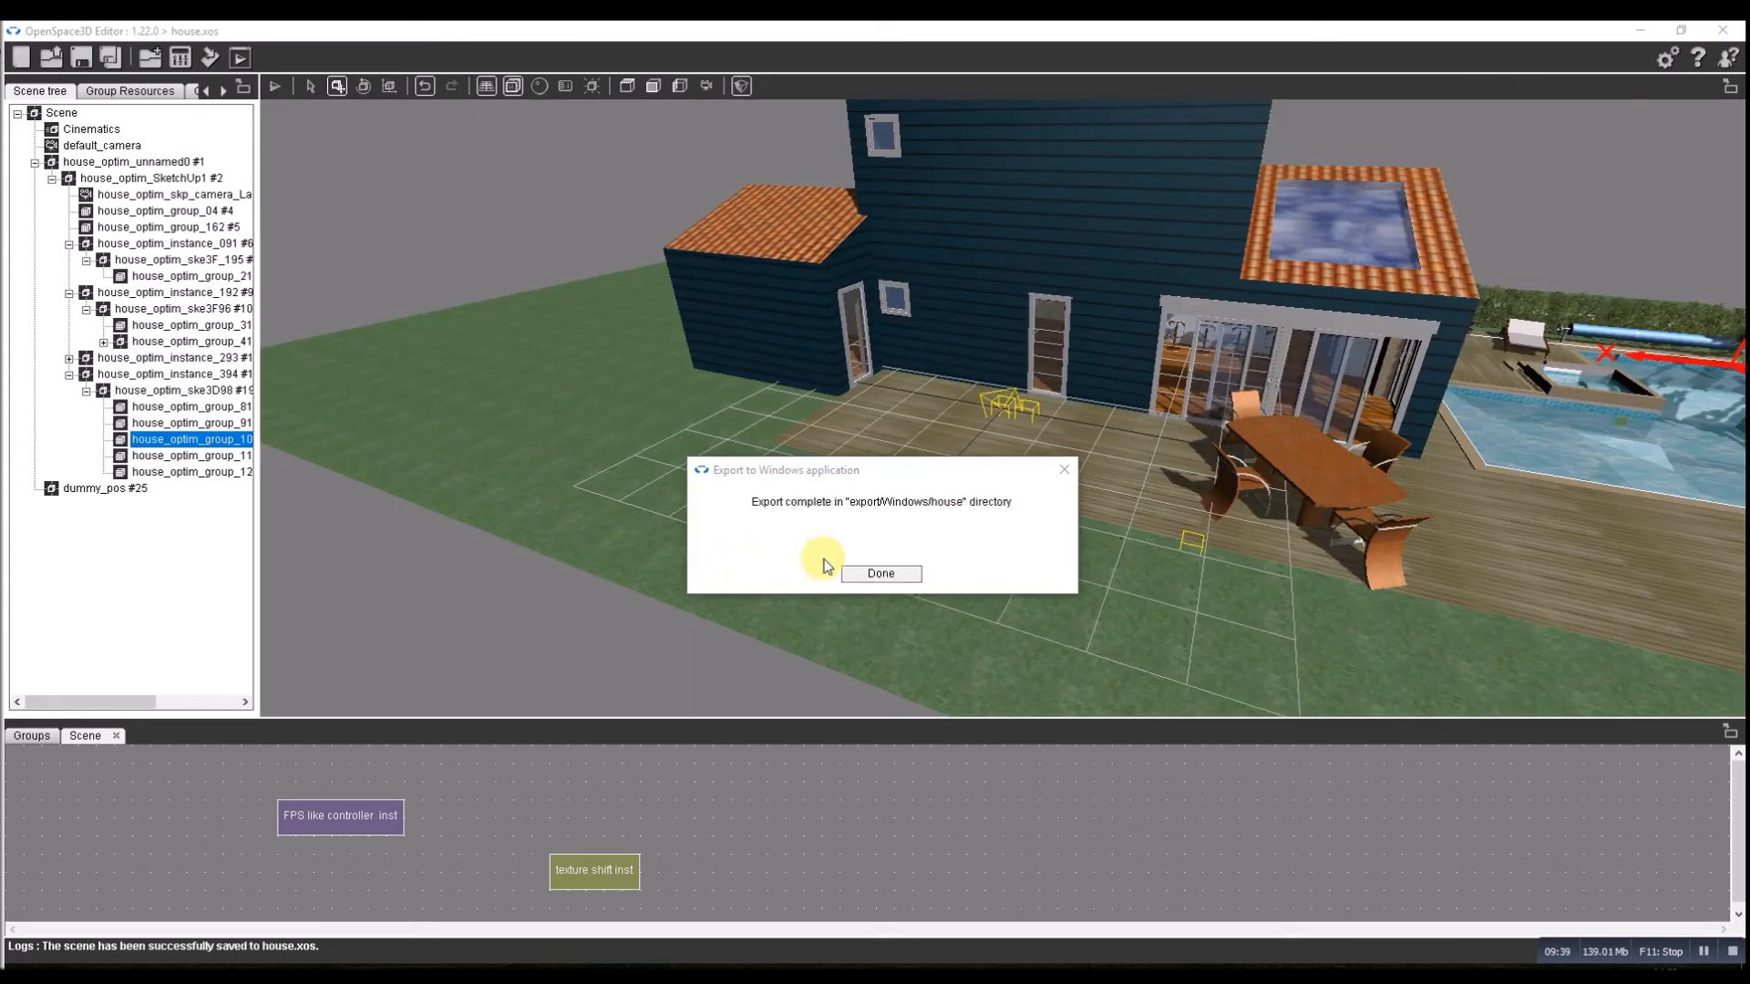
click(879, 572)
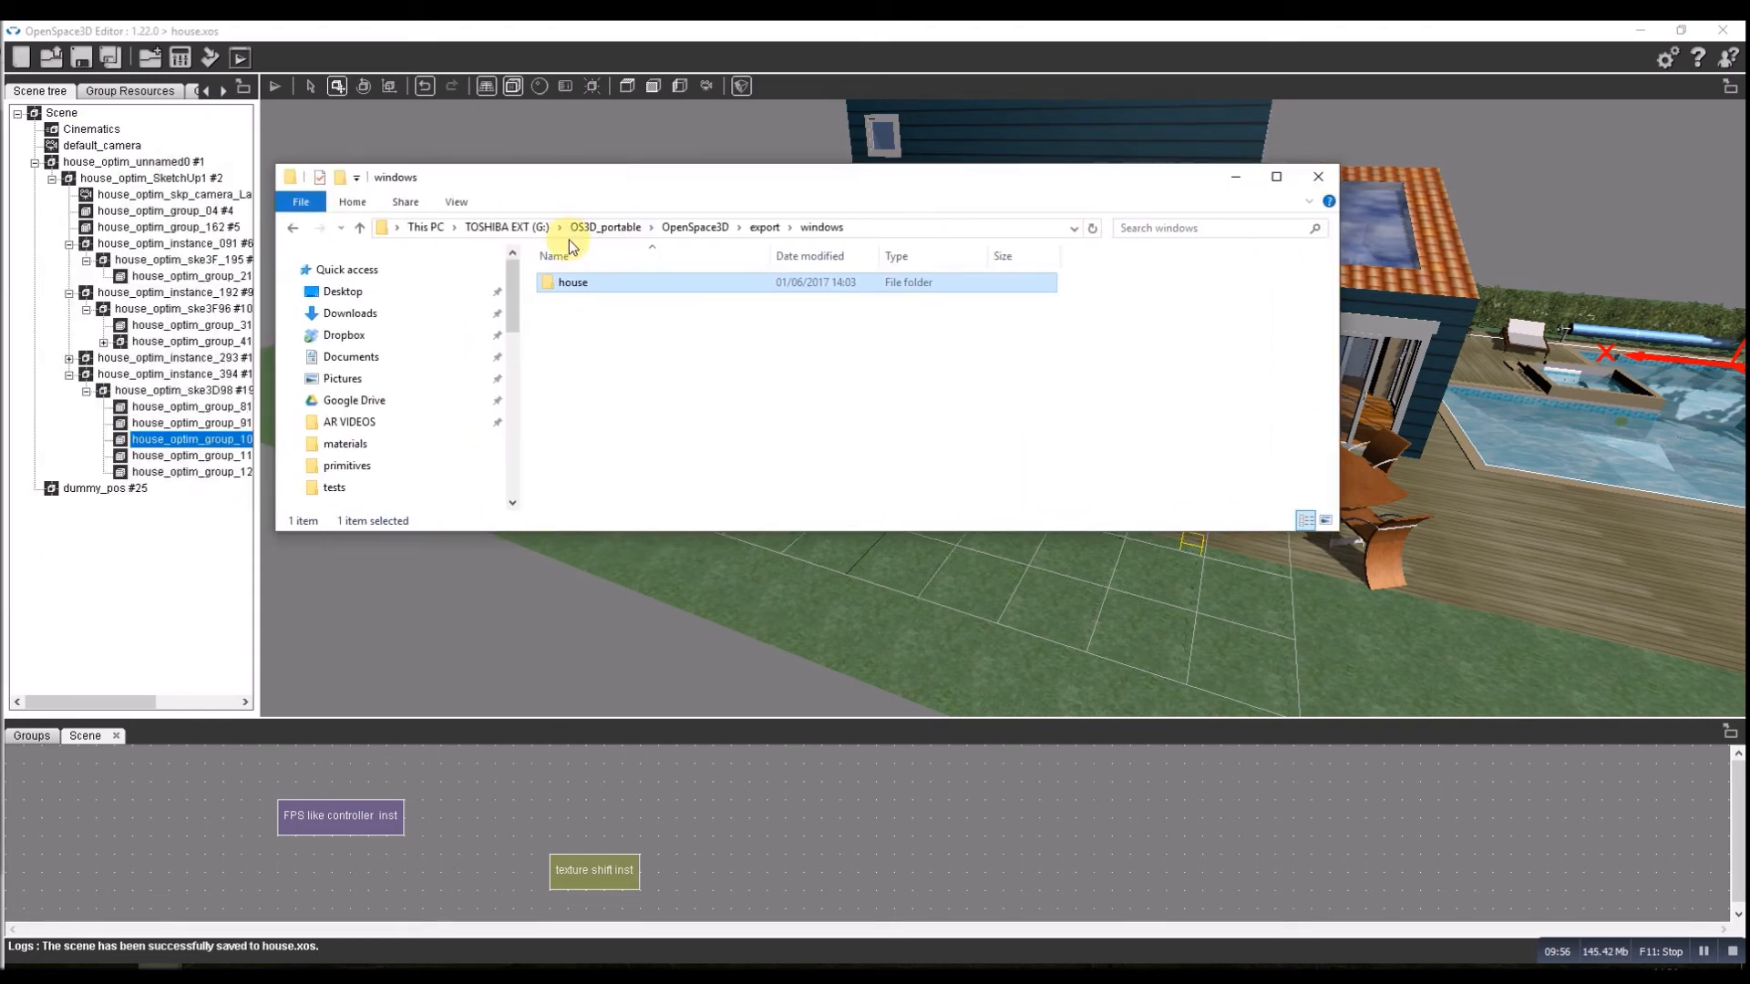
Navigate to export > windows > house in Explorer and launch house.exe.
click(695, 228)
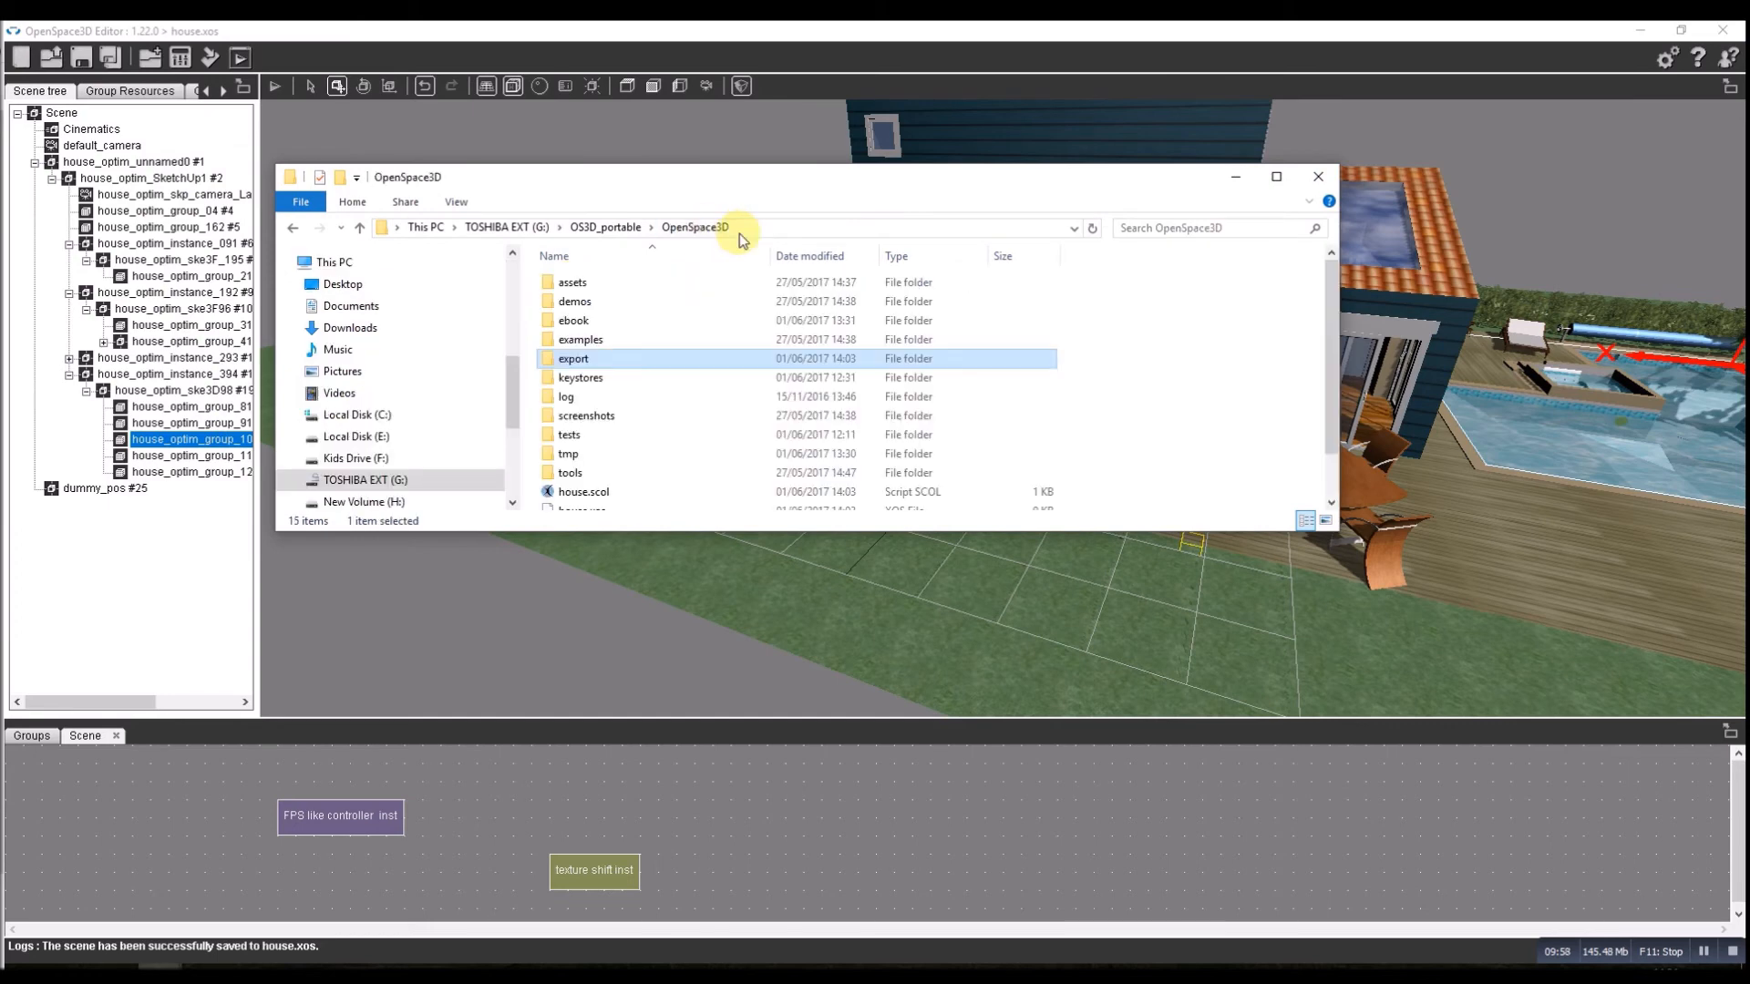
double_click(572, 359)
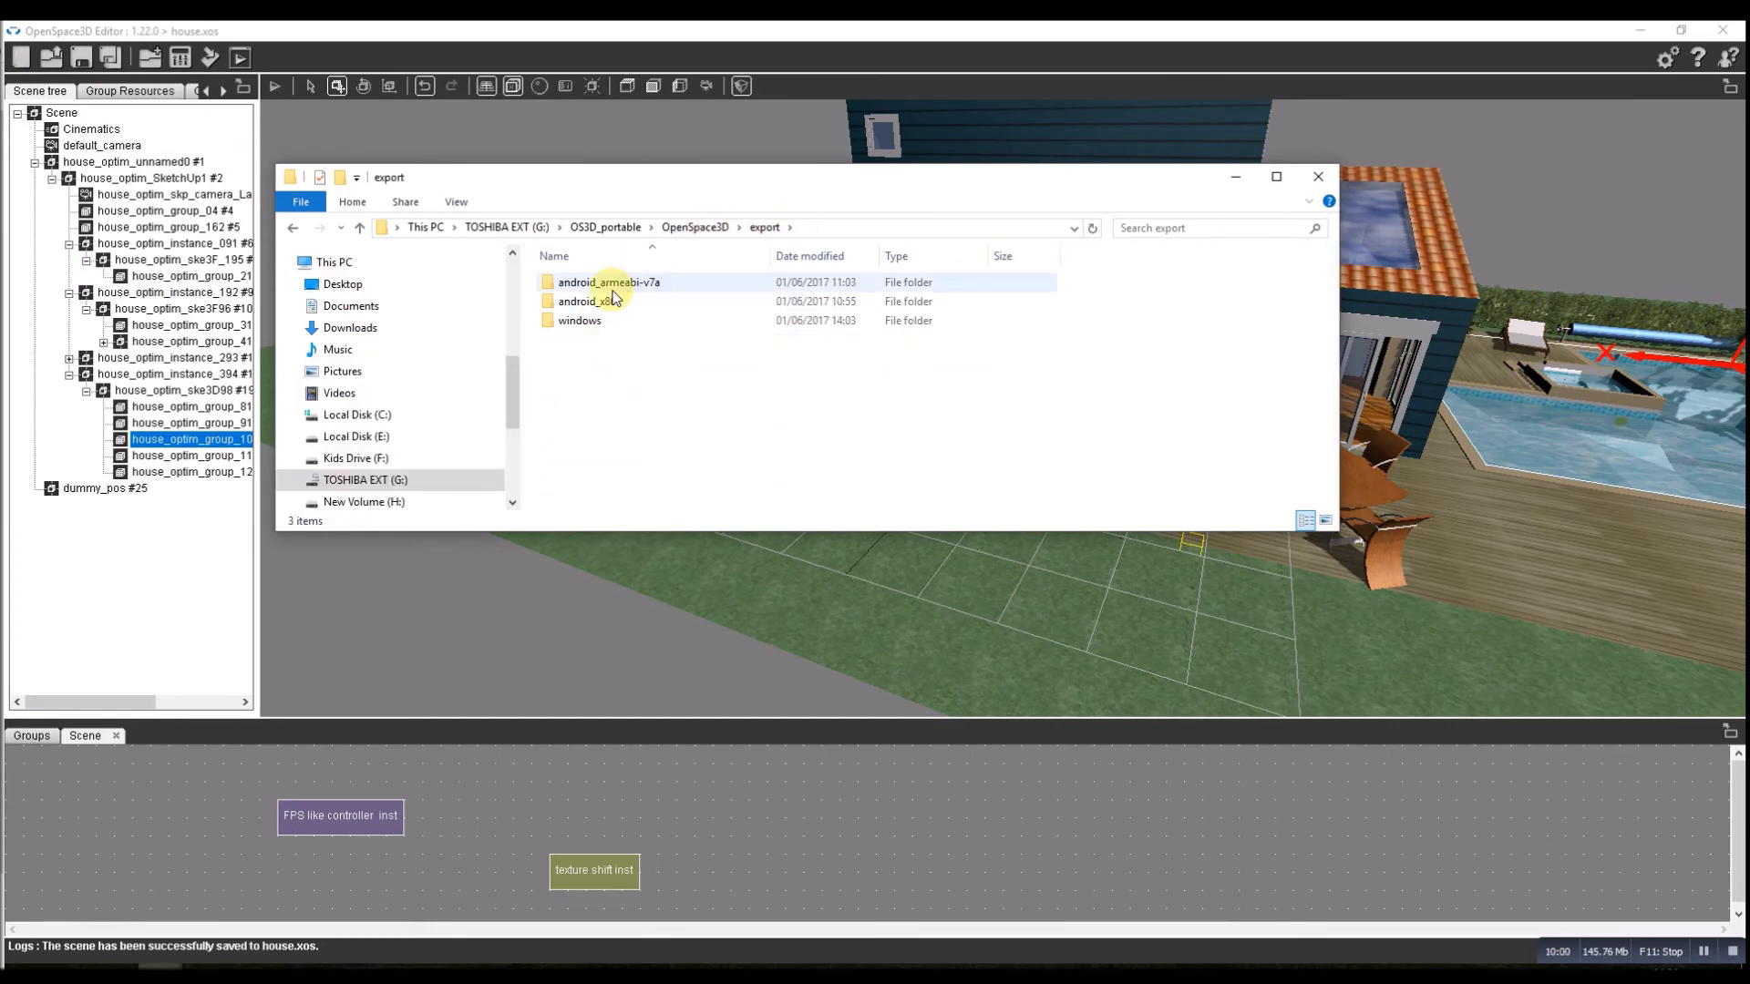
double_click(580, 321)
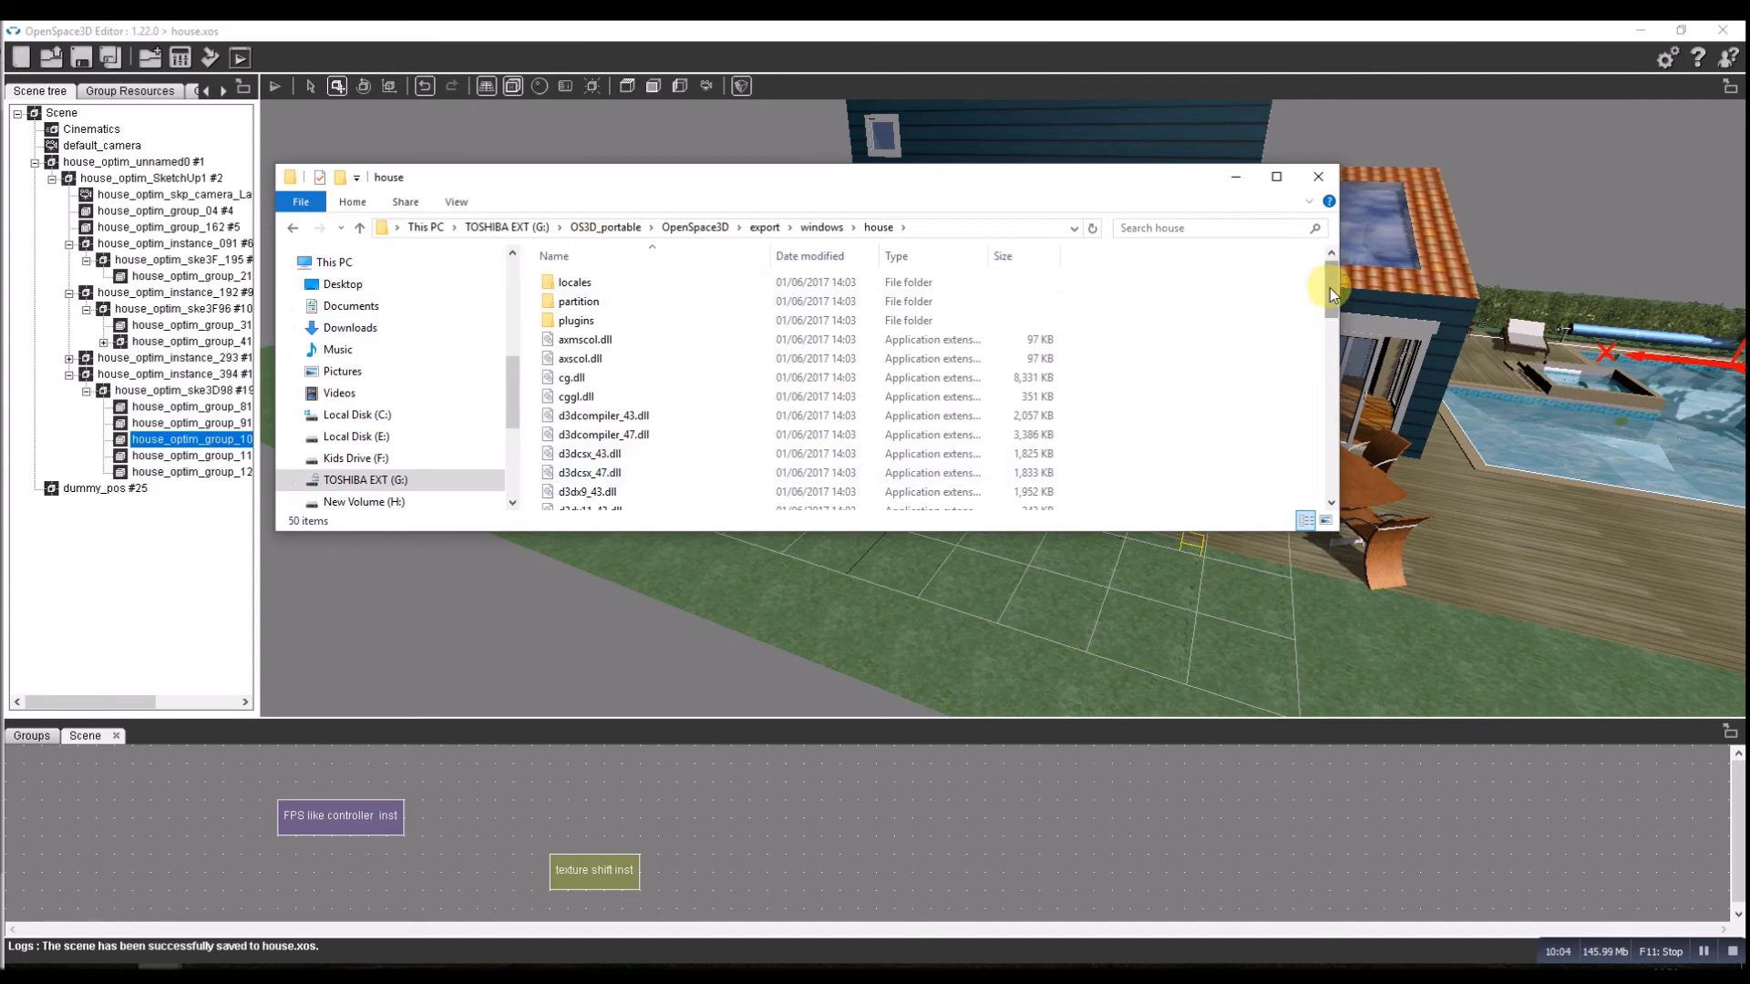
scroll(down, 3)
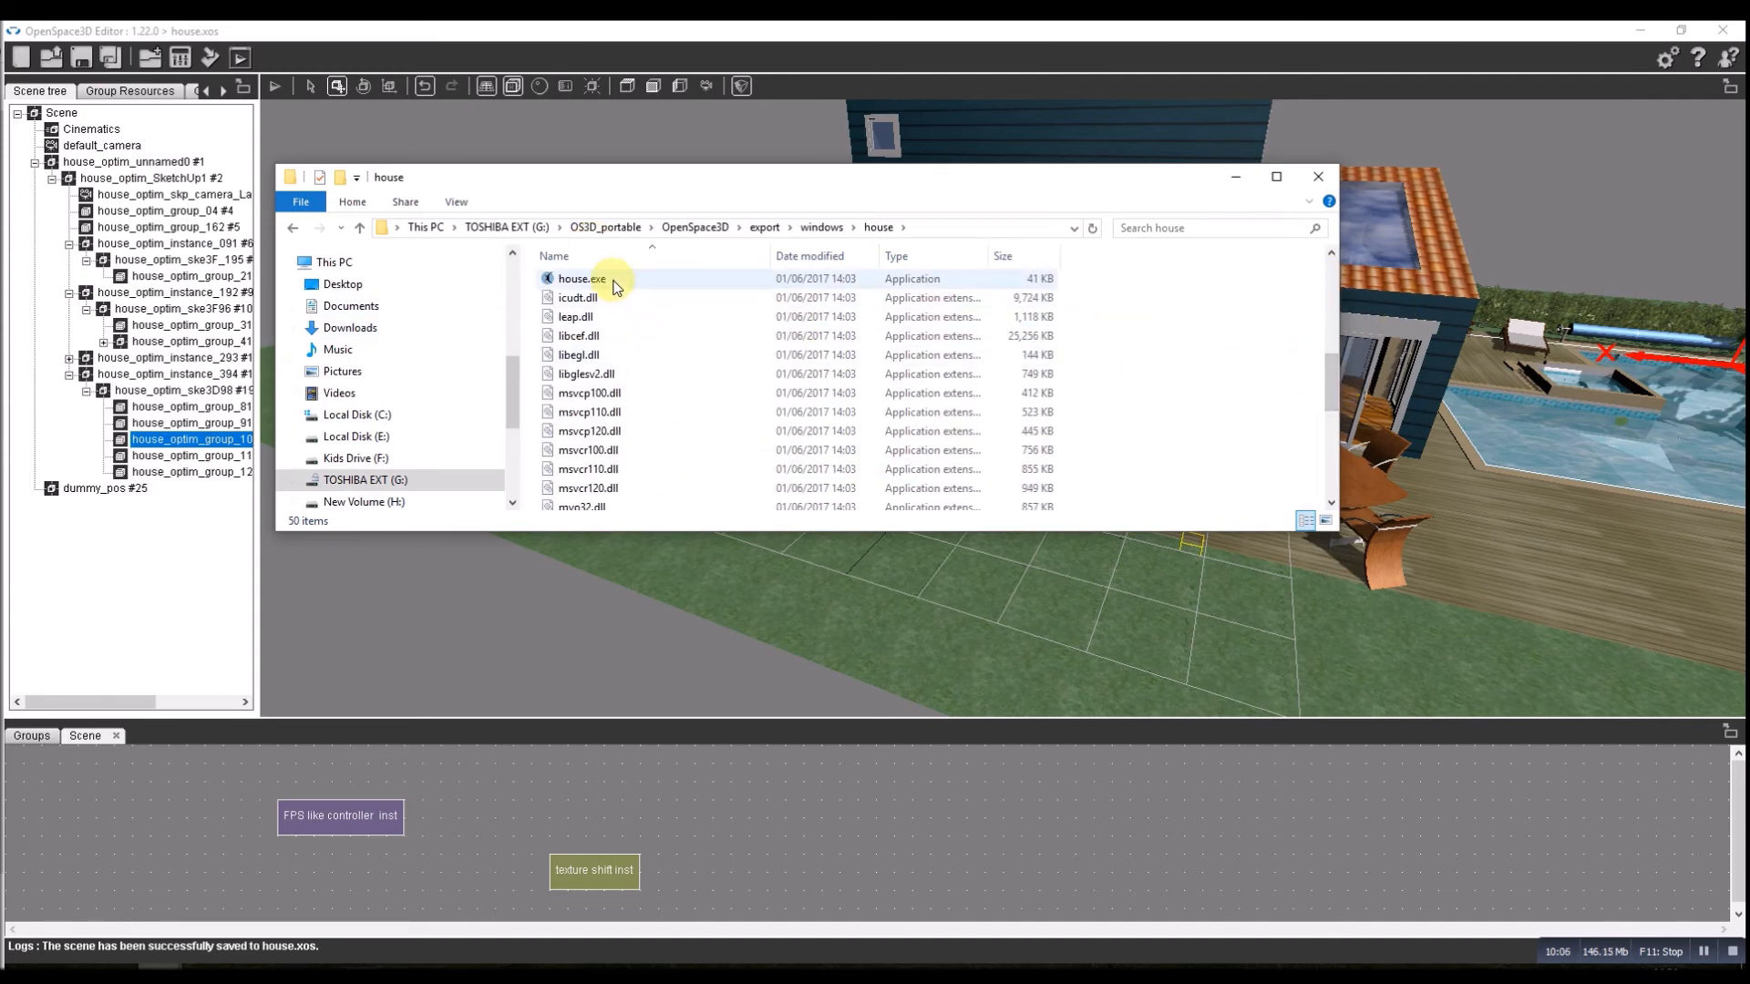
click(580, 277)
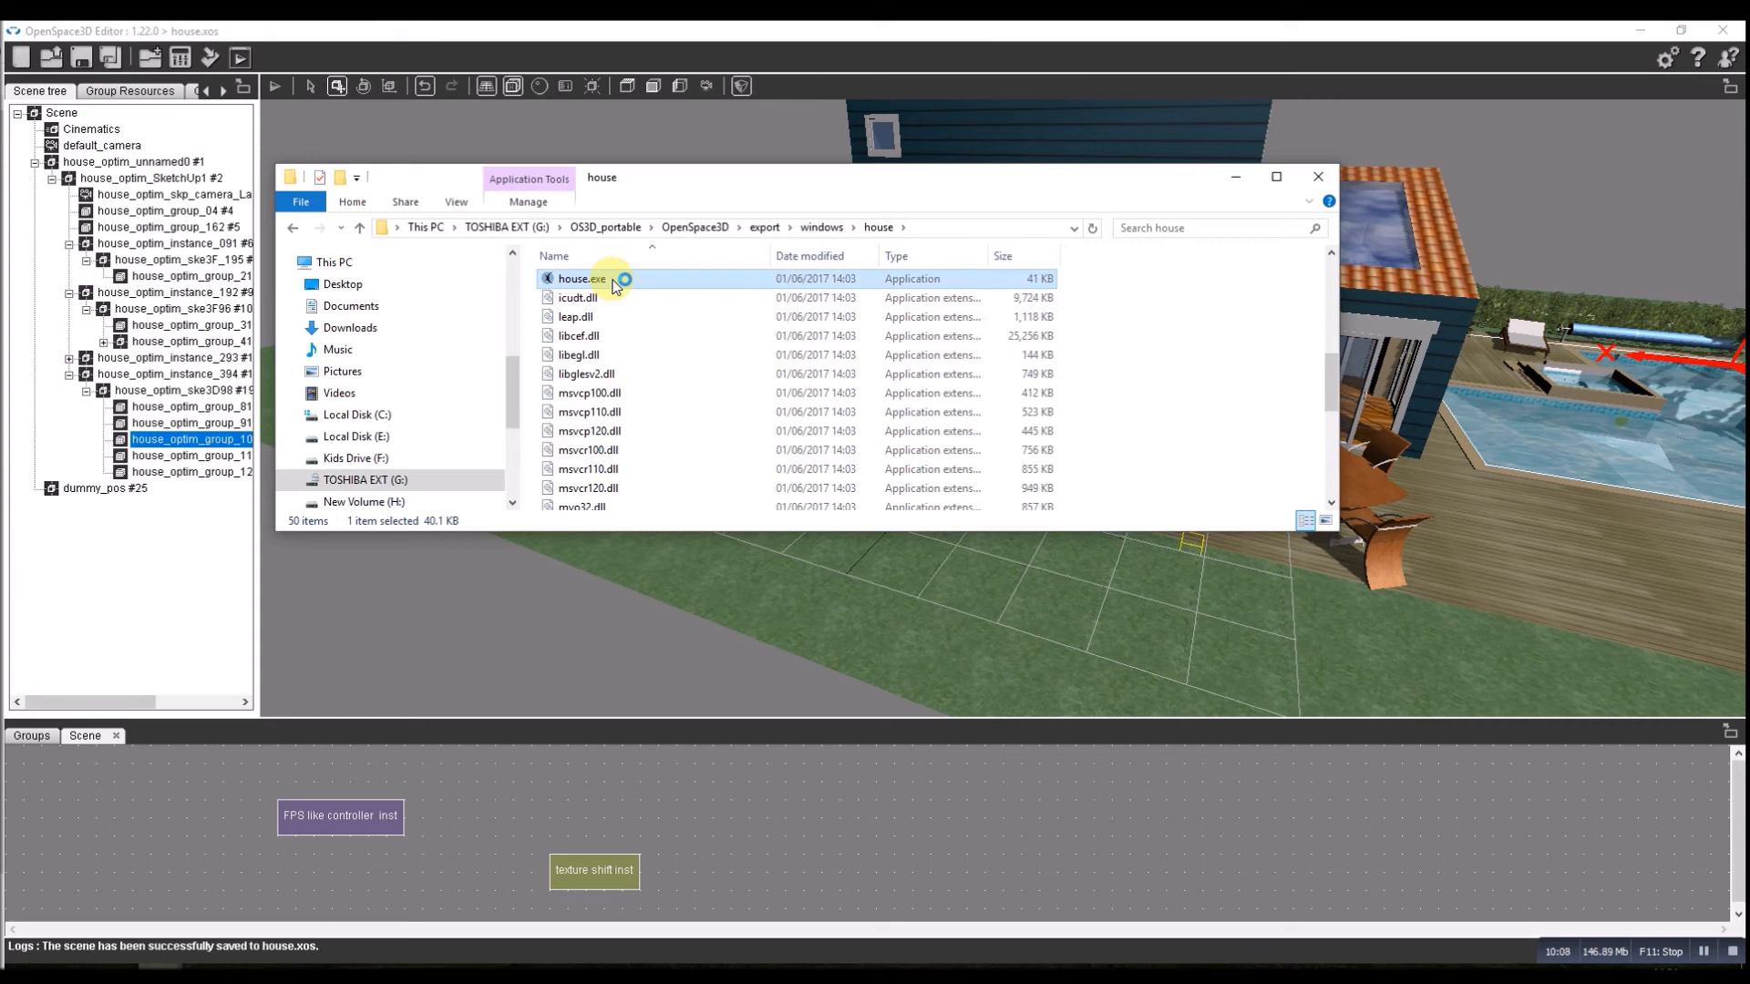
double_click(576, 277)
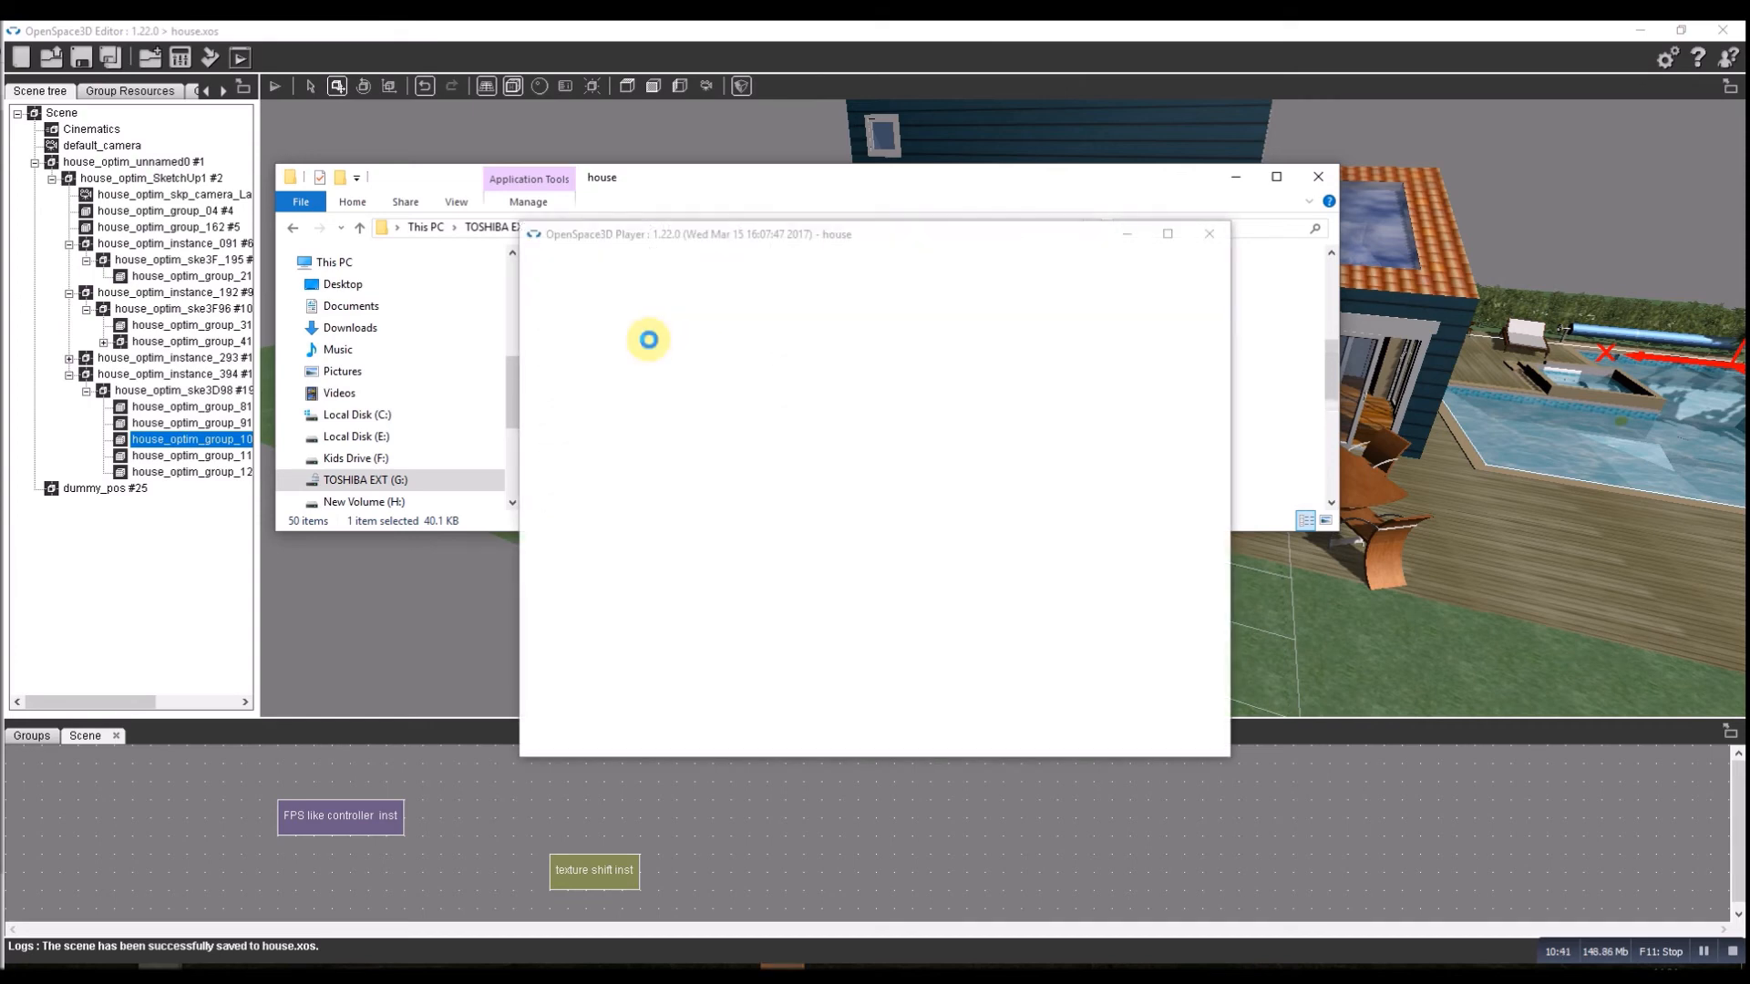